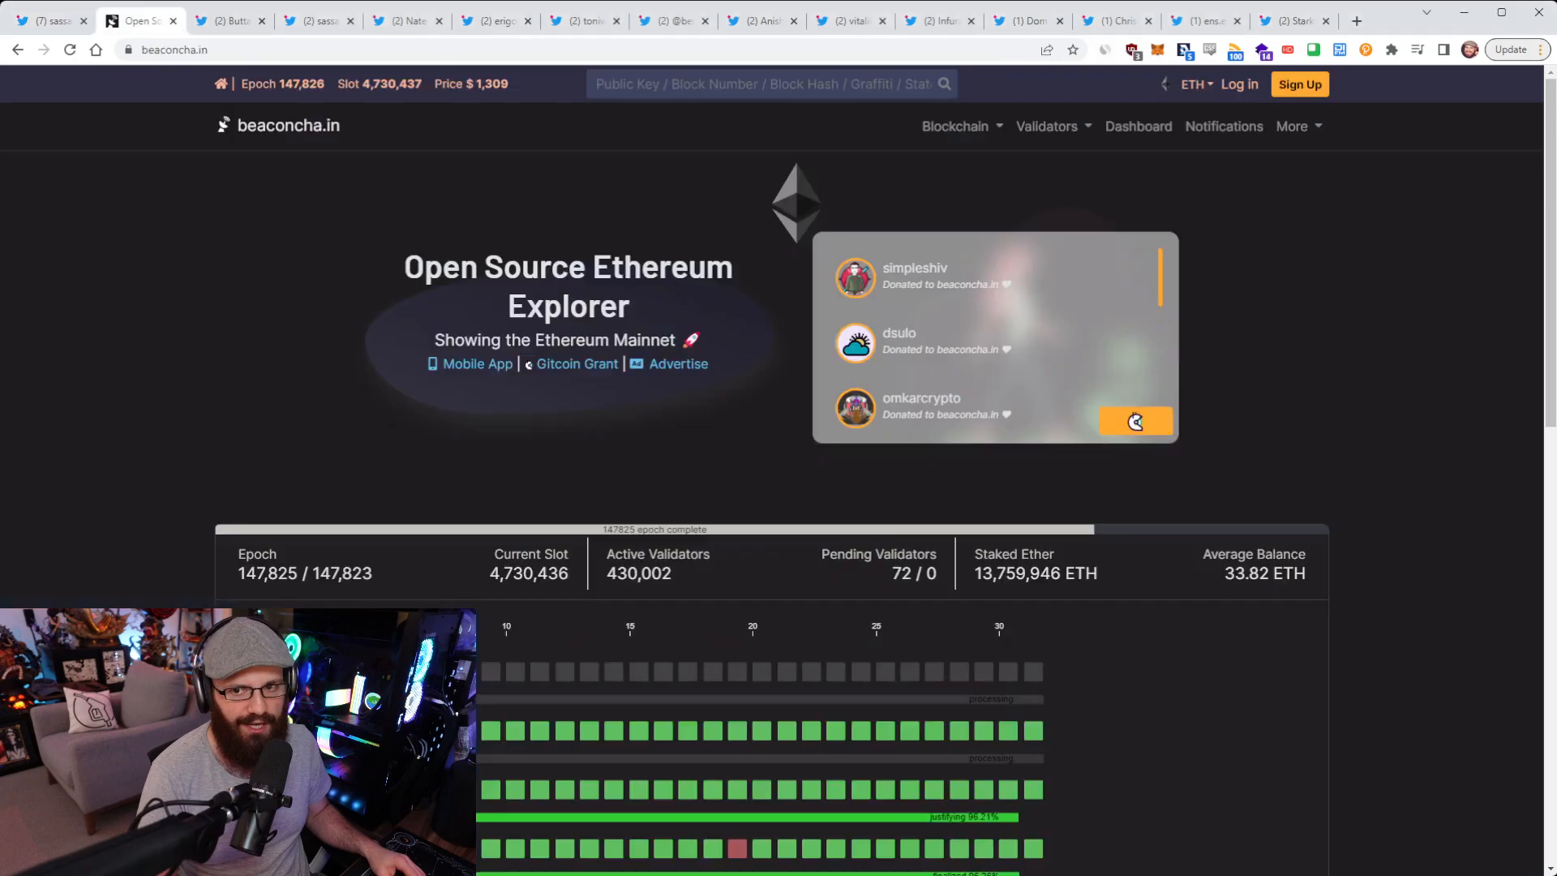
# Step: Review beaconcha.in's recent epochs table, then show the tweet celebrating participation above 99%
pyautogui.scroll(-3)
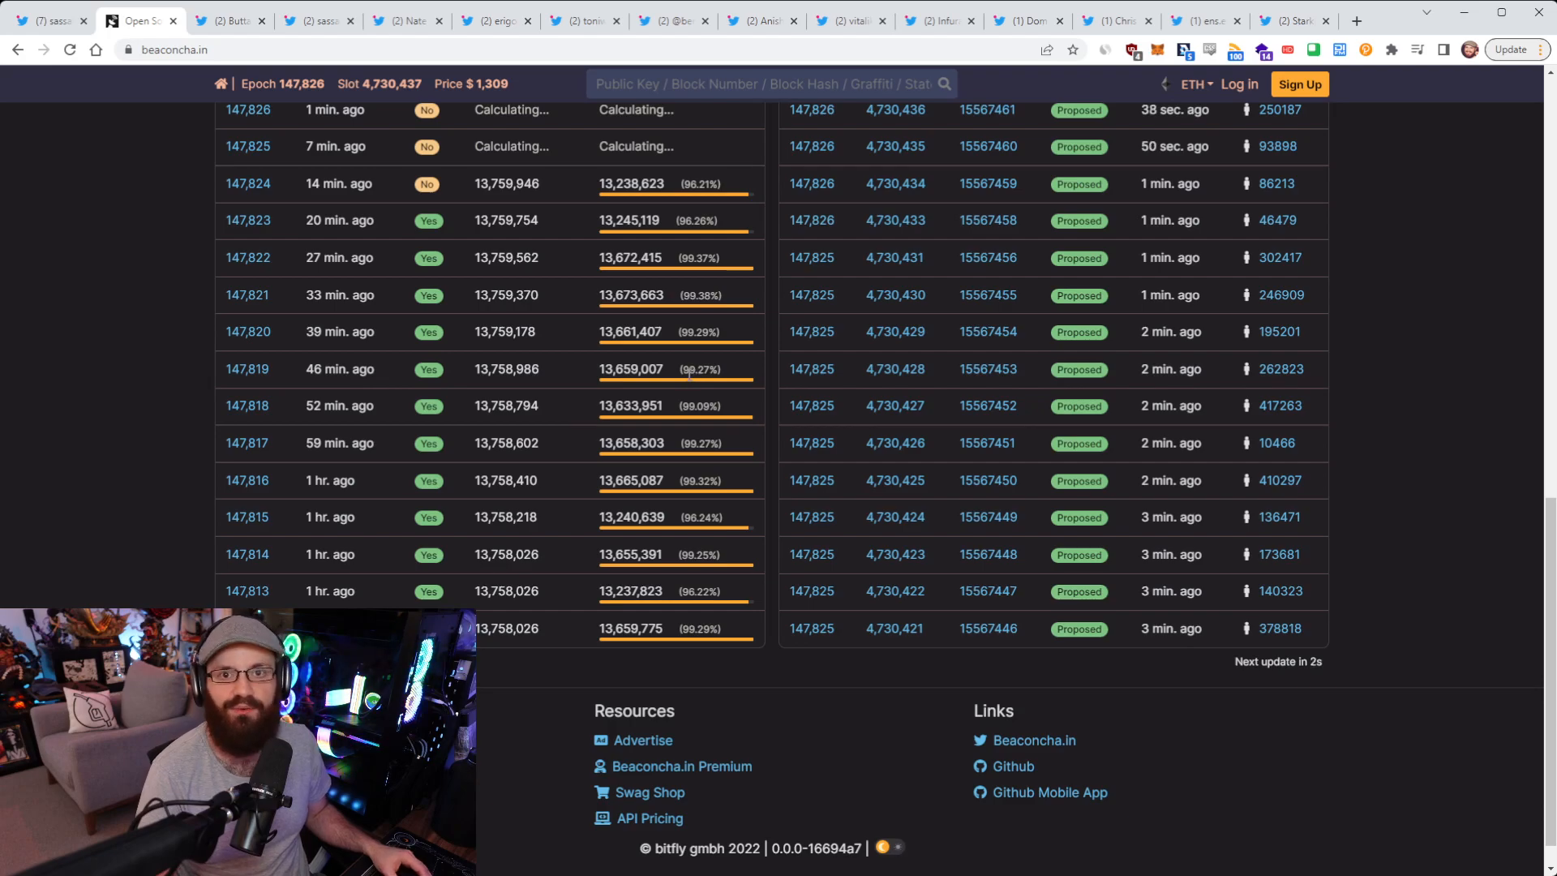
pyautogui.click(49, 20)
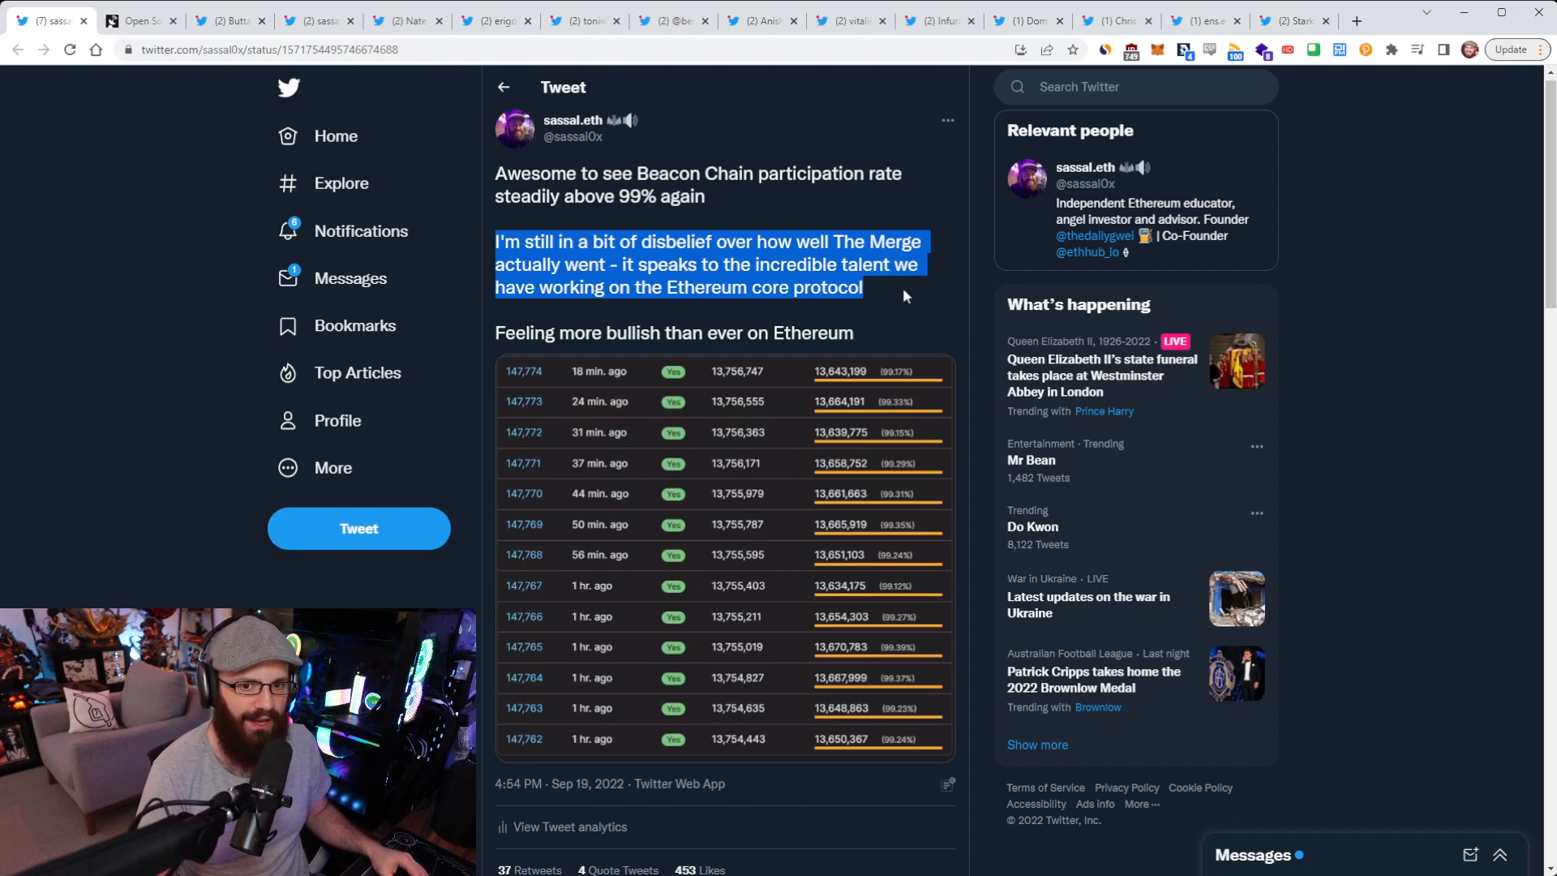
pyautogui.moveTo(643, 343)
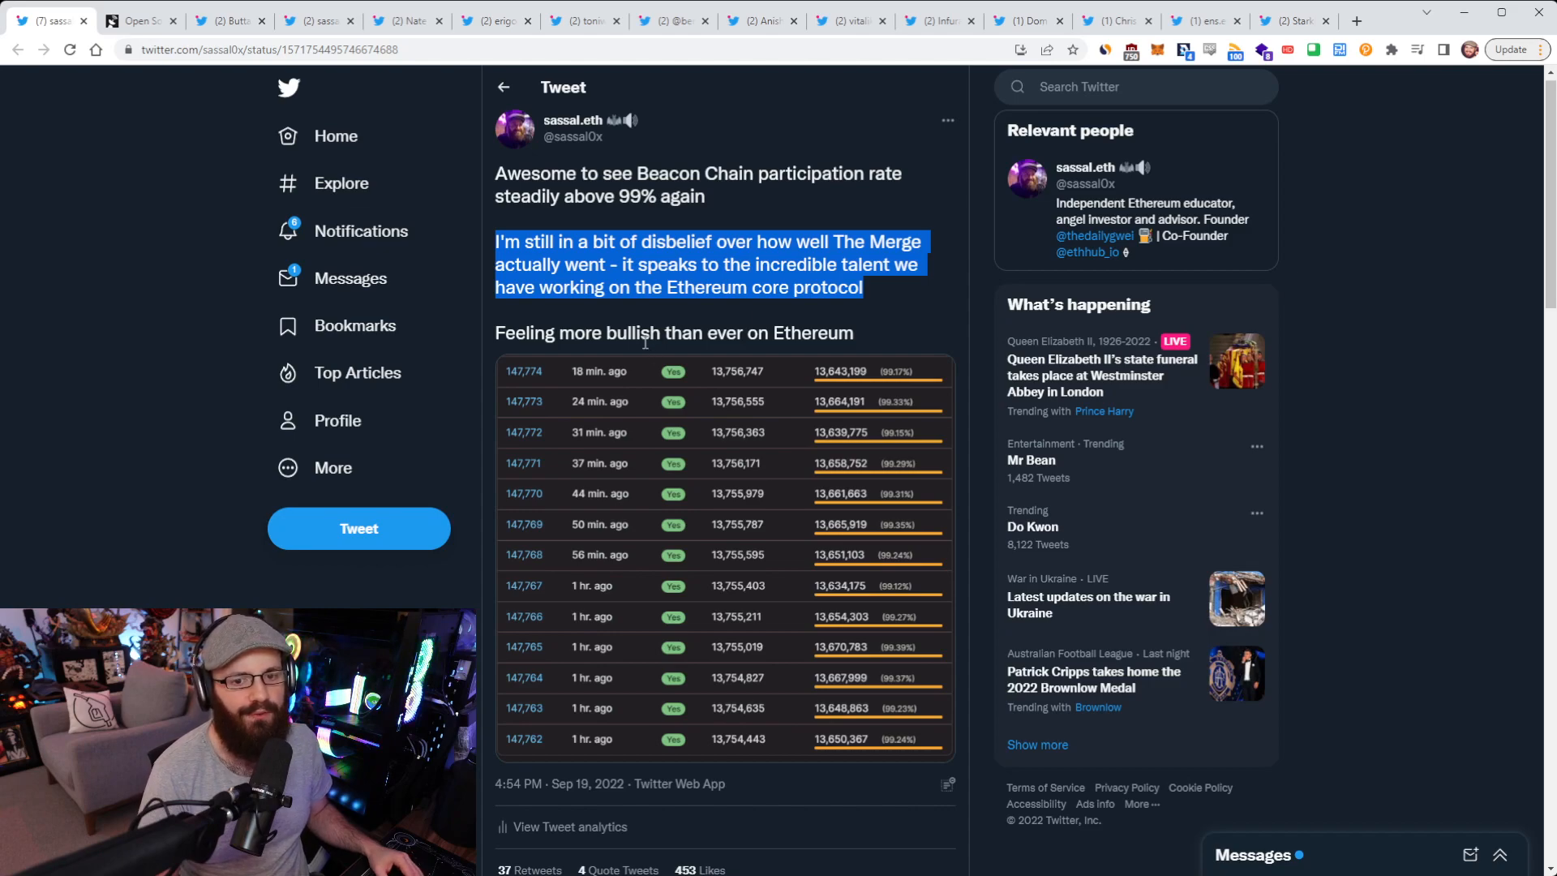
pyautogui.click(1420, 326)
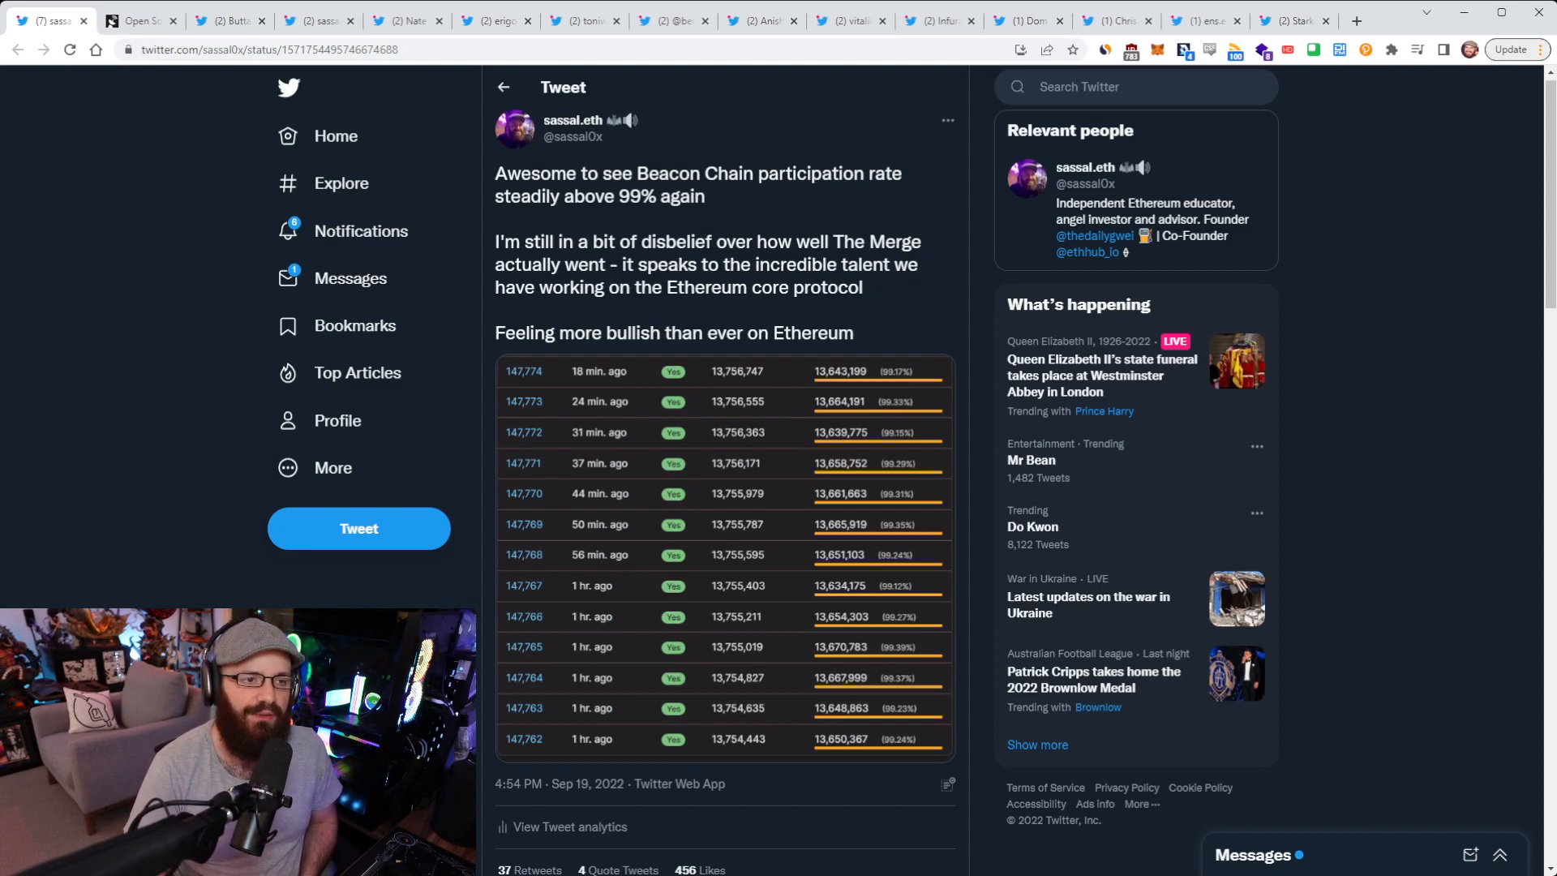
pyautogui.moveTo(700, 155)
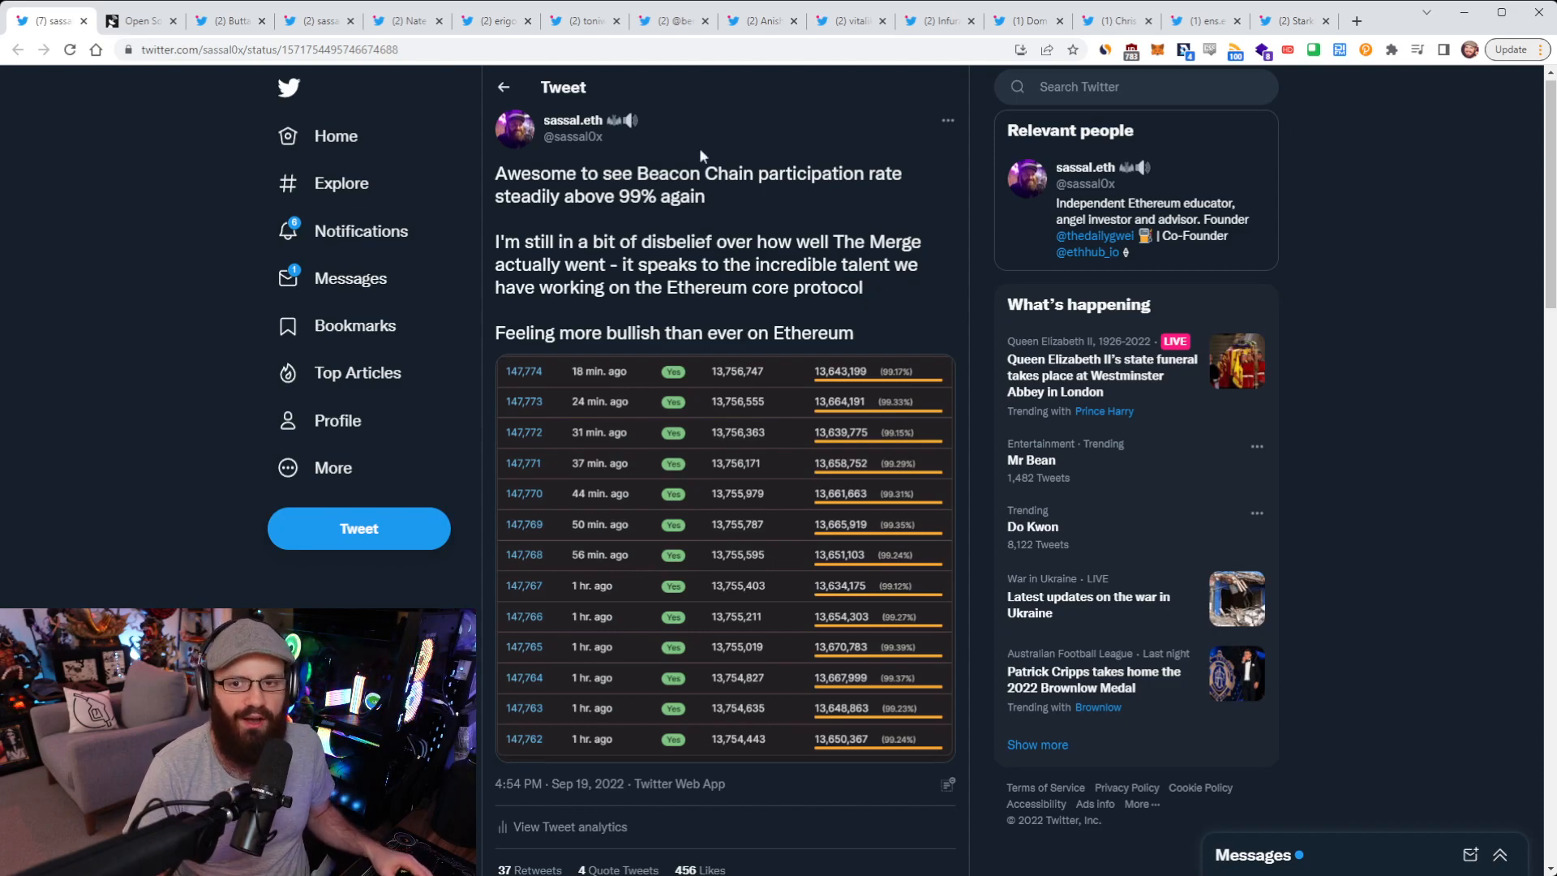
# Step: Move past the APR thread to sassal.eth's tweet that nodes don't need 32 ETH
pyautogui.click(229, 20)
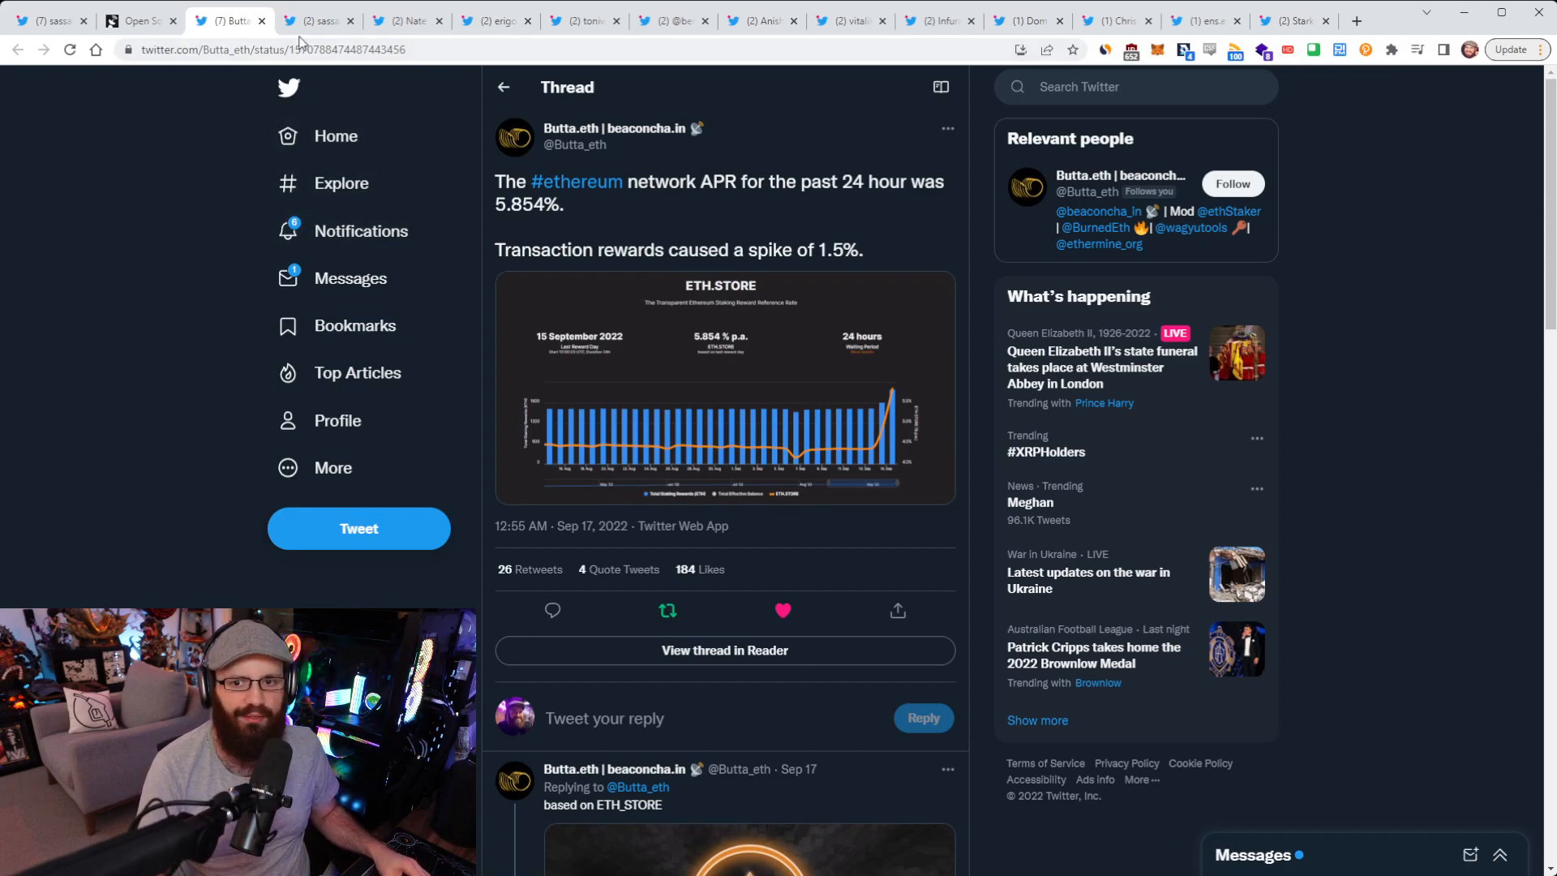
pyautogui.click(318, 20)
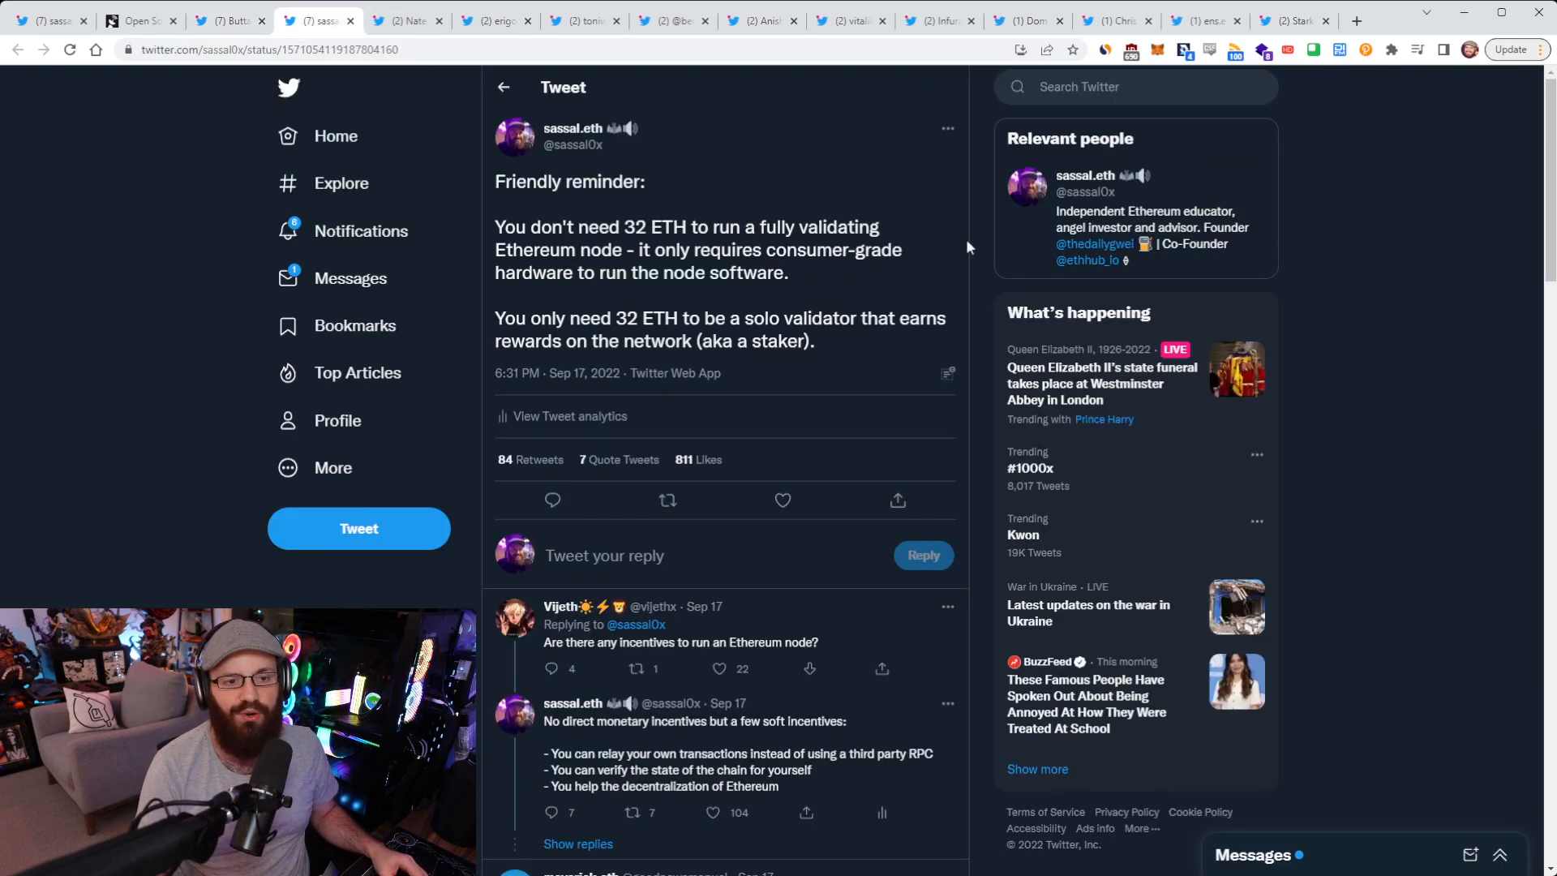
pyautogui.moveTo(1376, 314)
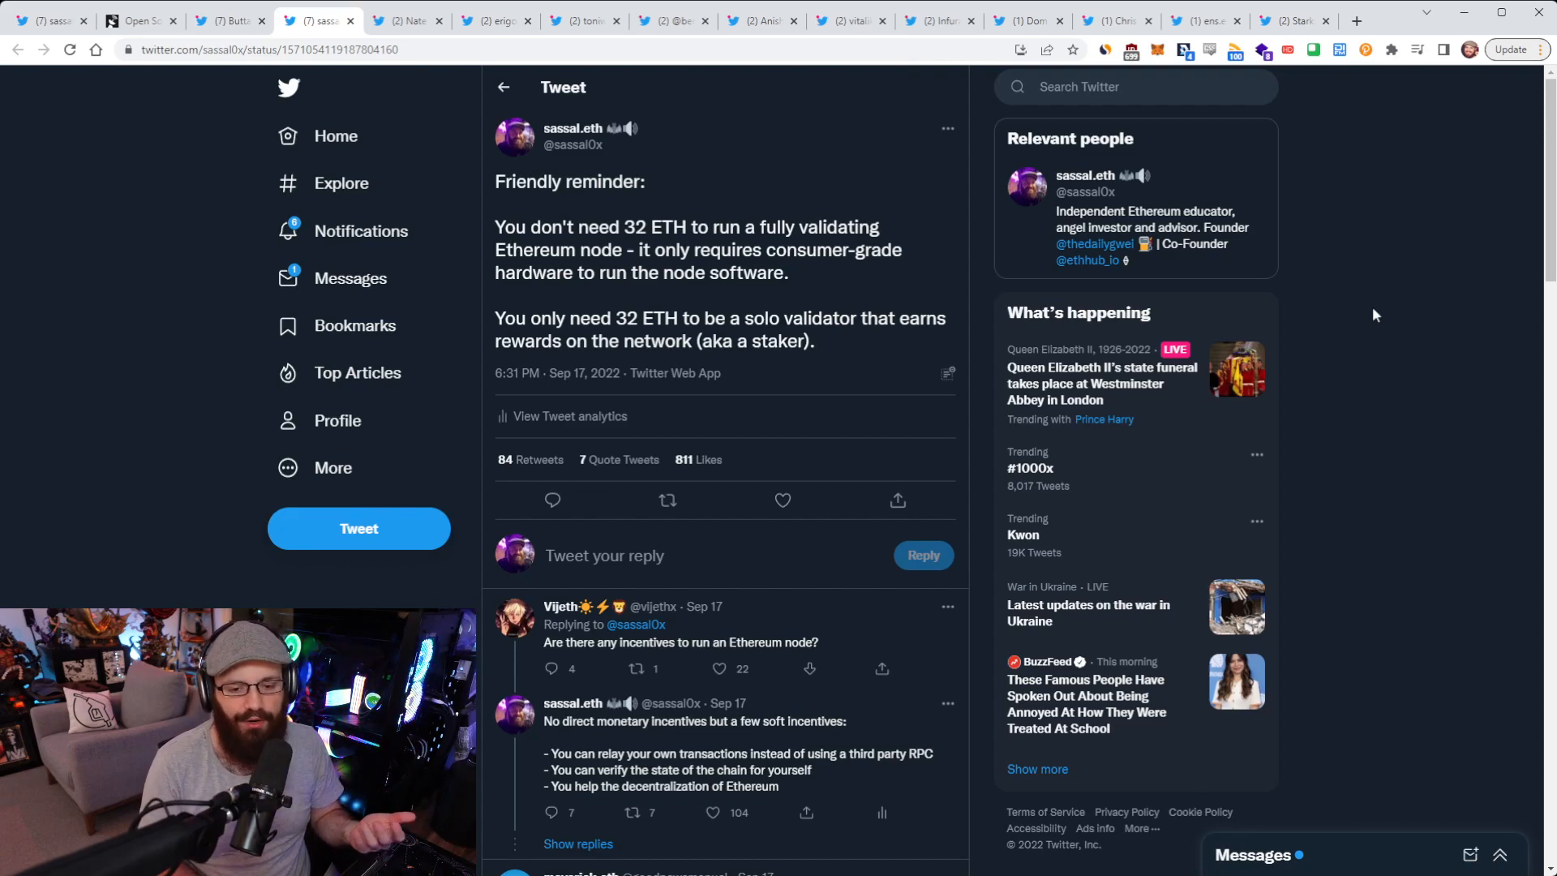
# Step: Skim the 32 ETH tweet's replies, then bring up Nate Maddrey's 12-second block time thread
pyautogui.scroll(-3)
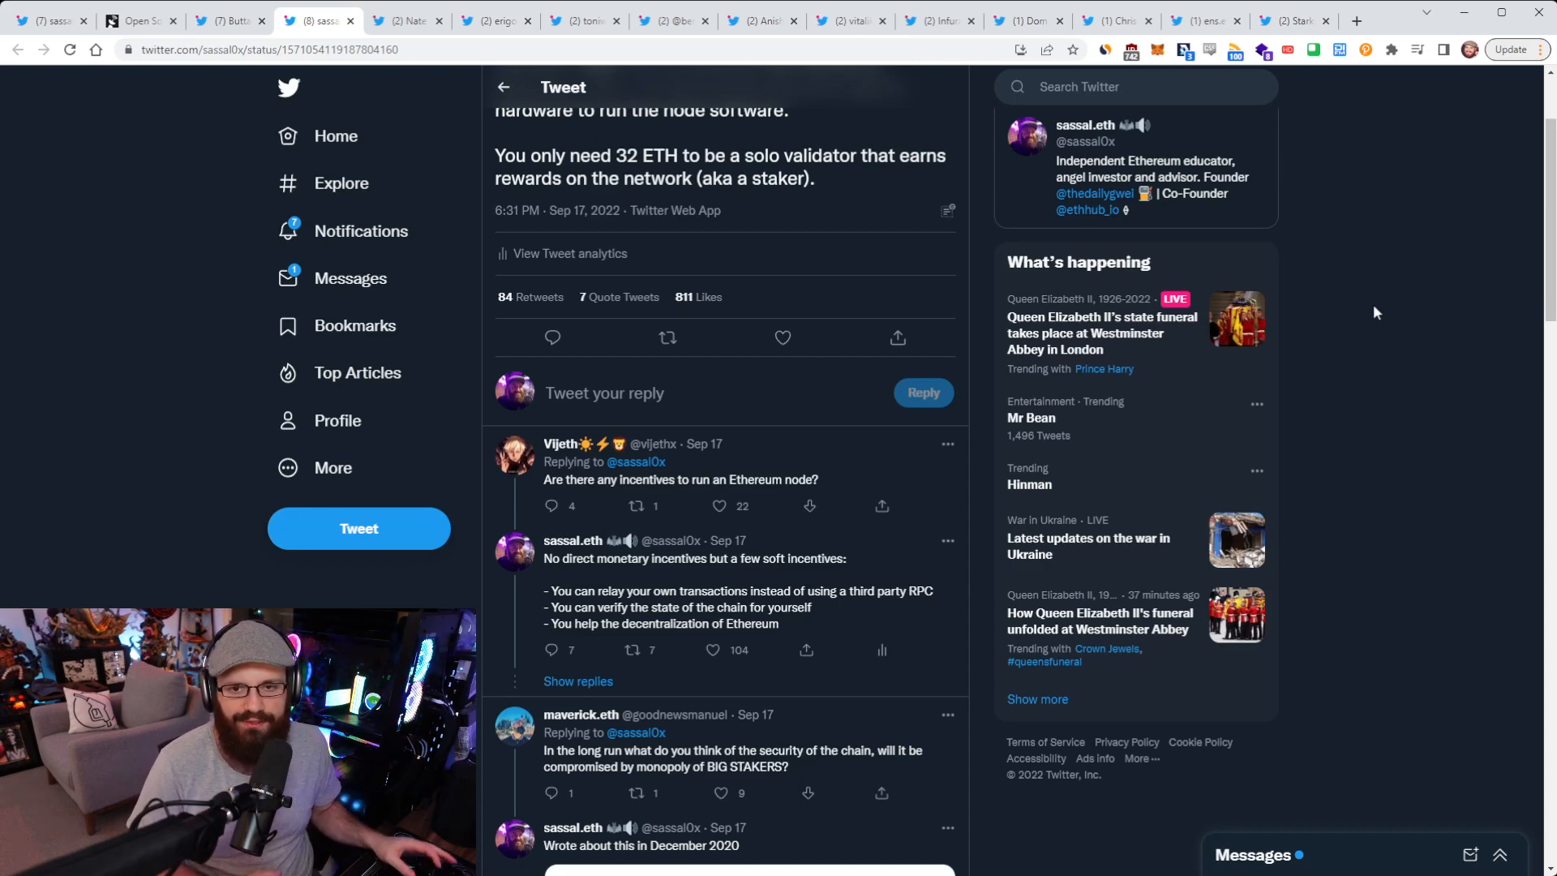
pyautogui.scroll(3)
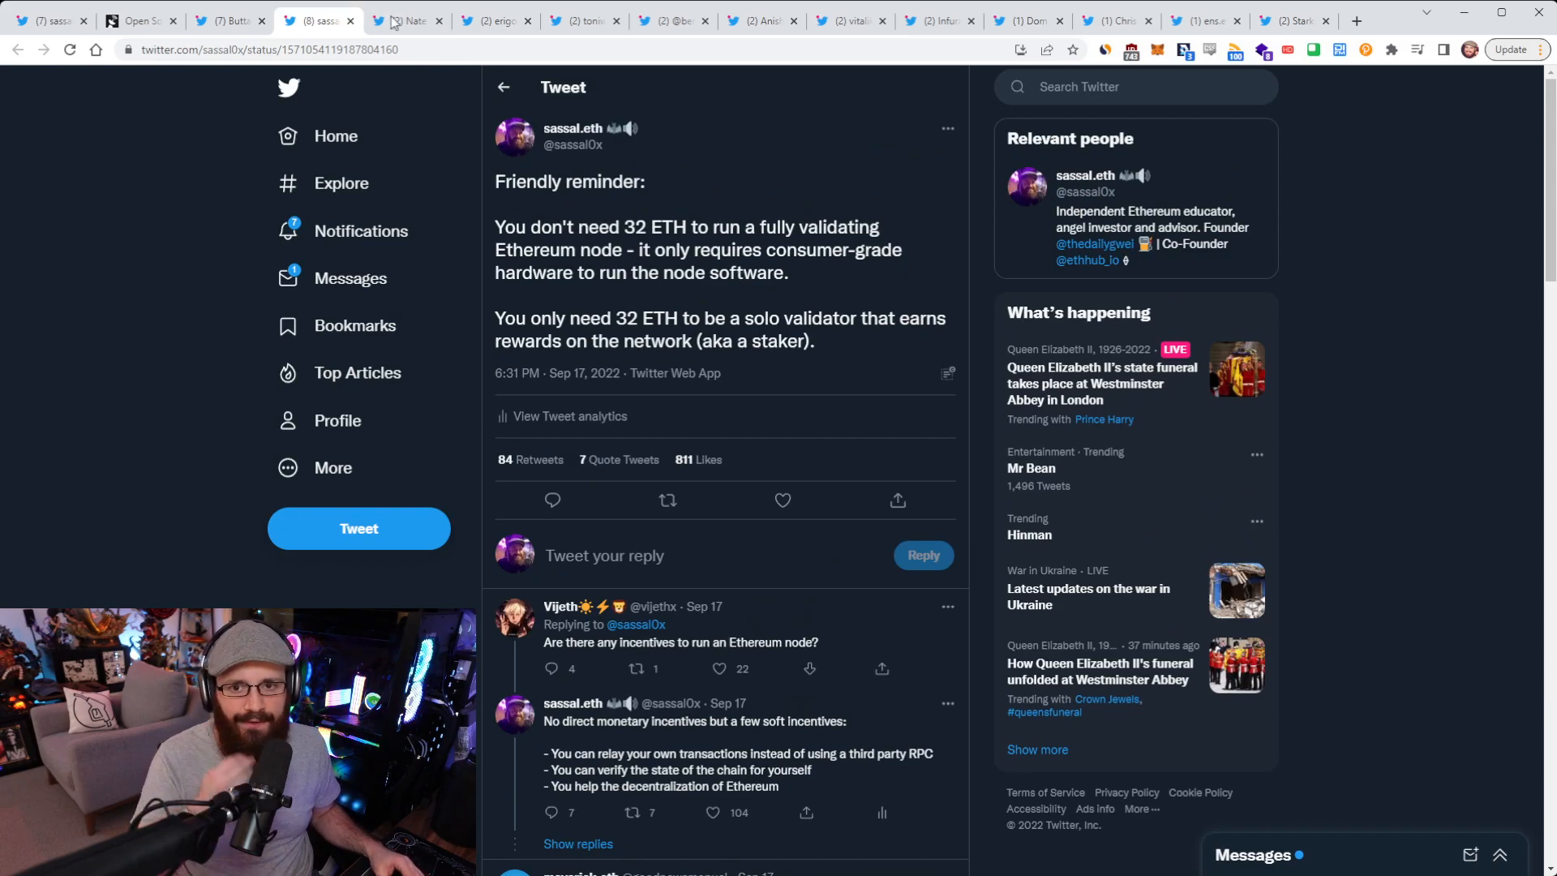
pyautogui.click(405, 20)
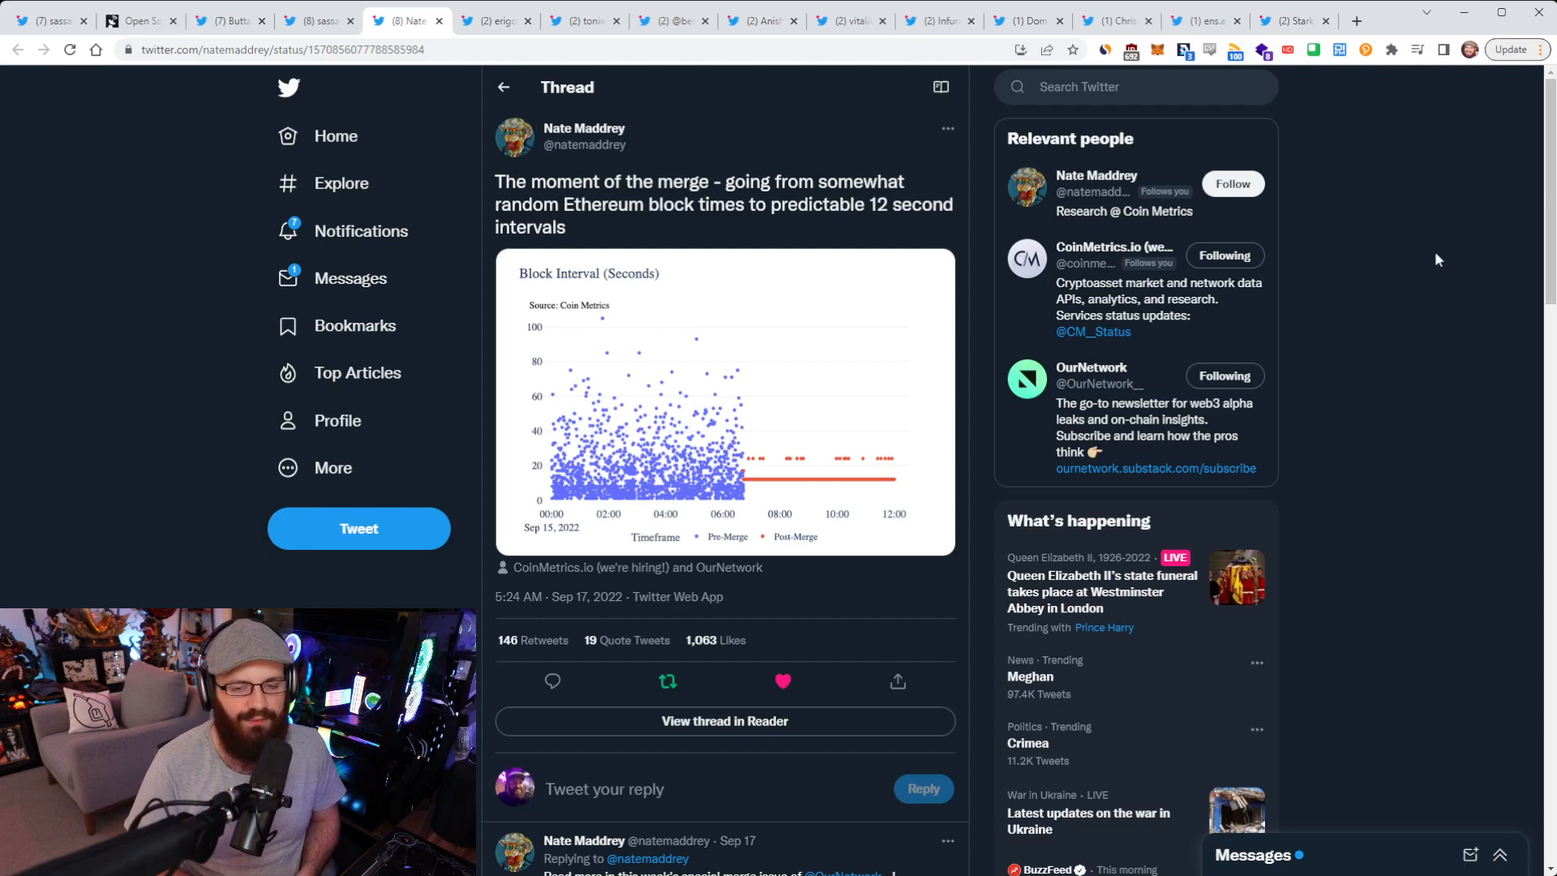
pyautogui.moveTo(920, 174)
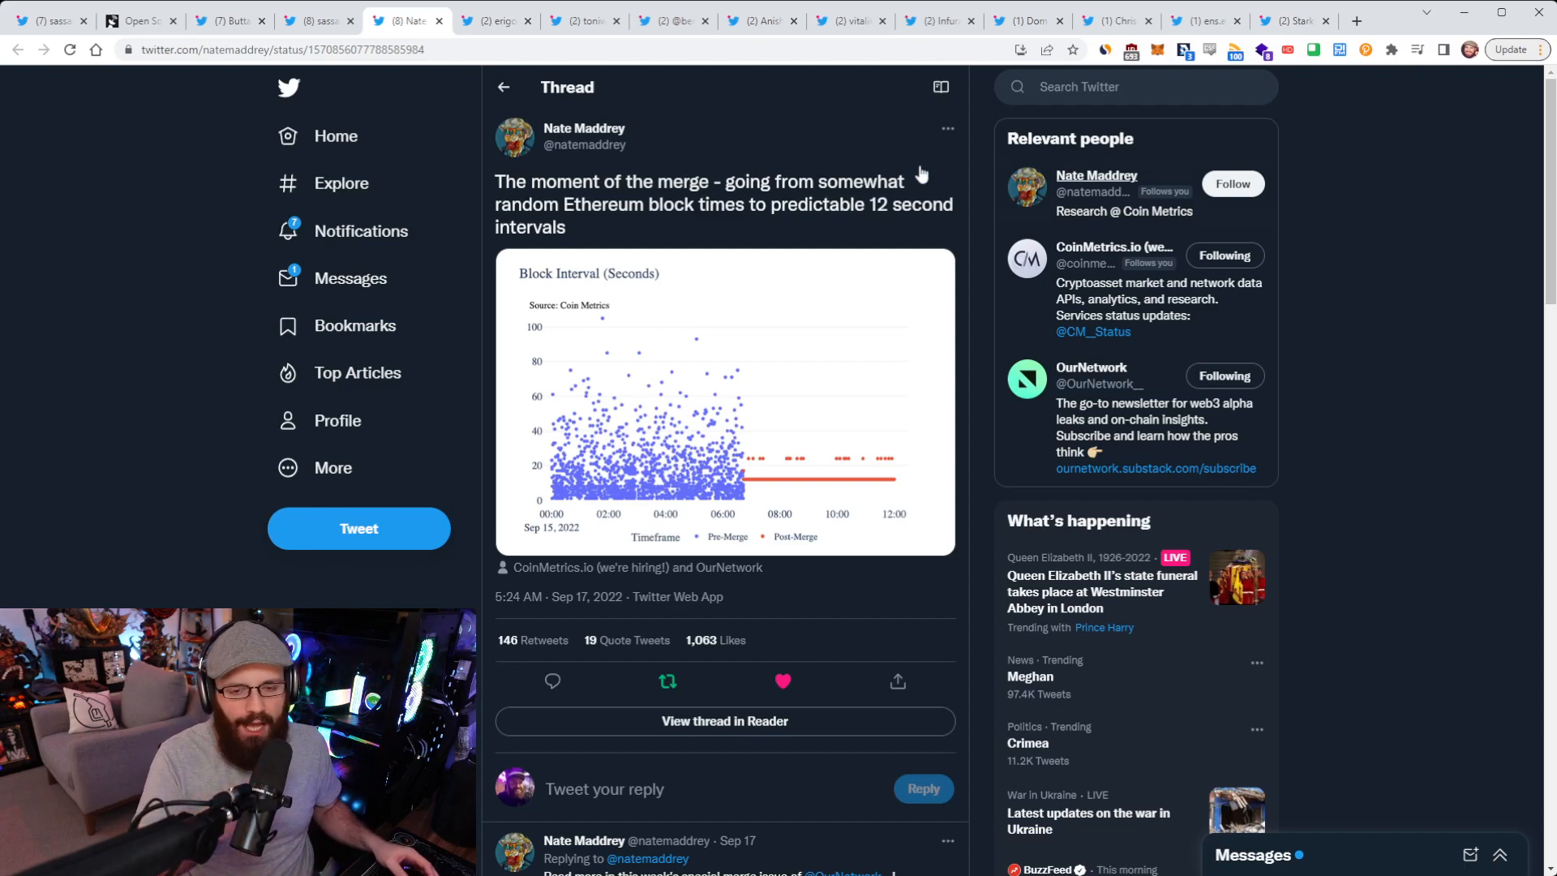
# Step: Enlarge the Block Interval chart, then bring up Erigon's post-merge release article
pyautogui.click(724, 401)
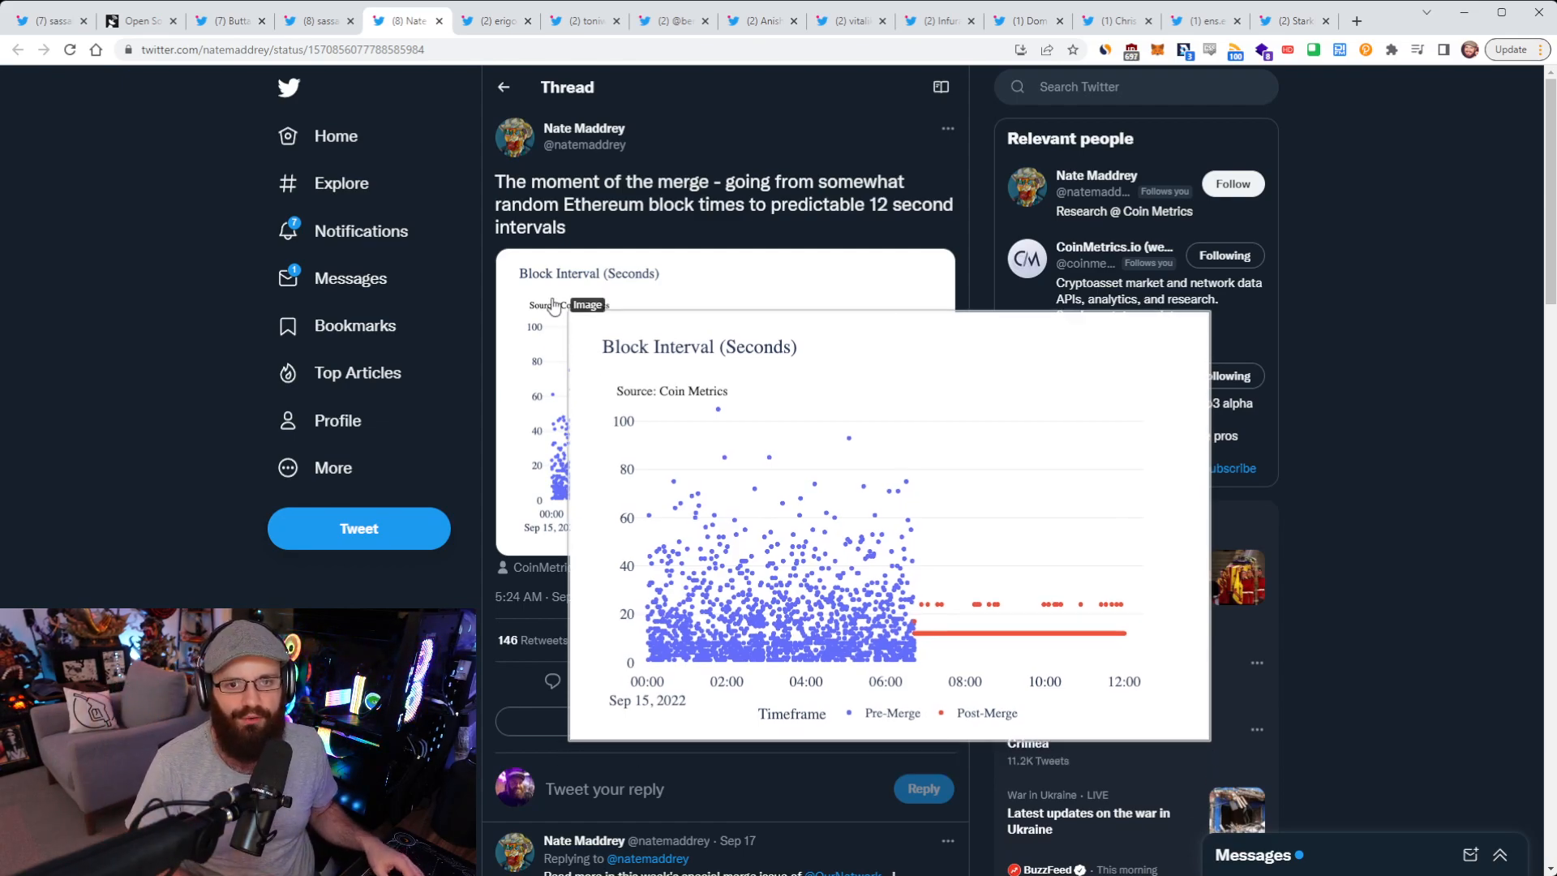
pyautogui.click(494, 19)
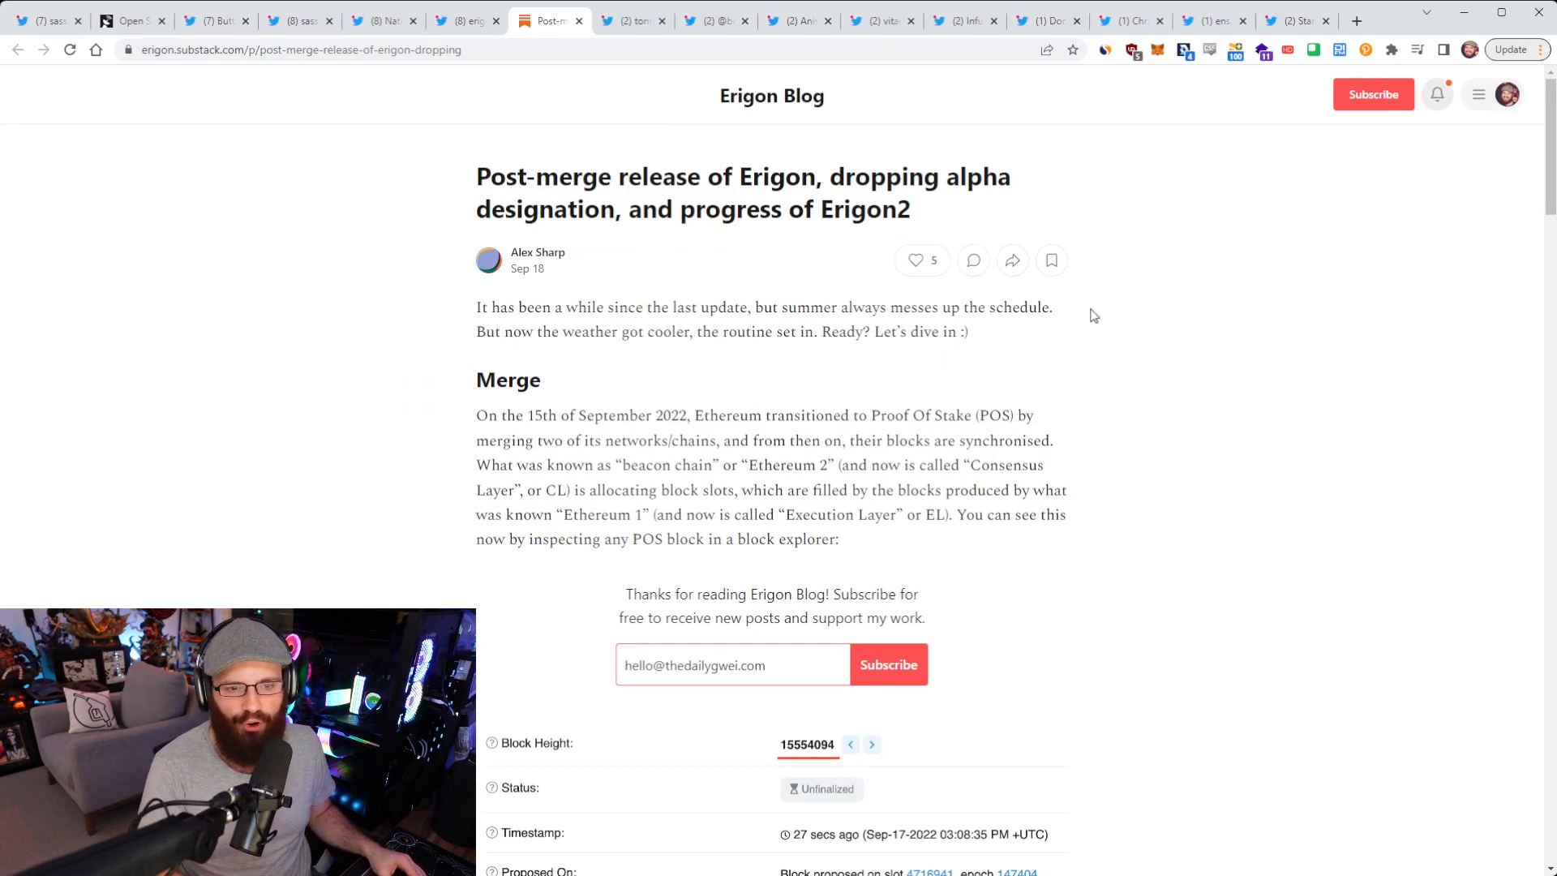
pyautogui.moveTo(1079, 325)
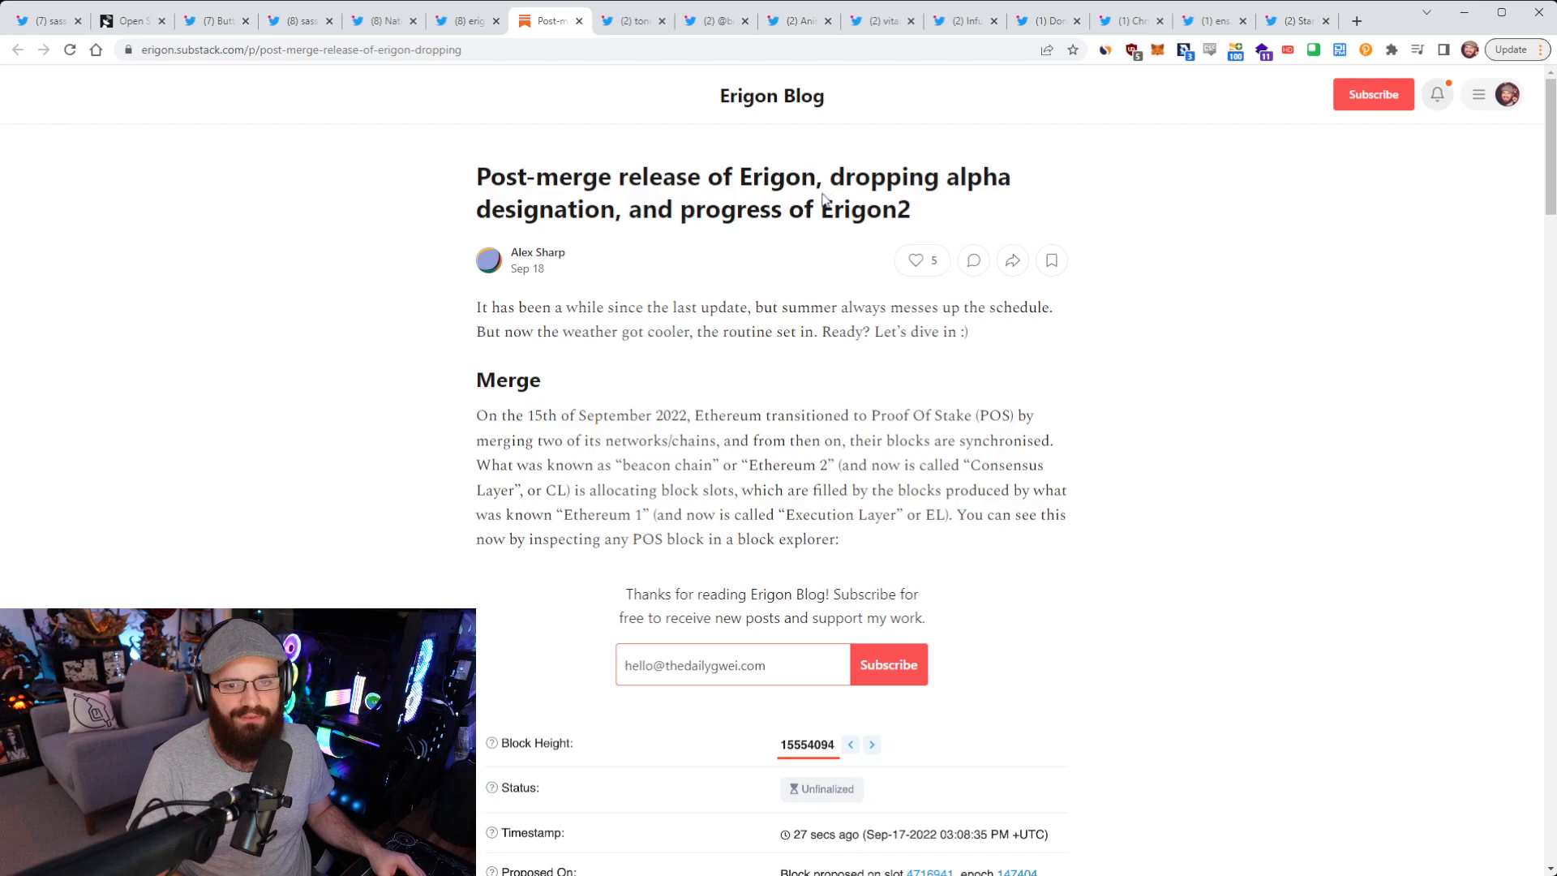
# Step: Highlight 'Erigon2', read through the Erigon article, then show toniw.eth's MEV-Boost charts thread
pyautogui.doubleClick(708, 208)
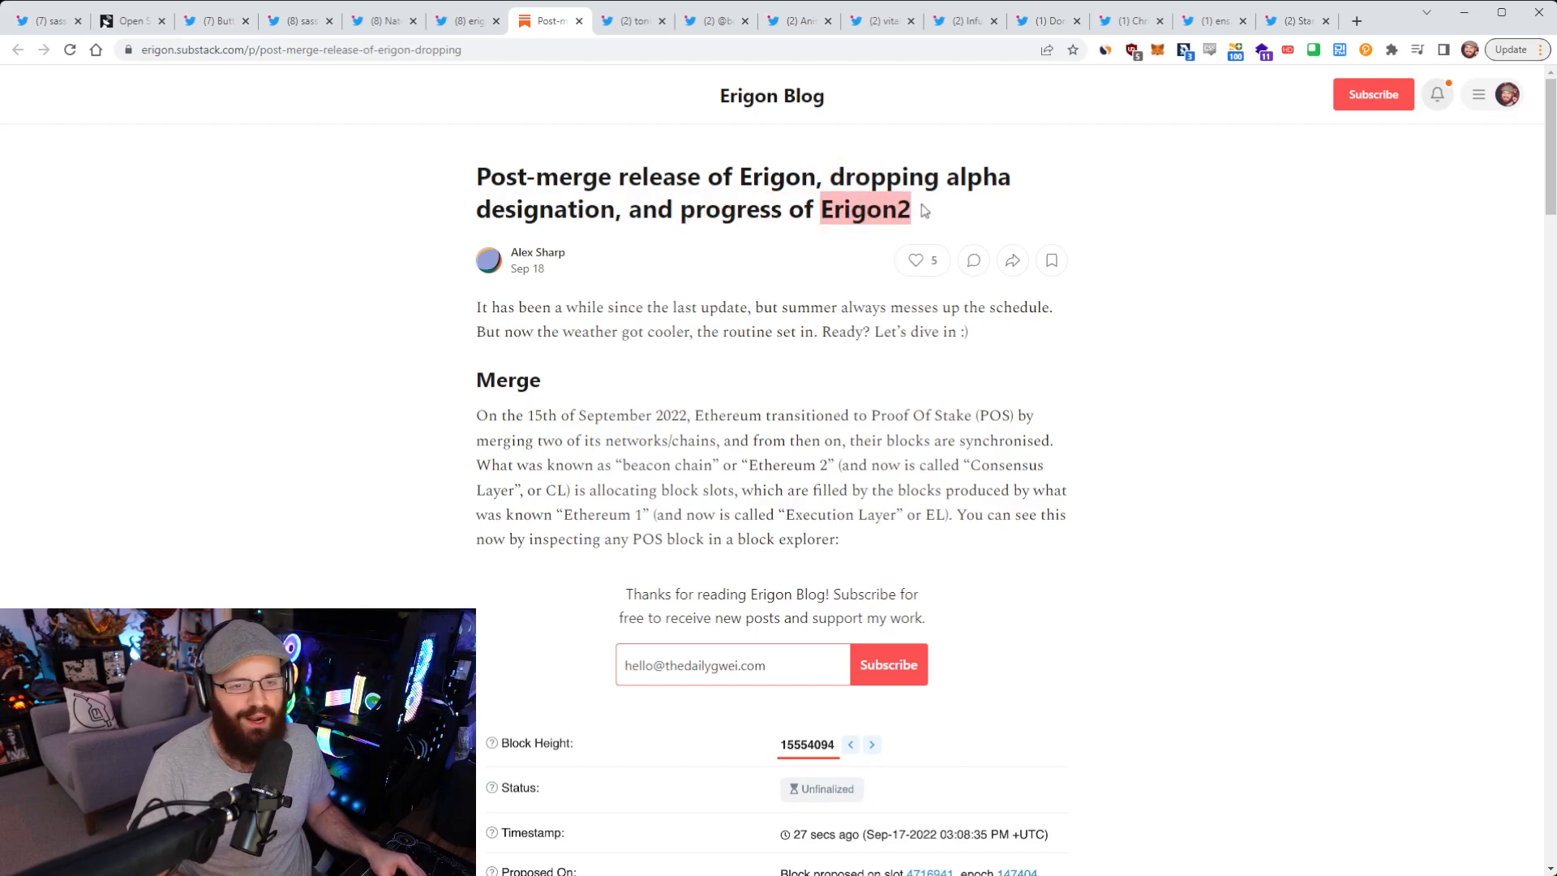
pyautogui.scroll(-3)
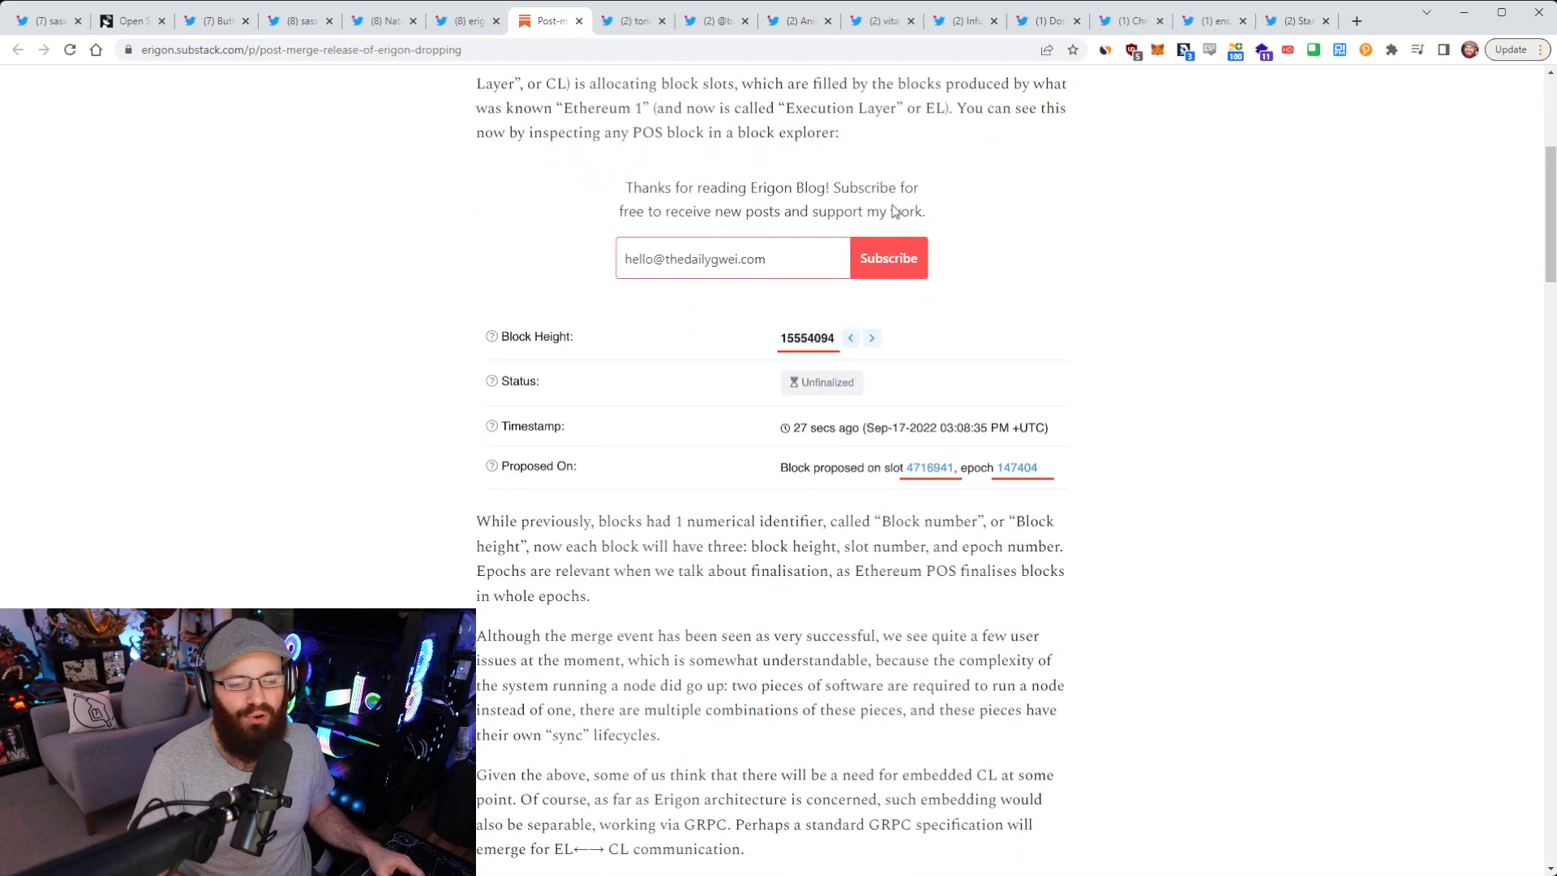
pyautogui.scroll(-3)
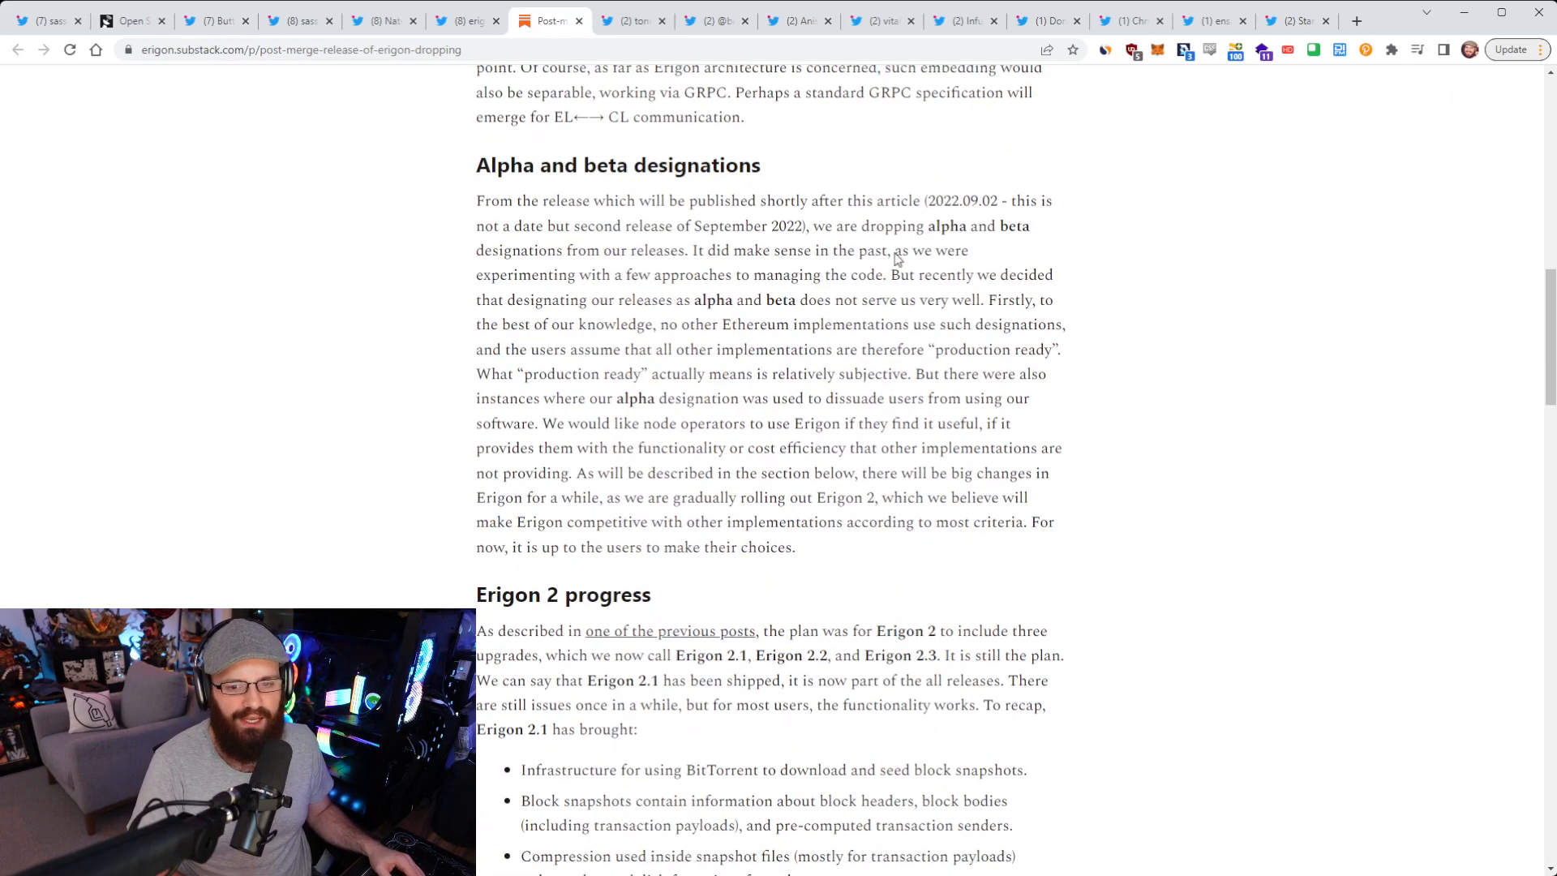
pyautogui.scroll(-3)
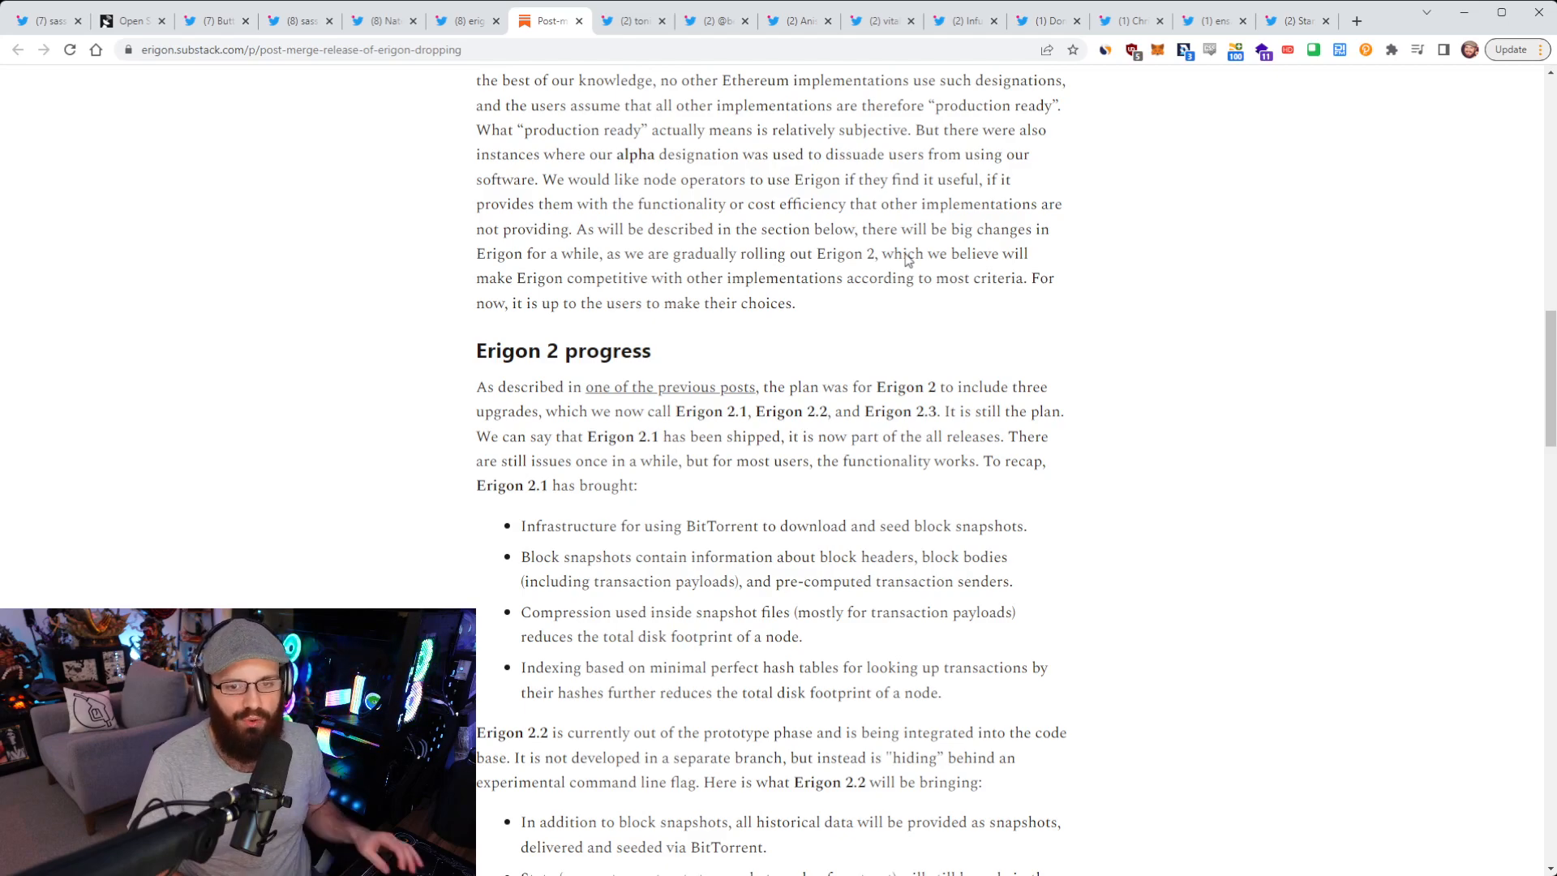
pyautogui.scroll(-3)
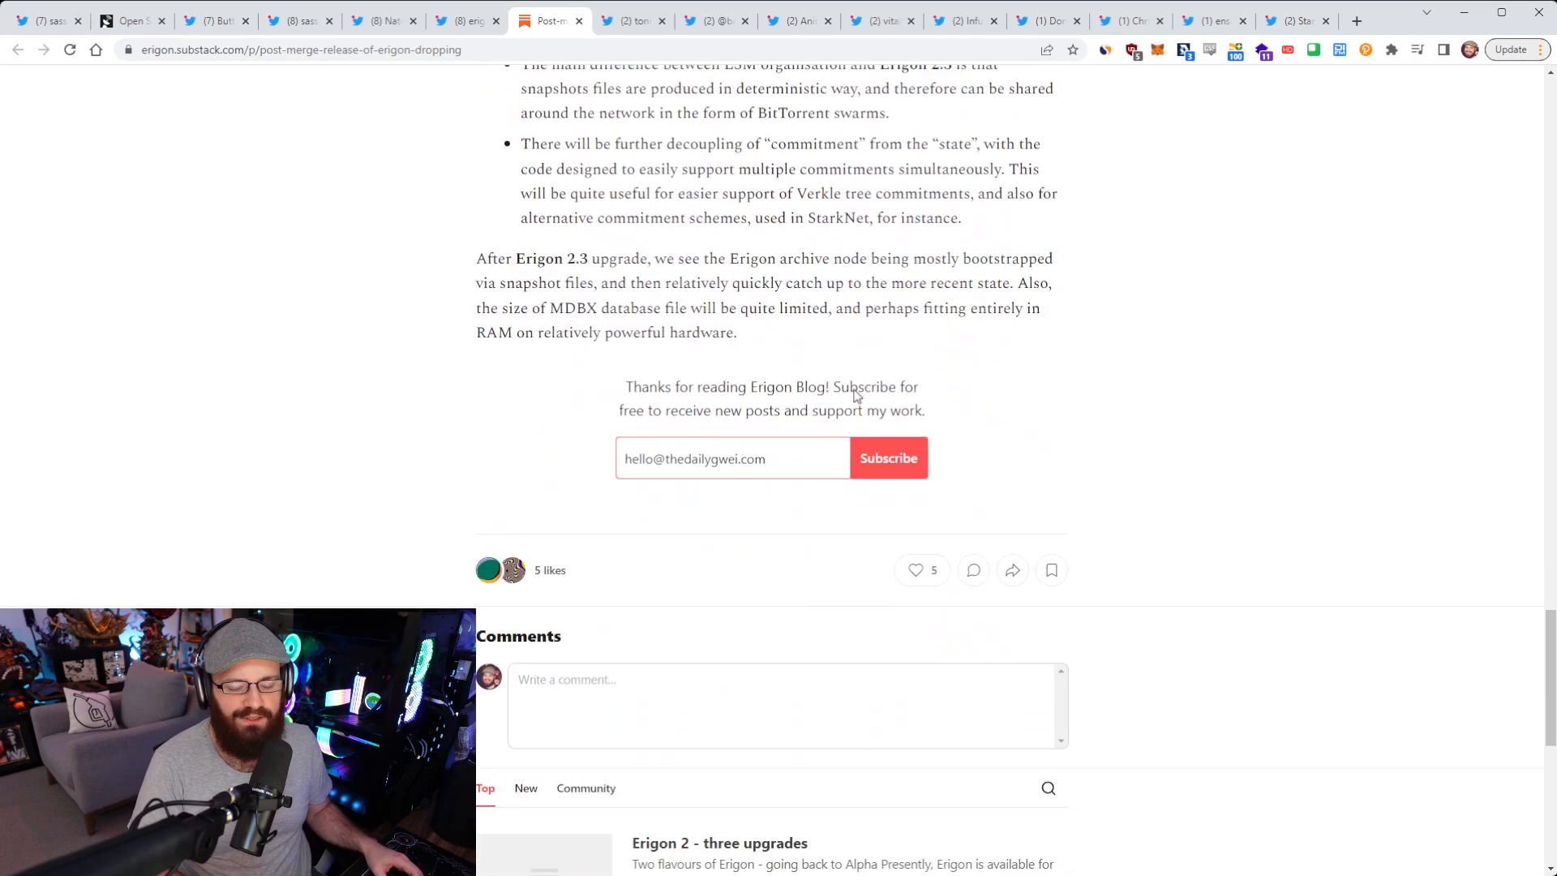
pyautogui.scroll(3)
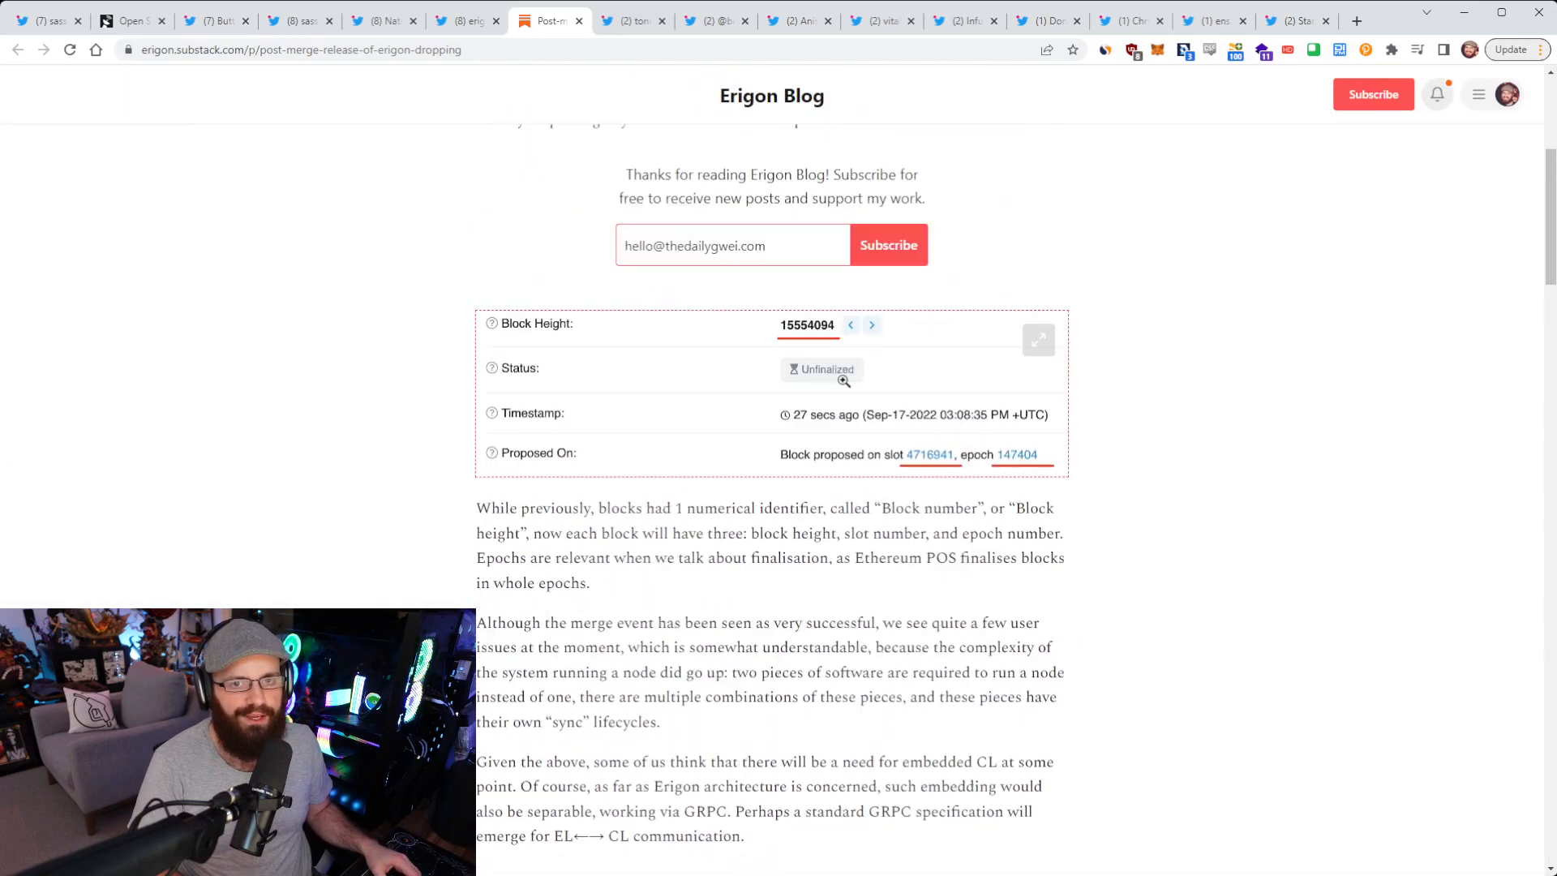
pyautogui.click(632, 19)
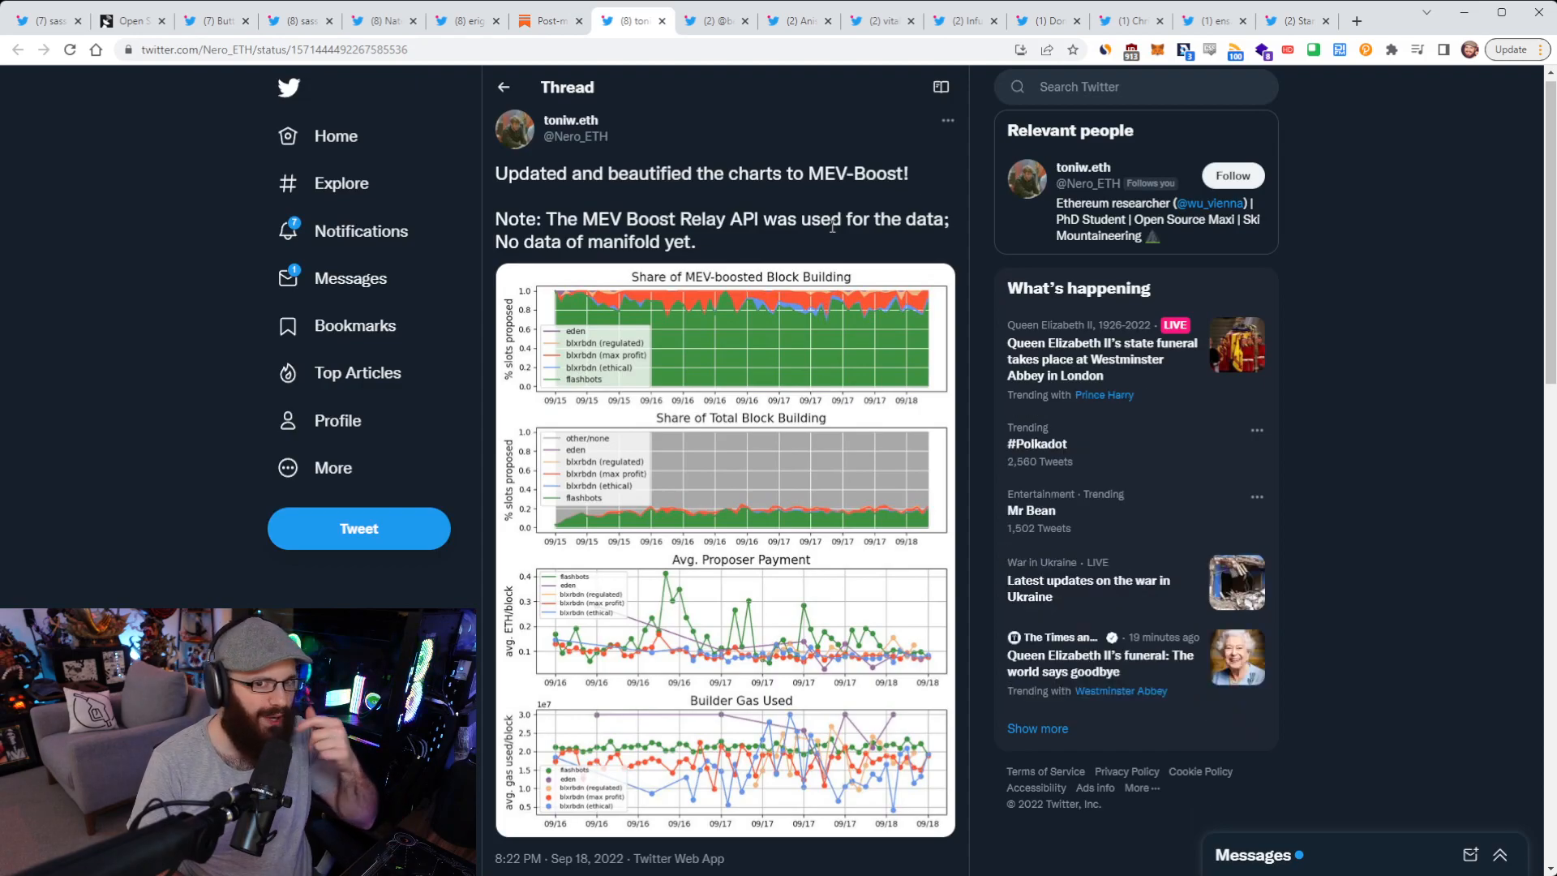
pyautogui.moveTo(787, 193)
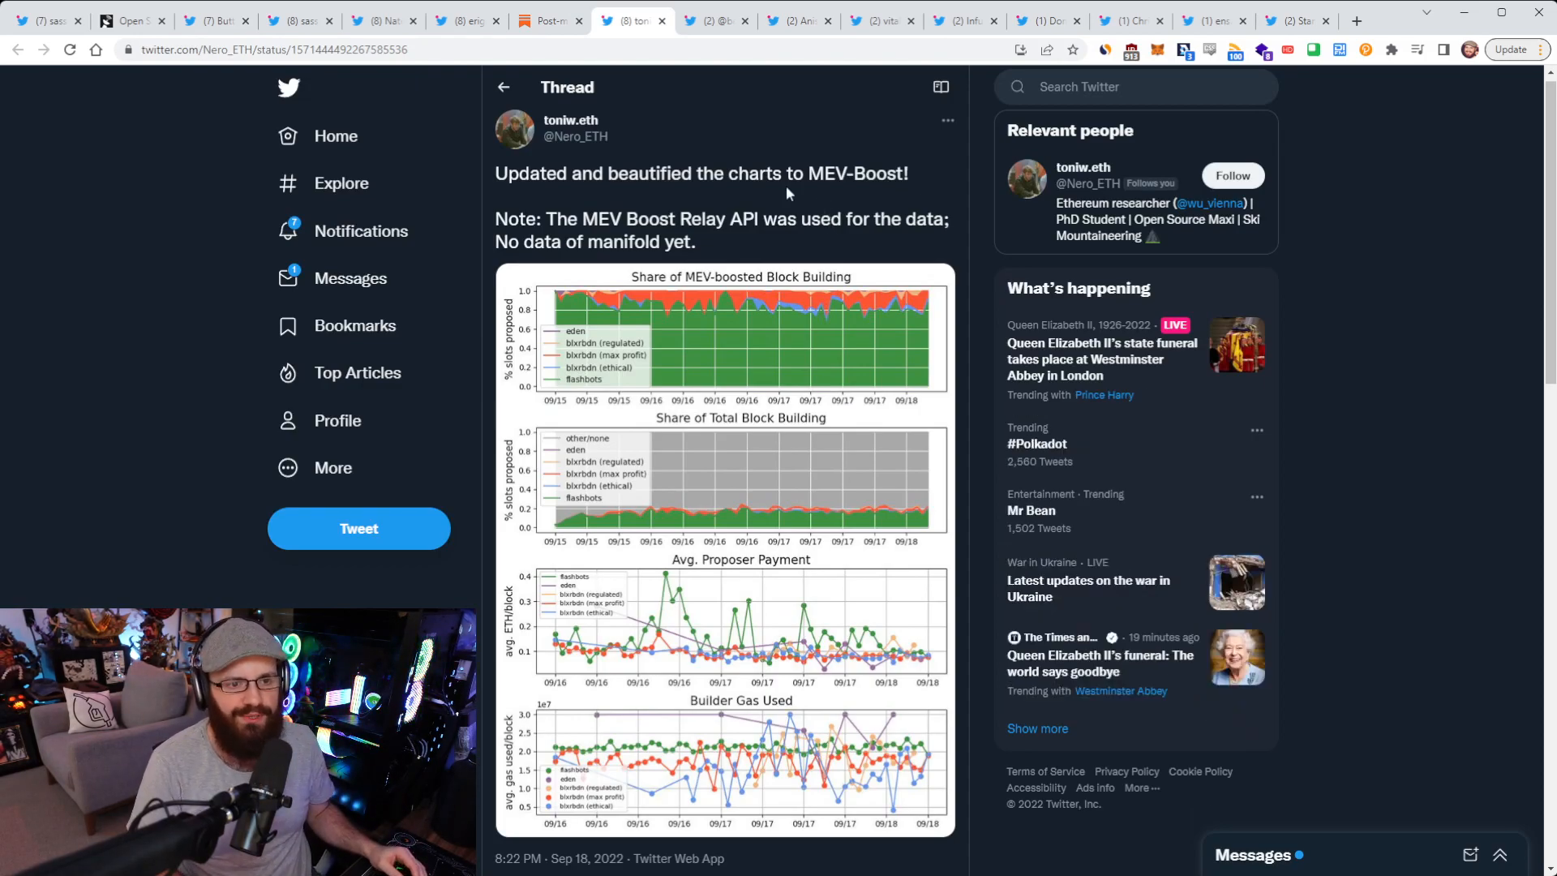
pyautogui.moveTo(578, 171)
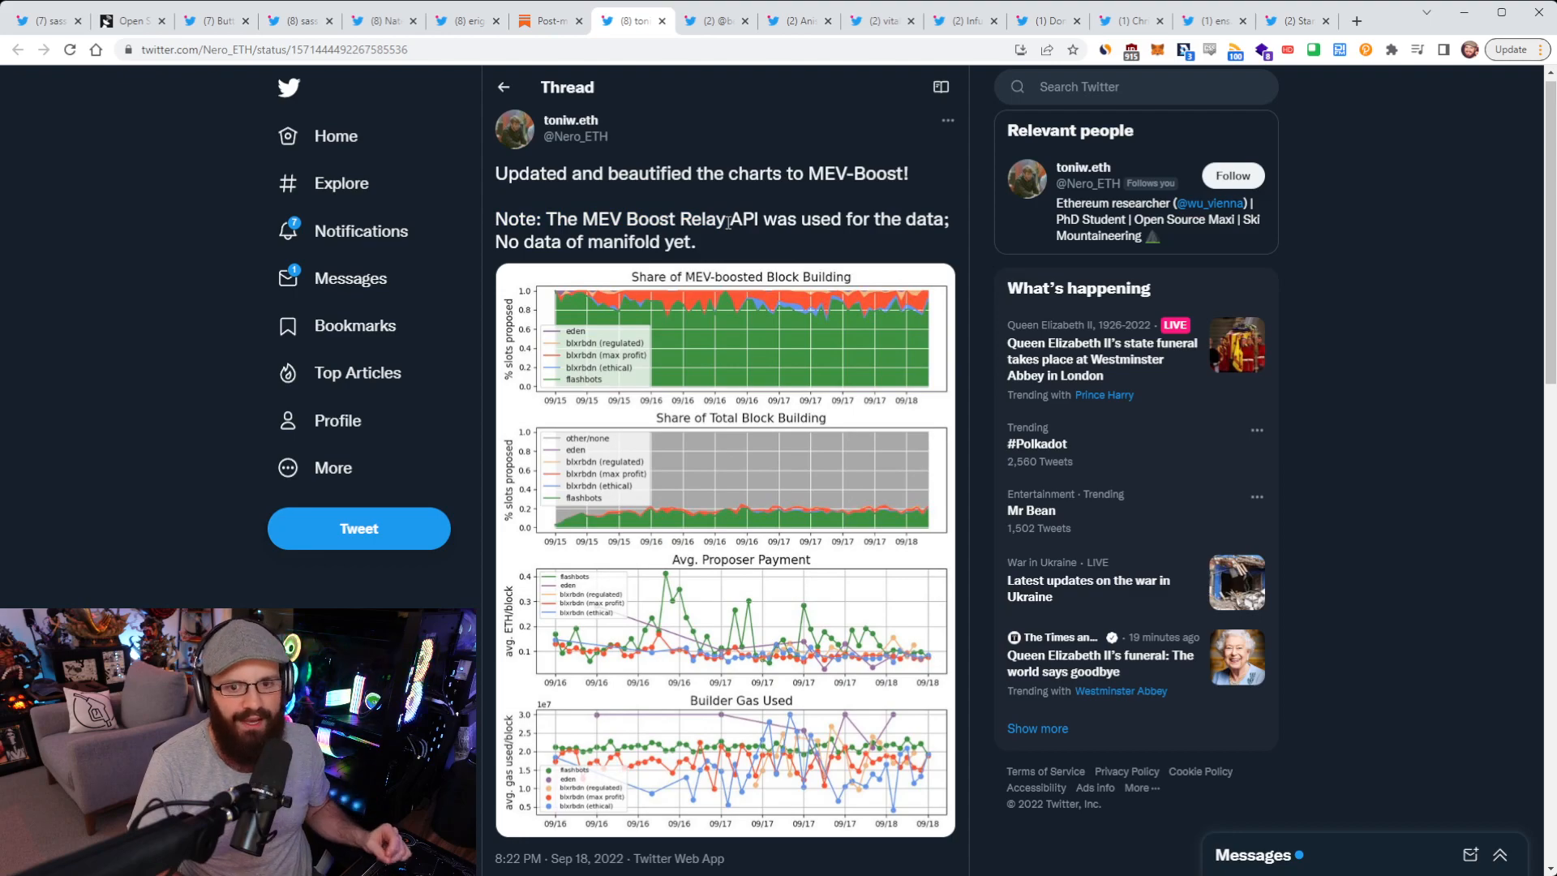
pyautogui.moveTo(585, 311)
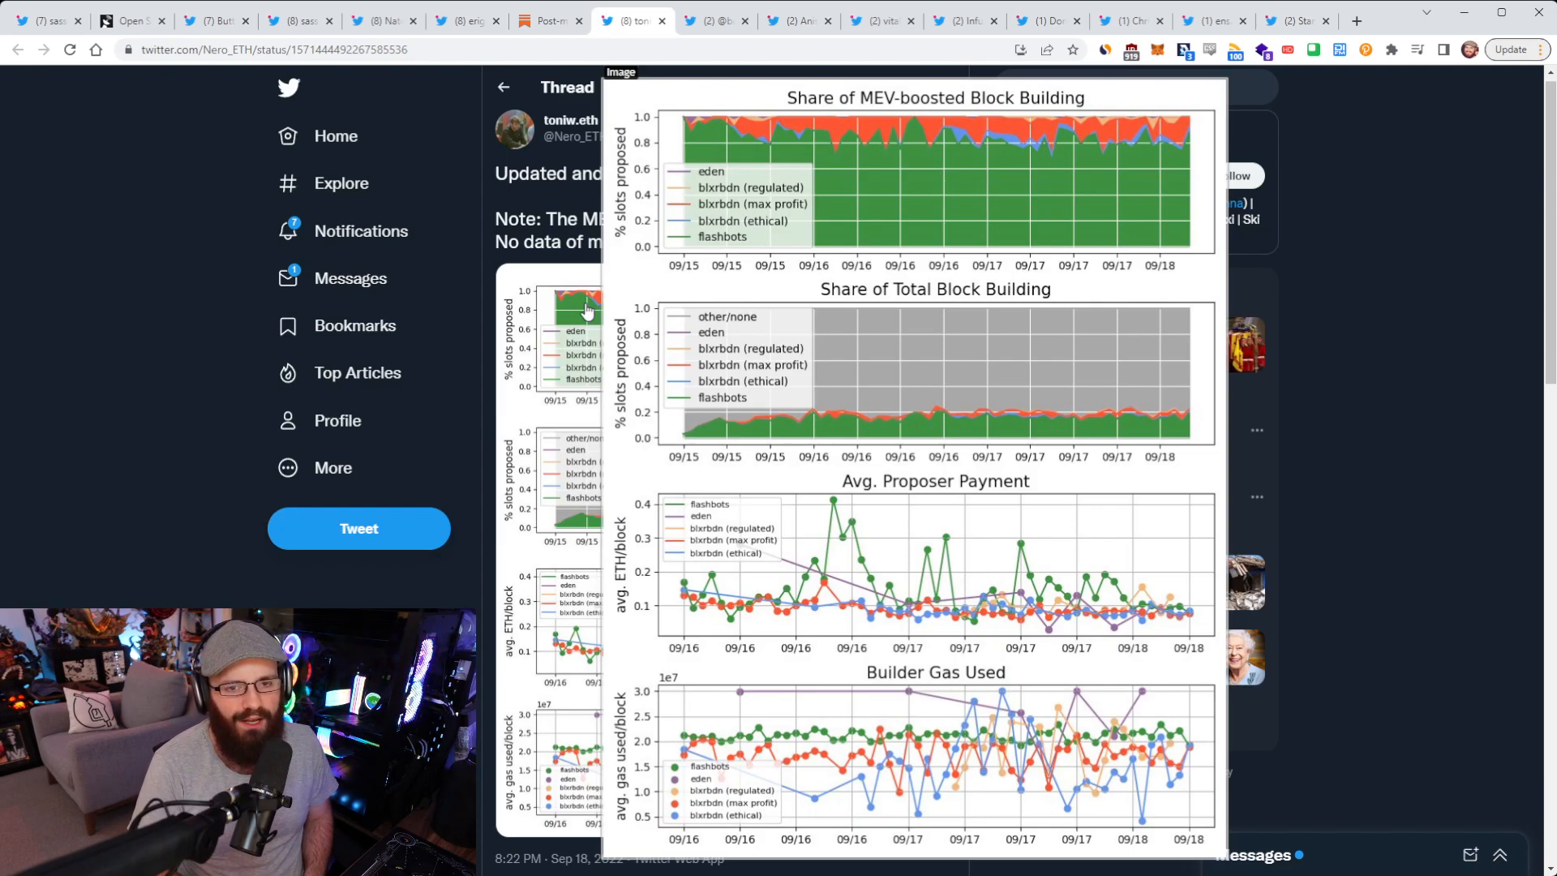
# Step: Re-examine the enlarged MEV-Boost charts, then show bertcmiller's mev-boost fee recipients thread
pyautogui.click(503, 88)
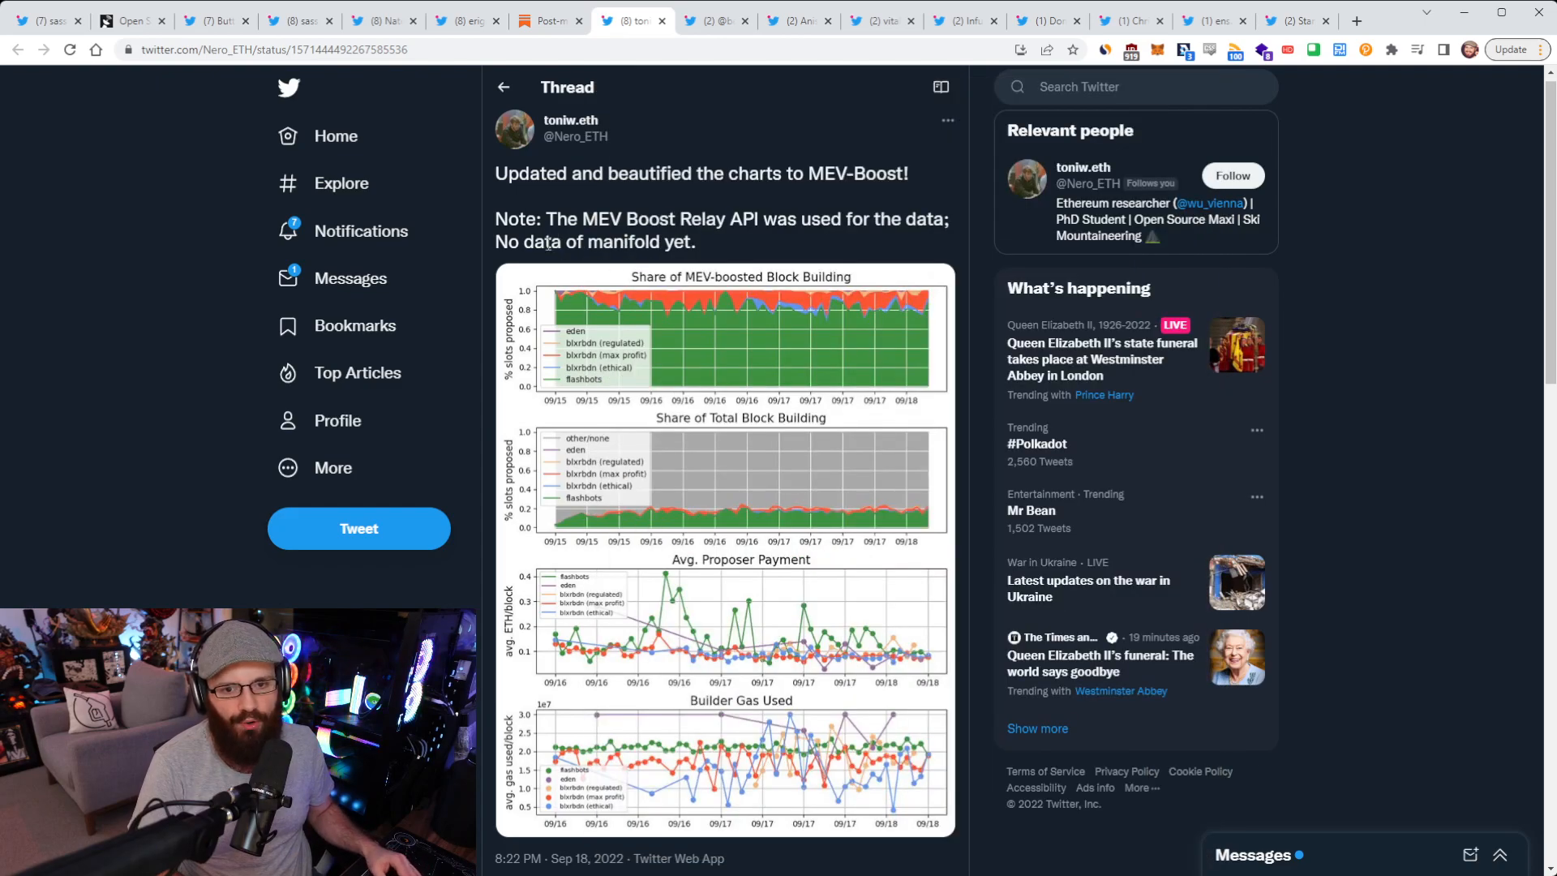
pyautogui.scroll(-3)
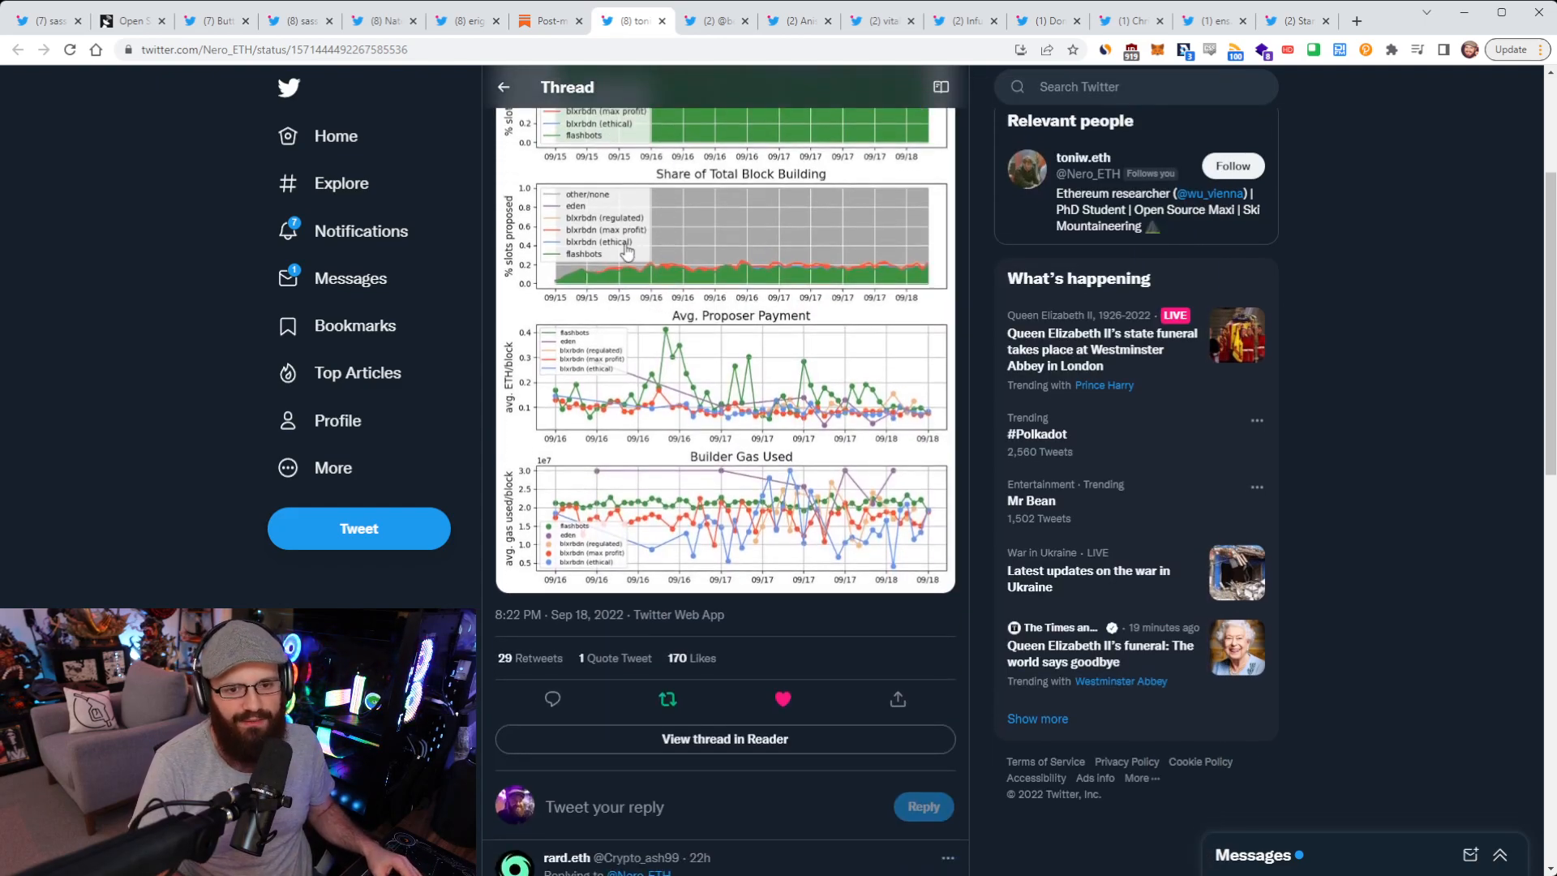
pyautogui.click(725, 238)
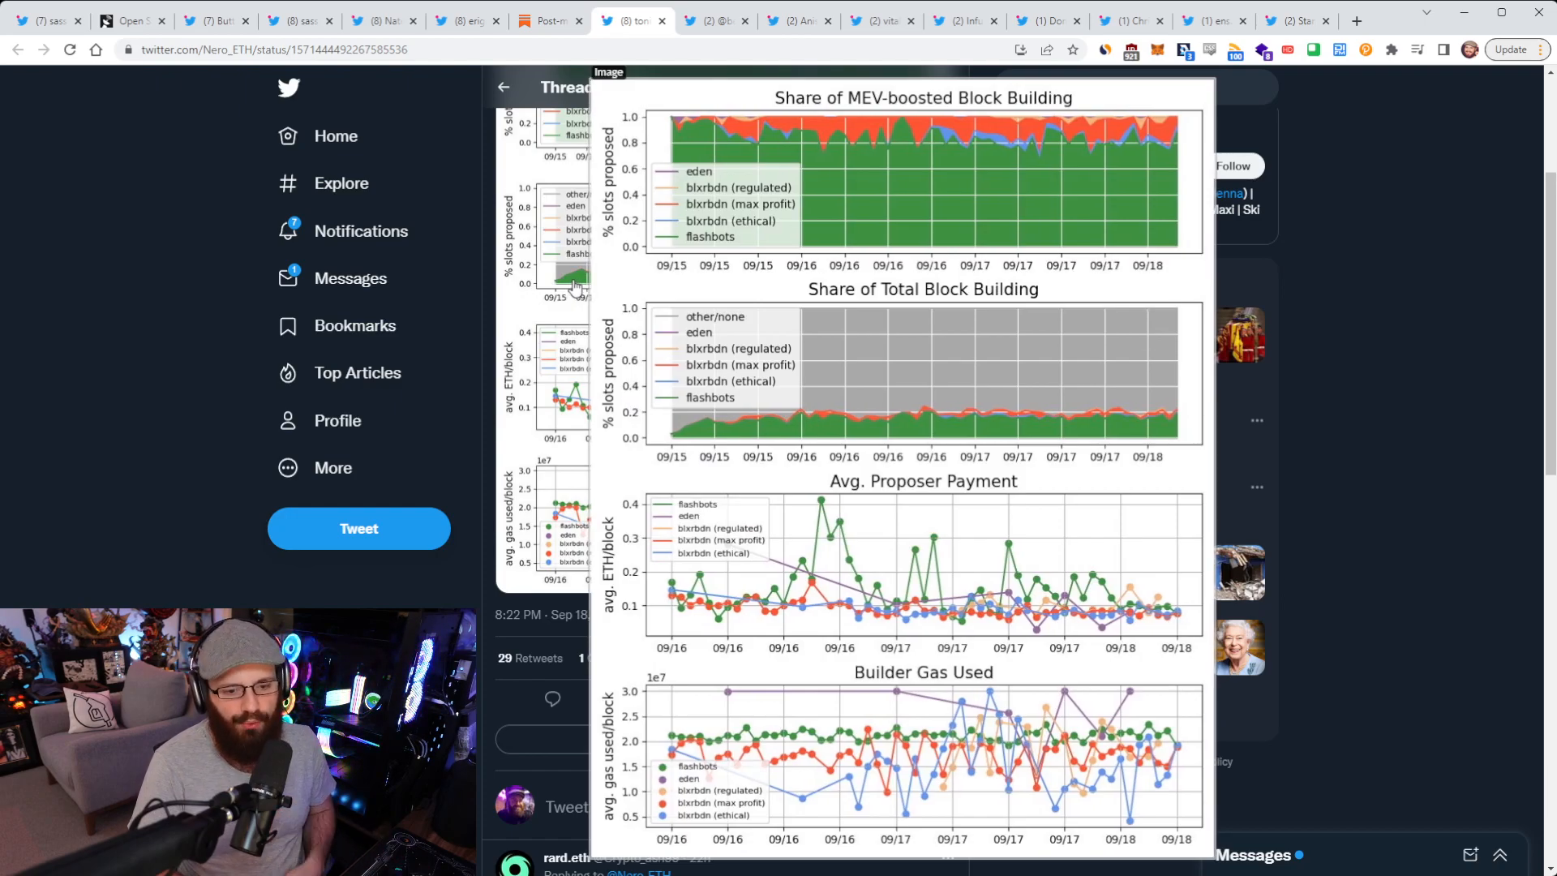
pyautogui.click(501, 87)
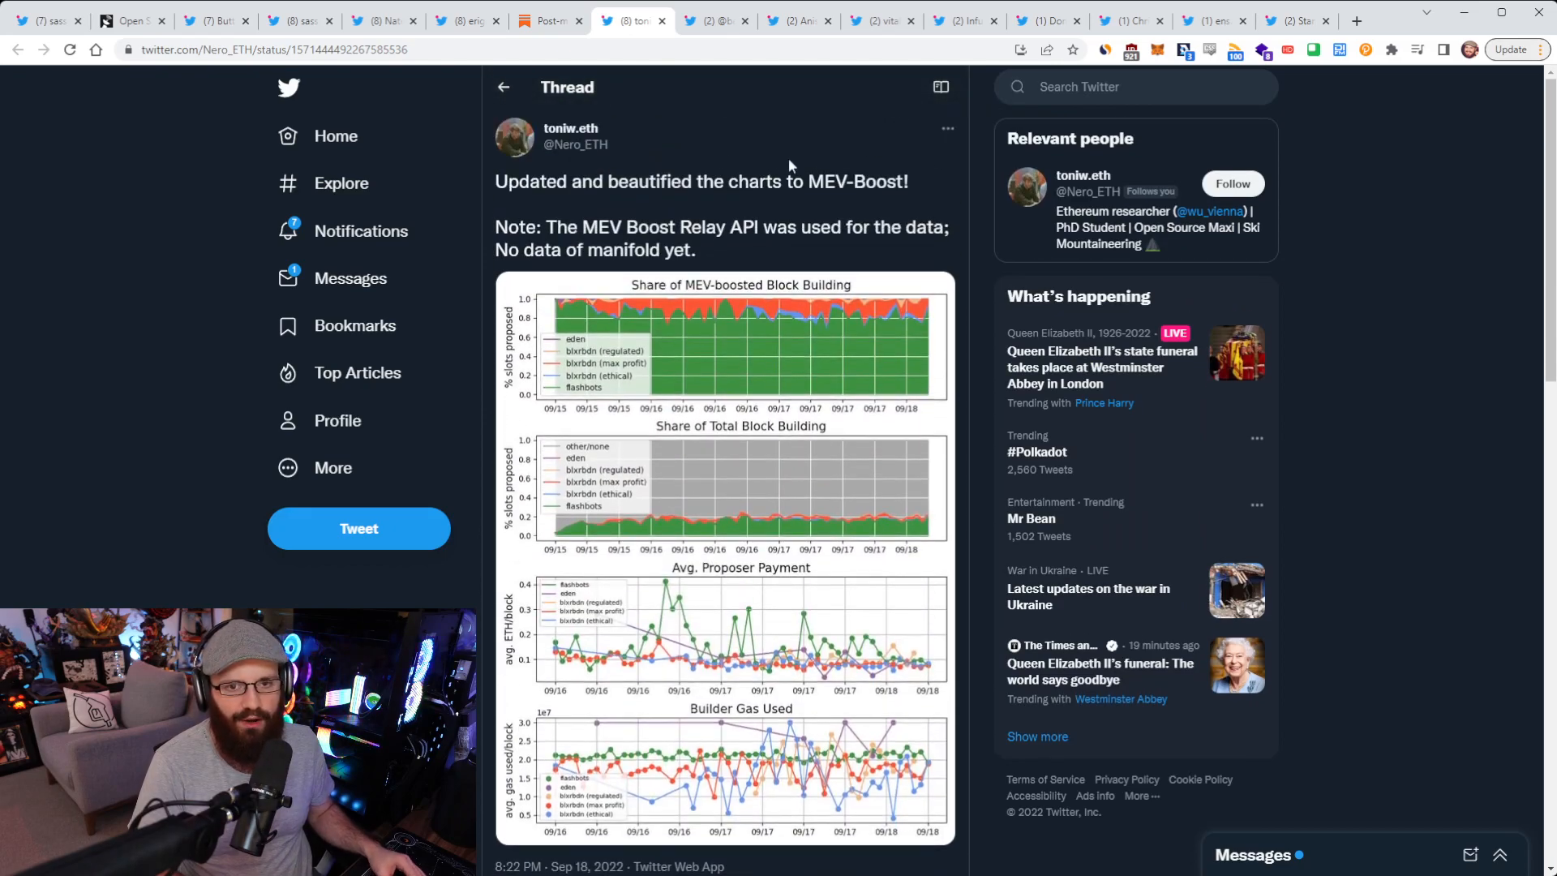
pyautogui.moveTo(725, 48)
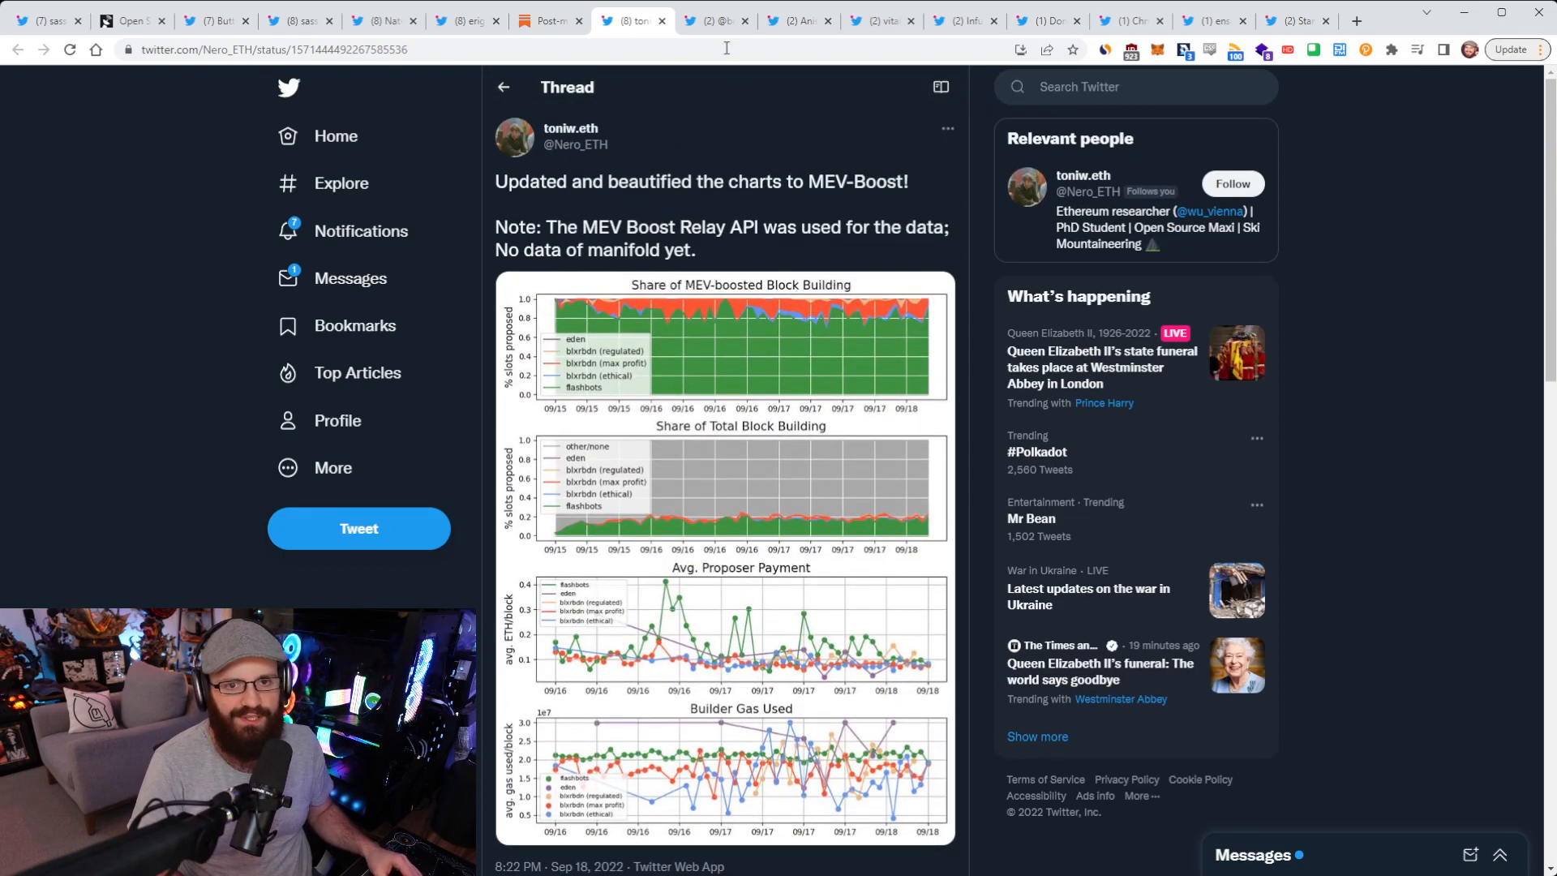
pyautogui.click(713, 19)
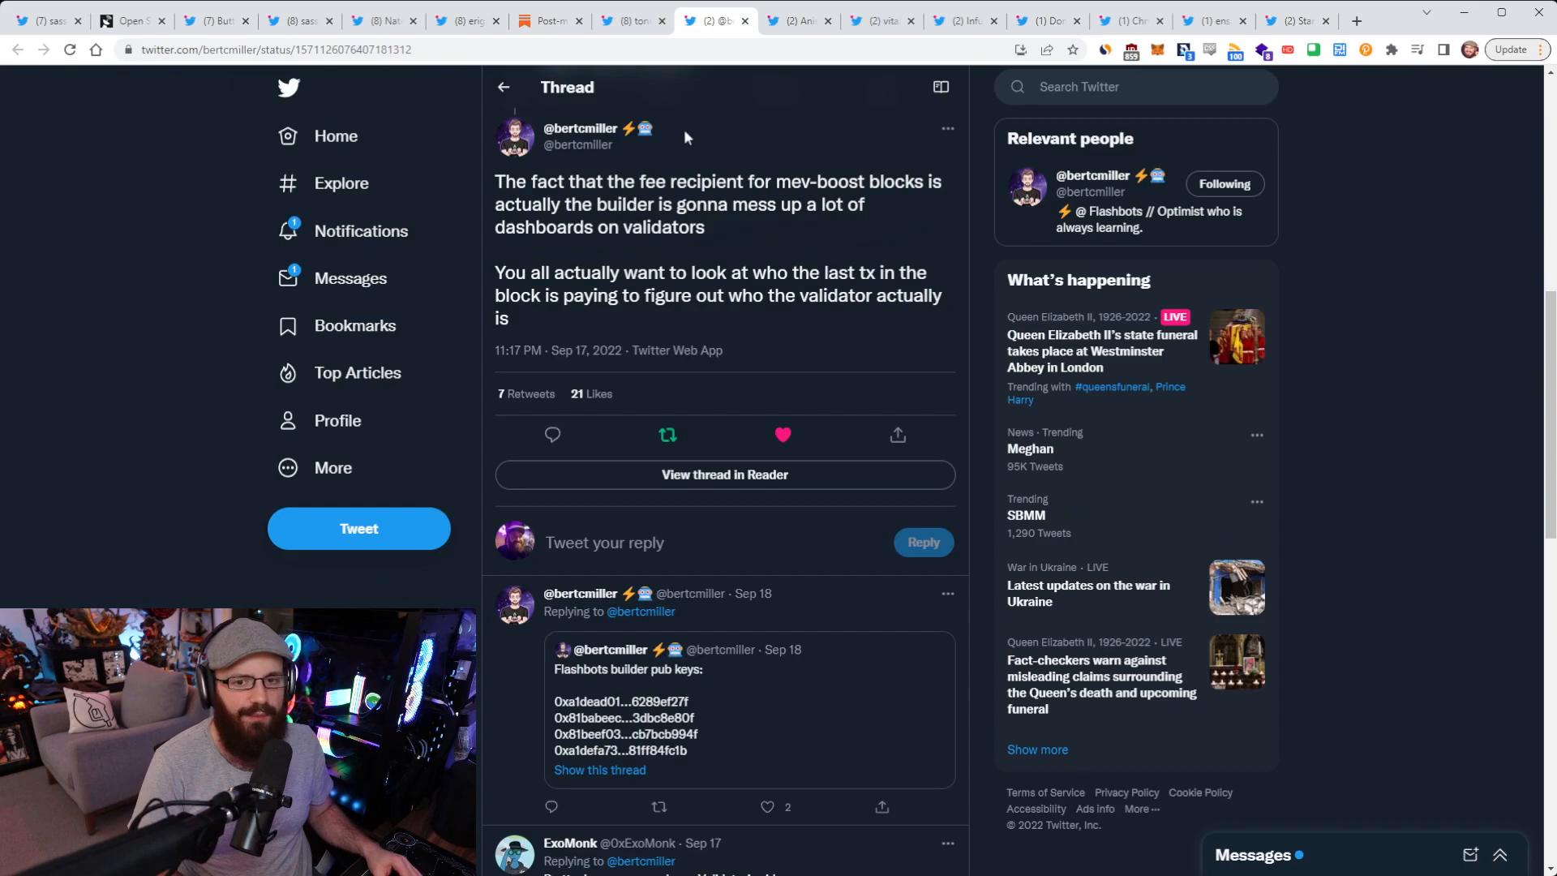
# Step: Clear the text selection, show Anish Agnihotri's mevboost.org tweet, and open its dashboard link
pyautogui.scroll(3)
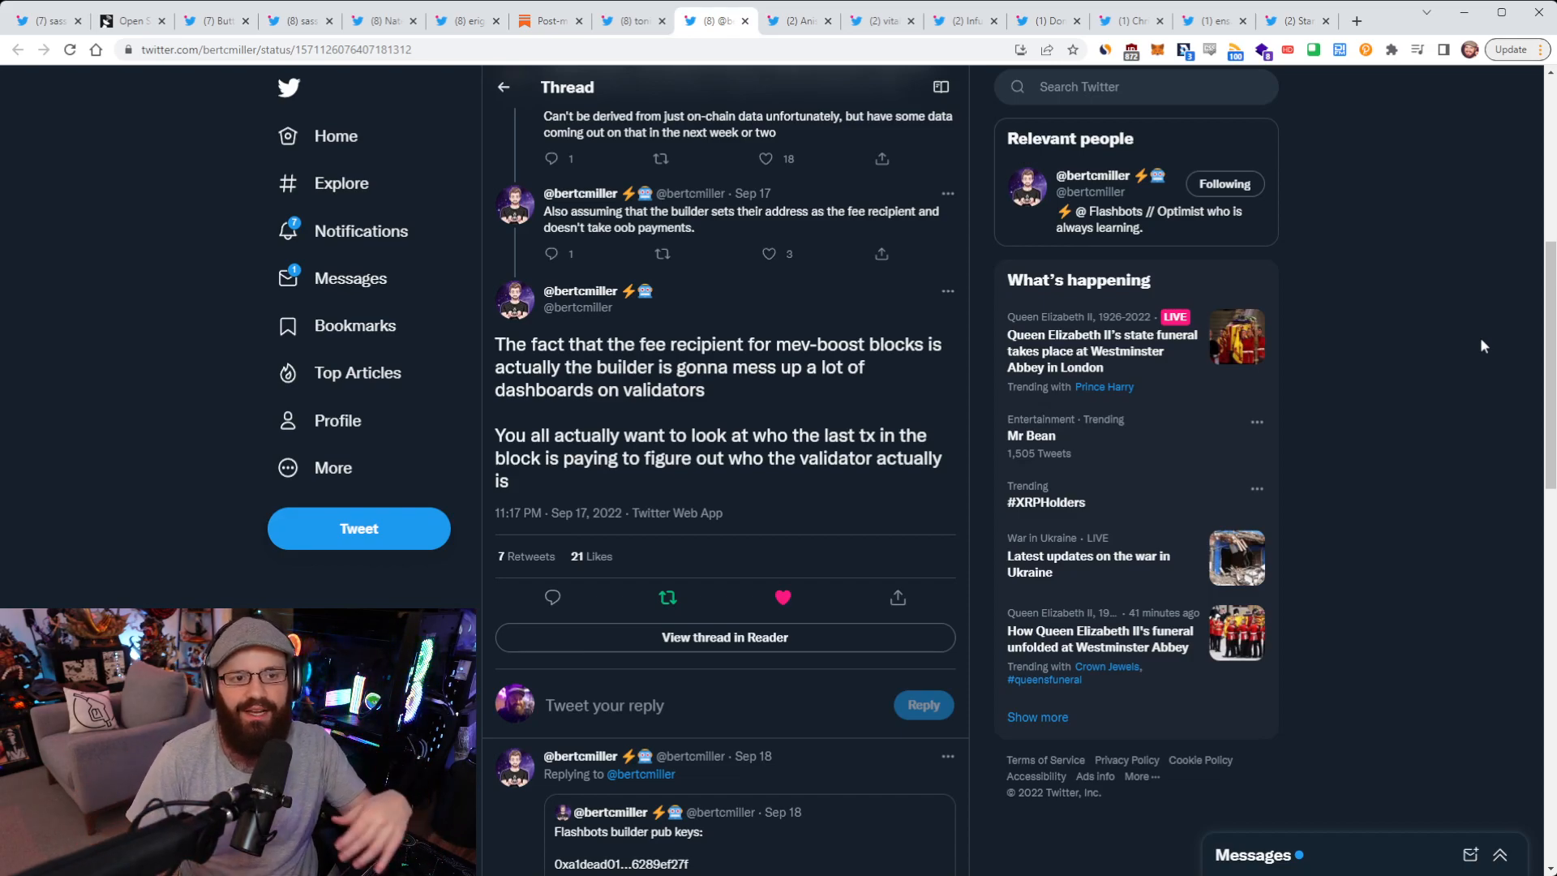
pyautogui.moveTo(1335, 315)
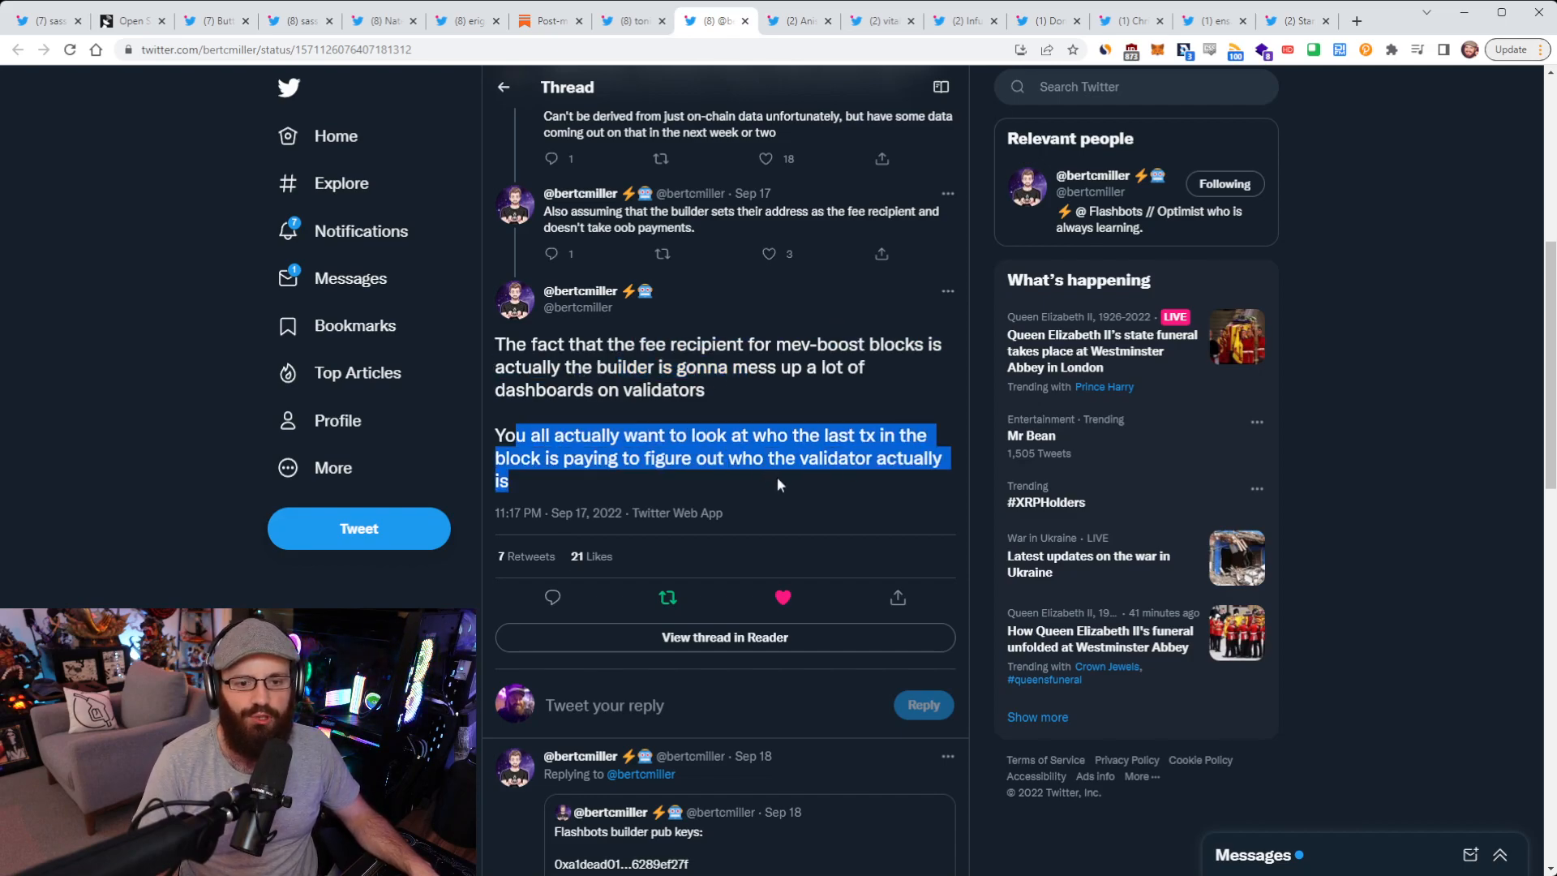
pyautogui.click(778, 484)
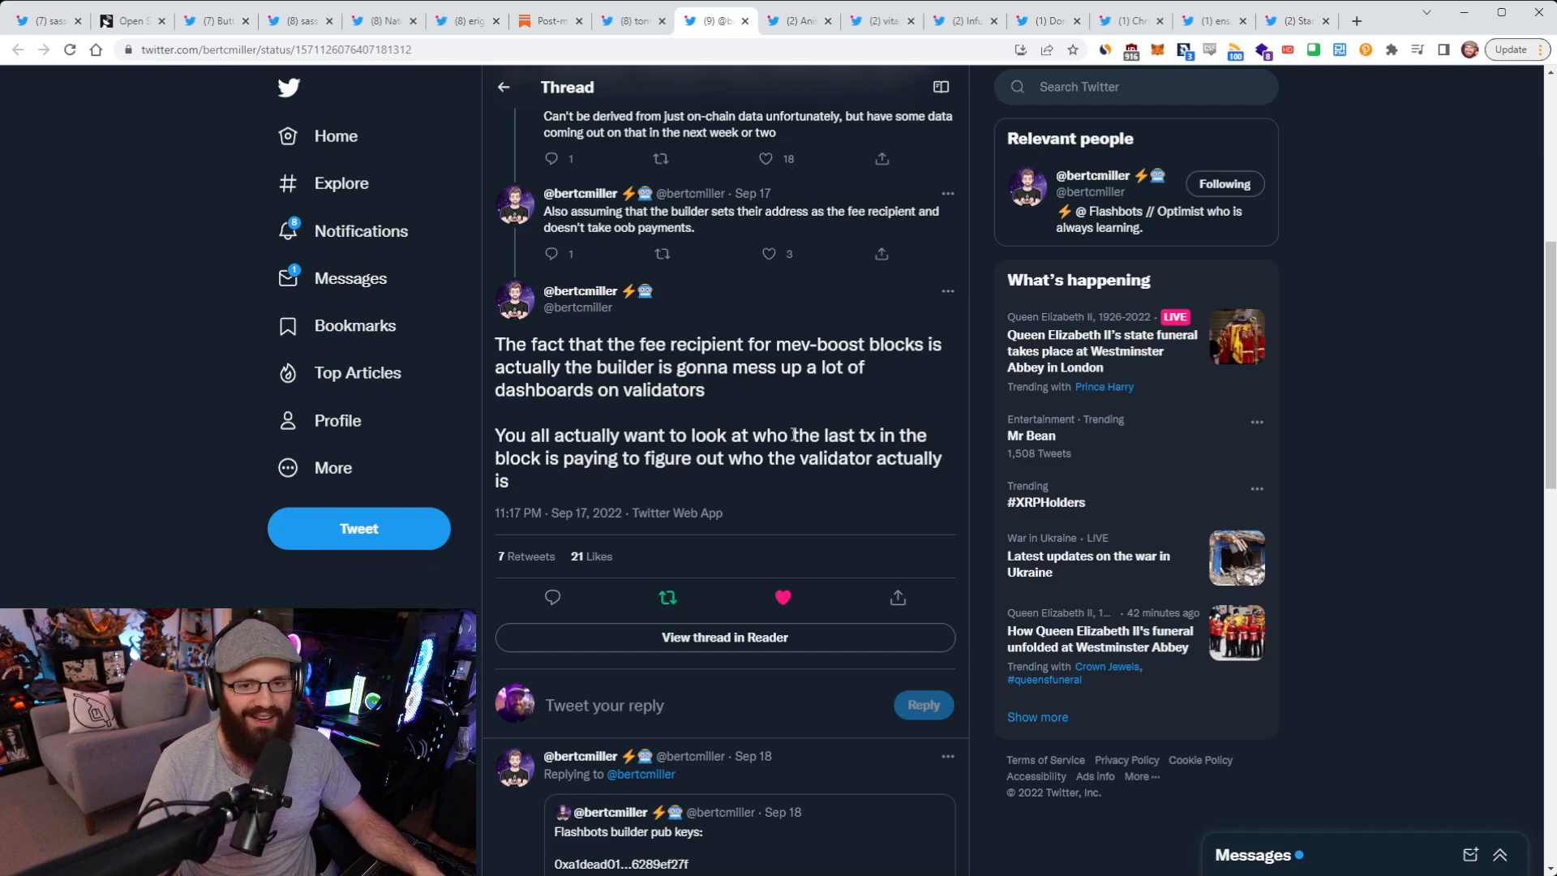
pyautogui.click(797, 19)
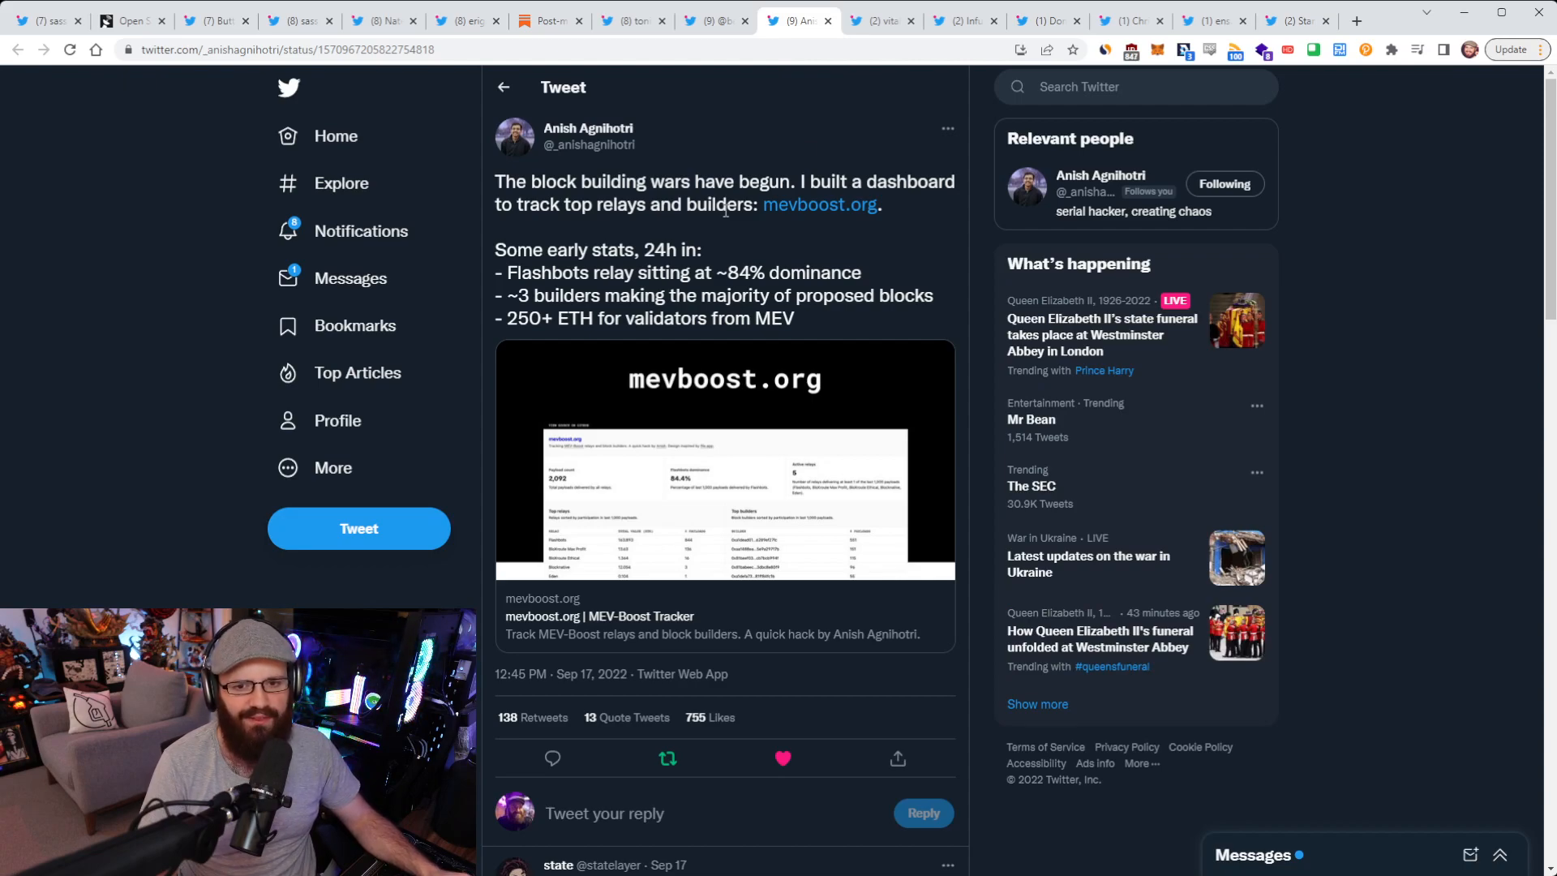
pyautogui.moveTo(819, 208)
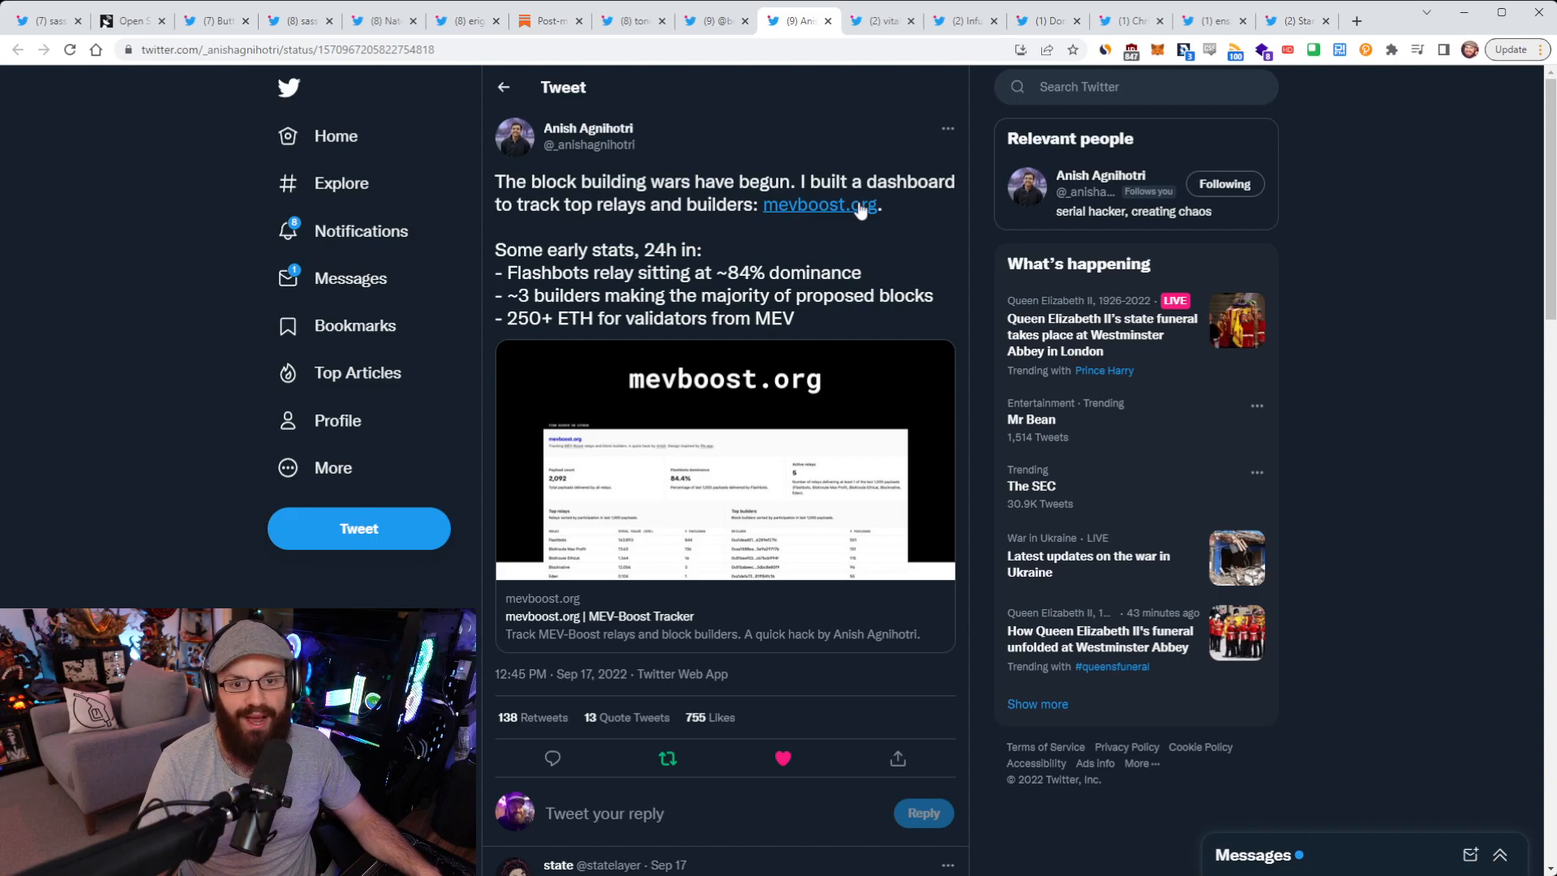
pyautogui.click(818, 204)
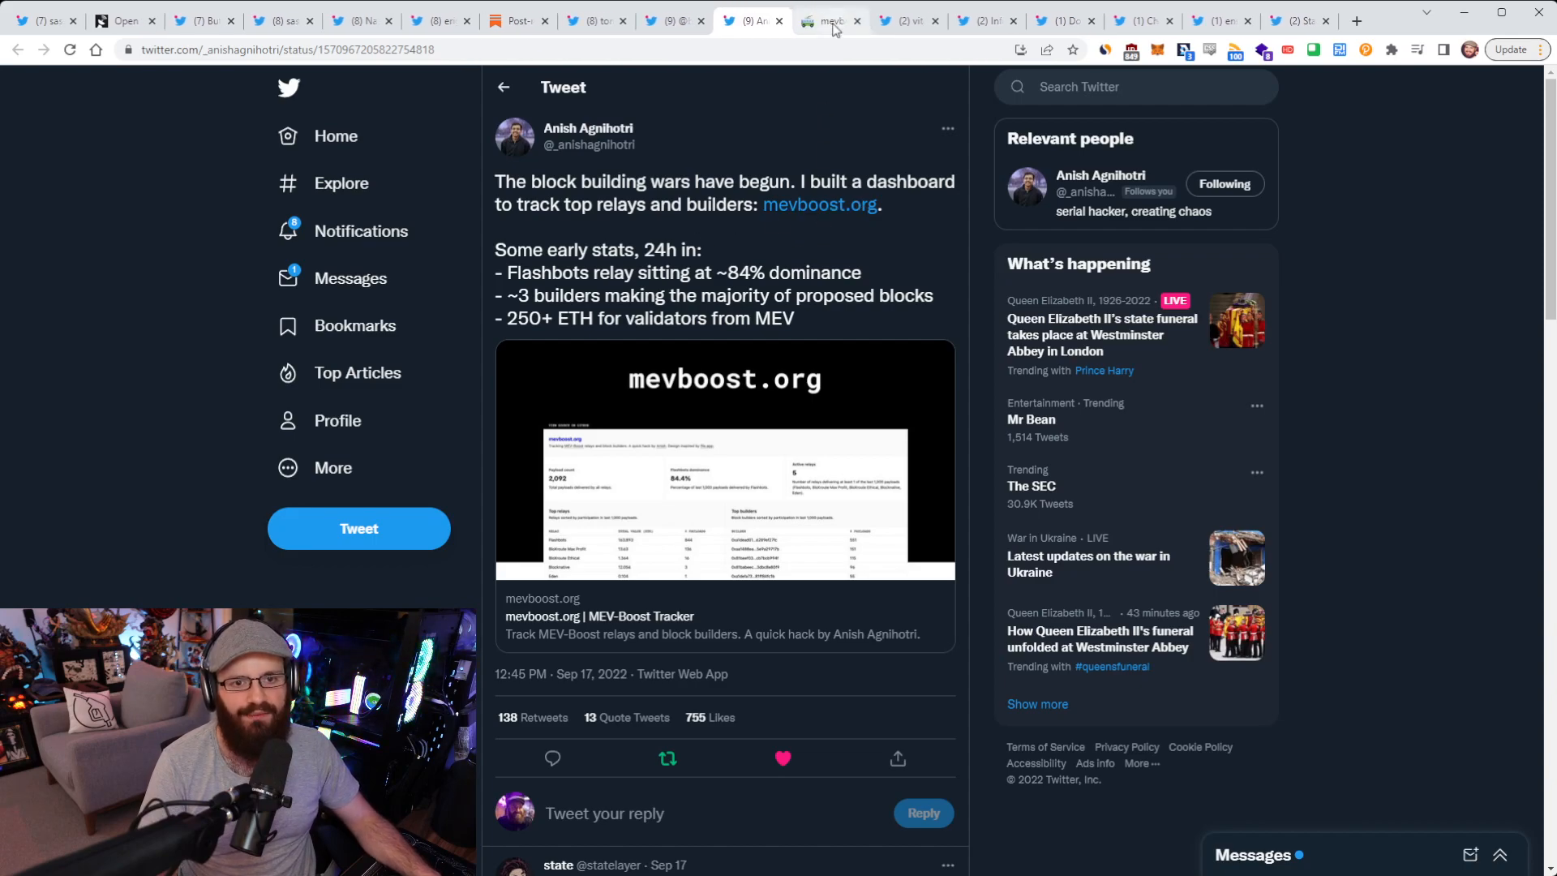
# Step: View the mevboost.org dashboard's relay and builder tables, showing 81.64% Flashbots dominance
pyautogui.click(828, 20)
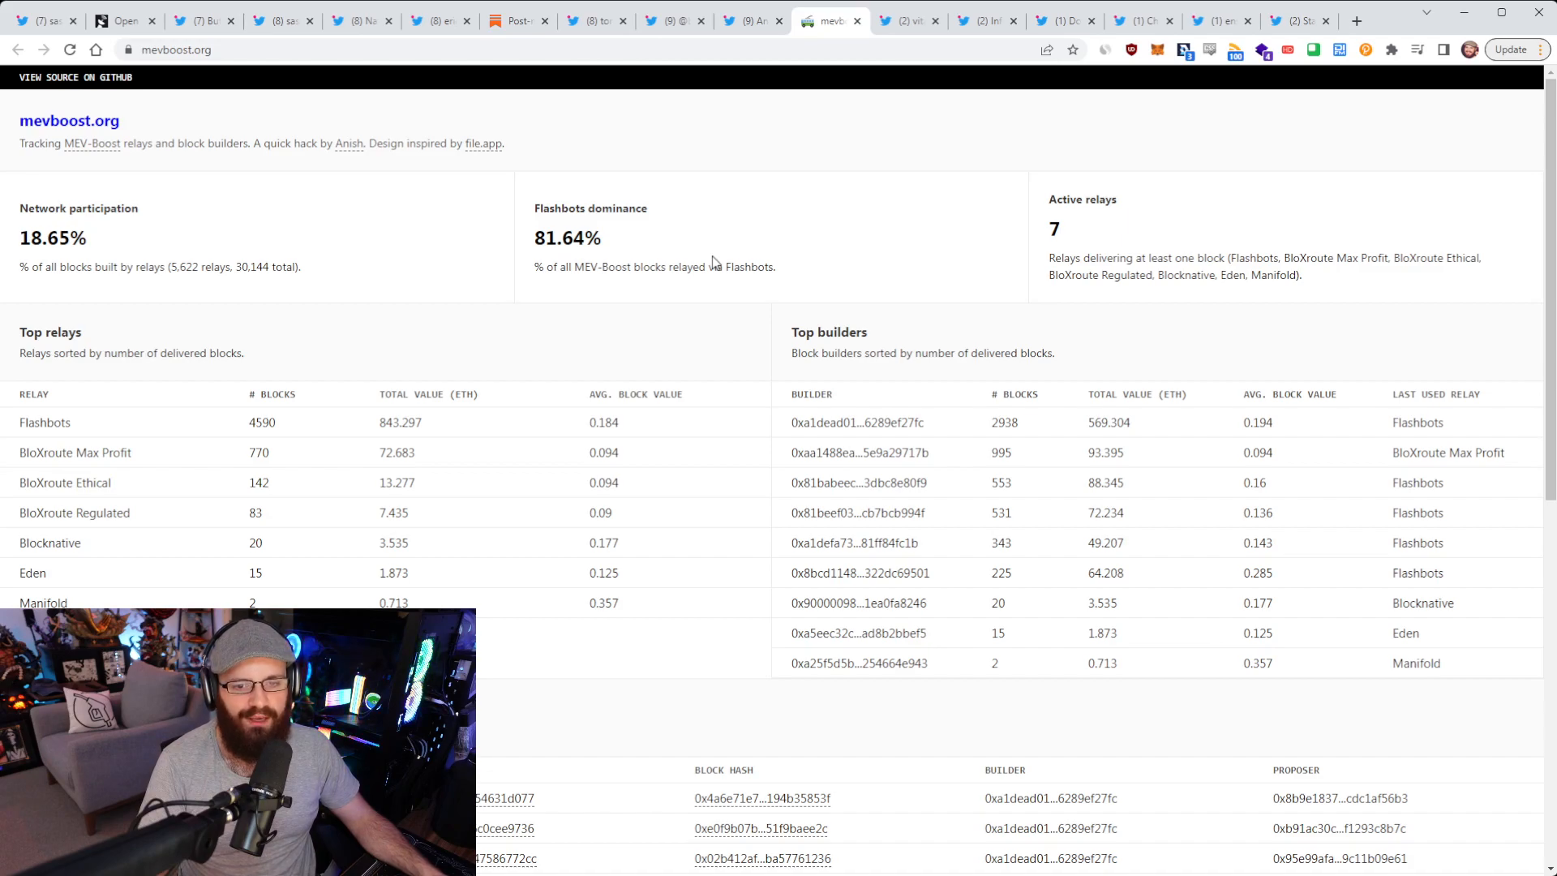
pyautogui.moveTo(633, 263)
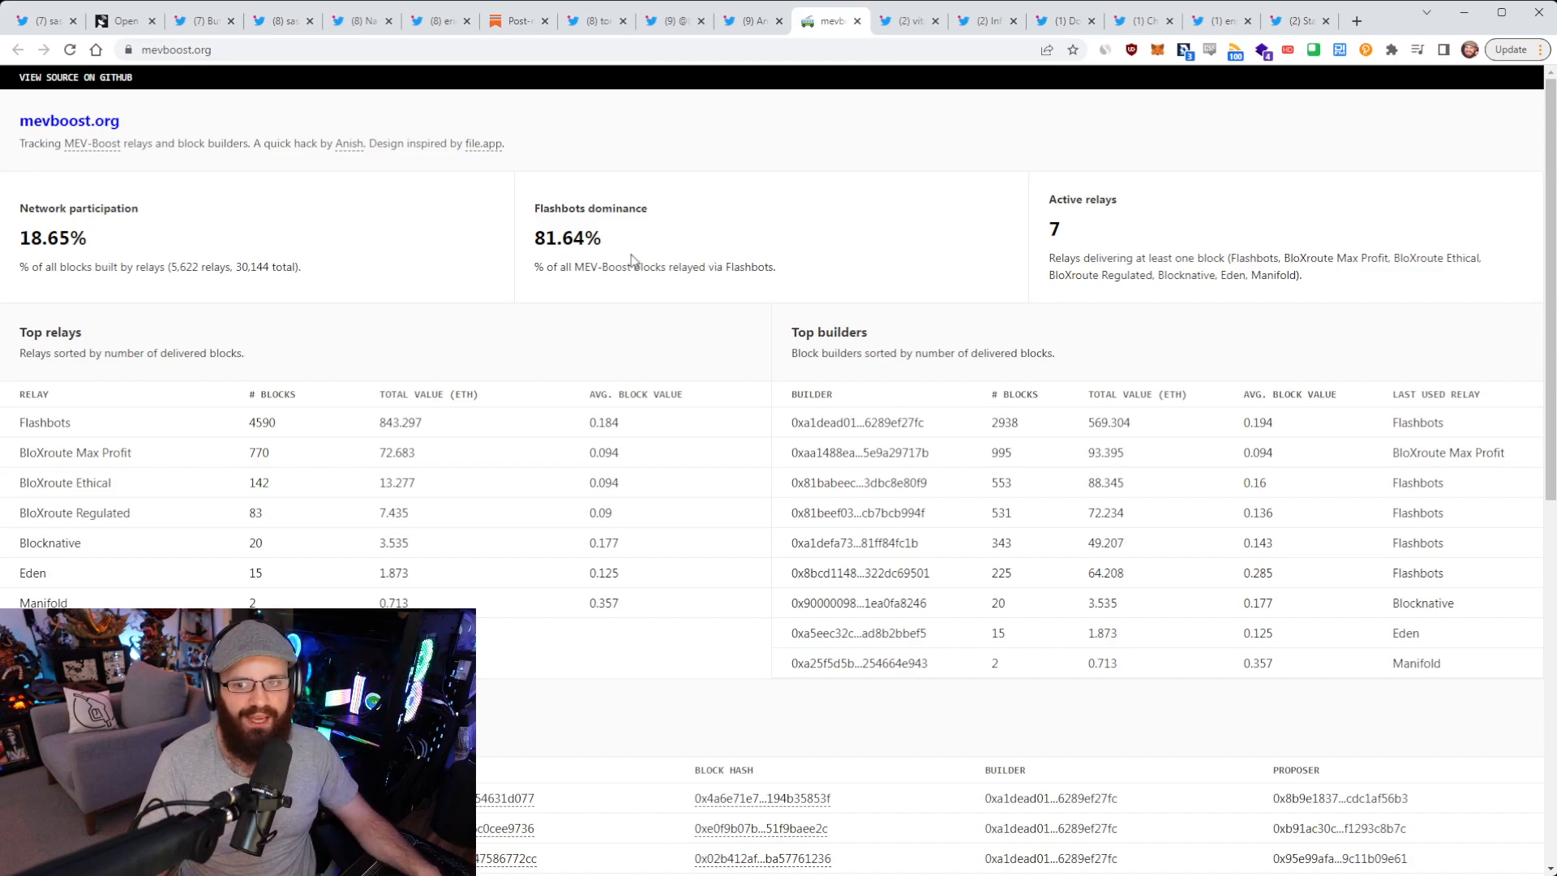
pyautogui.doubleClick(52, 238)
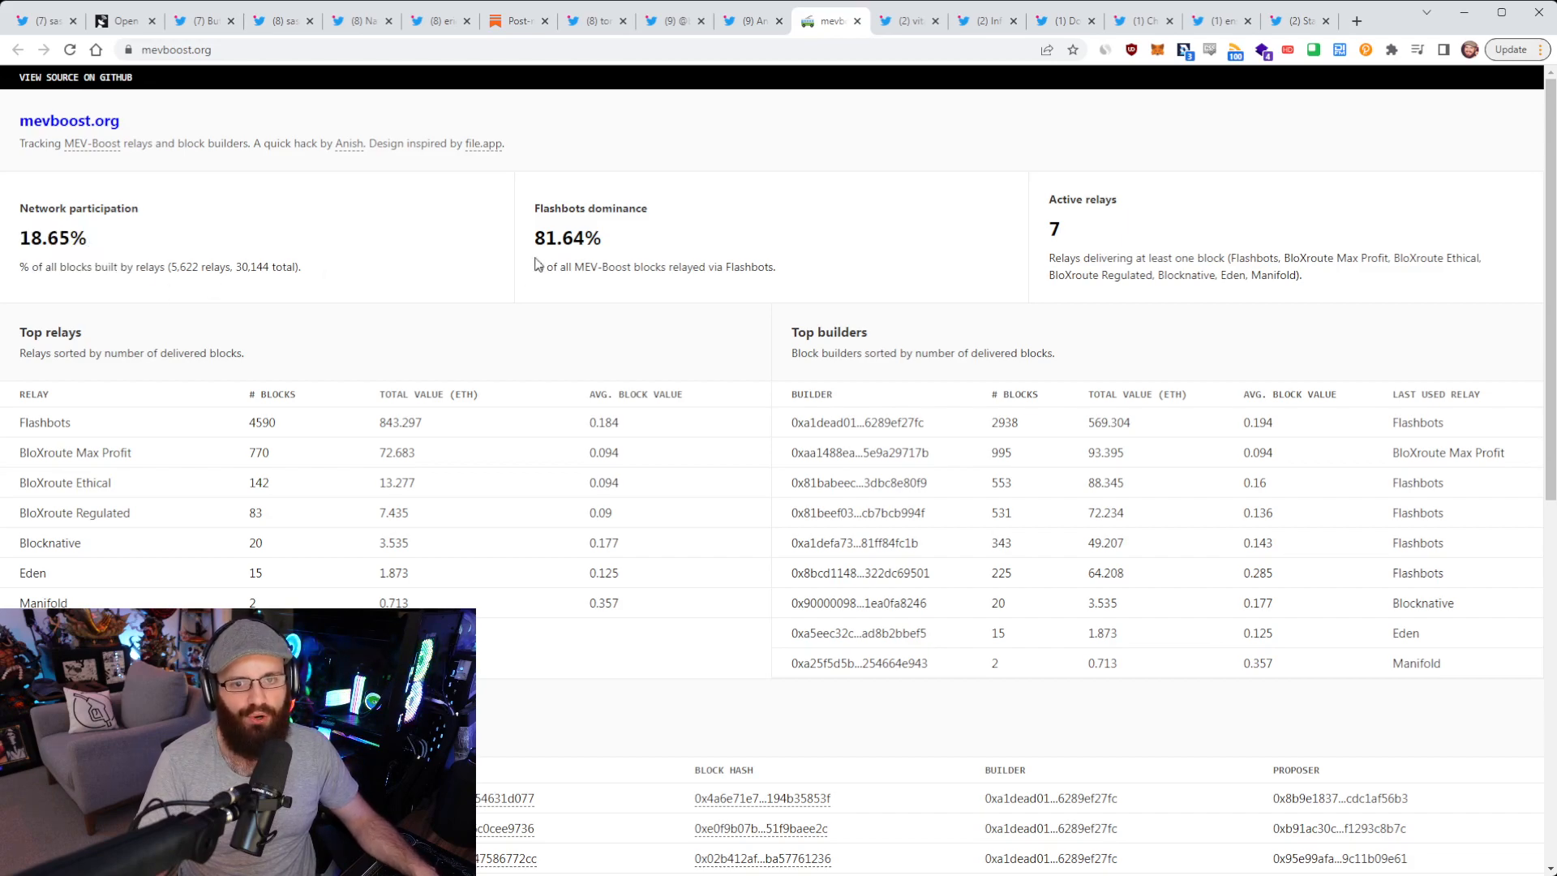
pyautogui.moveTo(685, 253)
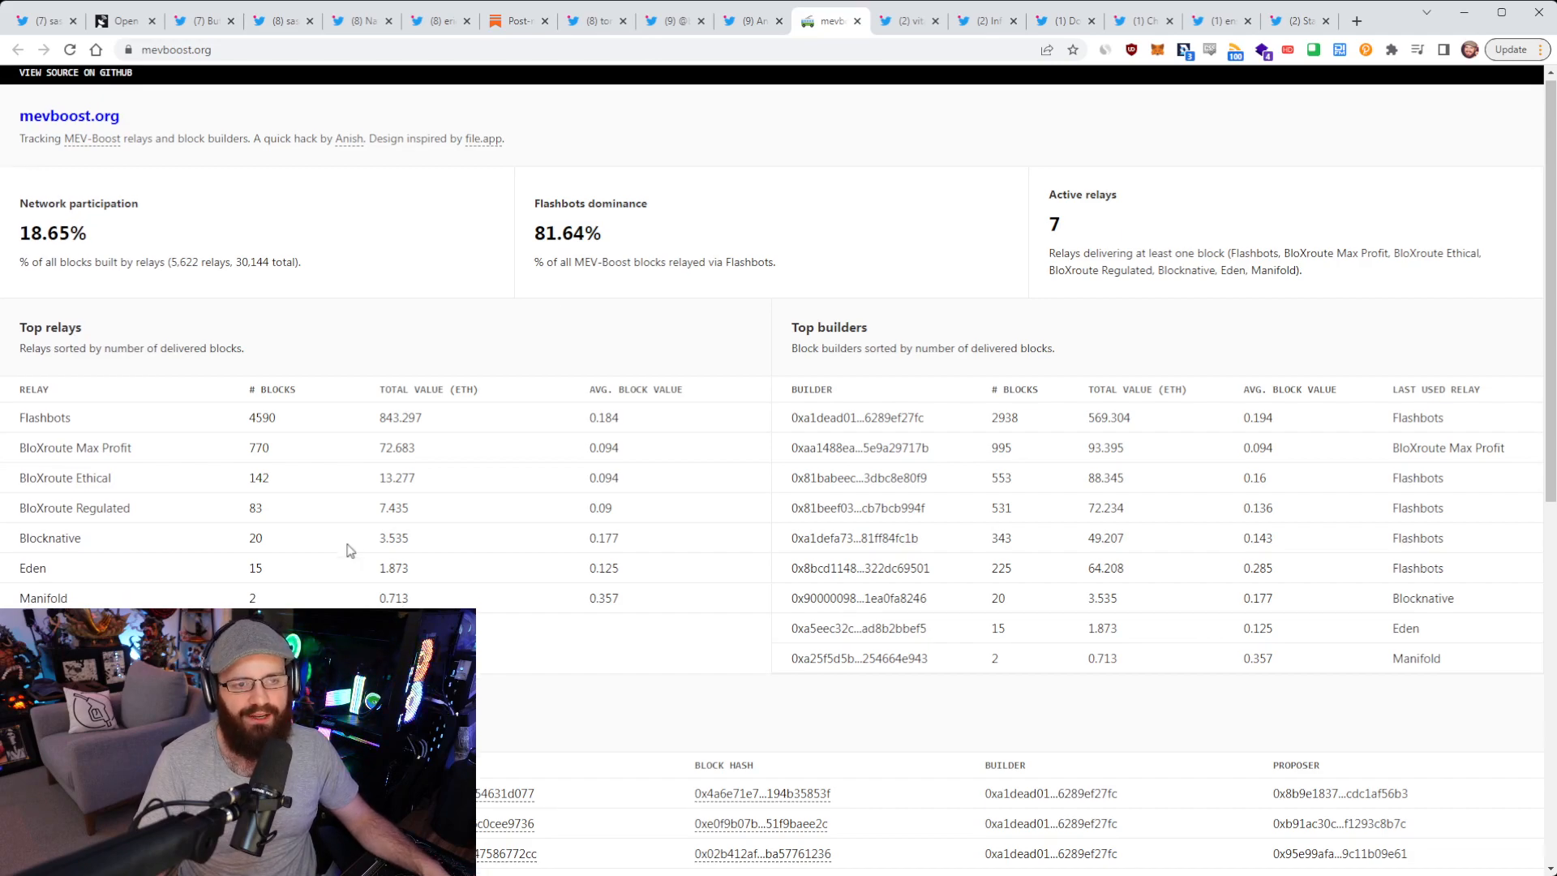
pyautogui.scroll(3)
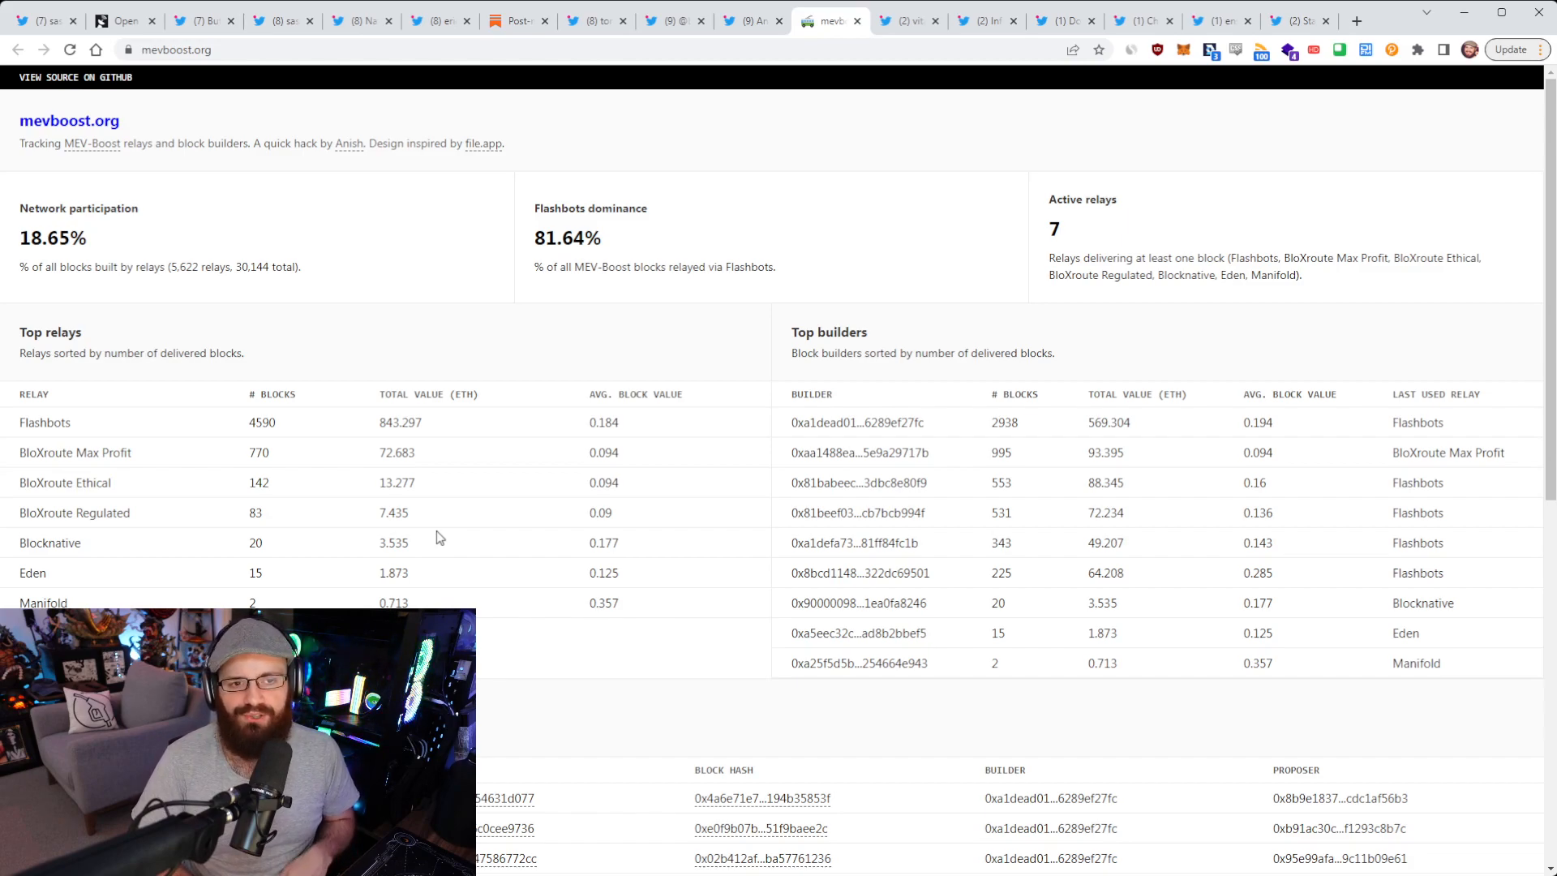
pyautogui.moveTo(544, 198)
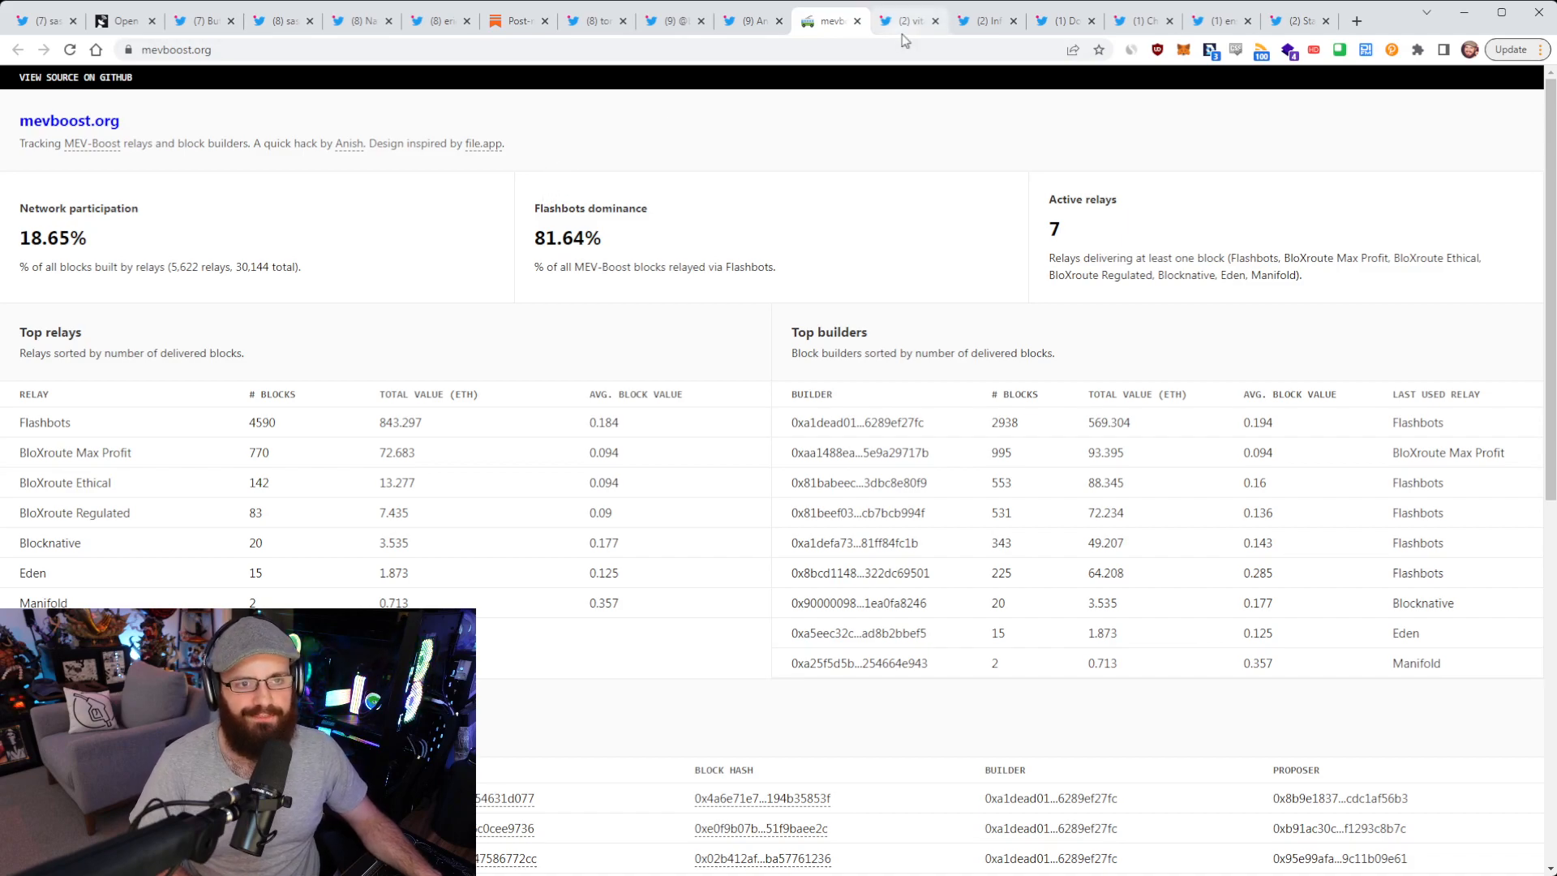
# Step: Show Vitalik Buterin's tweet linking 'What kind of layer 3s make sense?'
pyautogui.click(906, 19)
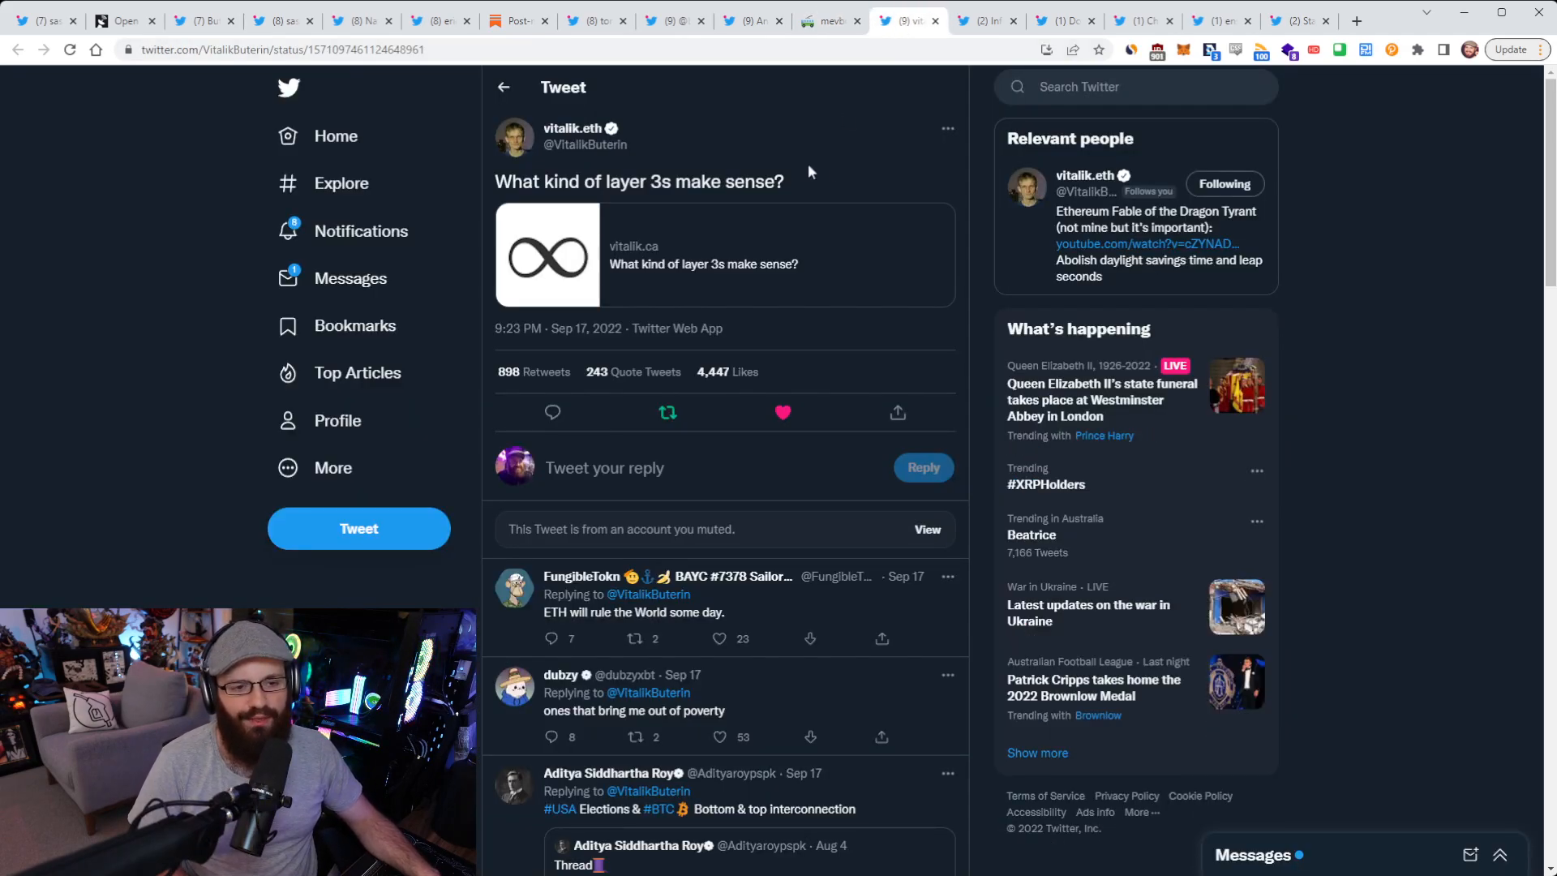
pyautogui.moveTo(1437, 317)
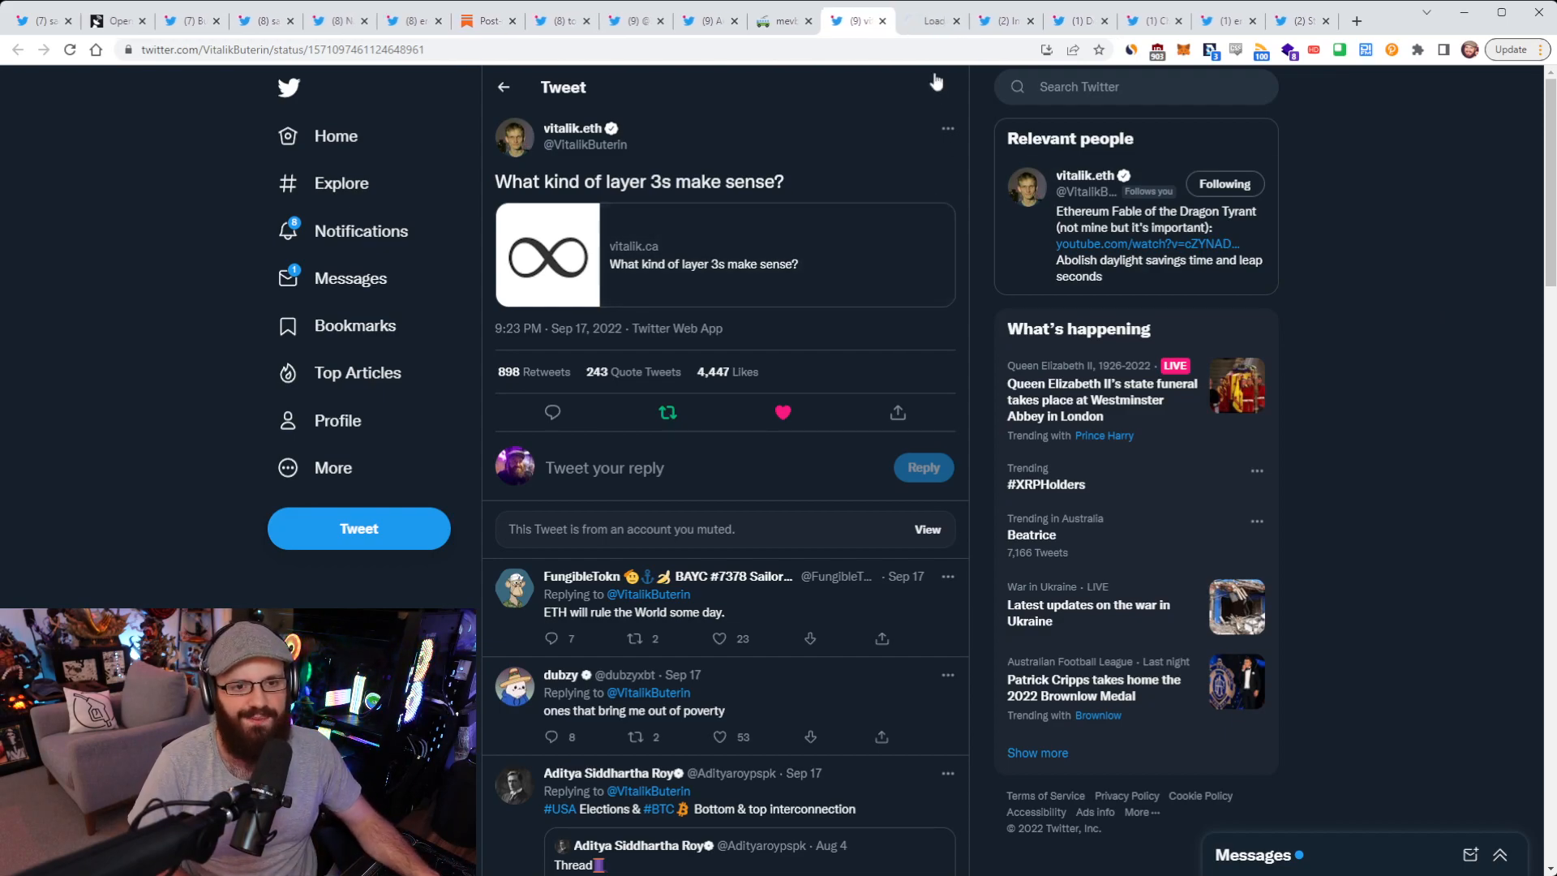
# Step: Open the layer 3s blog post, turn on dark theme, and start scrolling
pyautogui.click(725, 254)
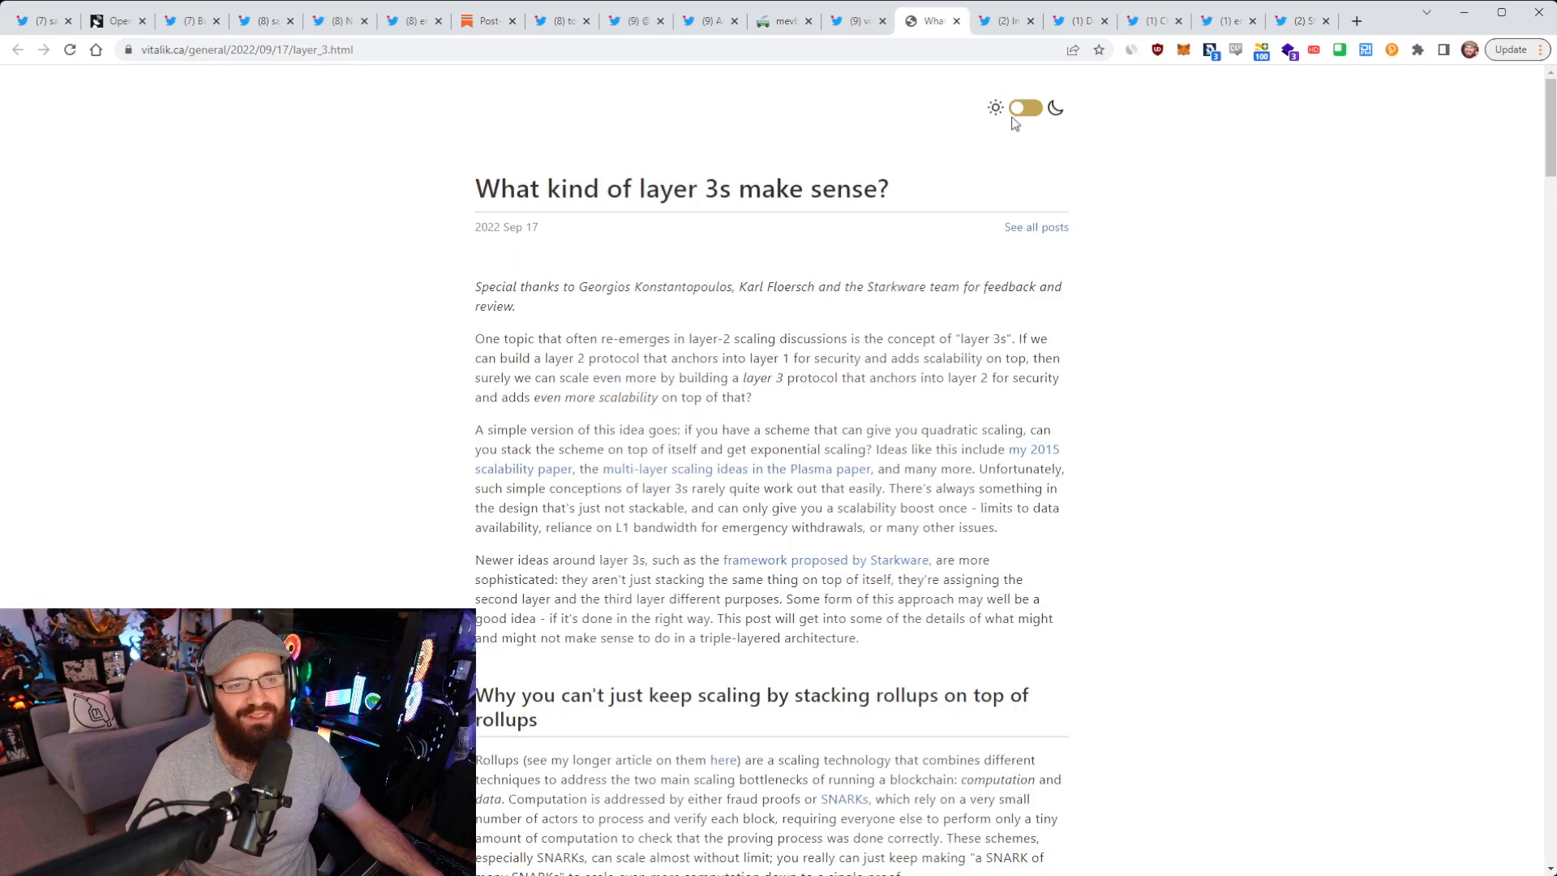
pyautogui.click(1026, 108)
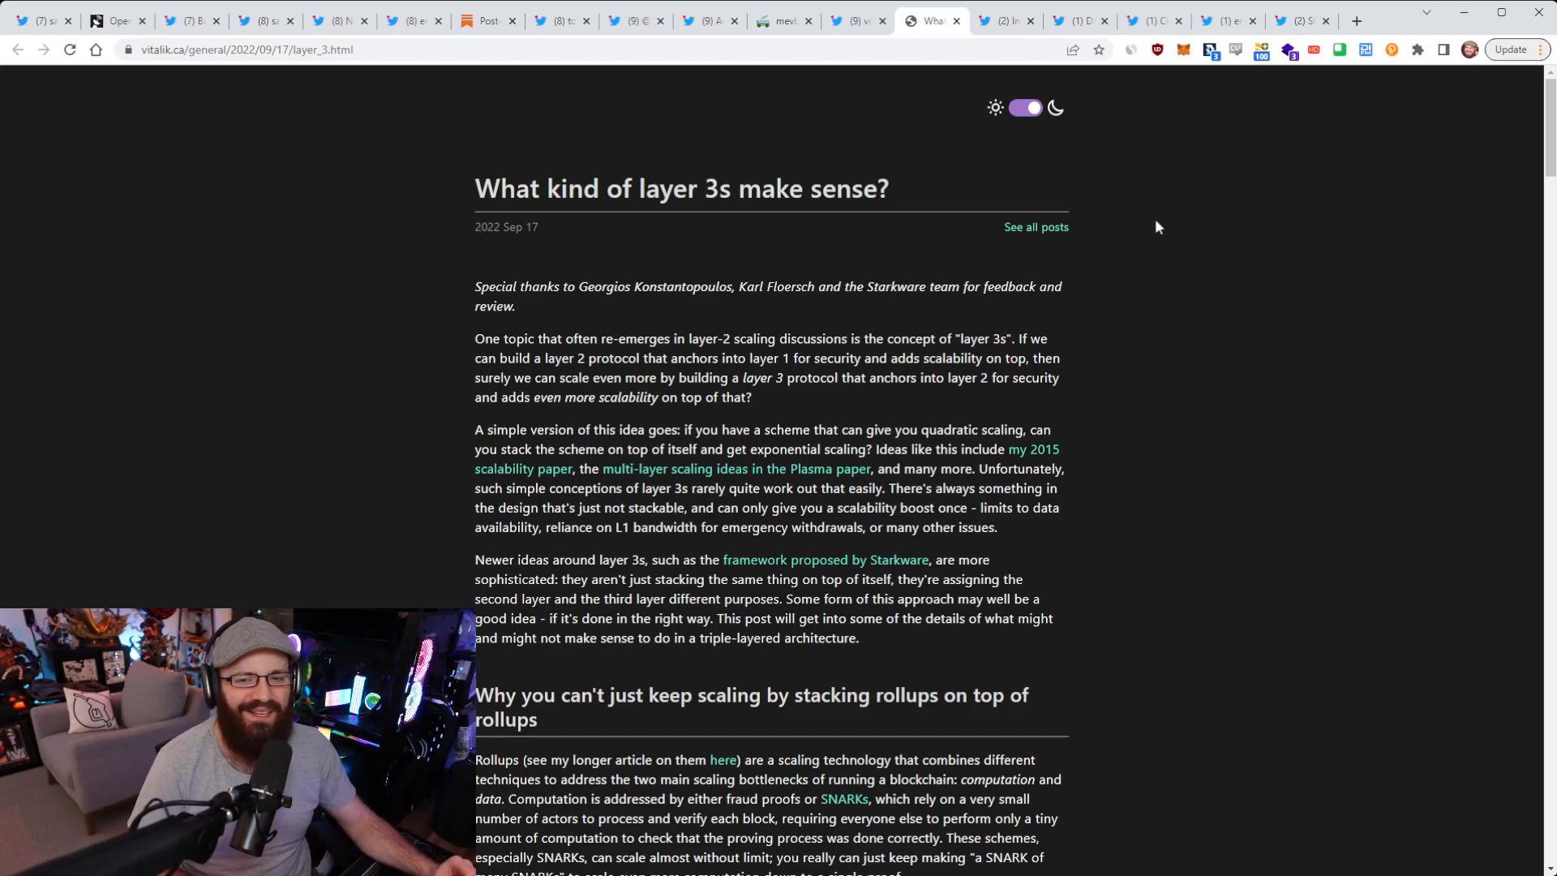
pyautogui.moveTo(1128, 314)
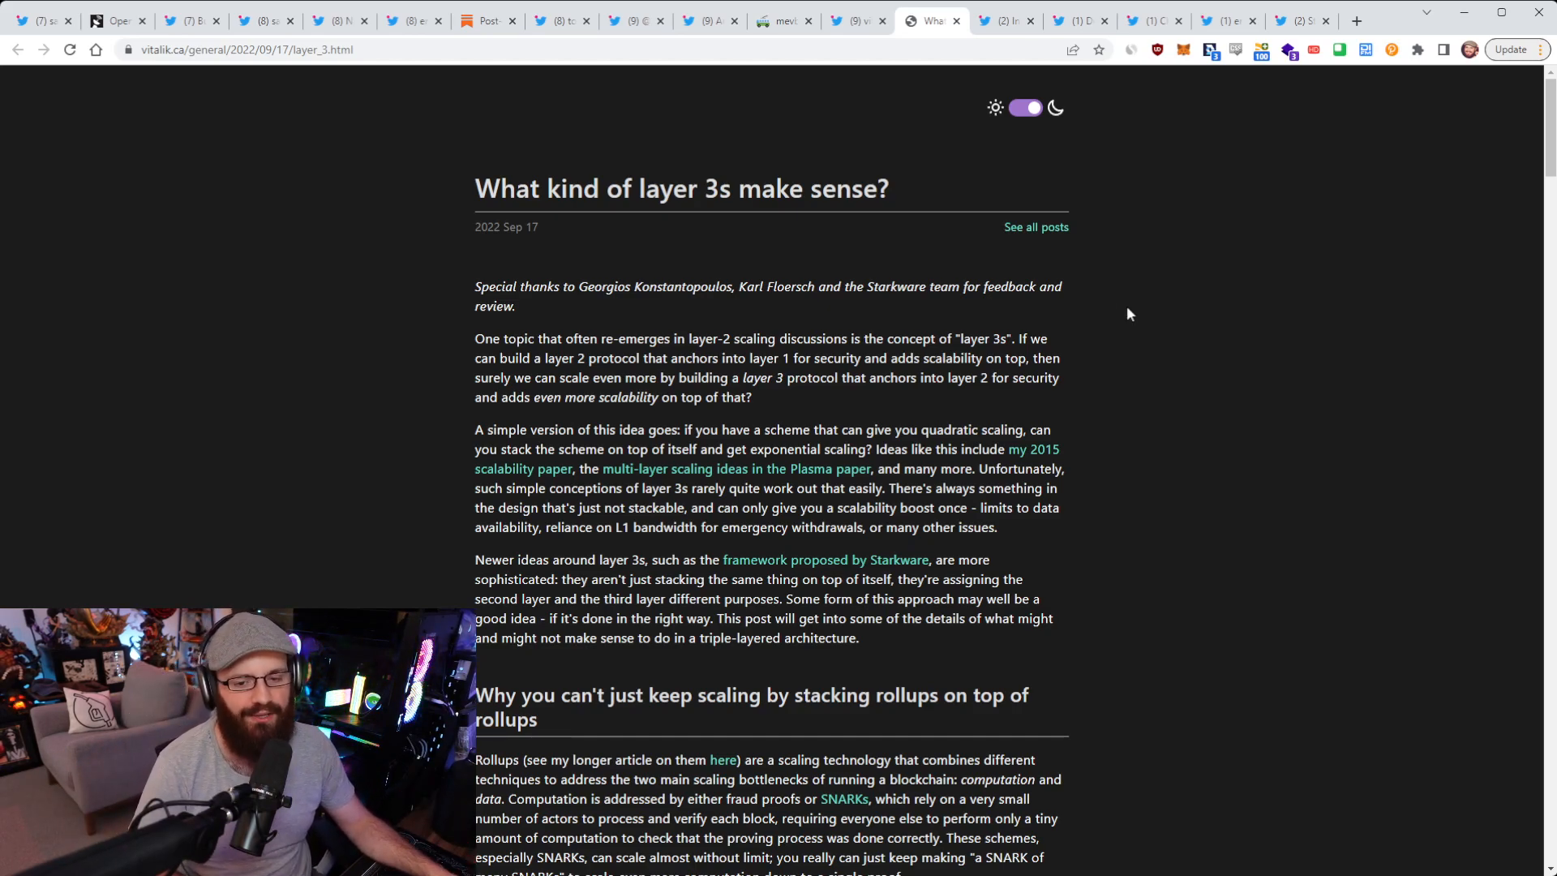
pyautogui.scroll(-3)
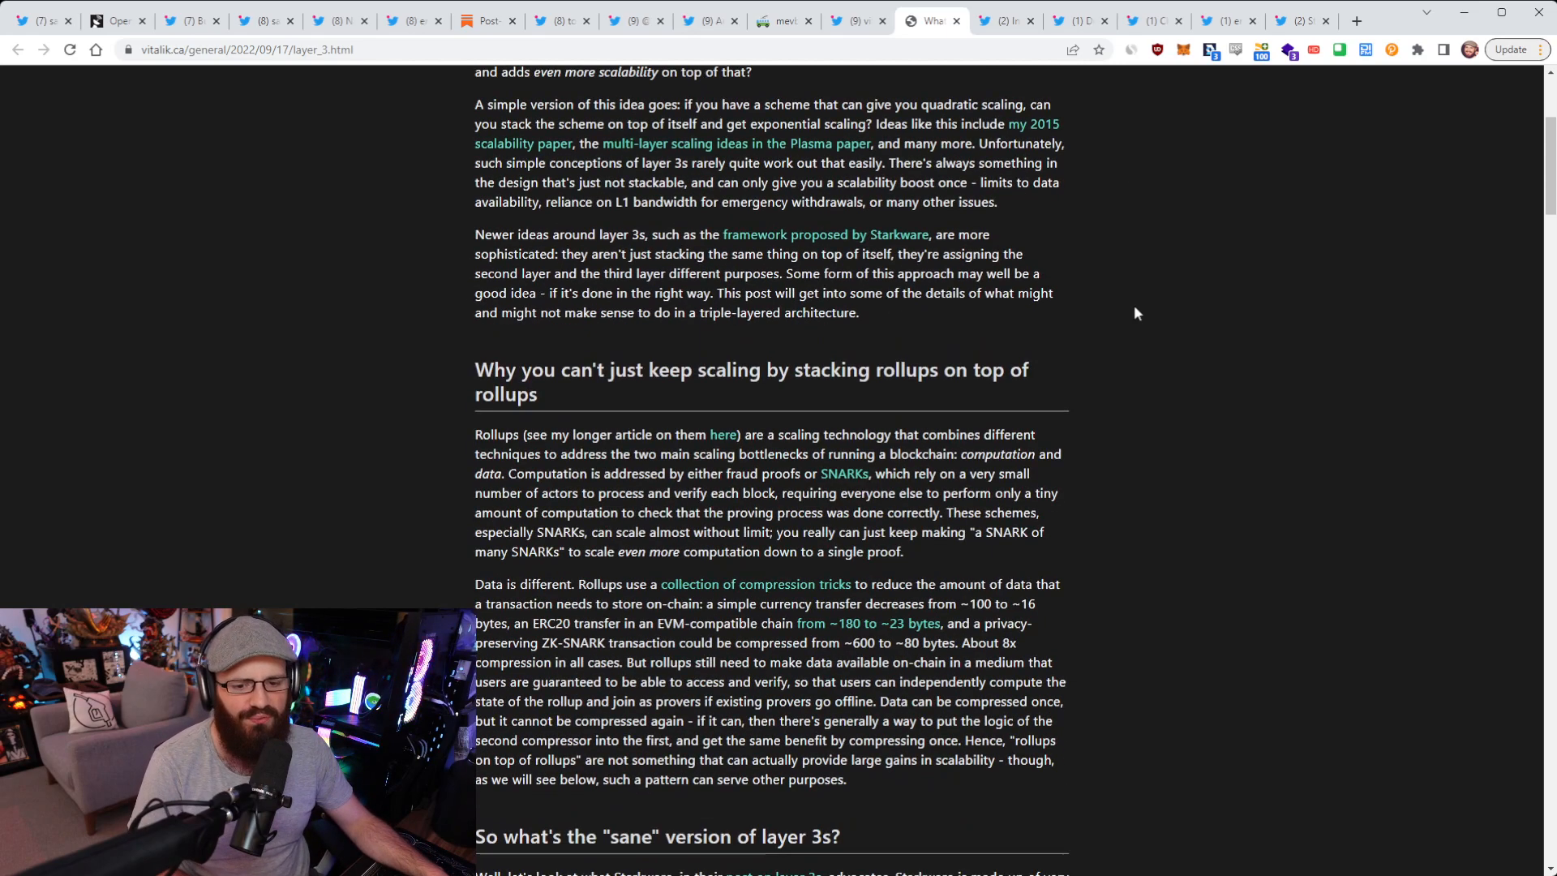
pyautogui.scroll(-3)
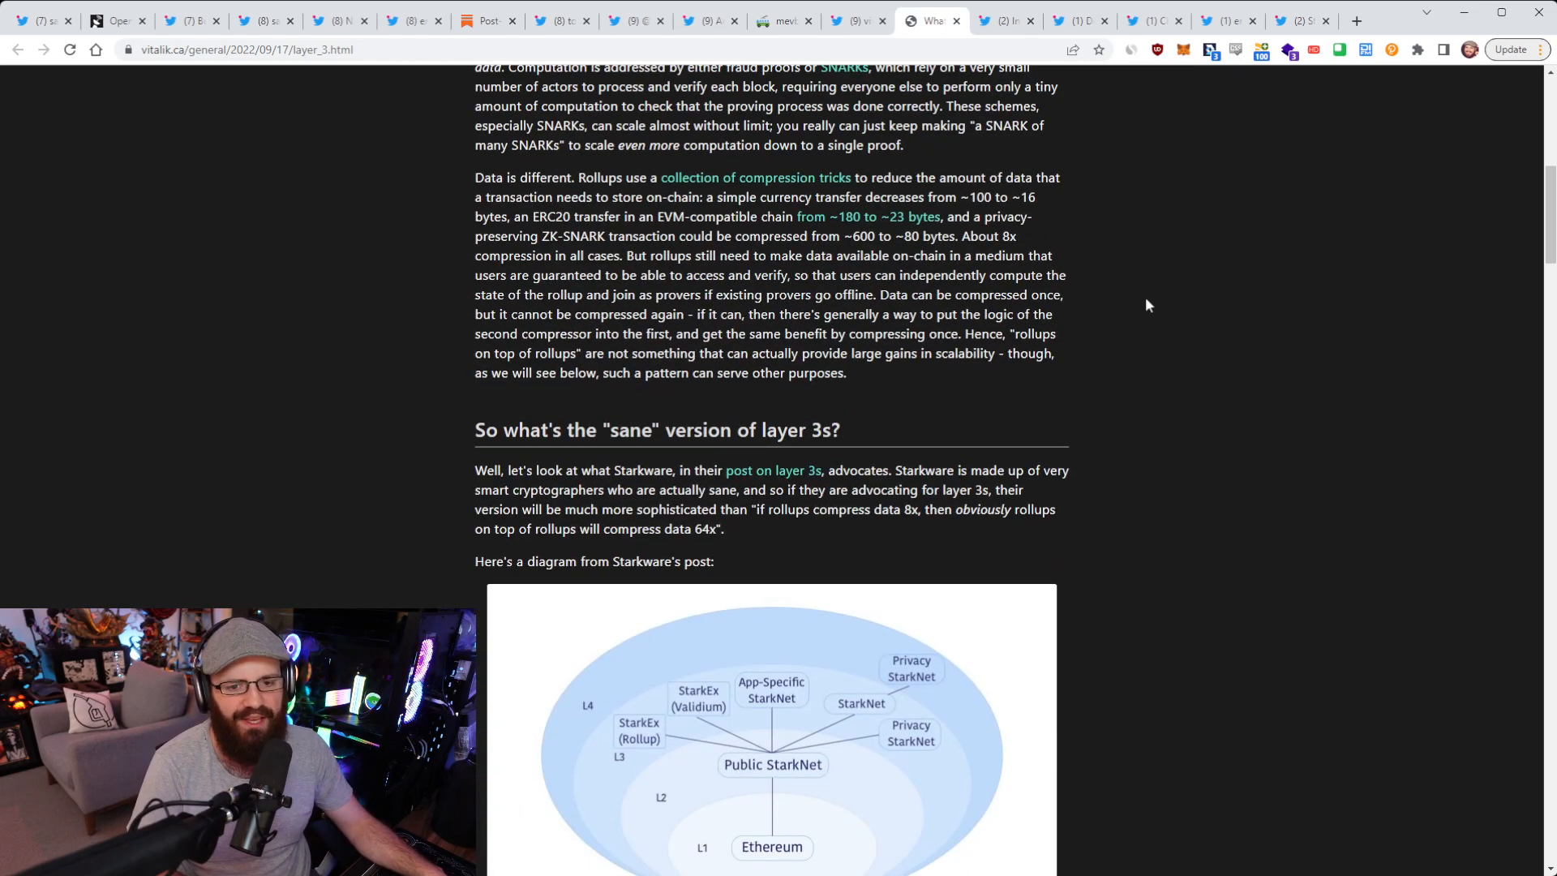
pyautogui.scroll(-3)
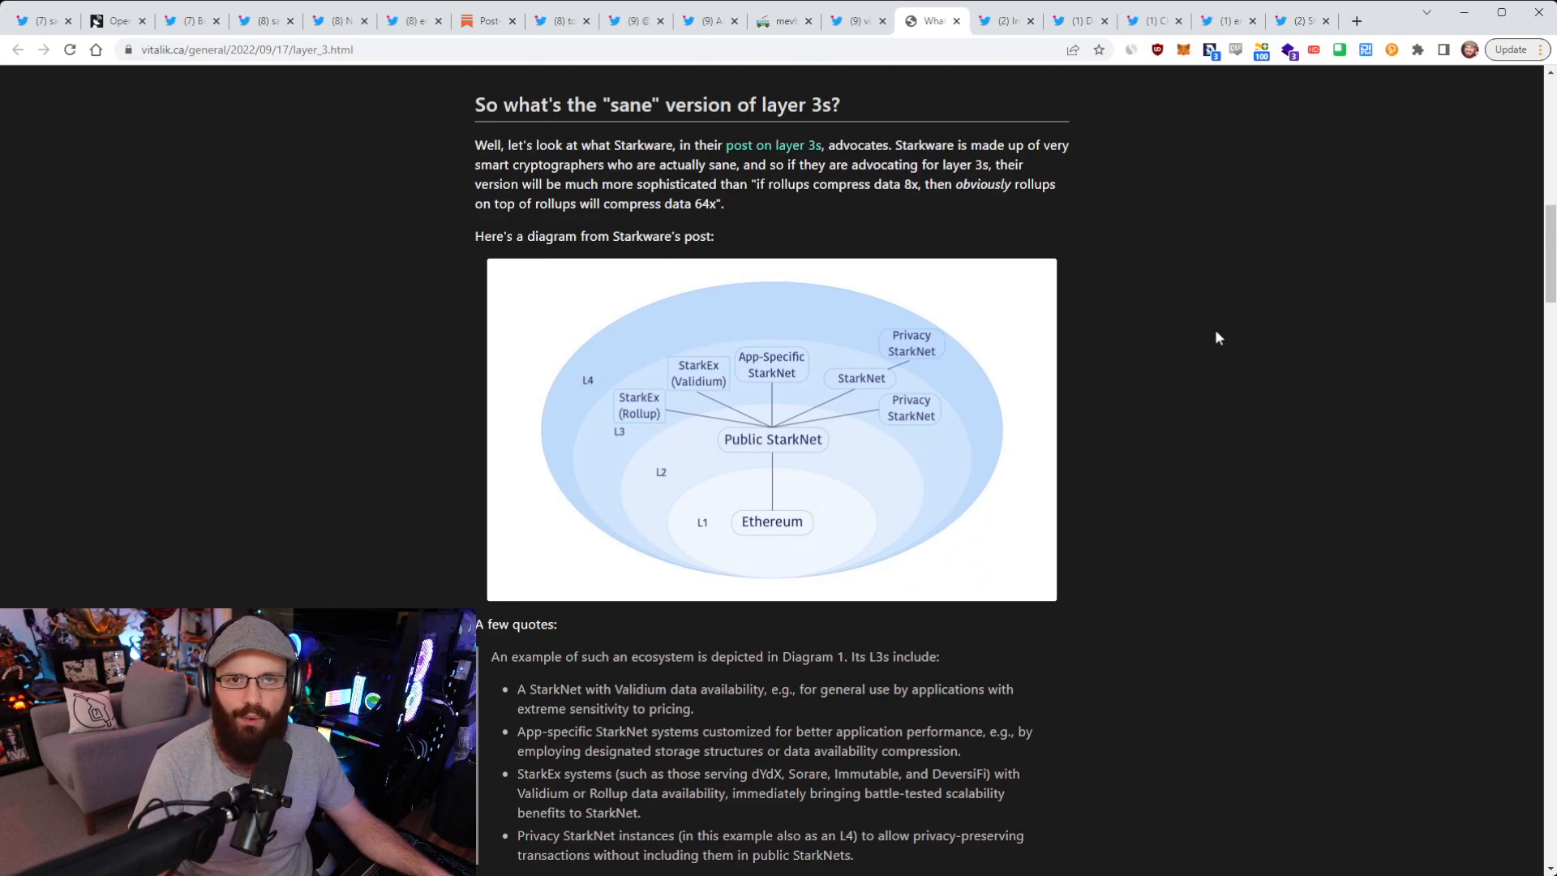
pyautogui.moveTo(566, 410)
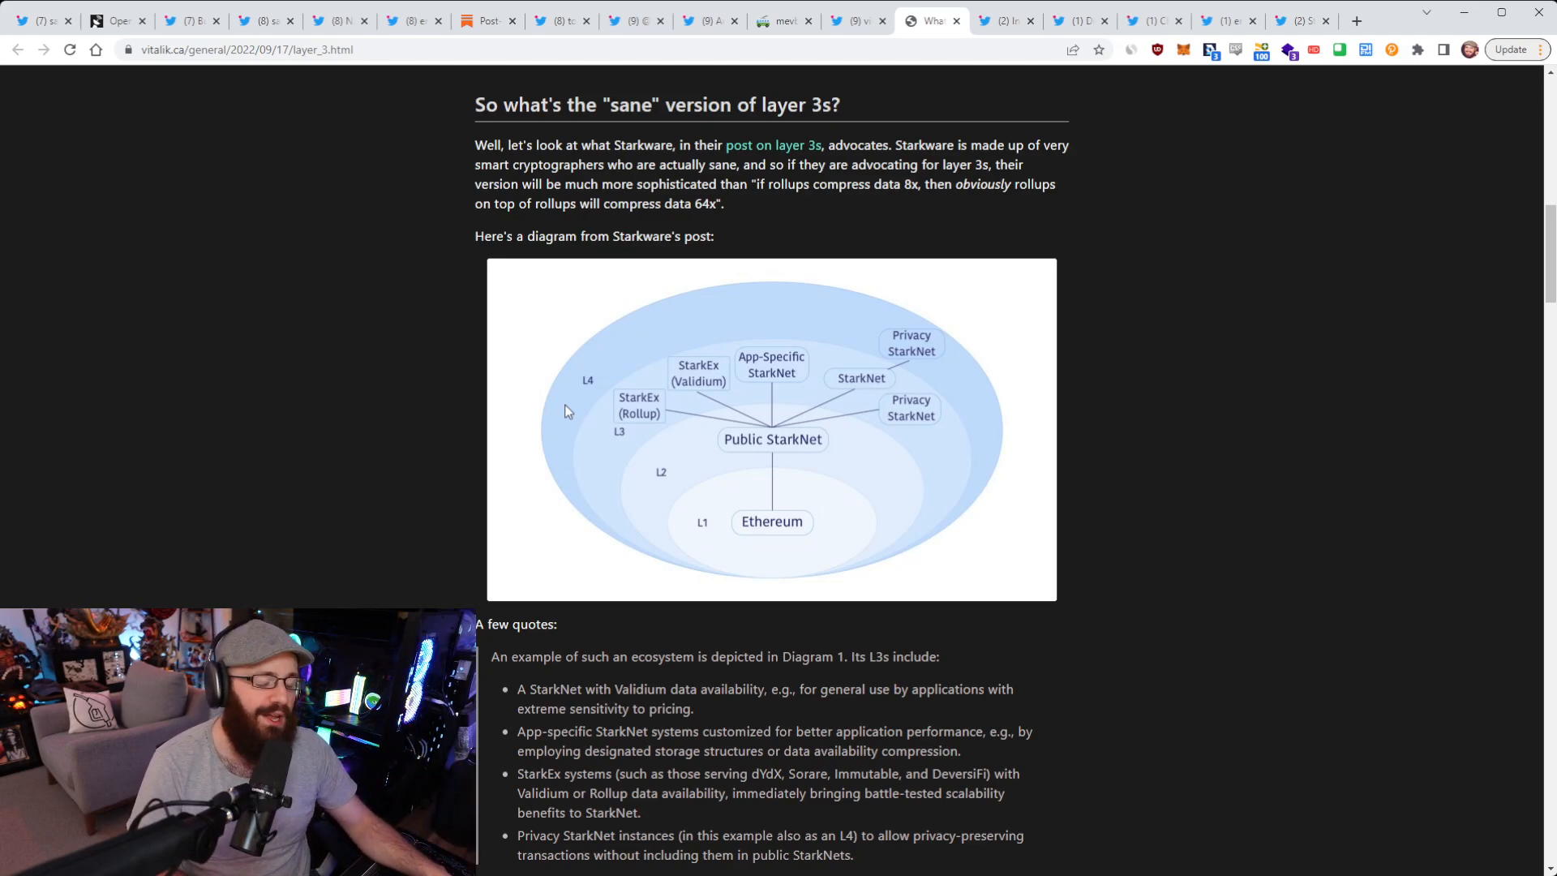
pyautogui.moveTo(1239, 570)
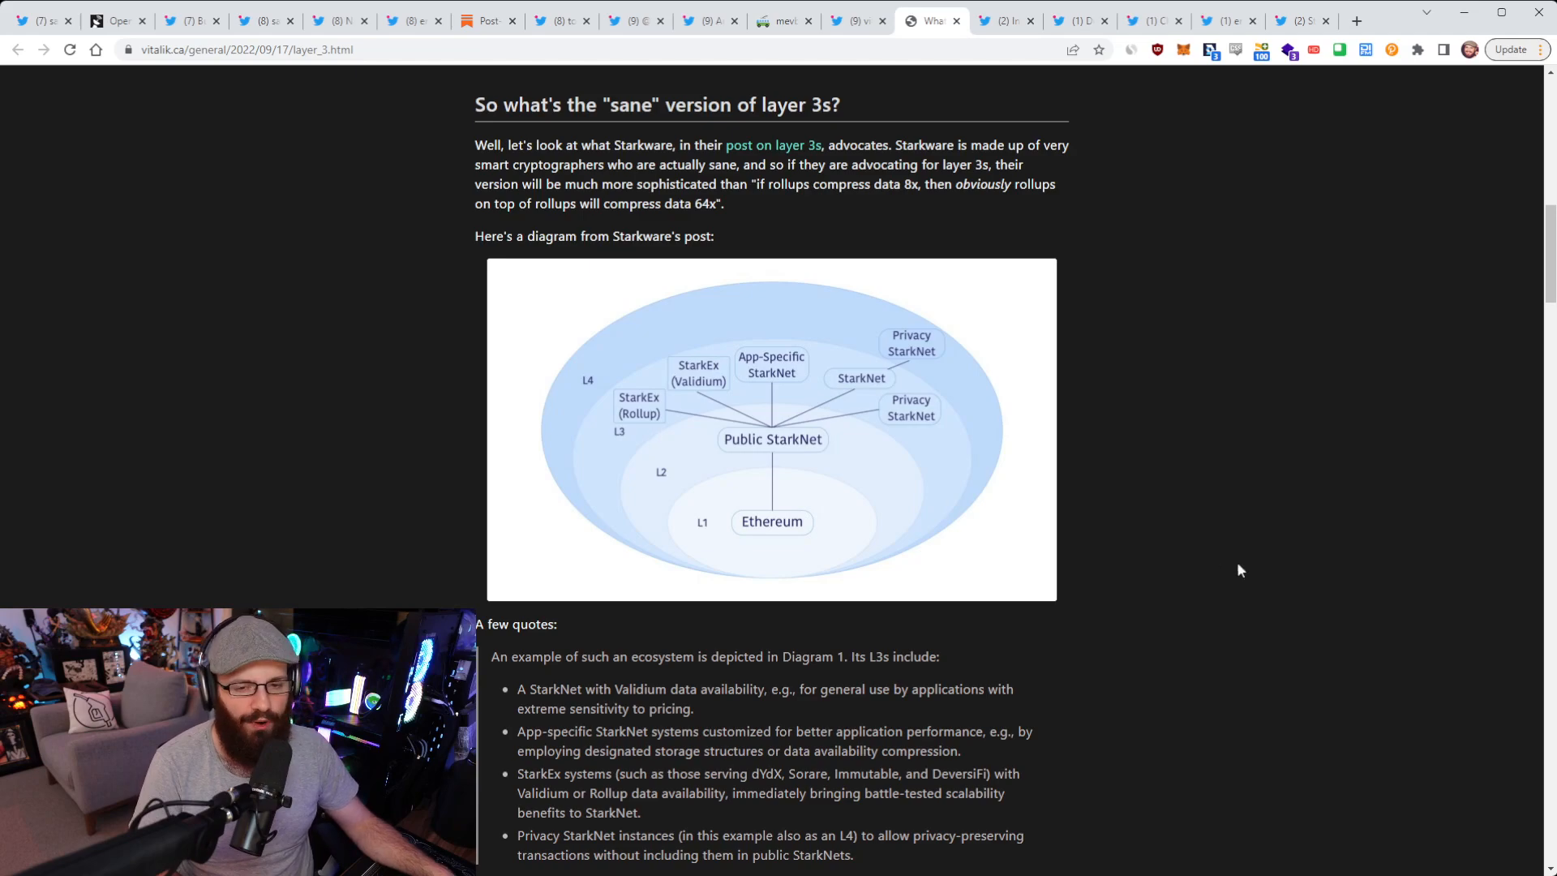
pyautogui.moveTo(1208, 555)
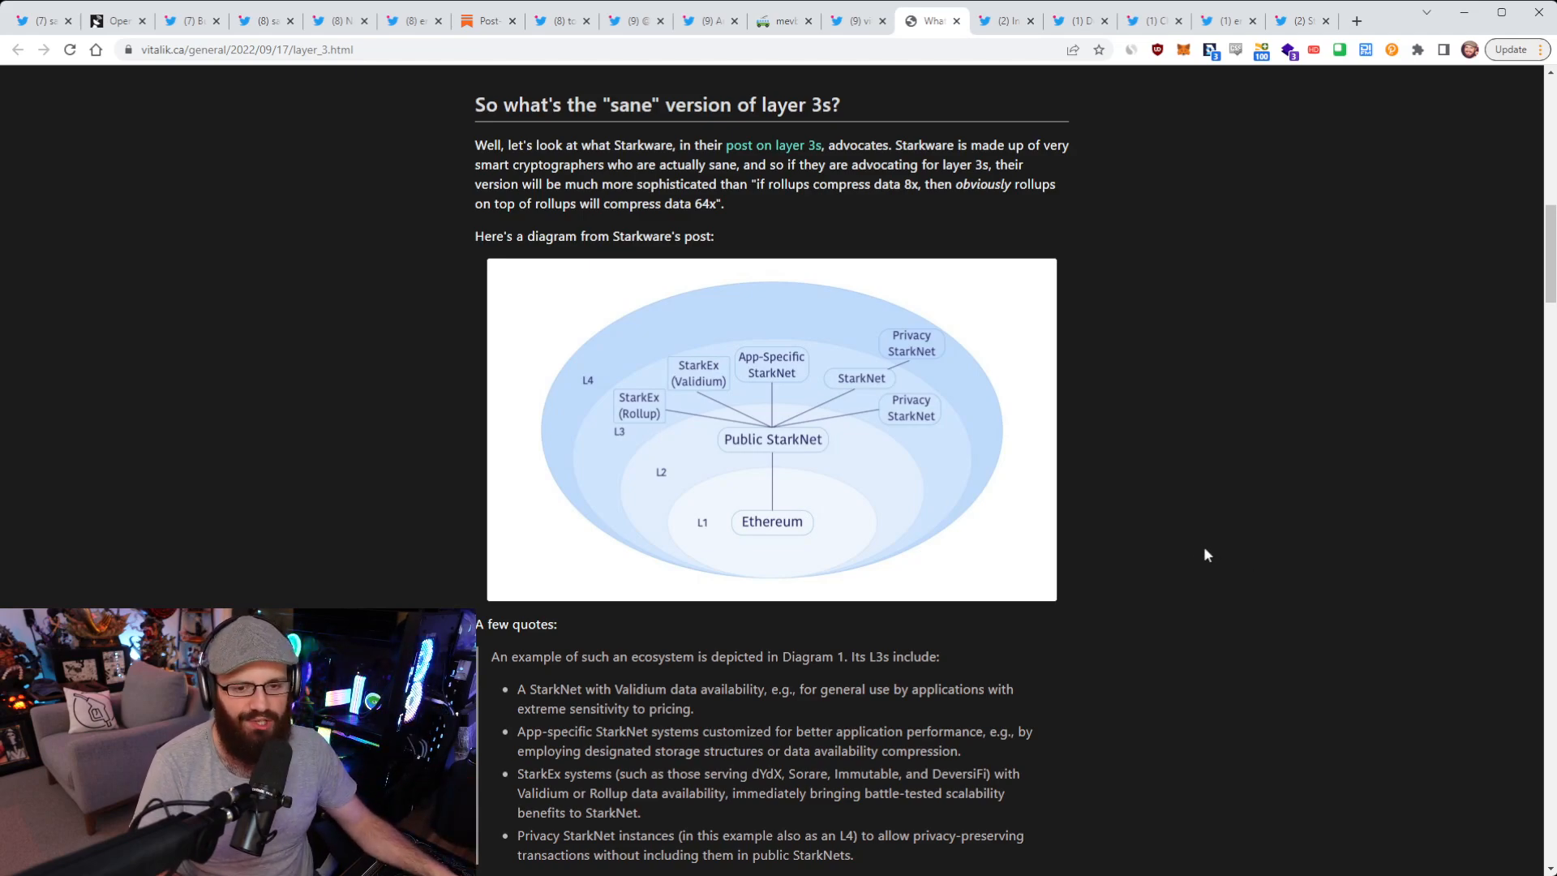
pyautogui.moveTo(1198, 552)
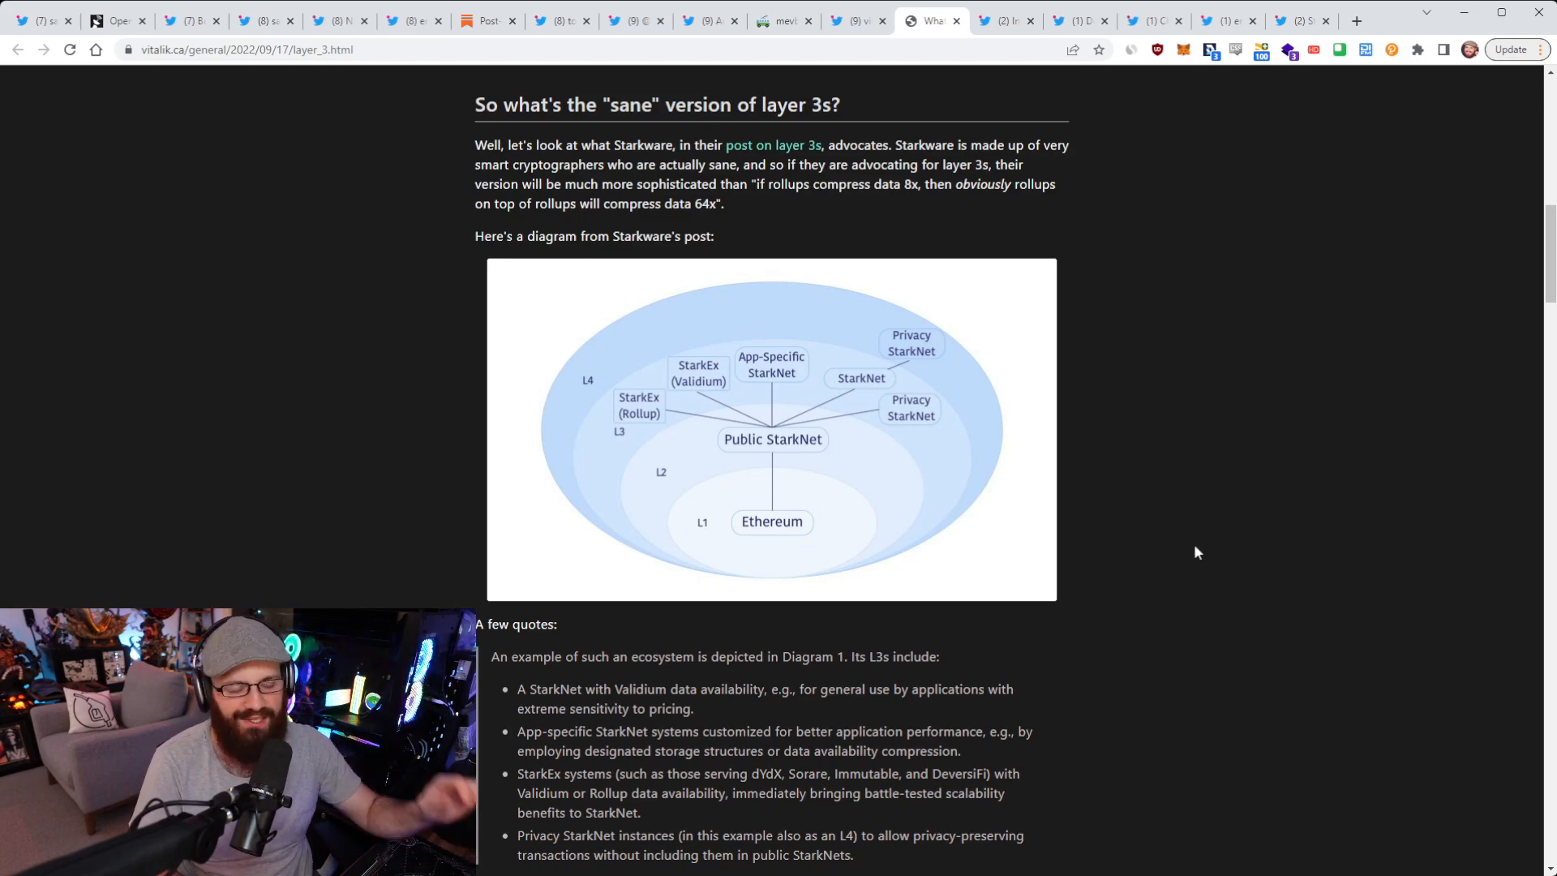
# Step: Scroll through the rest of the post and back up, then show Infura's announcement thread
pyautogui.scroll(-3)
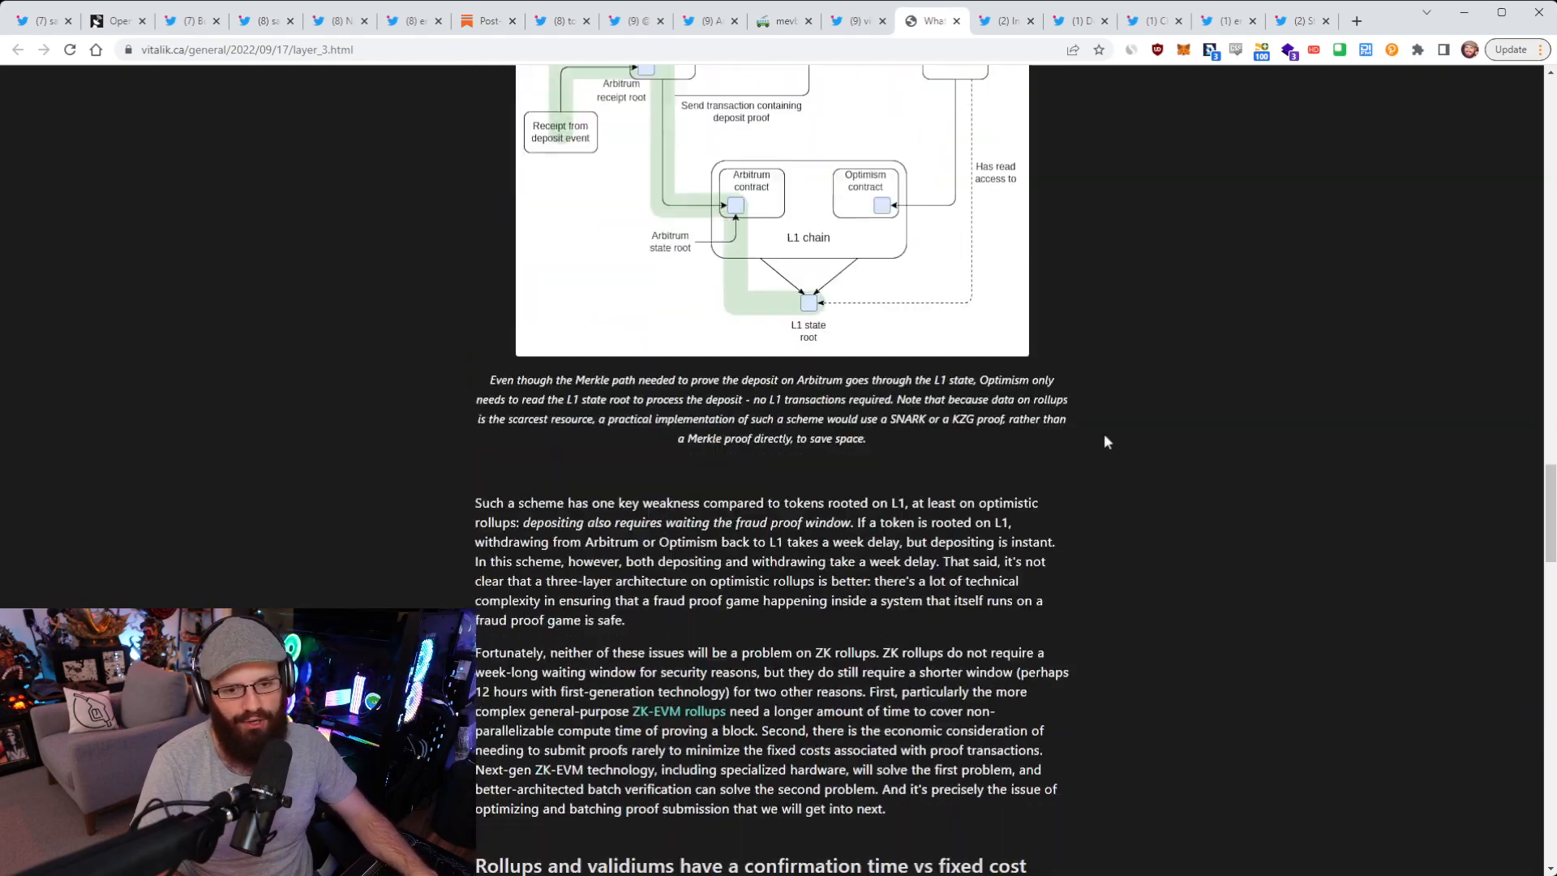
pyautogui.scroll(-3)
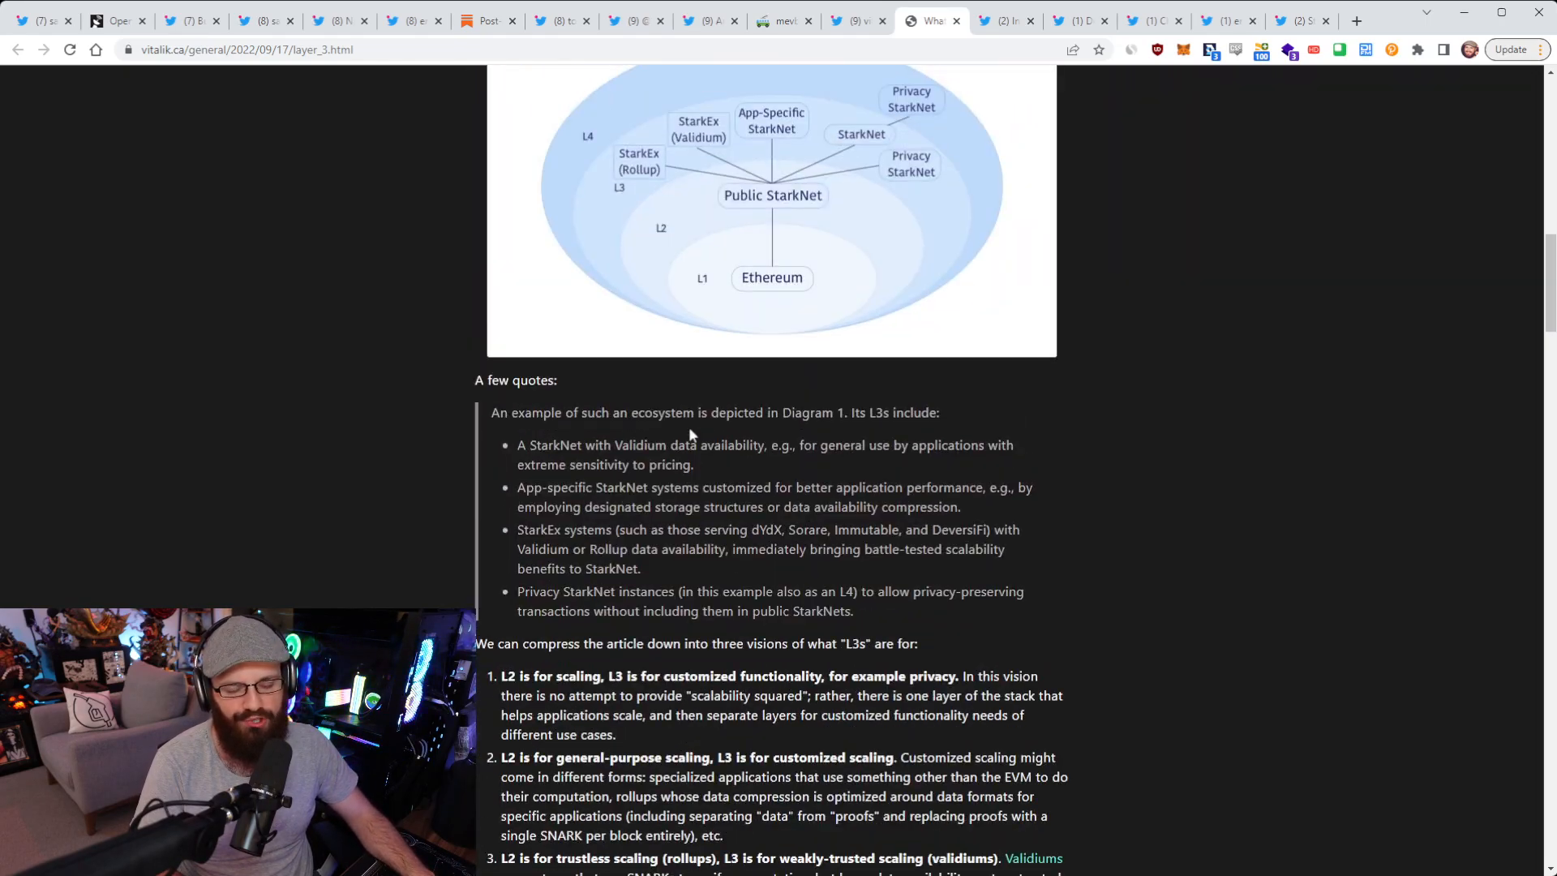
pyautogui.scroll(3)
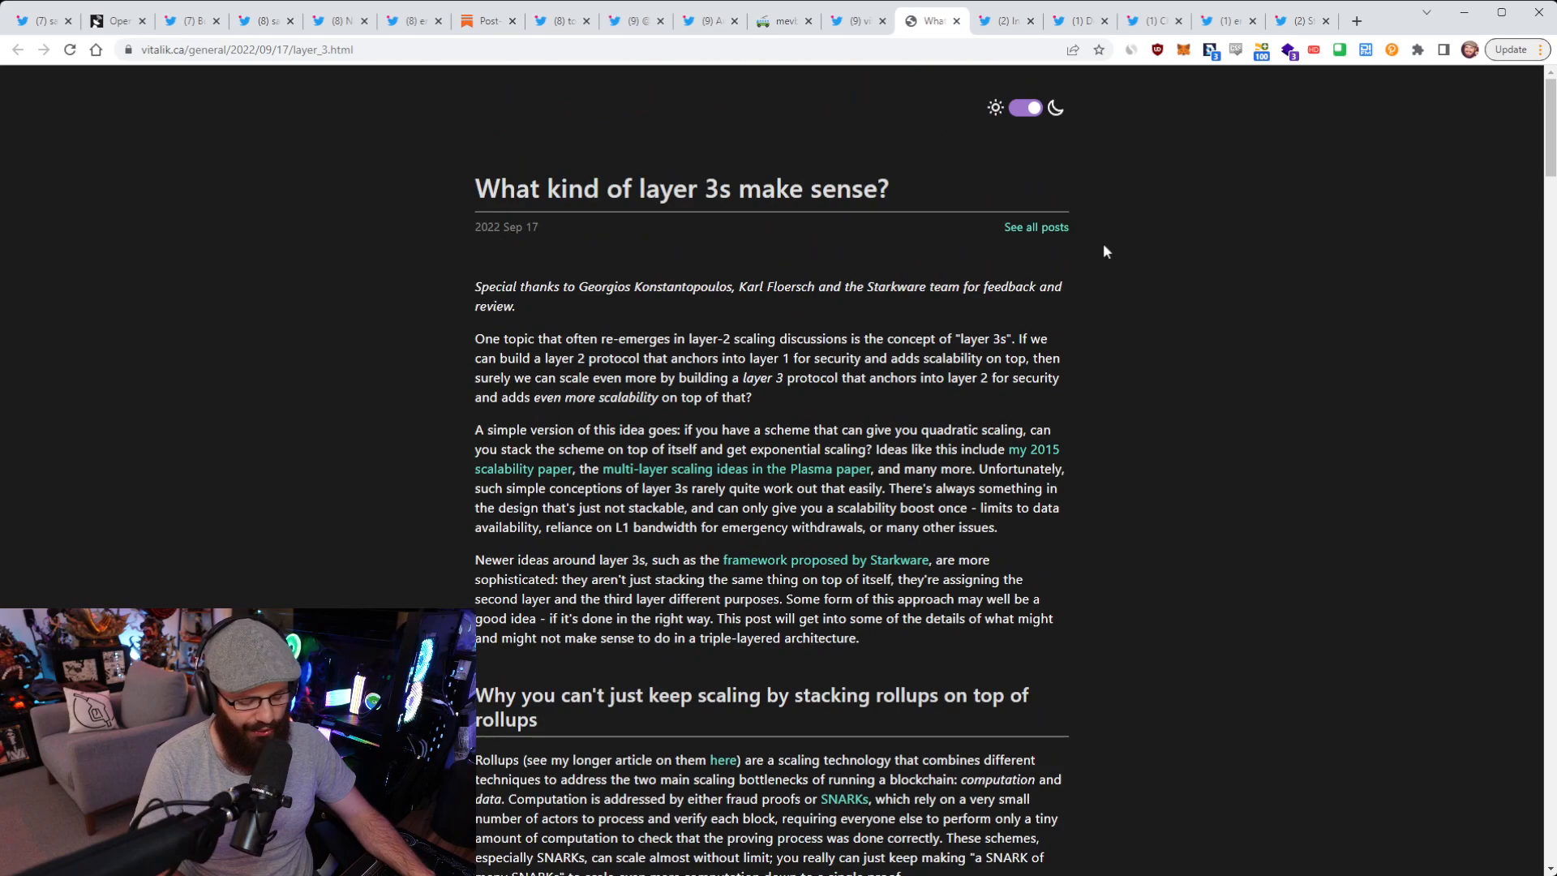
pyautogui.moveTo(1130, 230)
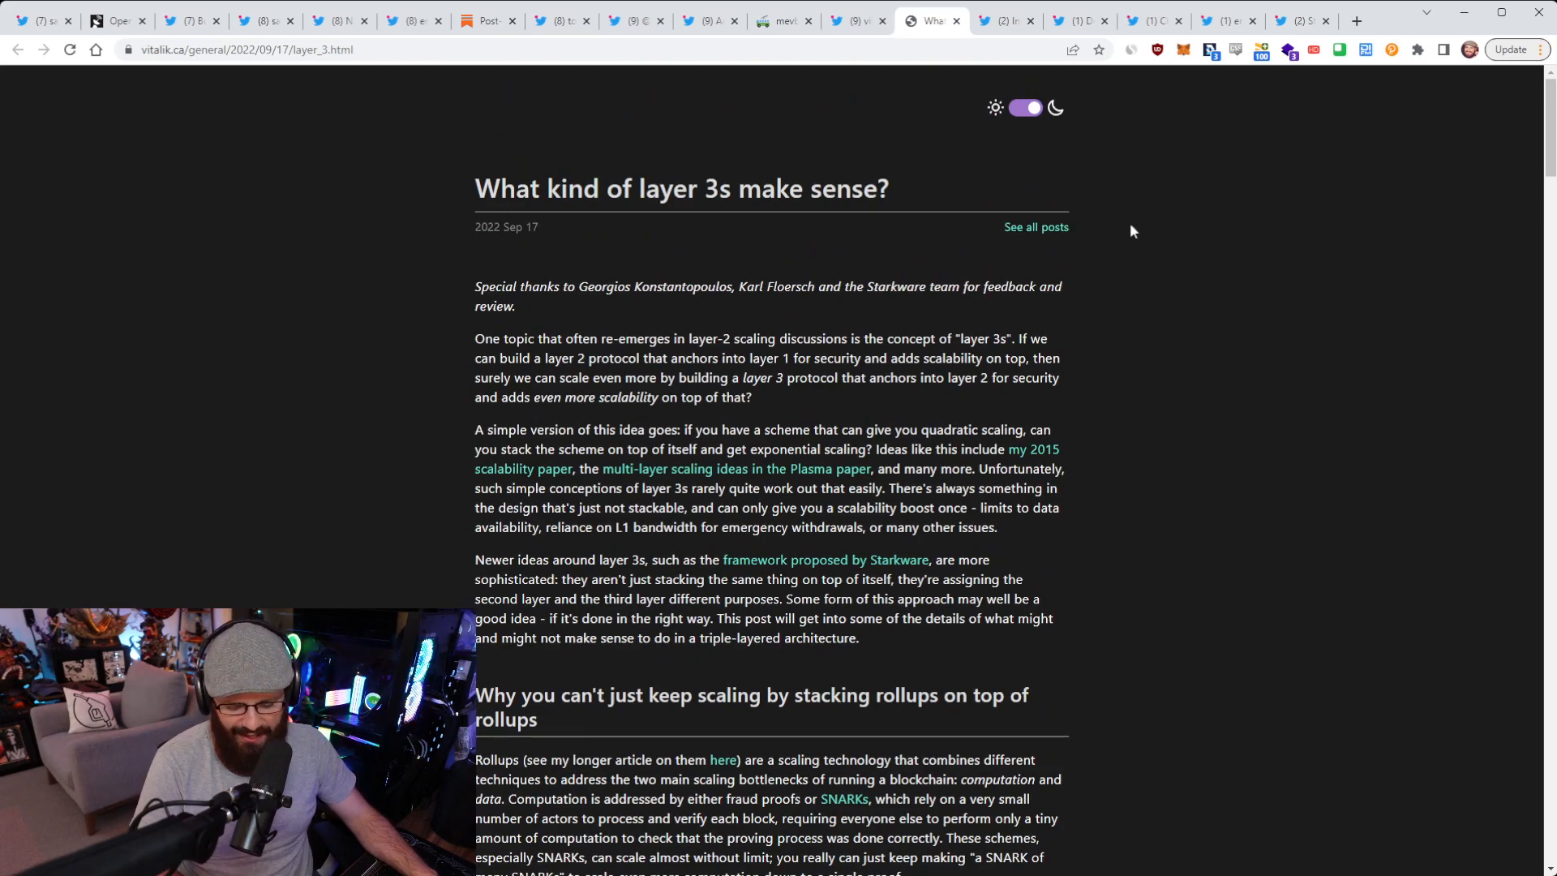
pyautogui.moveTo(1140, 222)
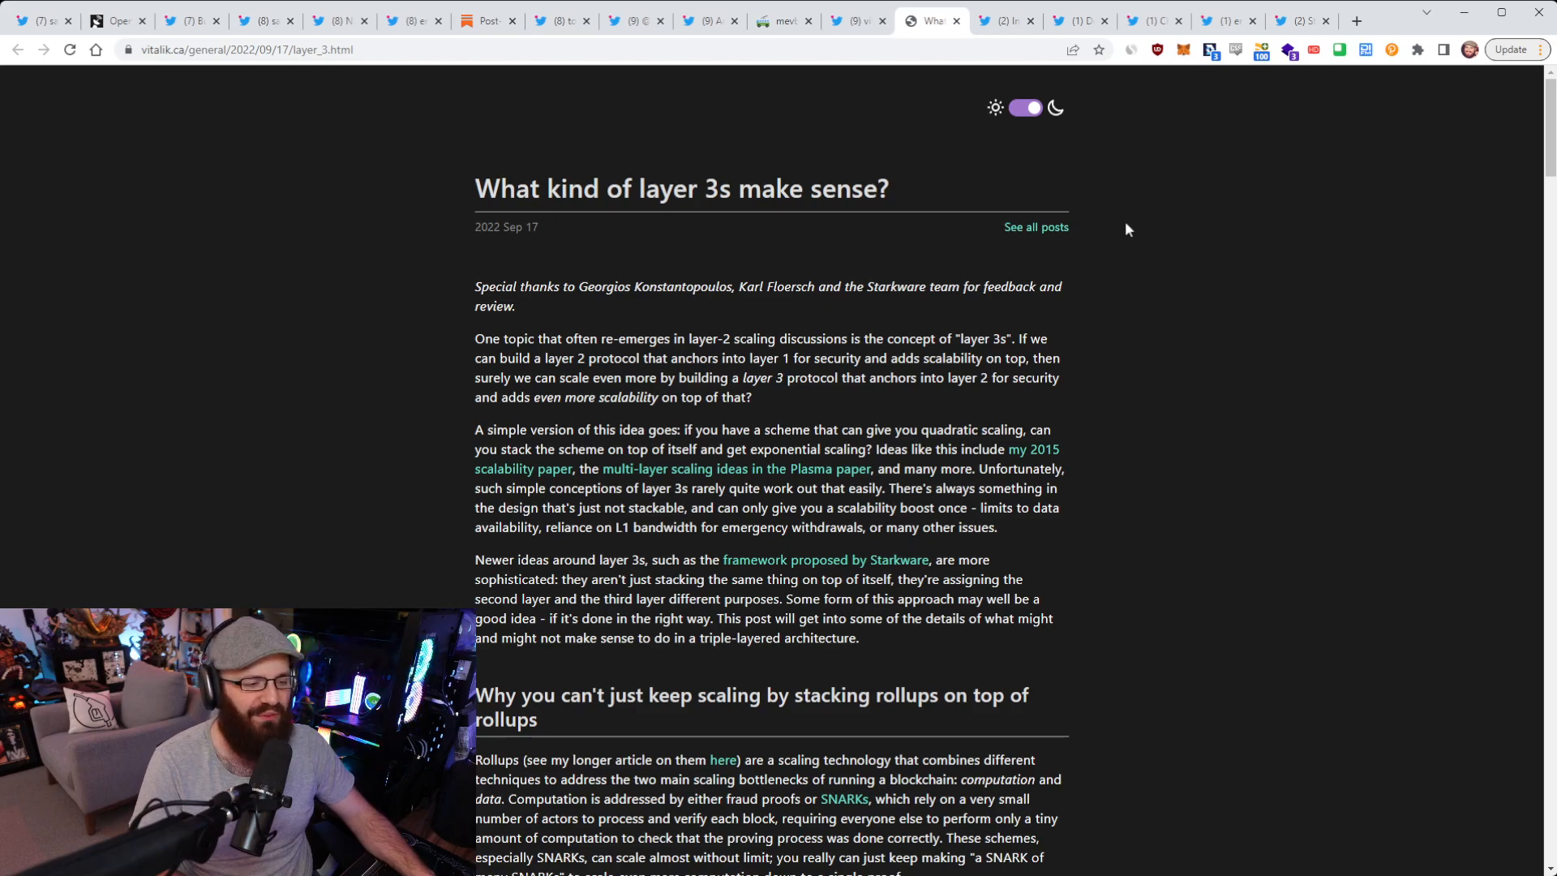
pyautogui.moveTo(1133, 198)
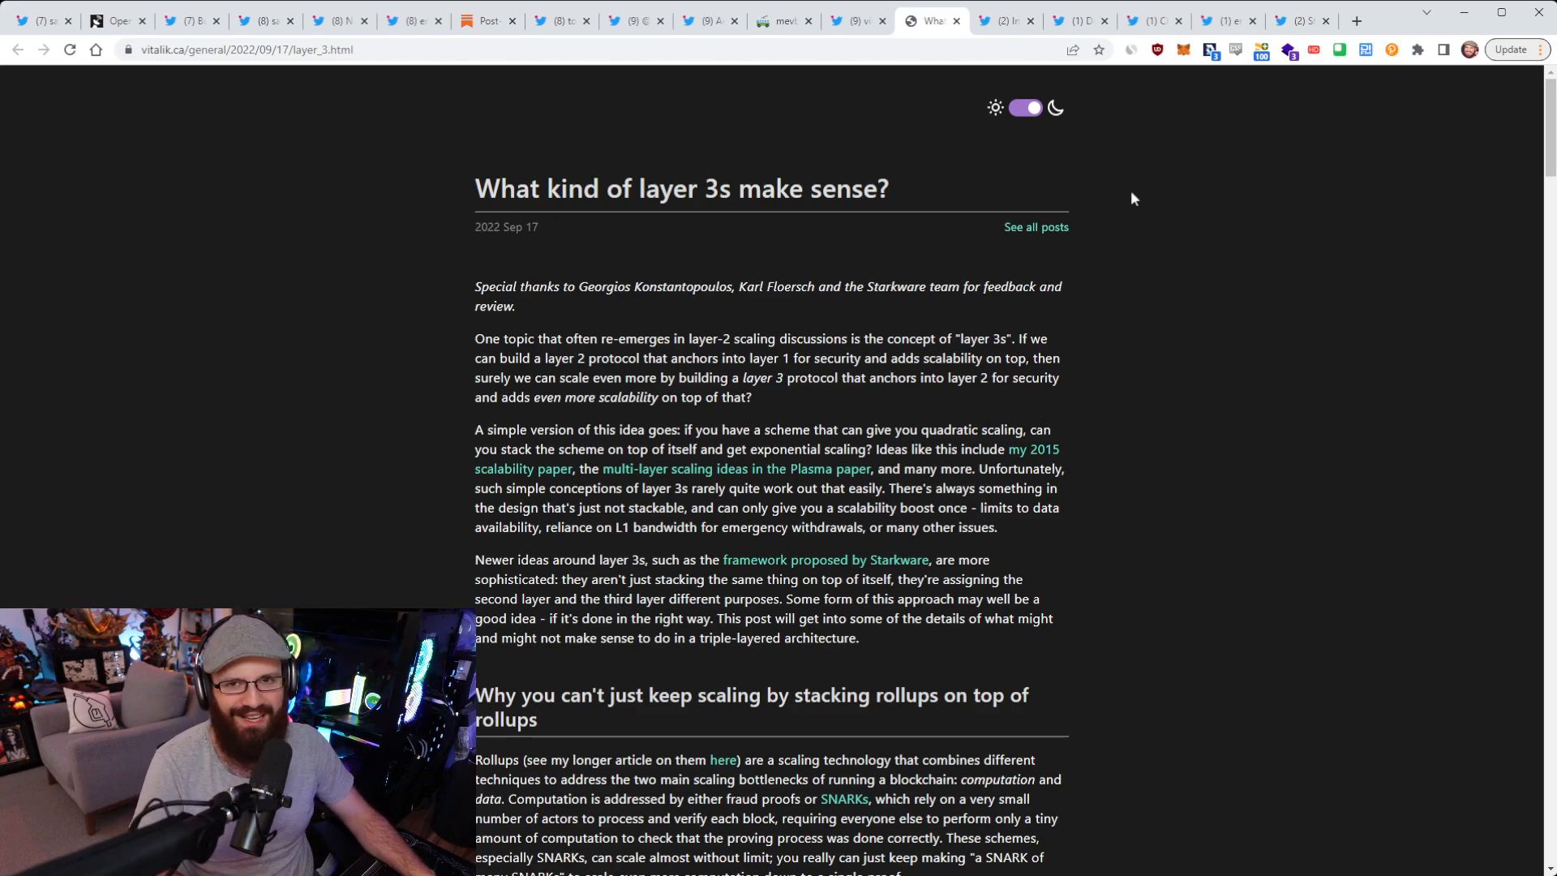
pyautogui.click(1004, 20)
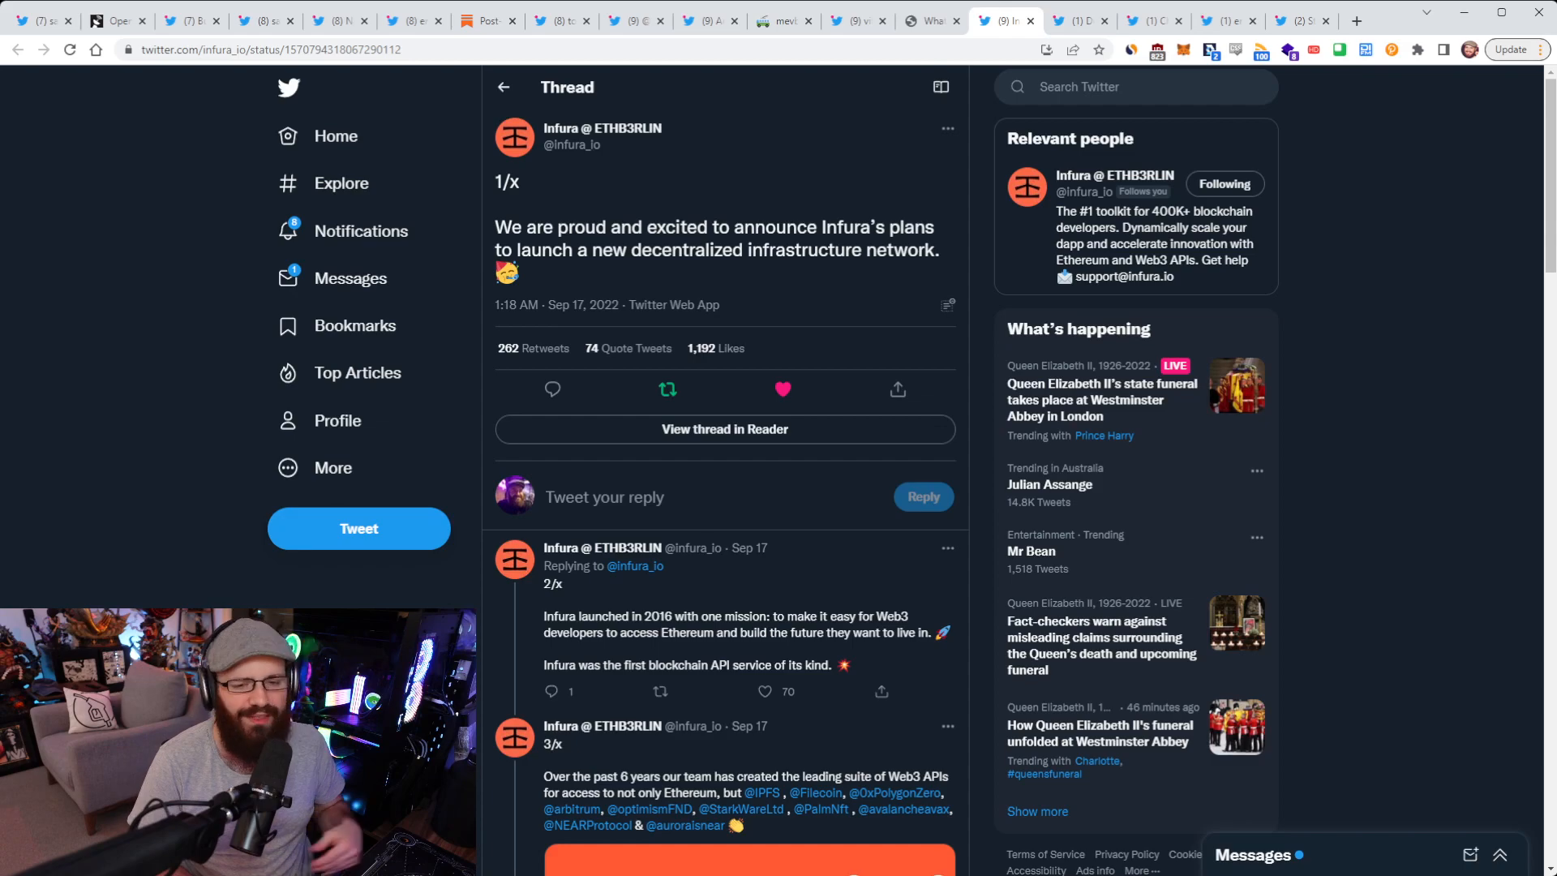
# Step: Scroll down Infura's thread to the ninth tweet on permissionless infrastructure, then back up
pyautogui.scroll(-3)
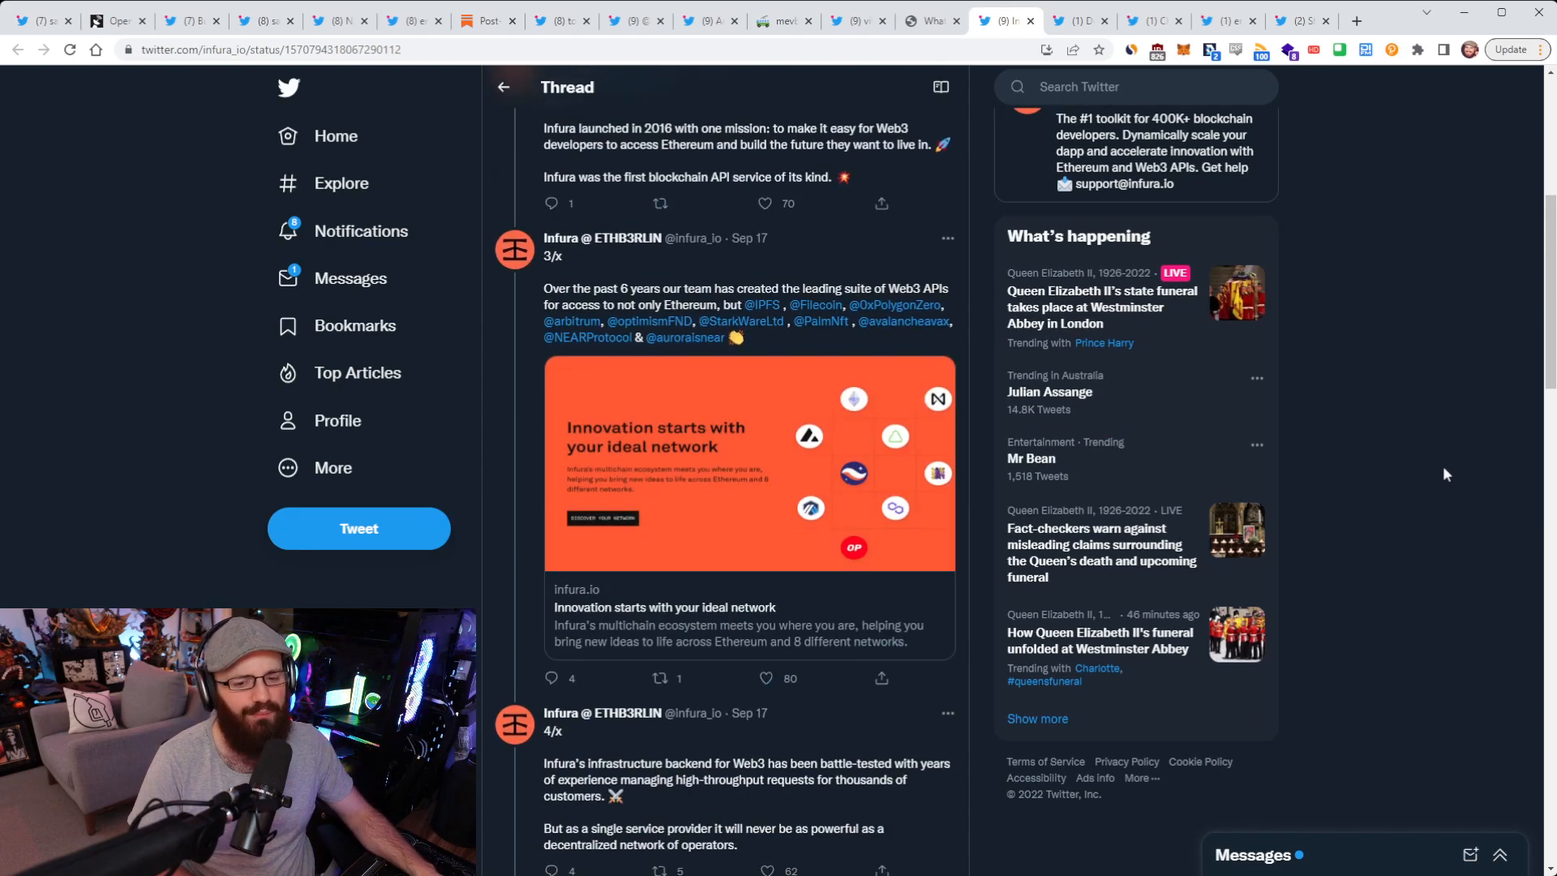
pyautogui.scroll(3)
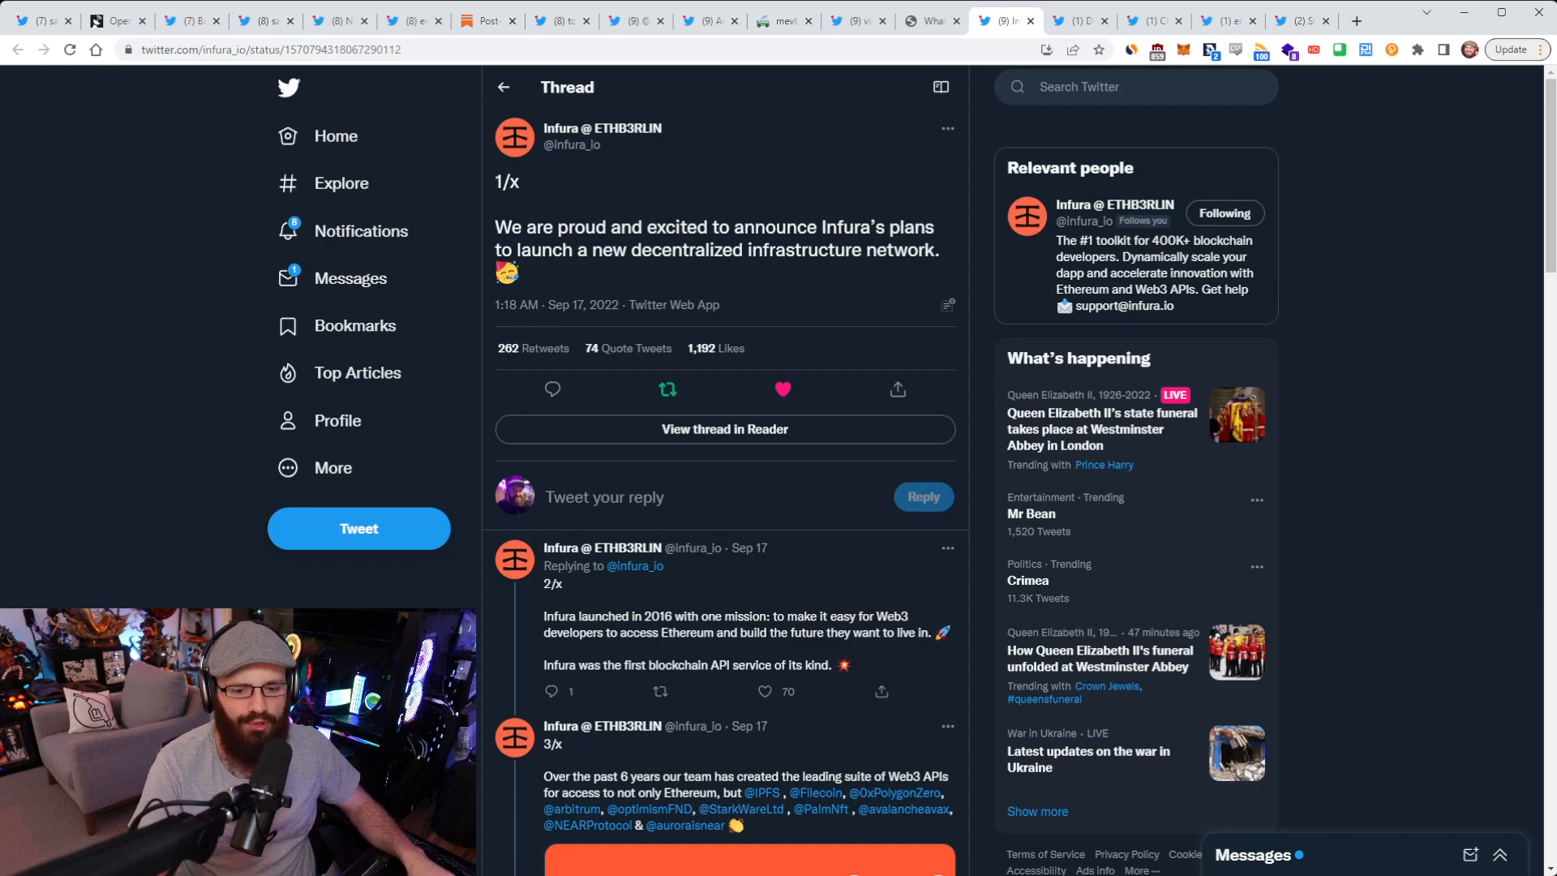
pyautogui.scroll(-3)
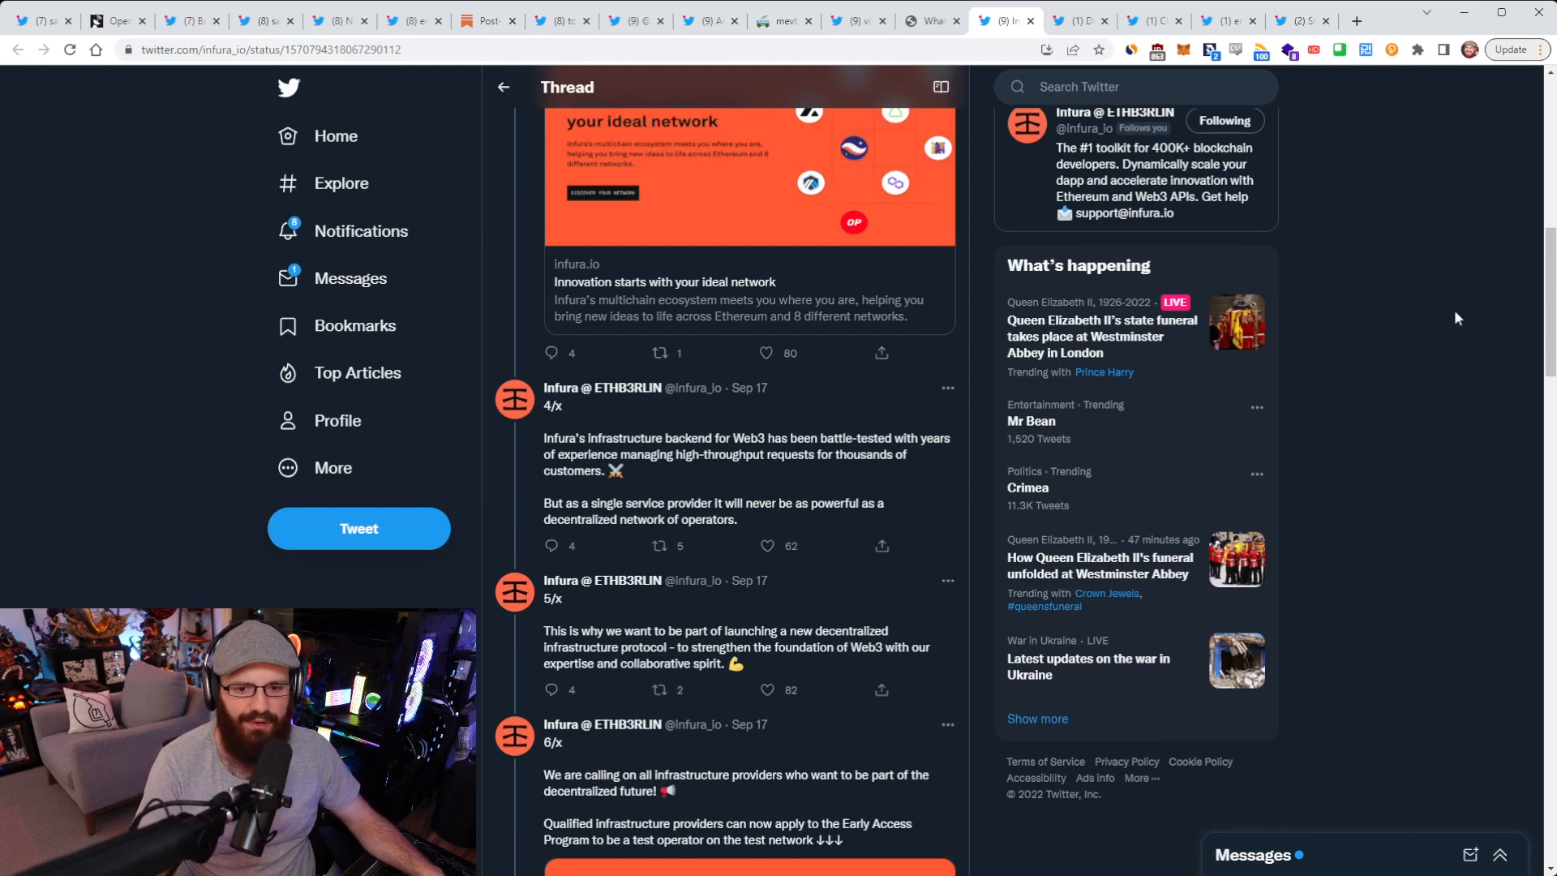
pyautogui.scroll(-3)
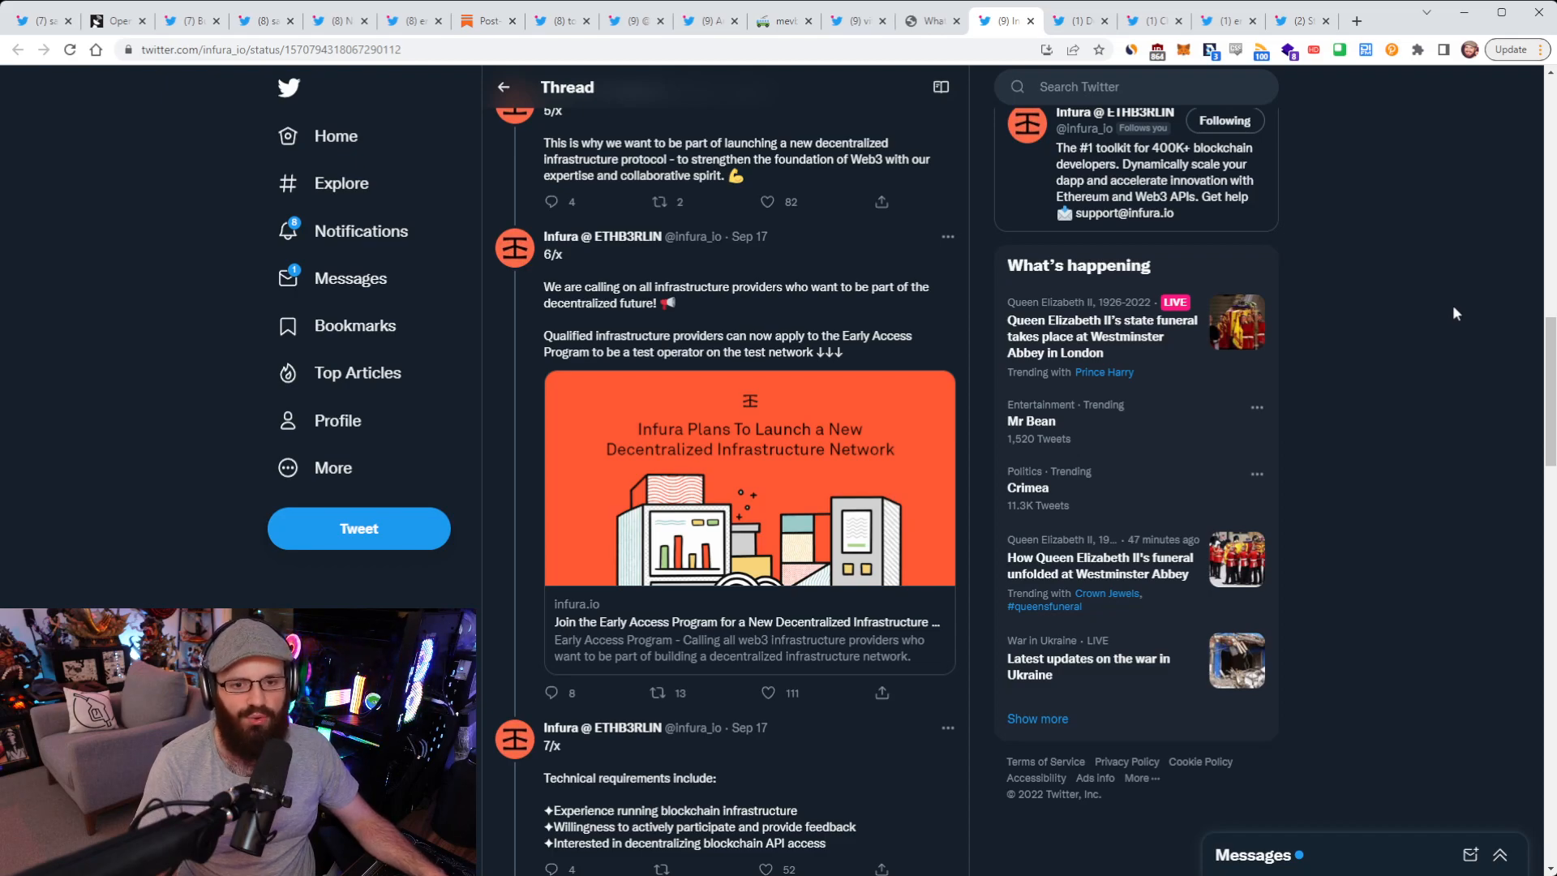
pyautogui.scroll(-3)
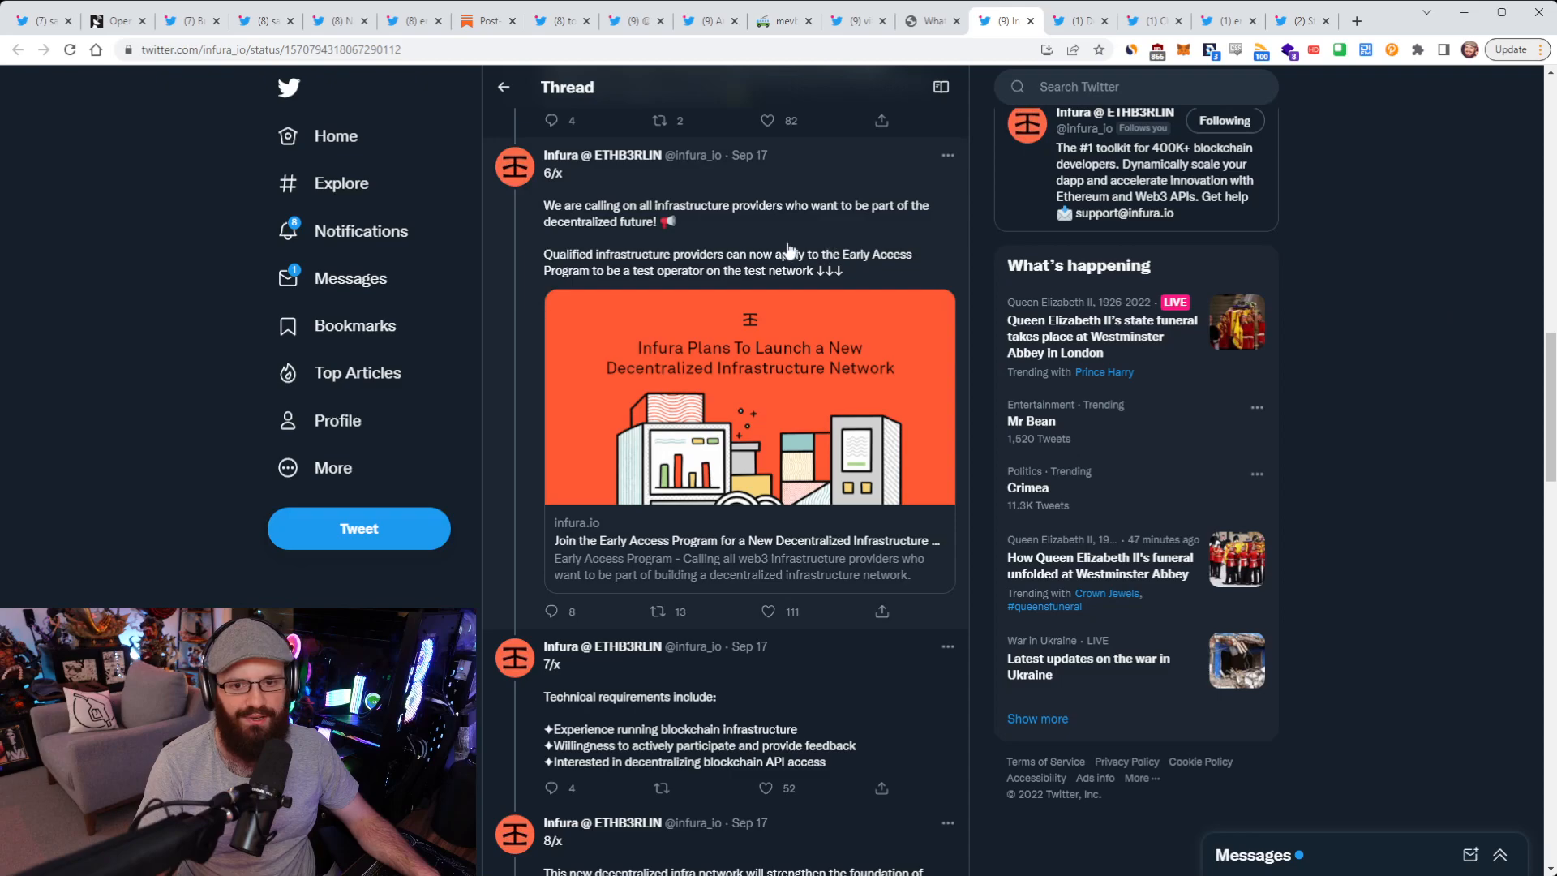
pyautogui.scroll(-3)
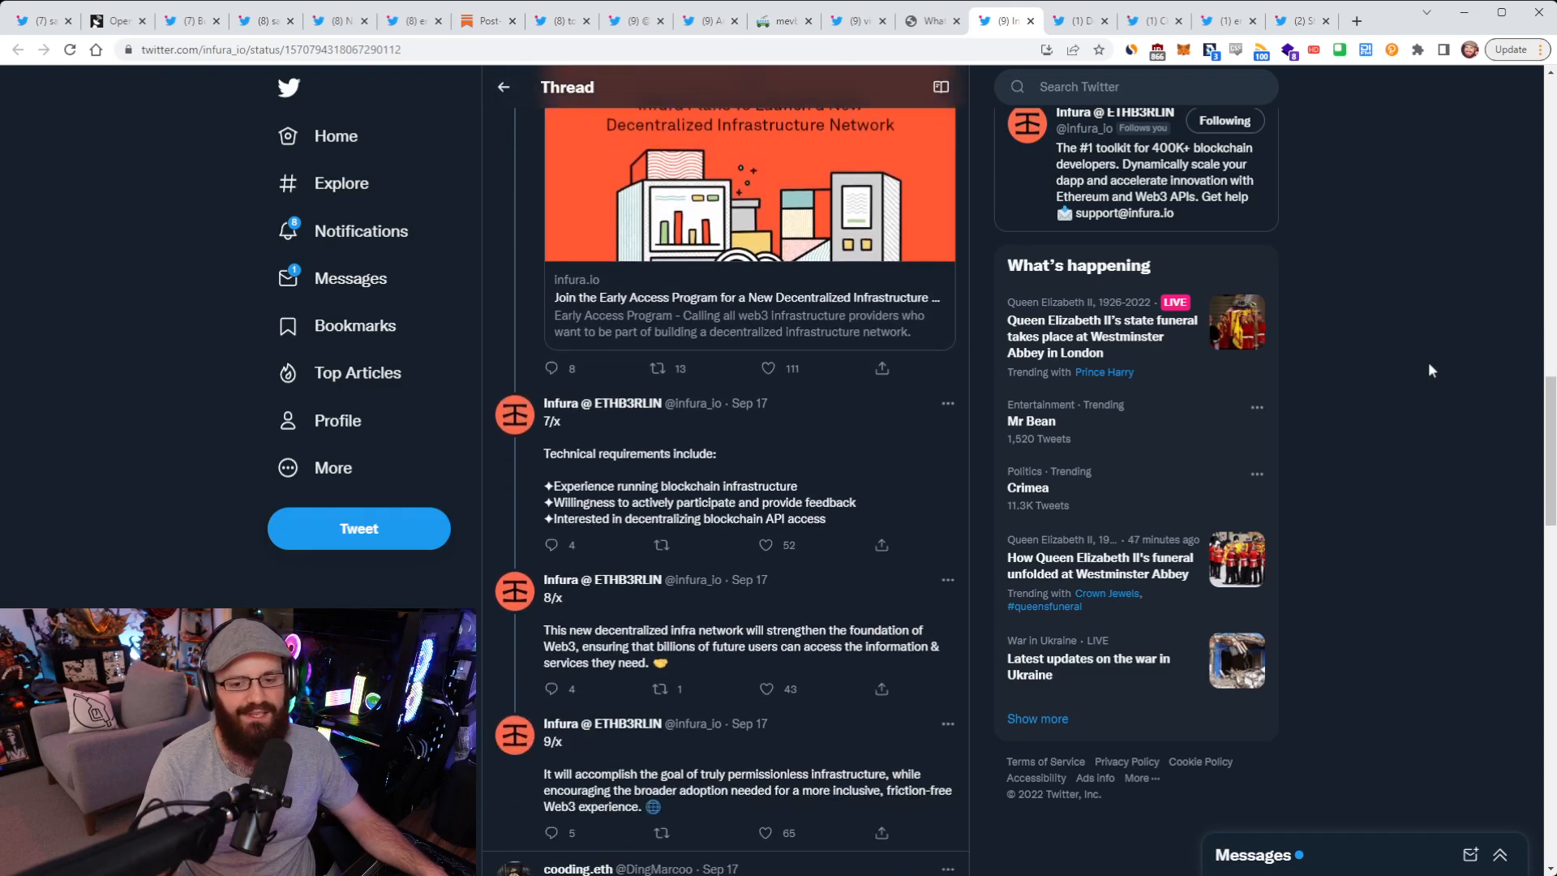
pyautogui.scroll(3)
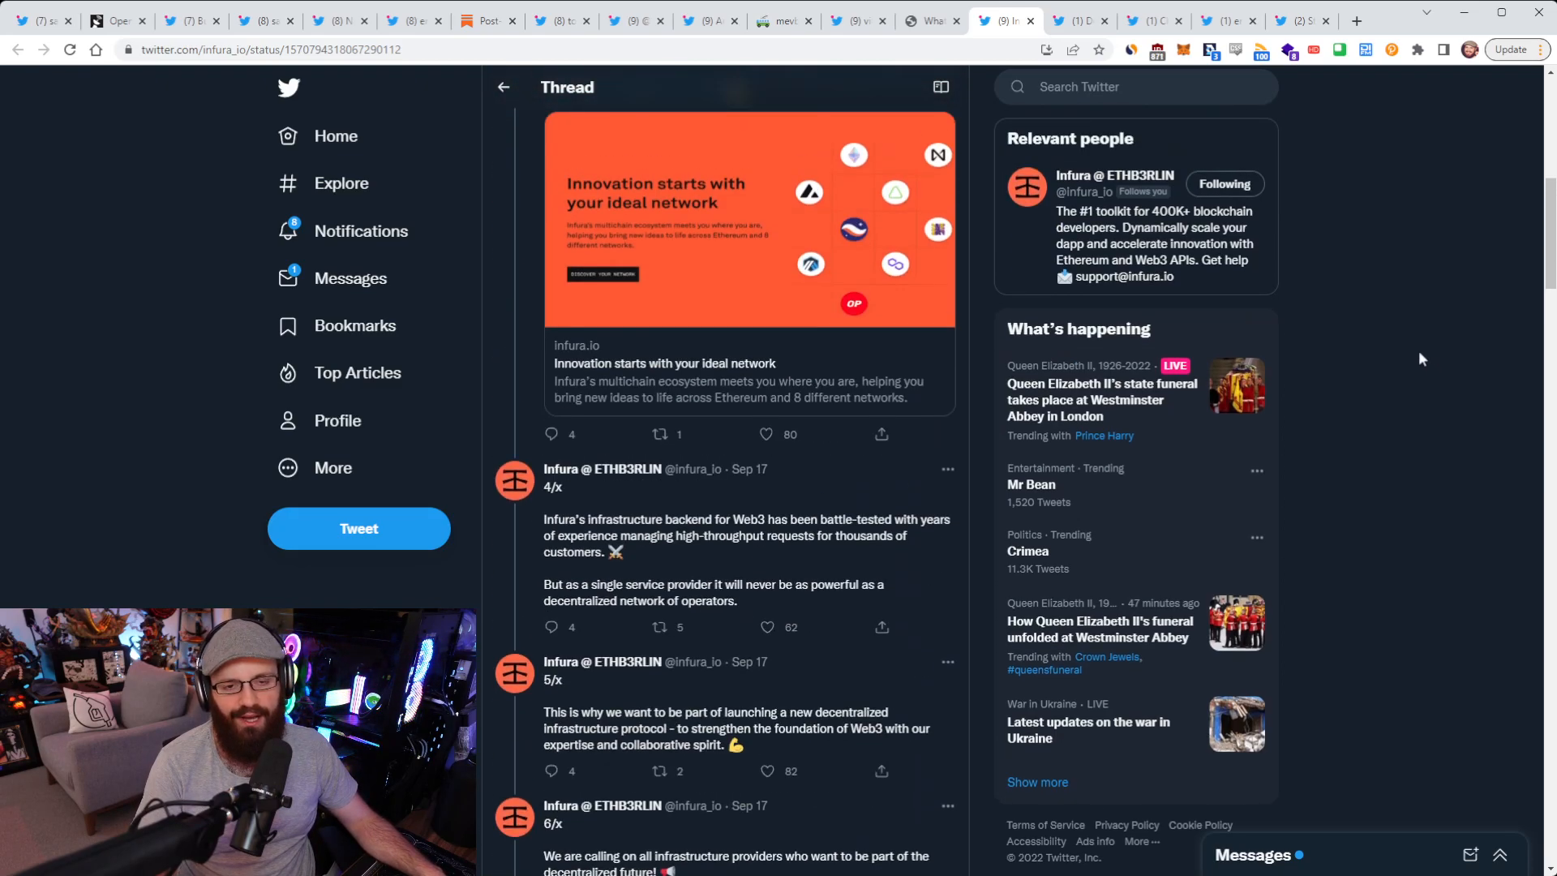
pyautogui.scroll(3)
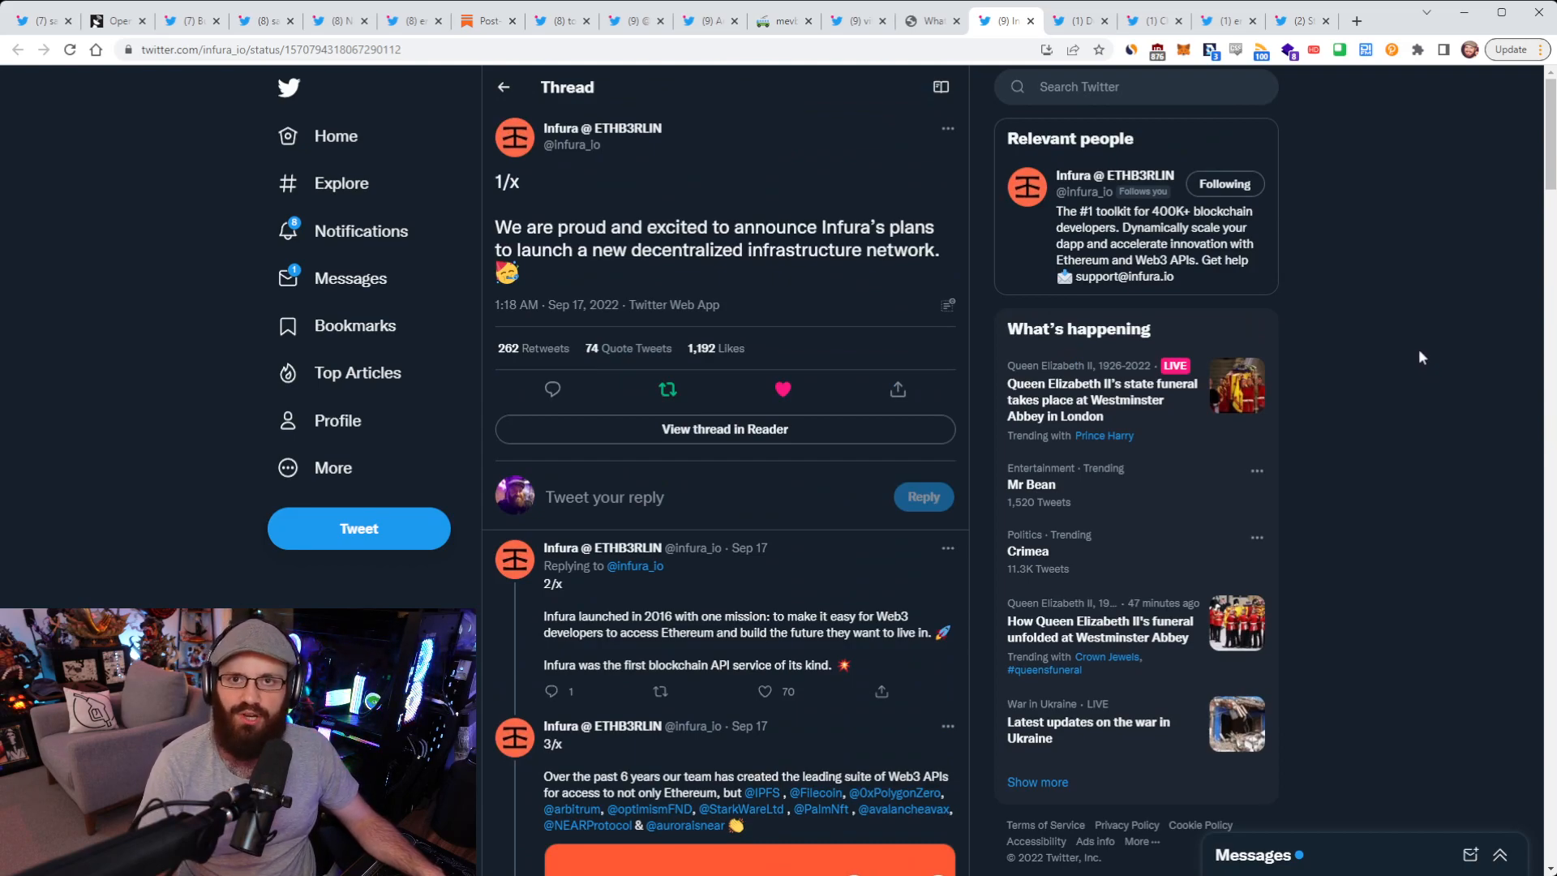
pyautogui.moveTo(917, 178)
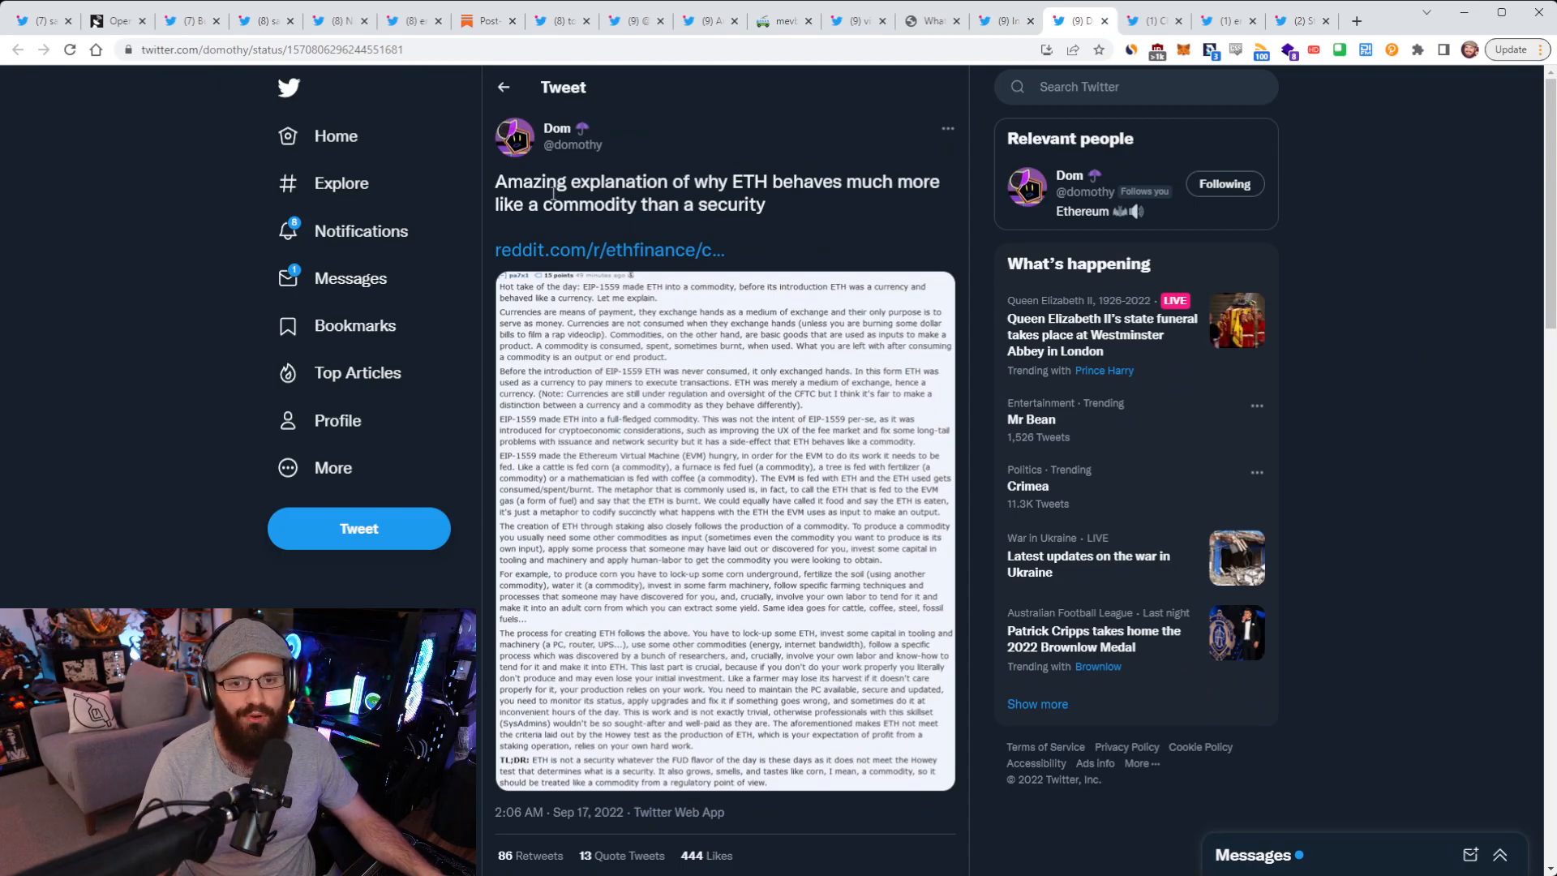
pyautogui.click(724, 531)
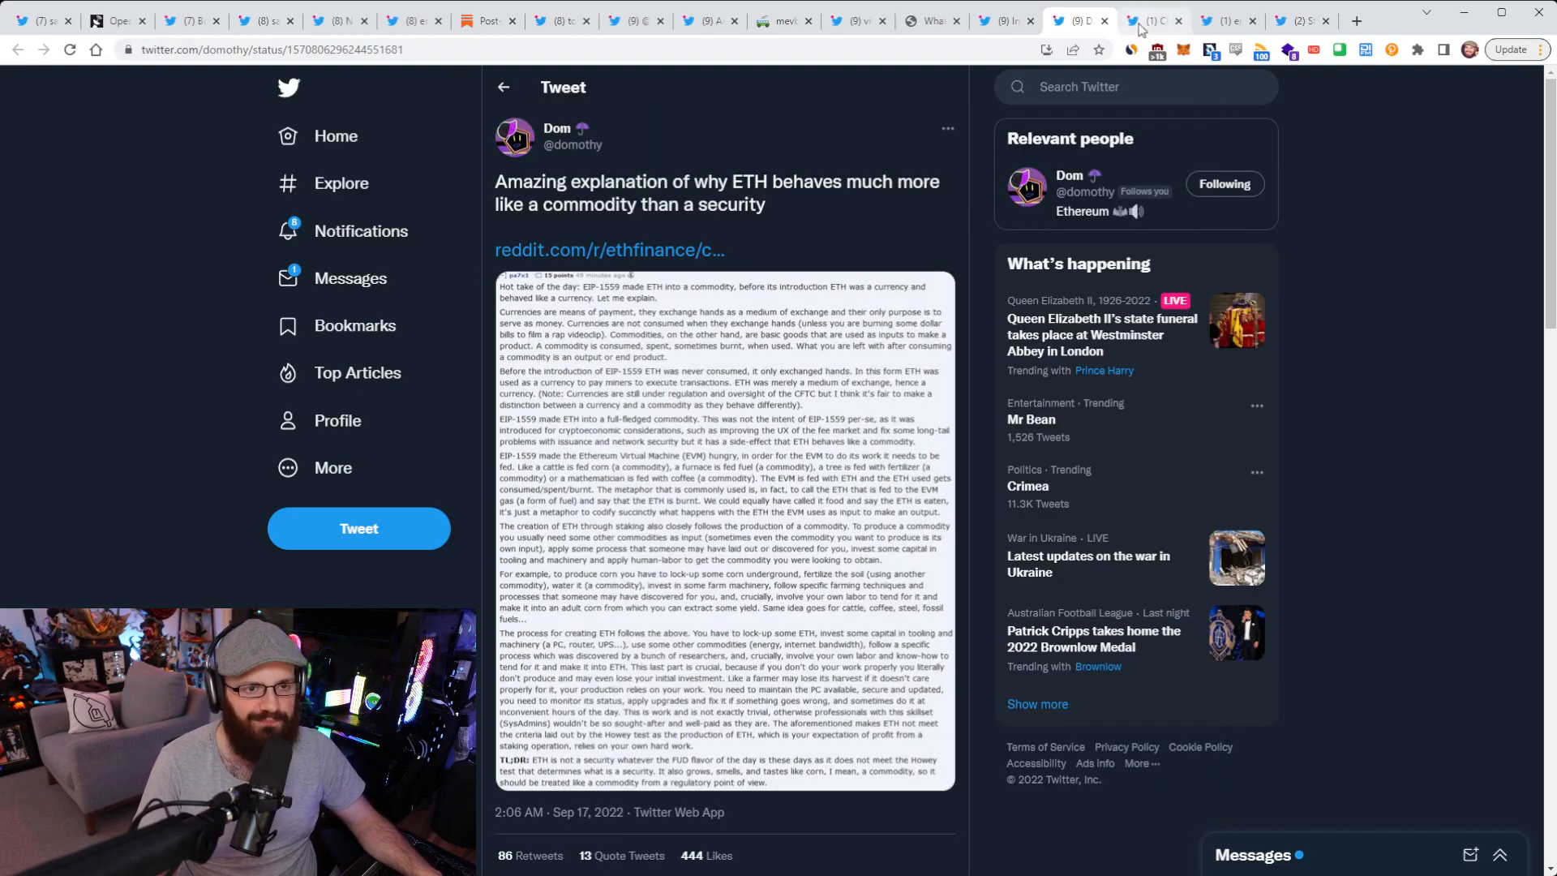
pyautogui.click(1147, 19)
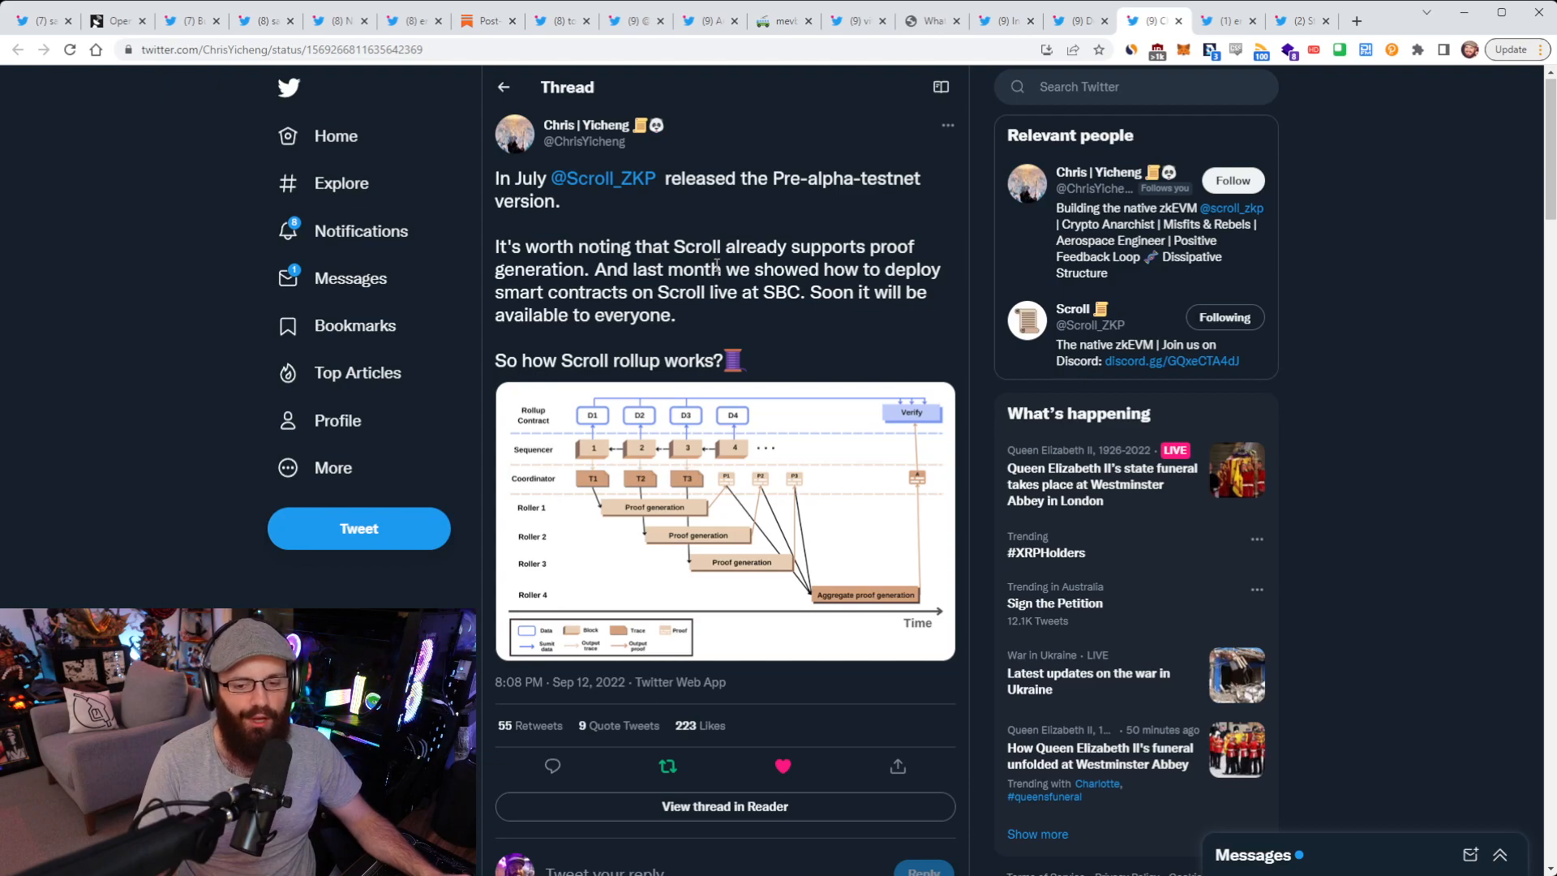
pyautogui.click(725, 520)
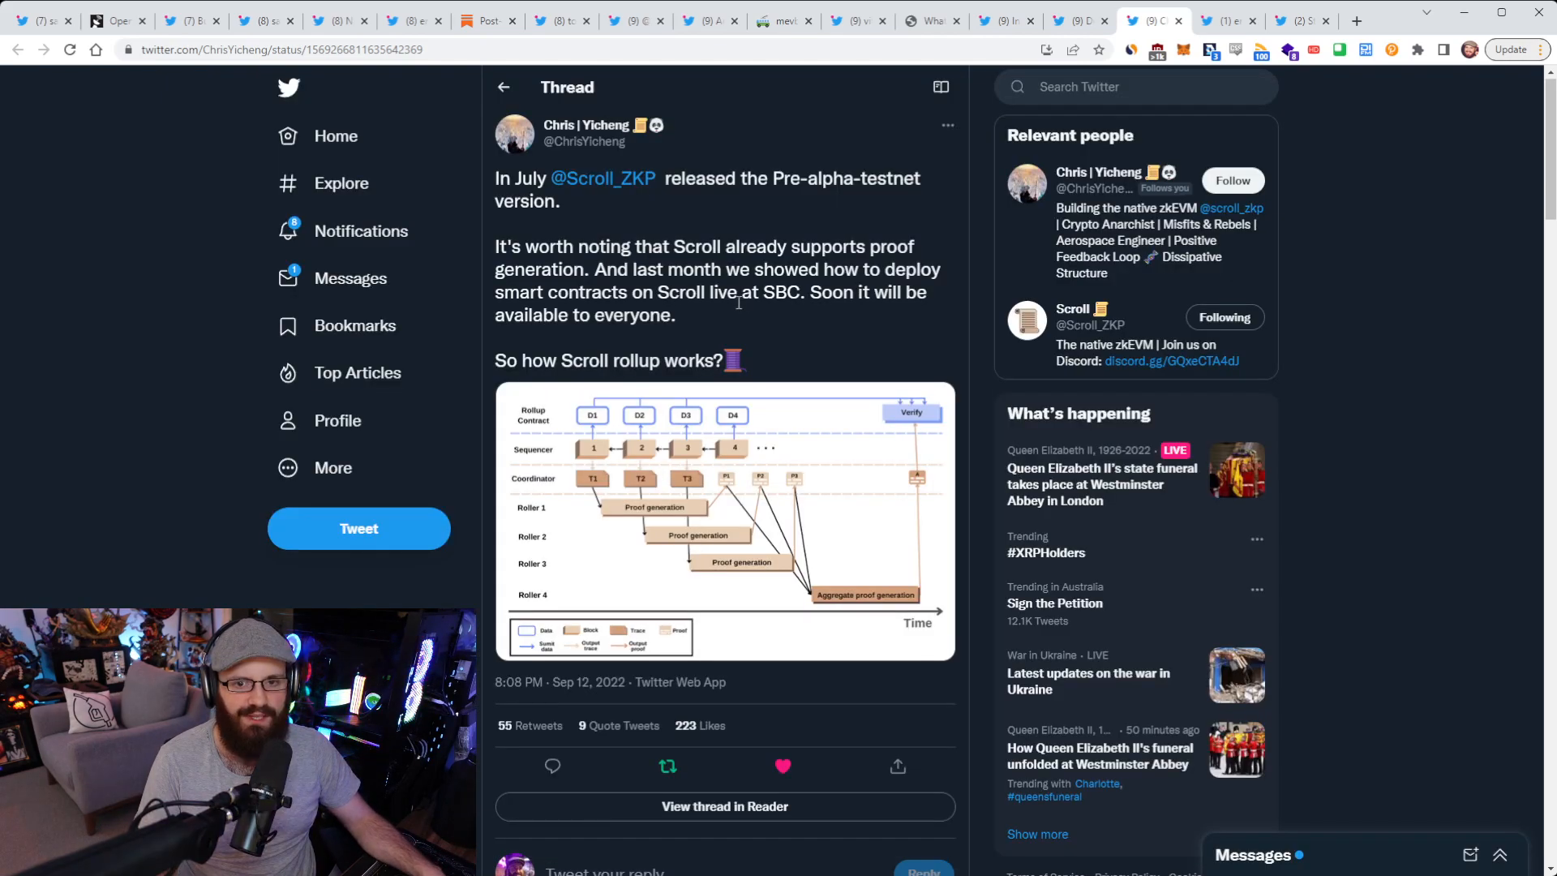
pyautogui.moveTo(615, 477)
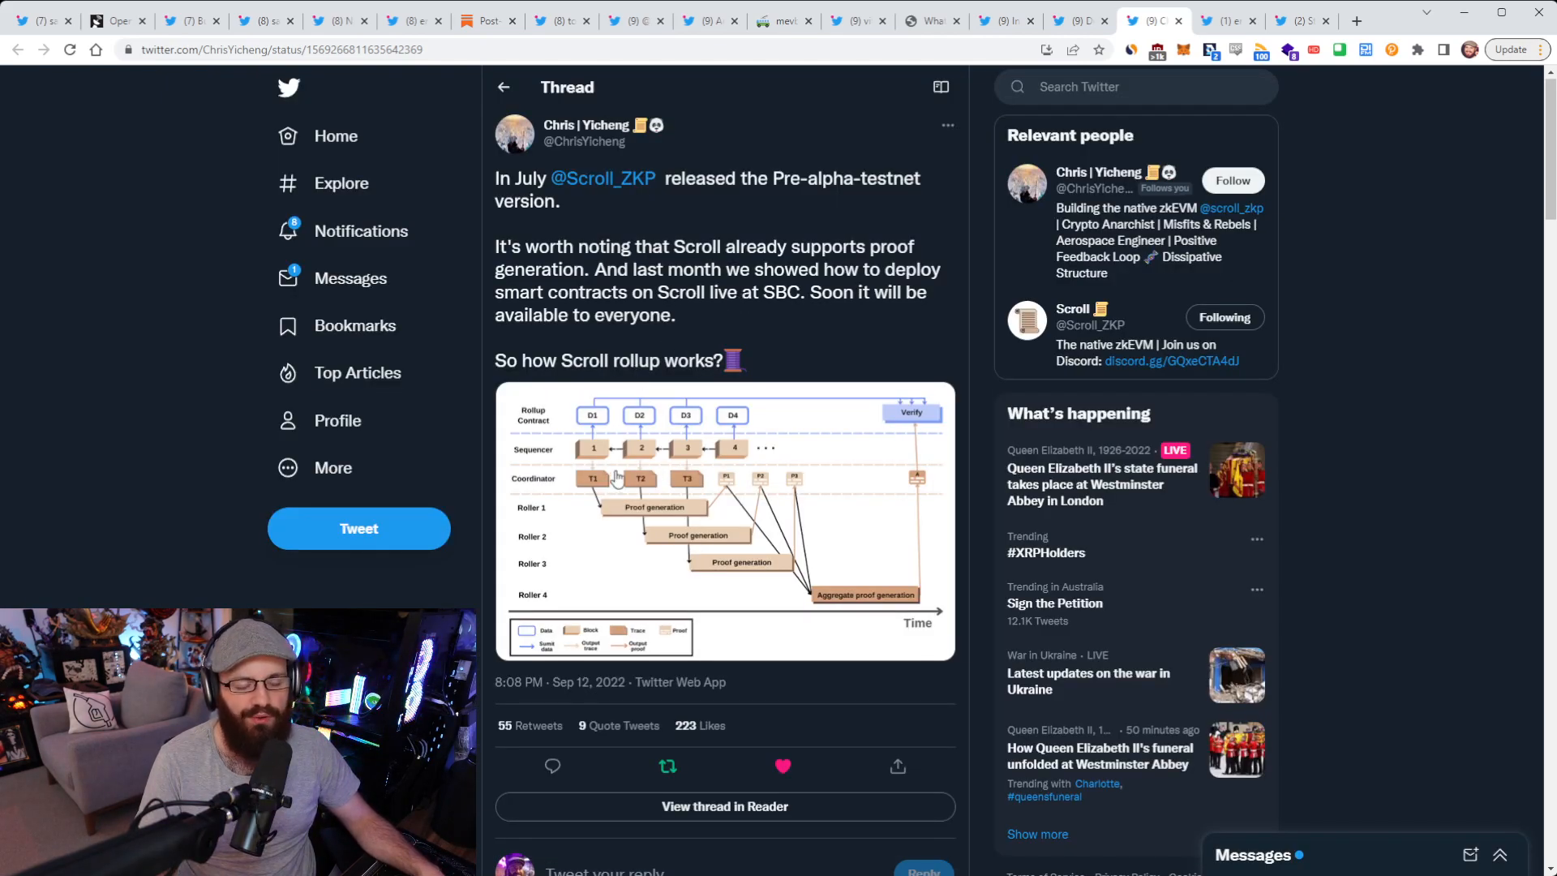
pyautogui.click(724, 519)
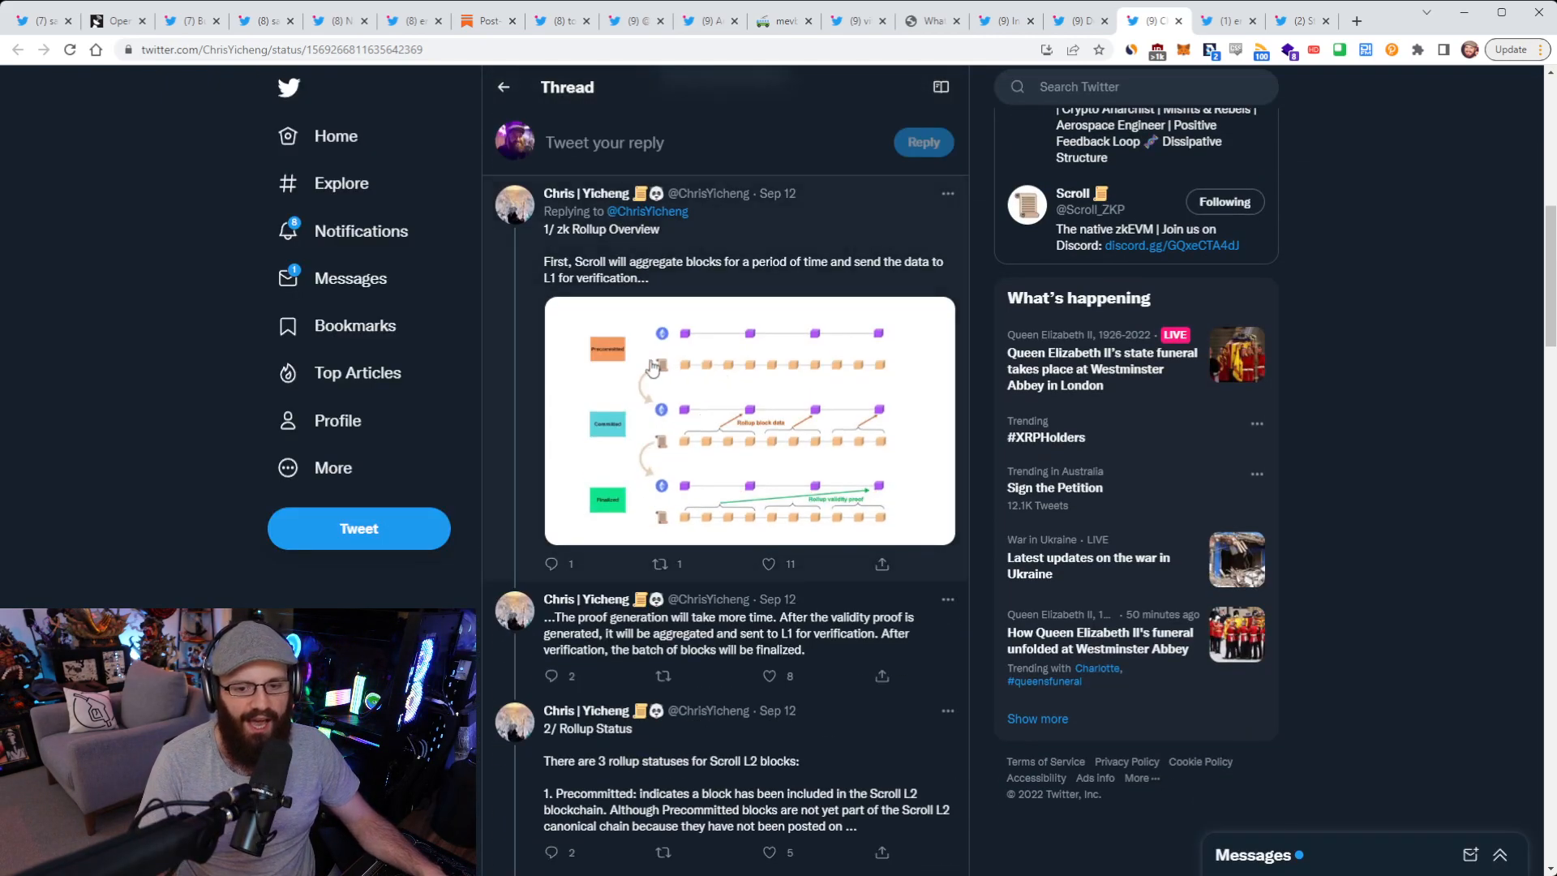
pyautogui.scroll(-3)
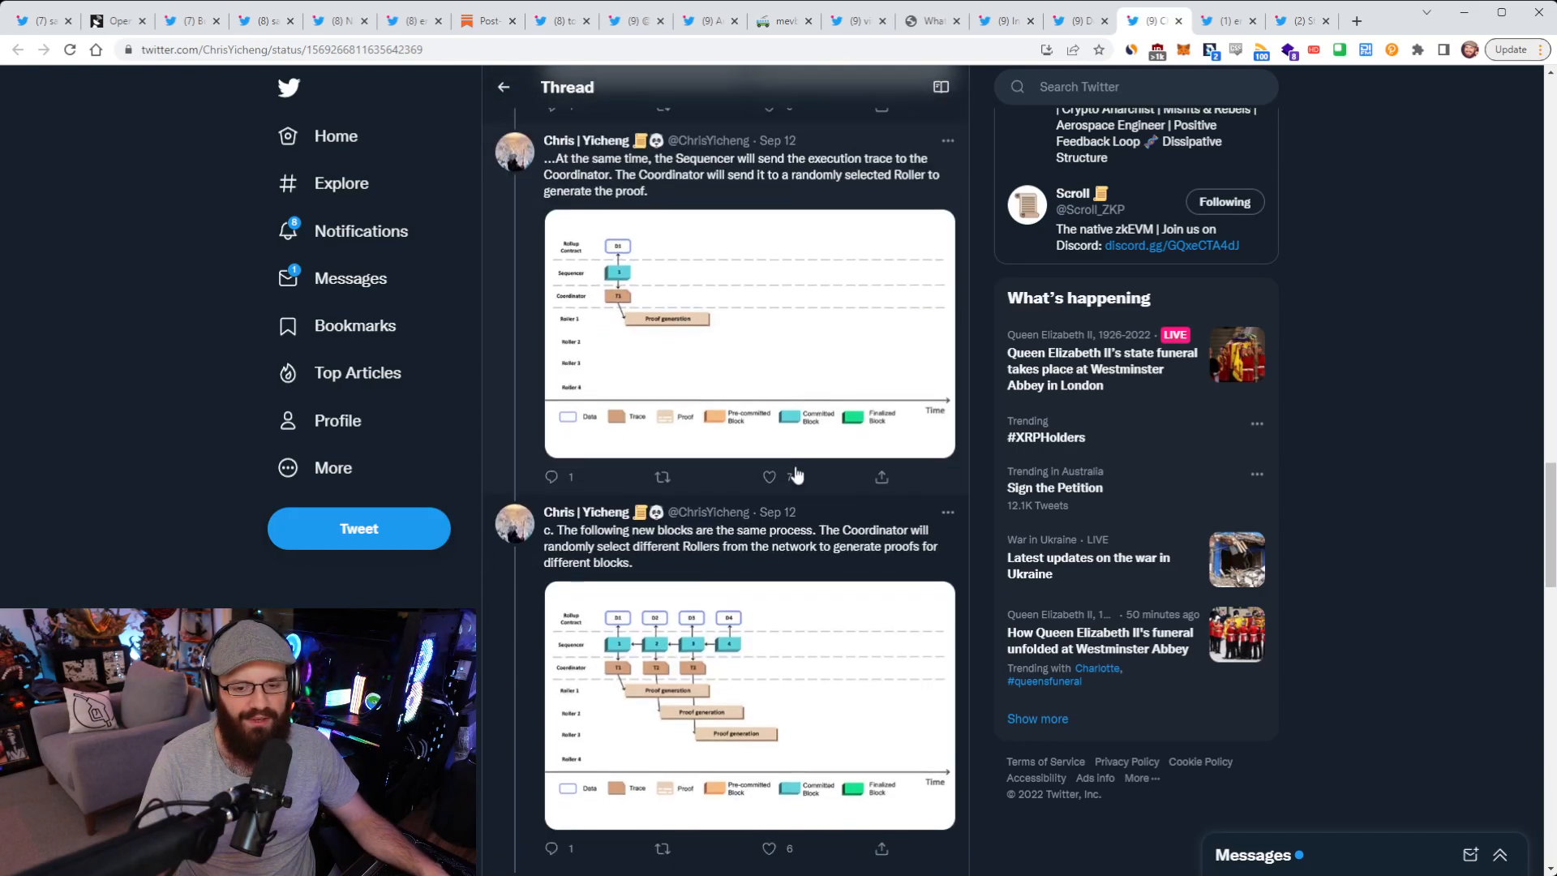
pyautogui.scroll(-3)
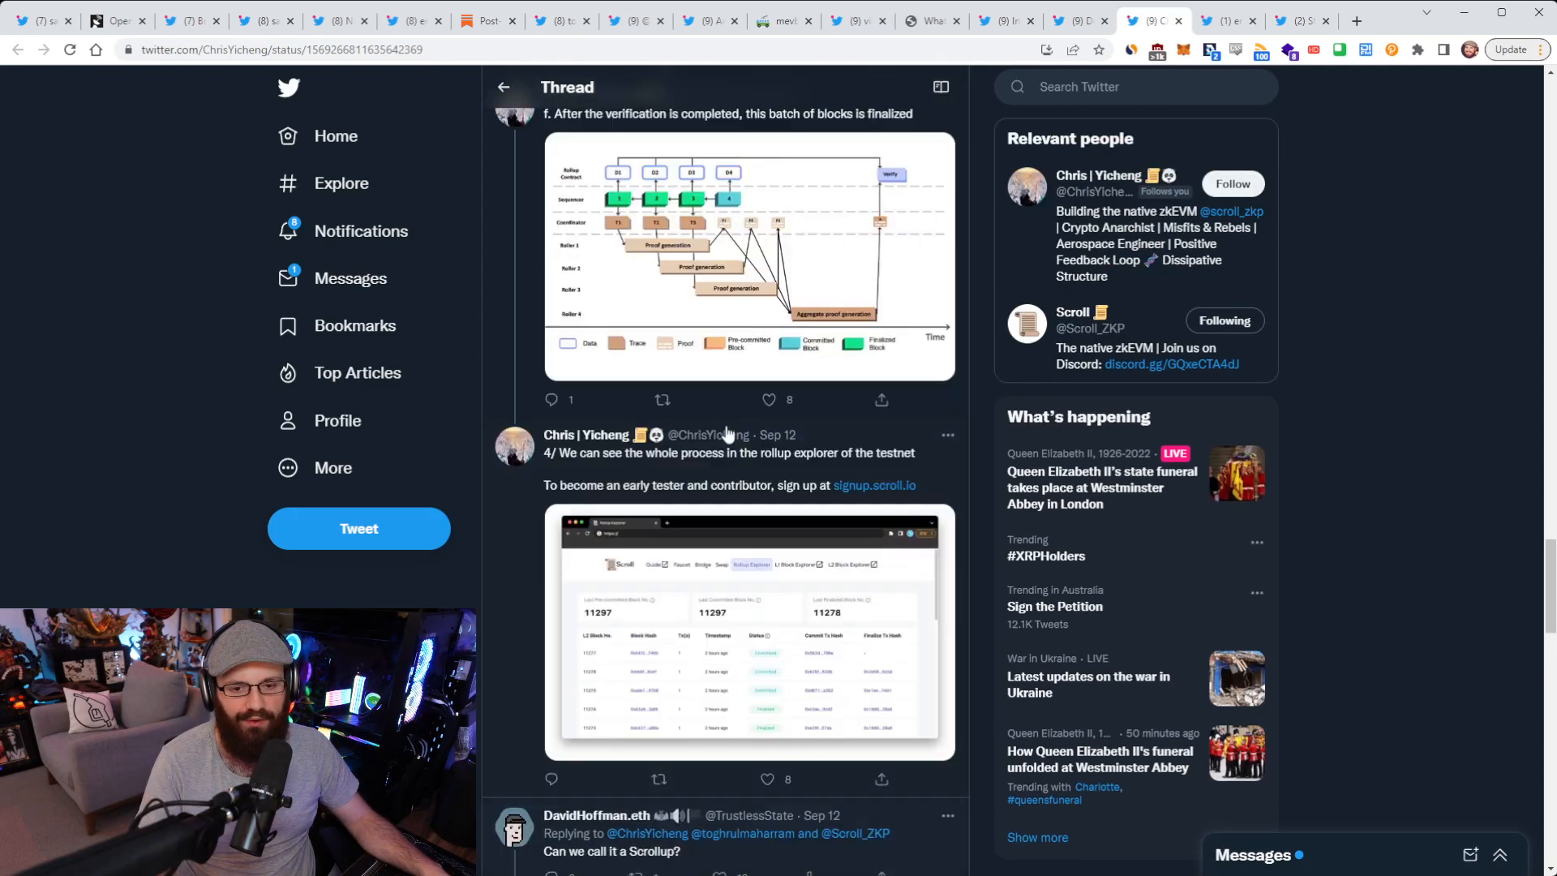
pyautogui.scroll(-3)
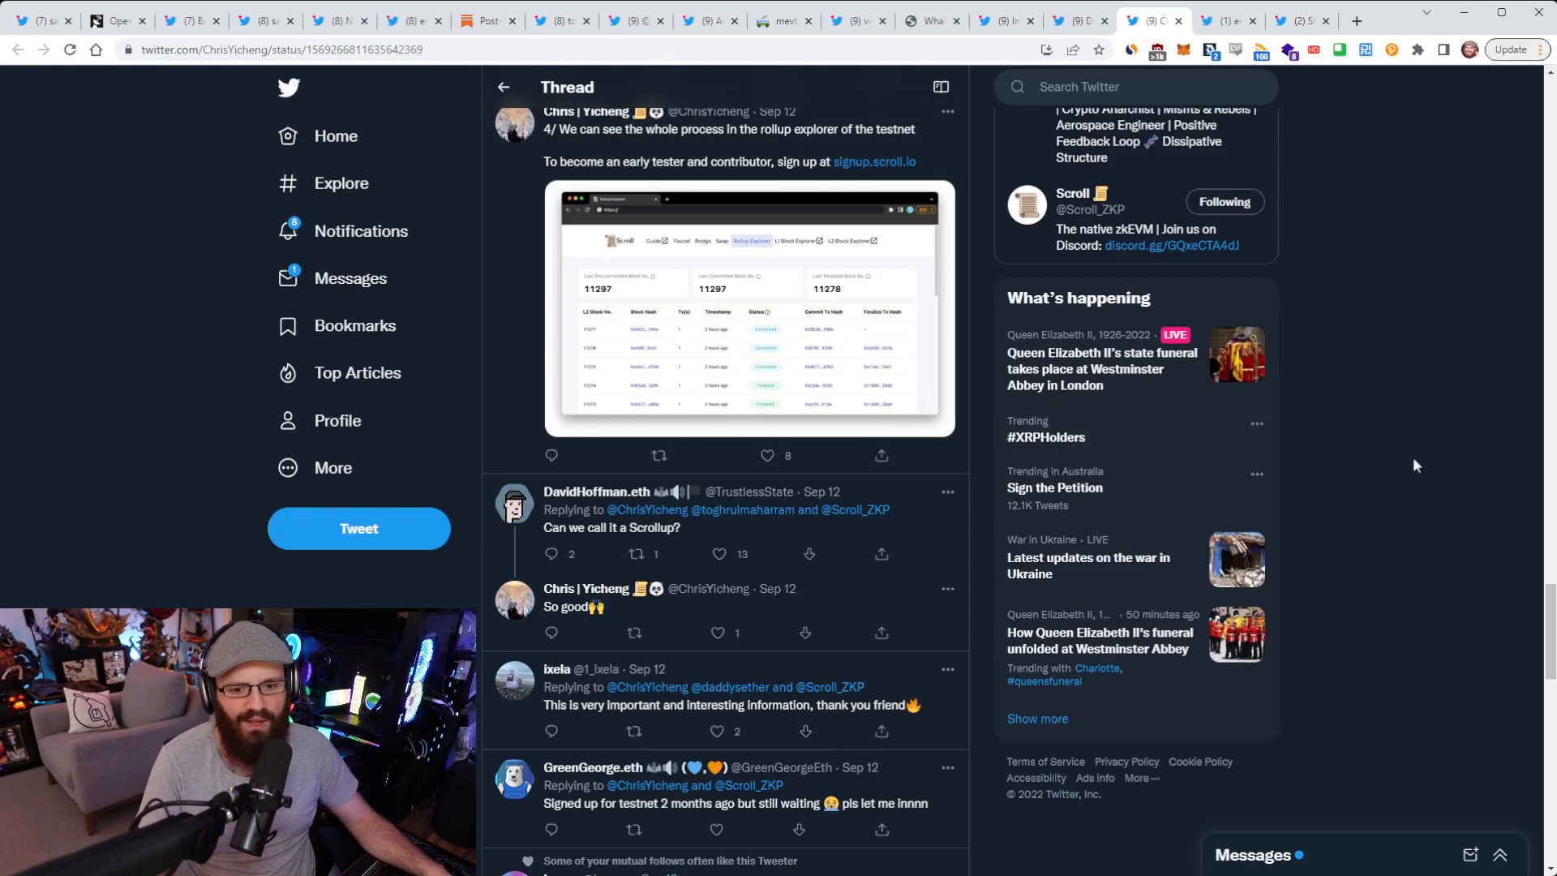
pyautogui.scroll(3)
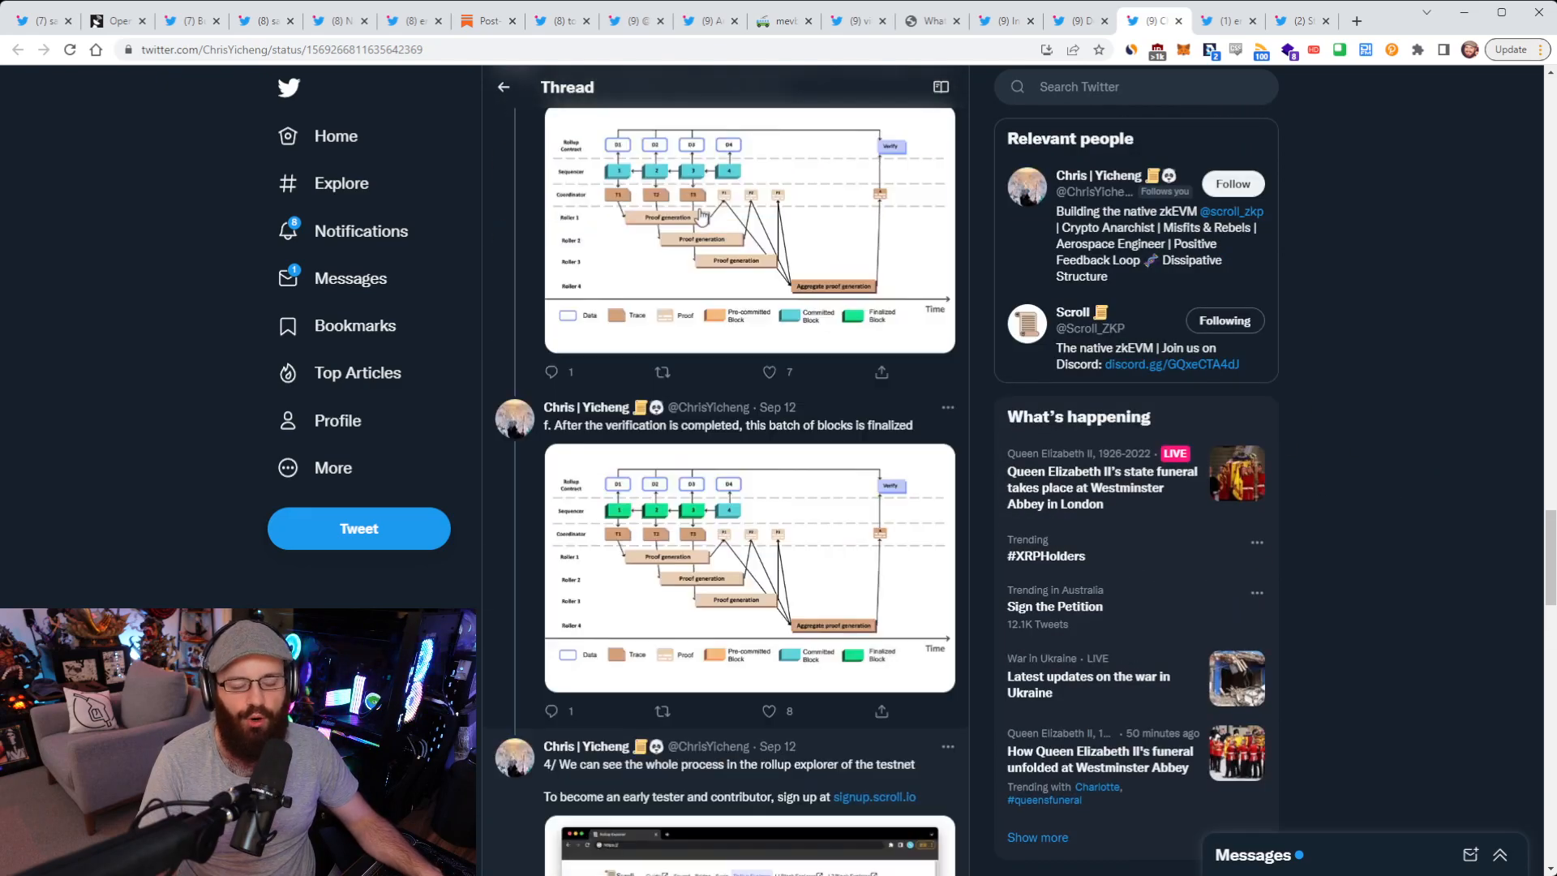
pyautogui.scroll(-3)
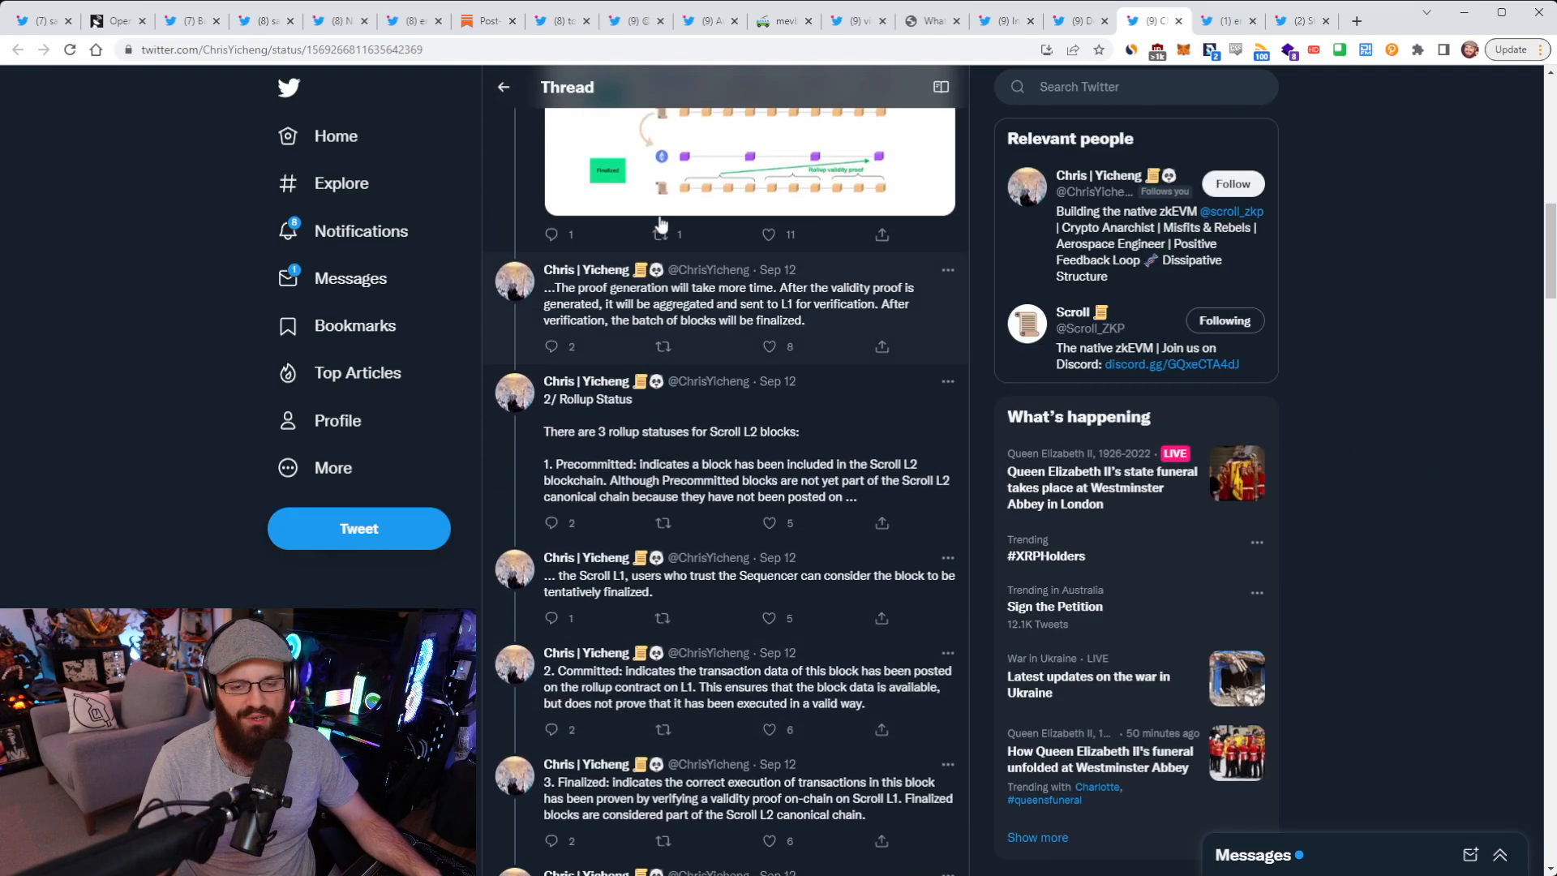
pyautogui.scroll(3)
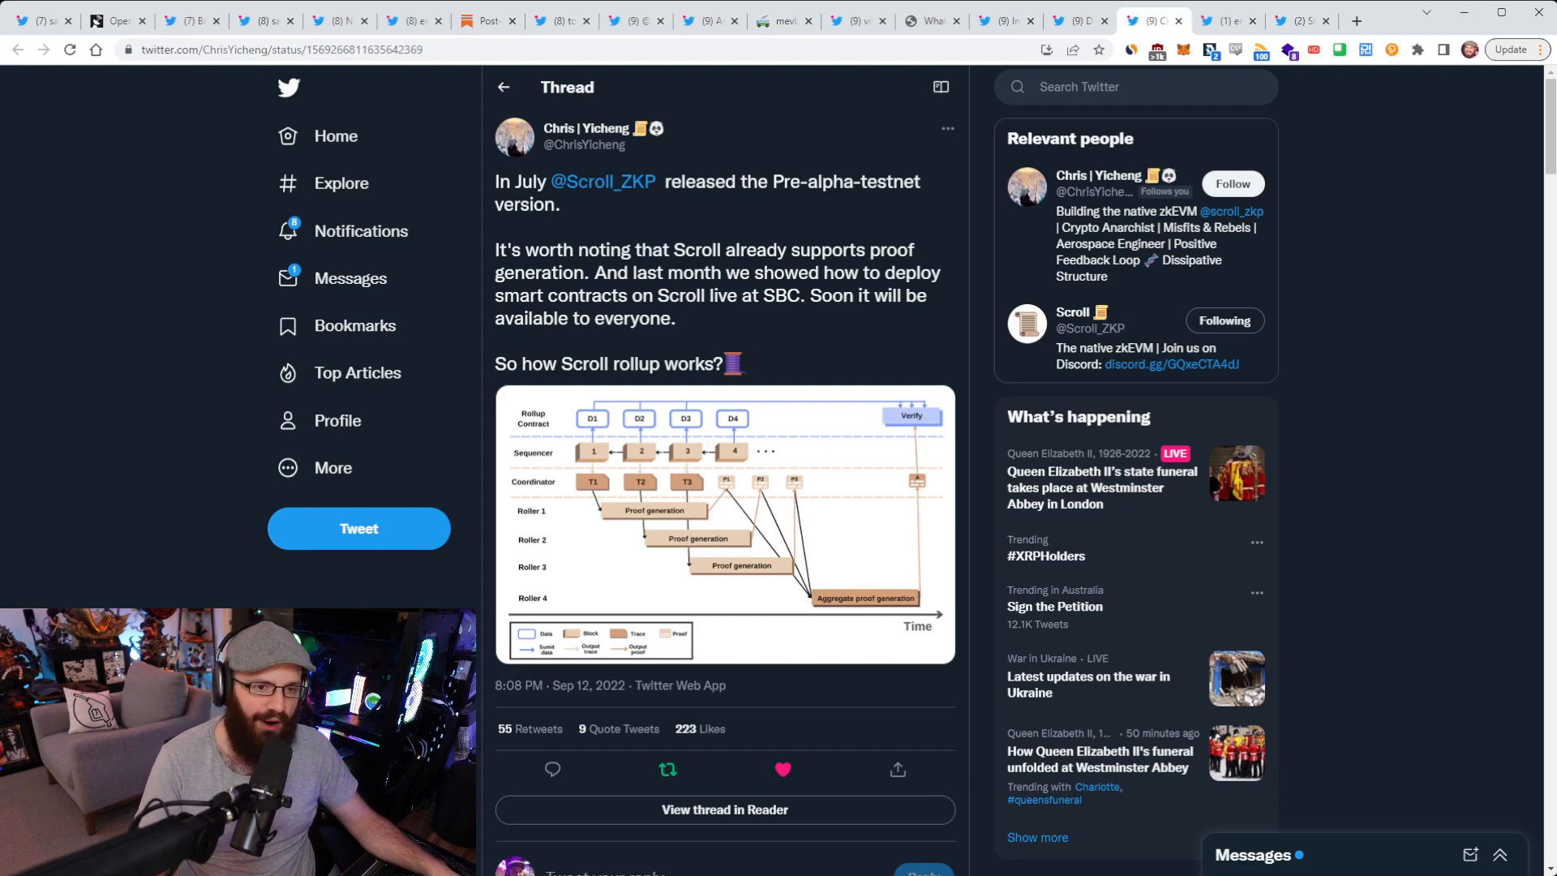
pyautogui.moveTo(1375, 809)
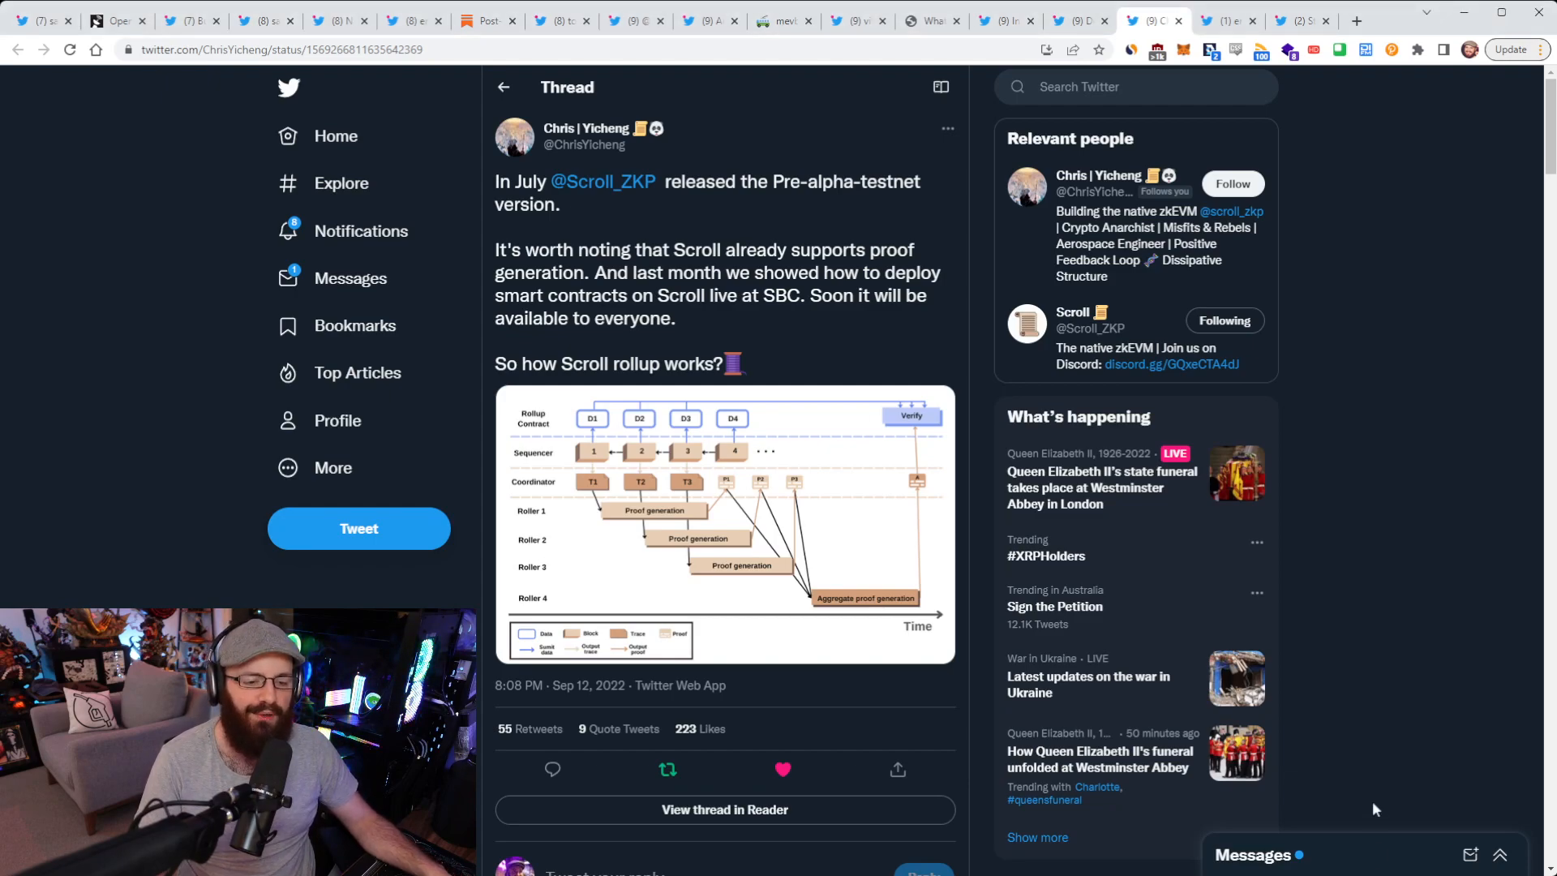
pyautogui.moveTo(1376, 792)
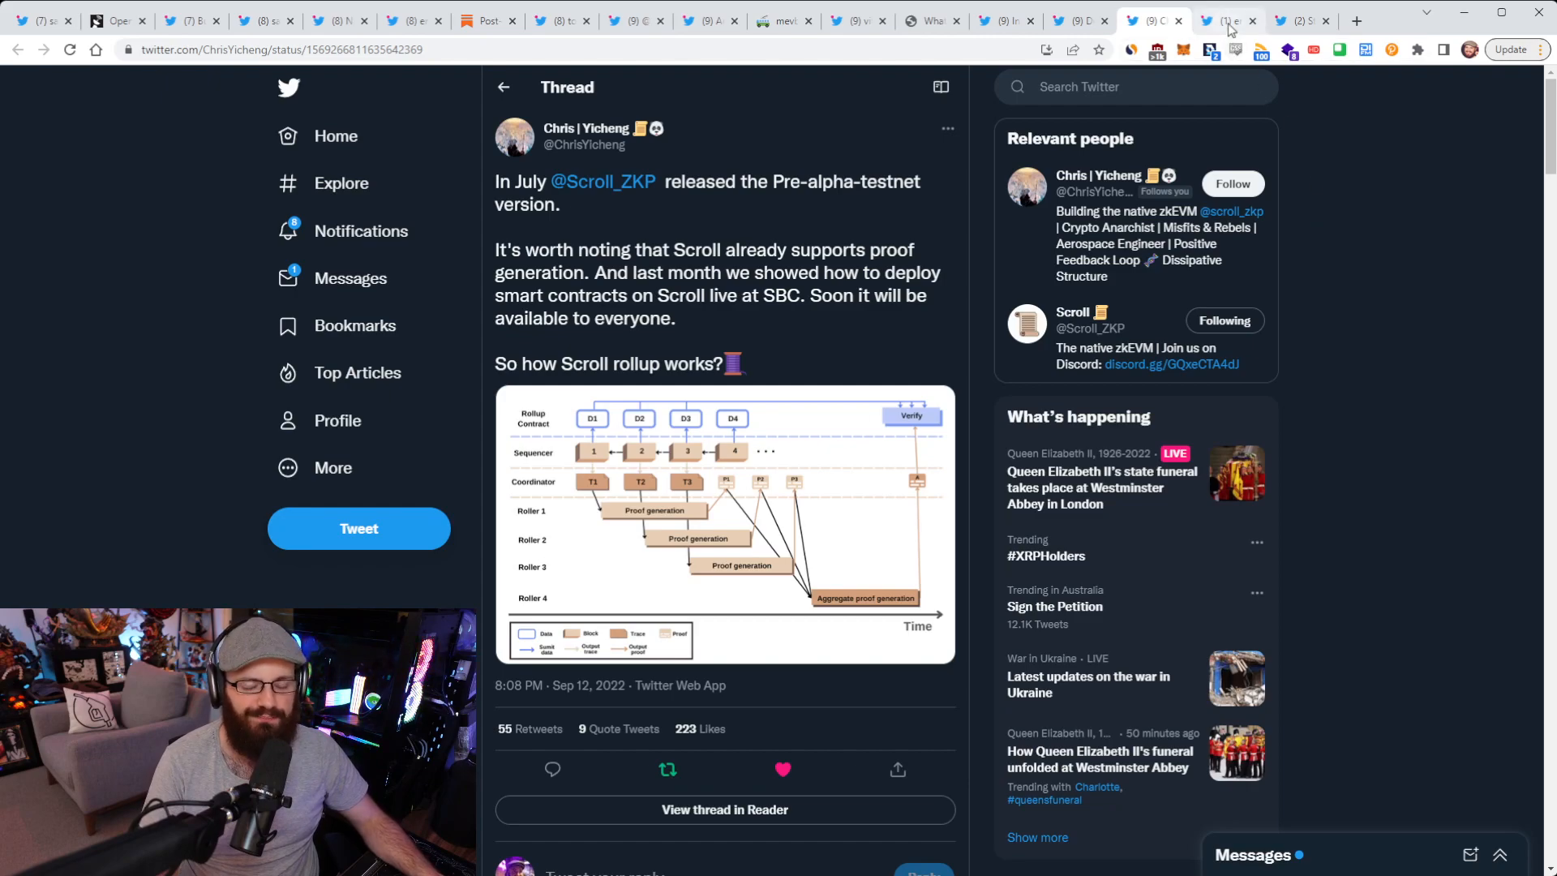
pyautogui.click(1226, 19)
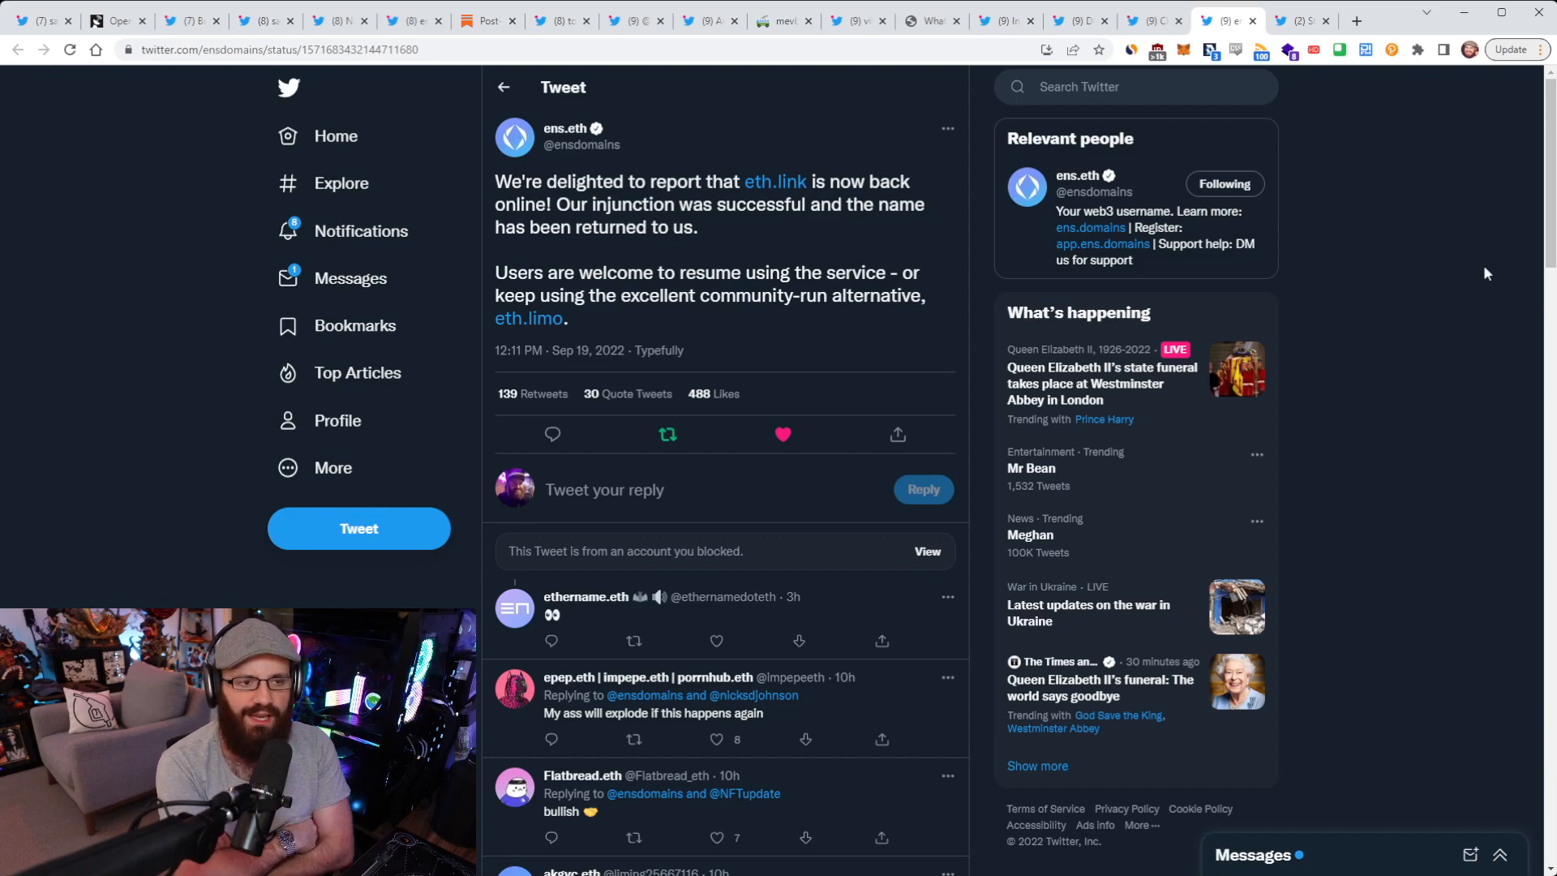
# Step: Switch to the tab showing StarkBoard's V1 announcement thread
pyautogui.click(1291, 19)
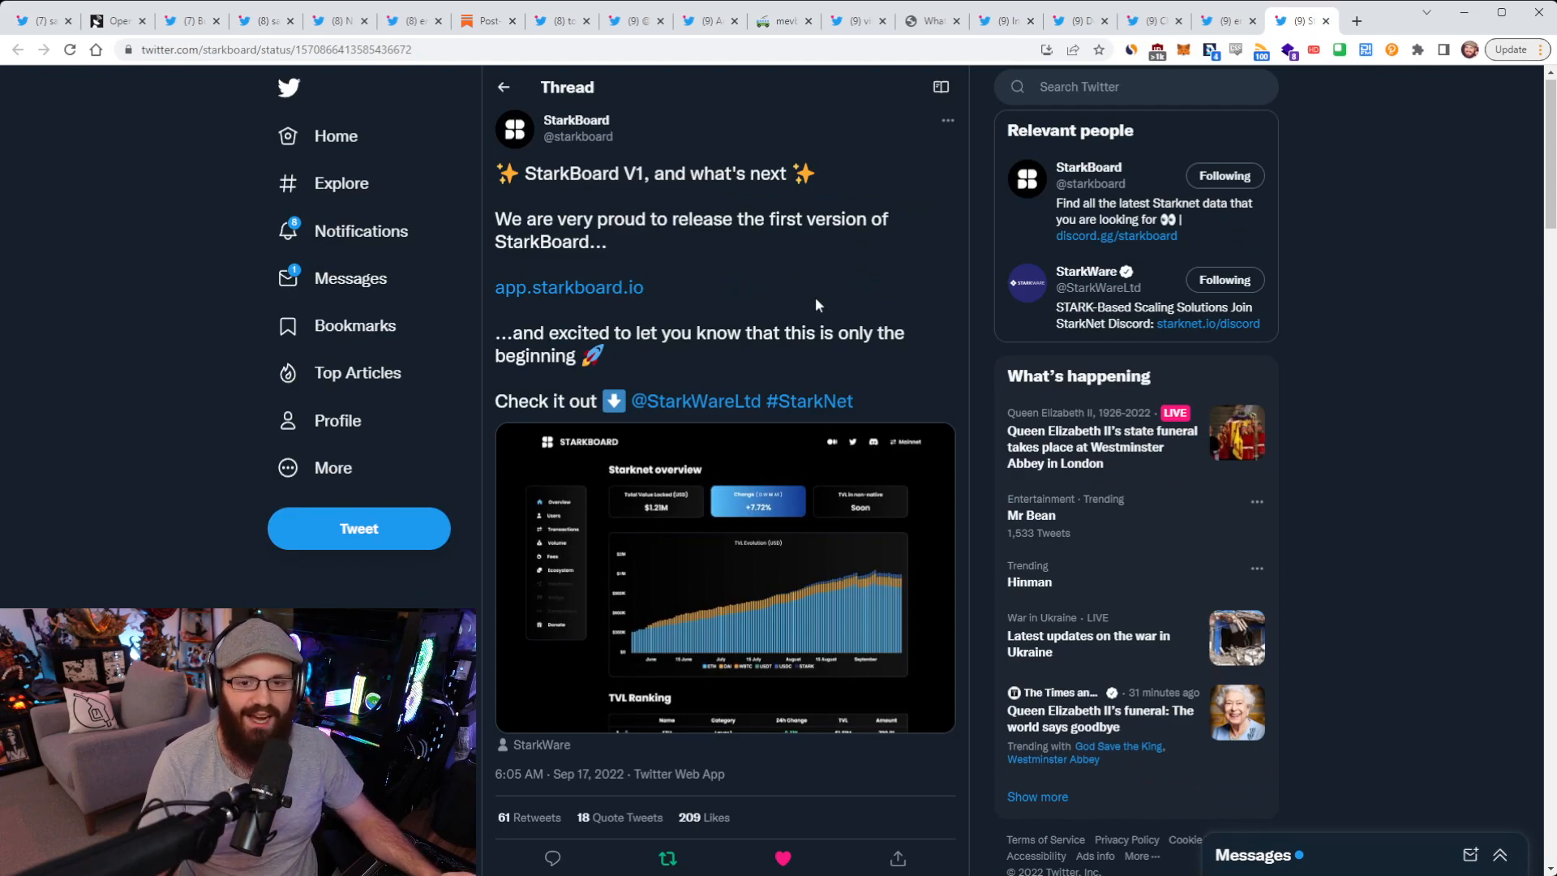
pyautogui.moveTo(708, 288)
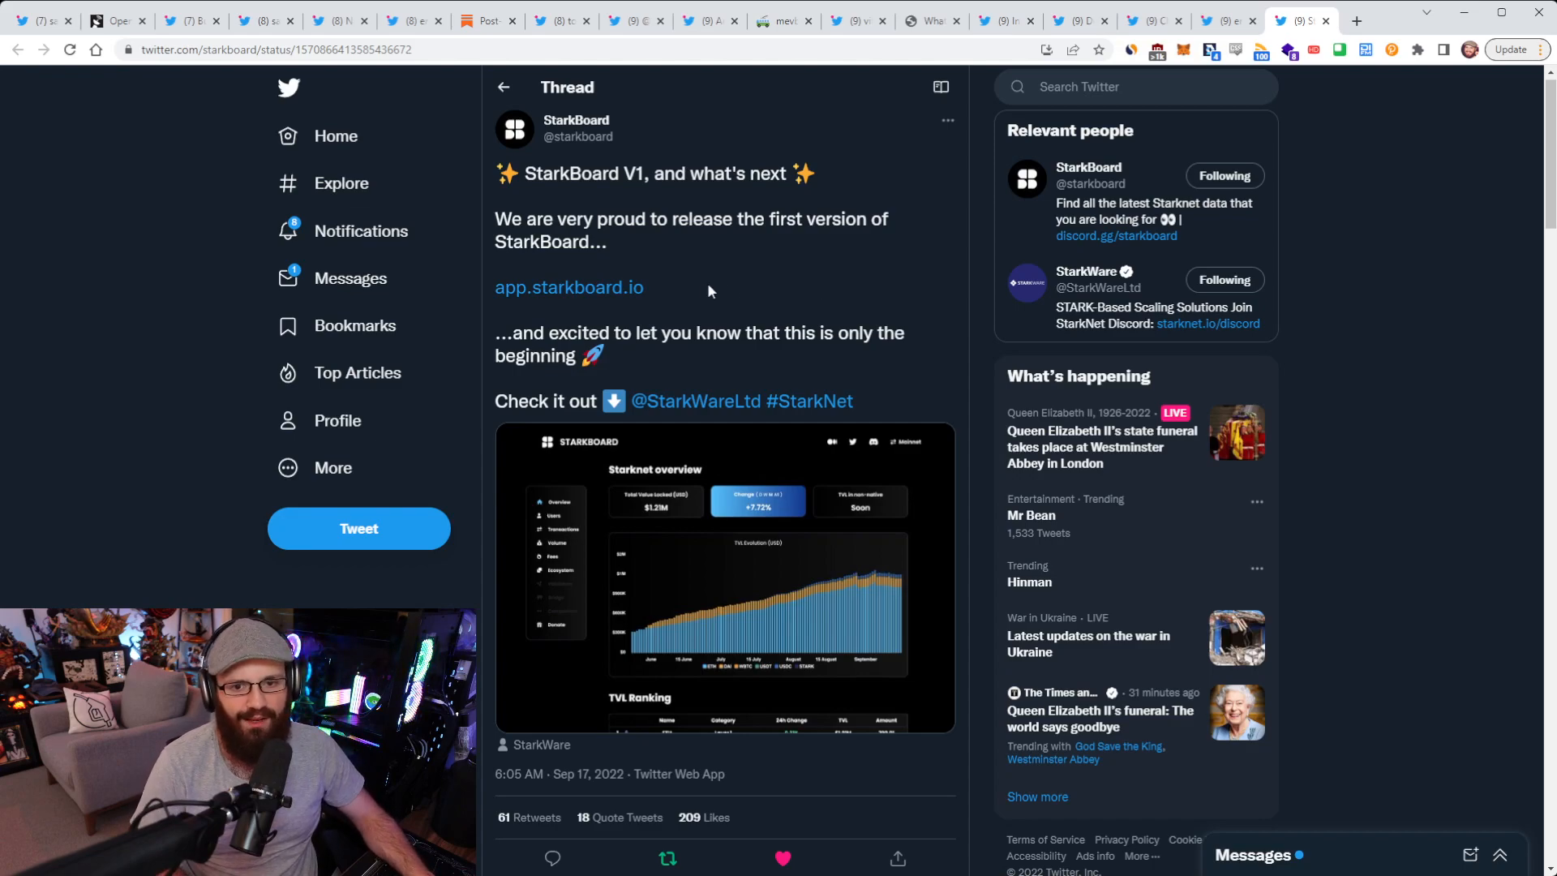
# Step: Follow the app.starkboard.io link and view the newly opened StarkBoard dashboard tab
pyautogui.click(1354, 20)
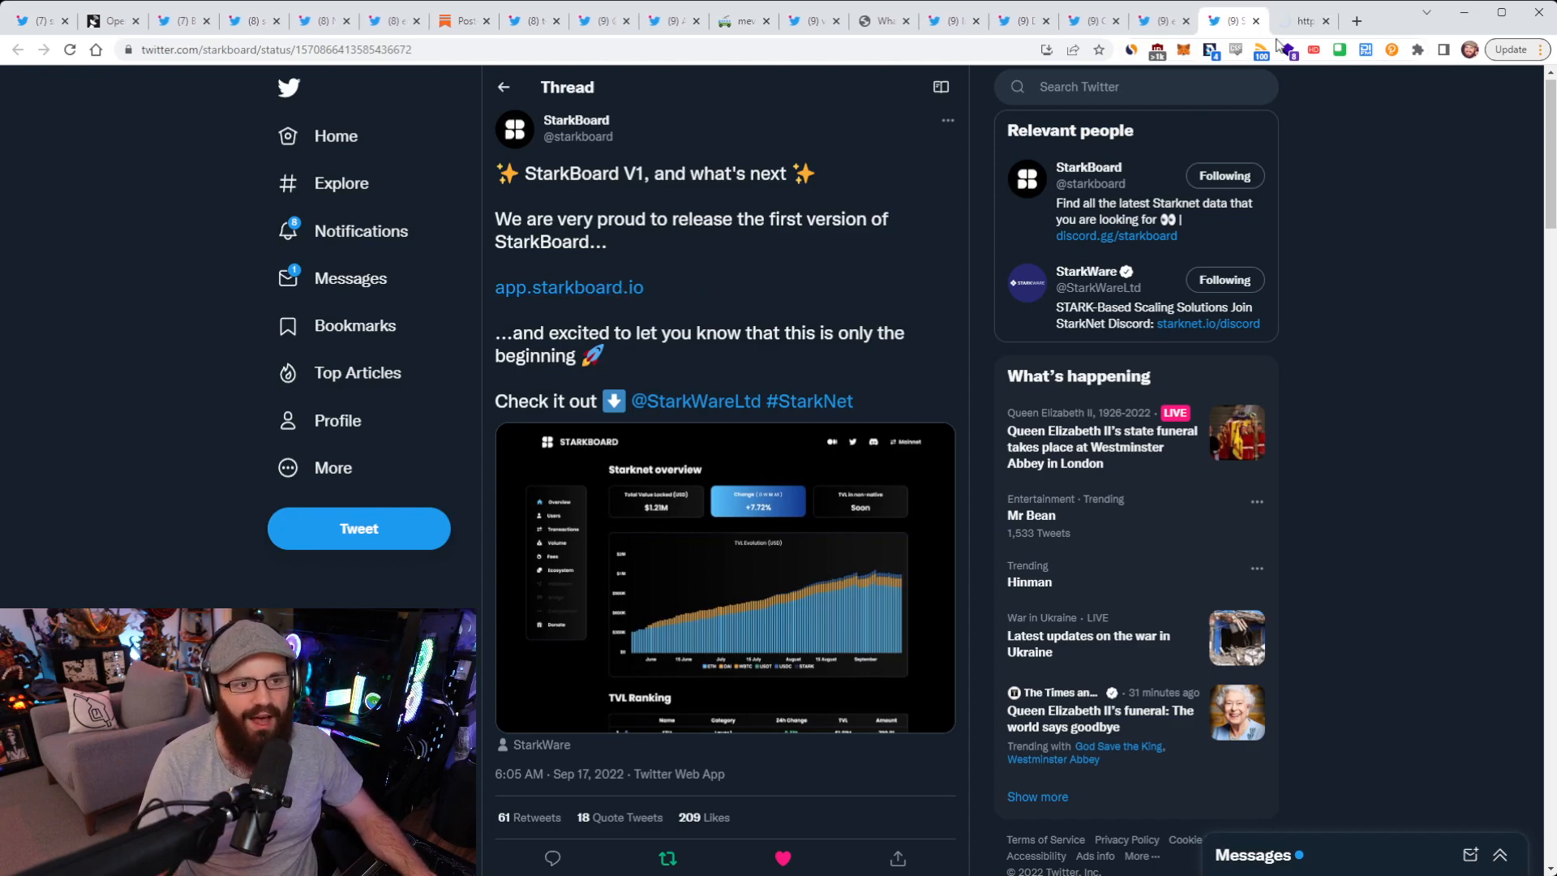
pyautogui.click(569, 287)
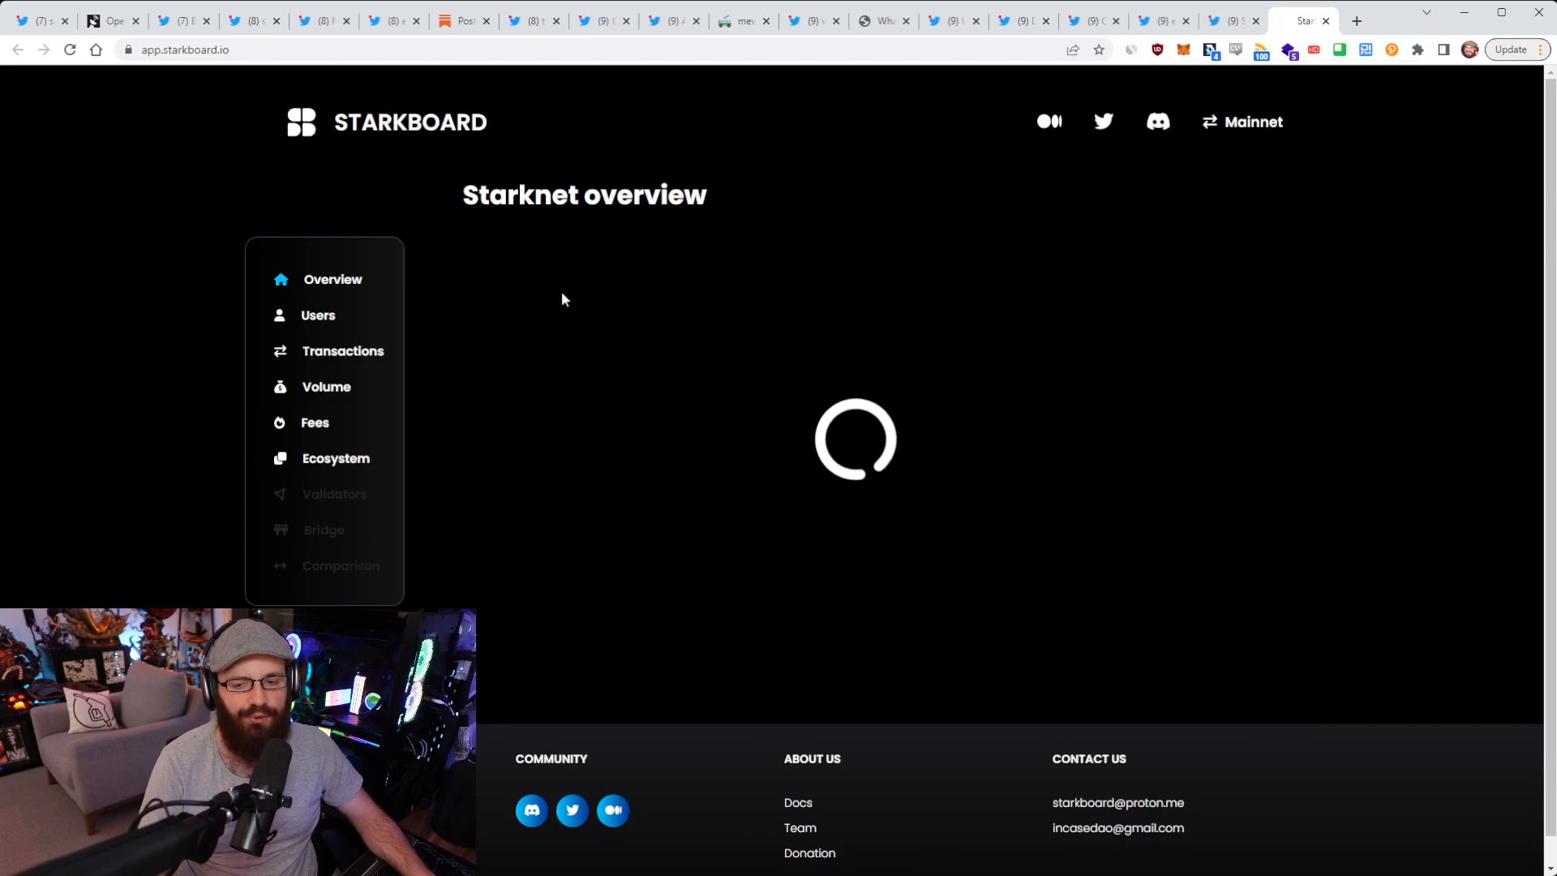
pyautogui.moveTo(568, 260)
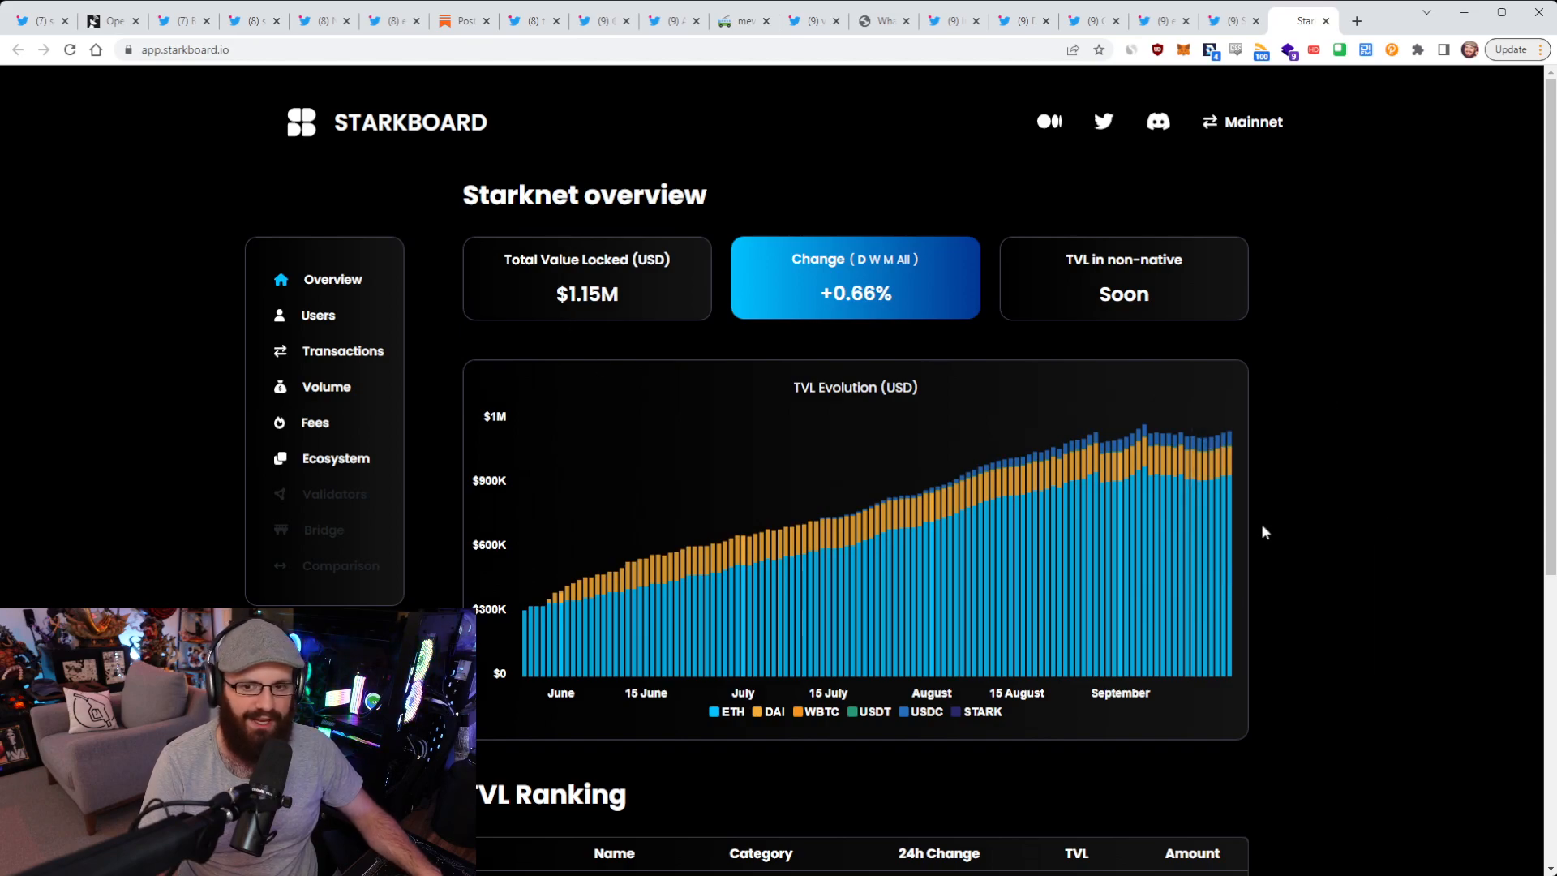
# Step: Browse StarkBoard's Transactions, Ecosystem and Overview pages, ending on Users with 147.28K wallets
pyautogui.click(318, 314)
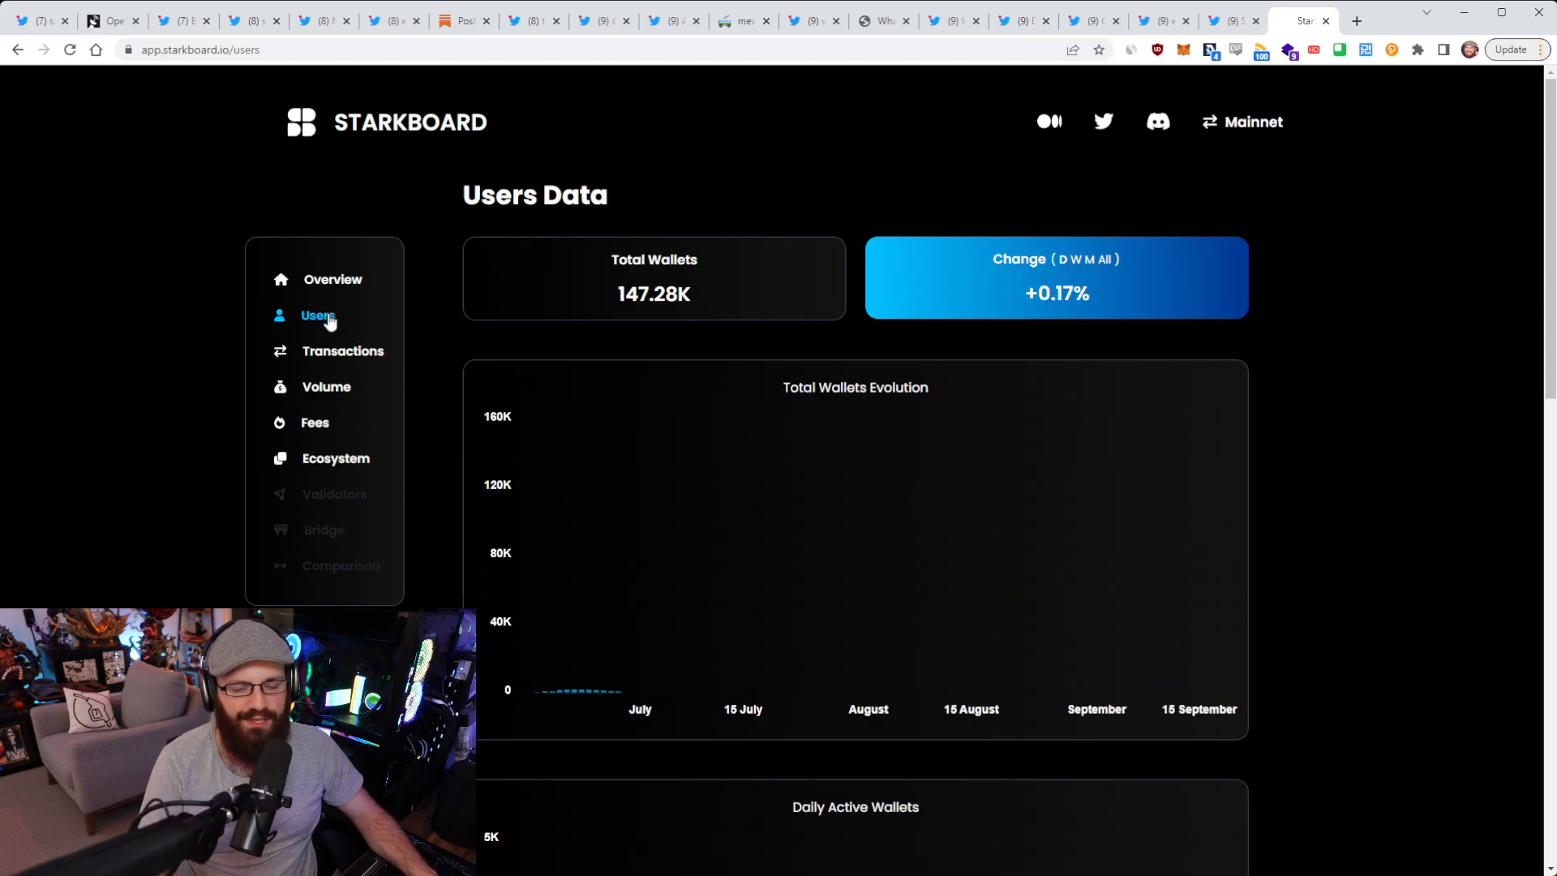
pyautogui.click(342, 350)
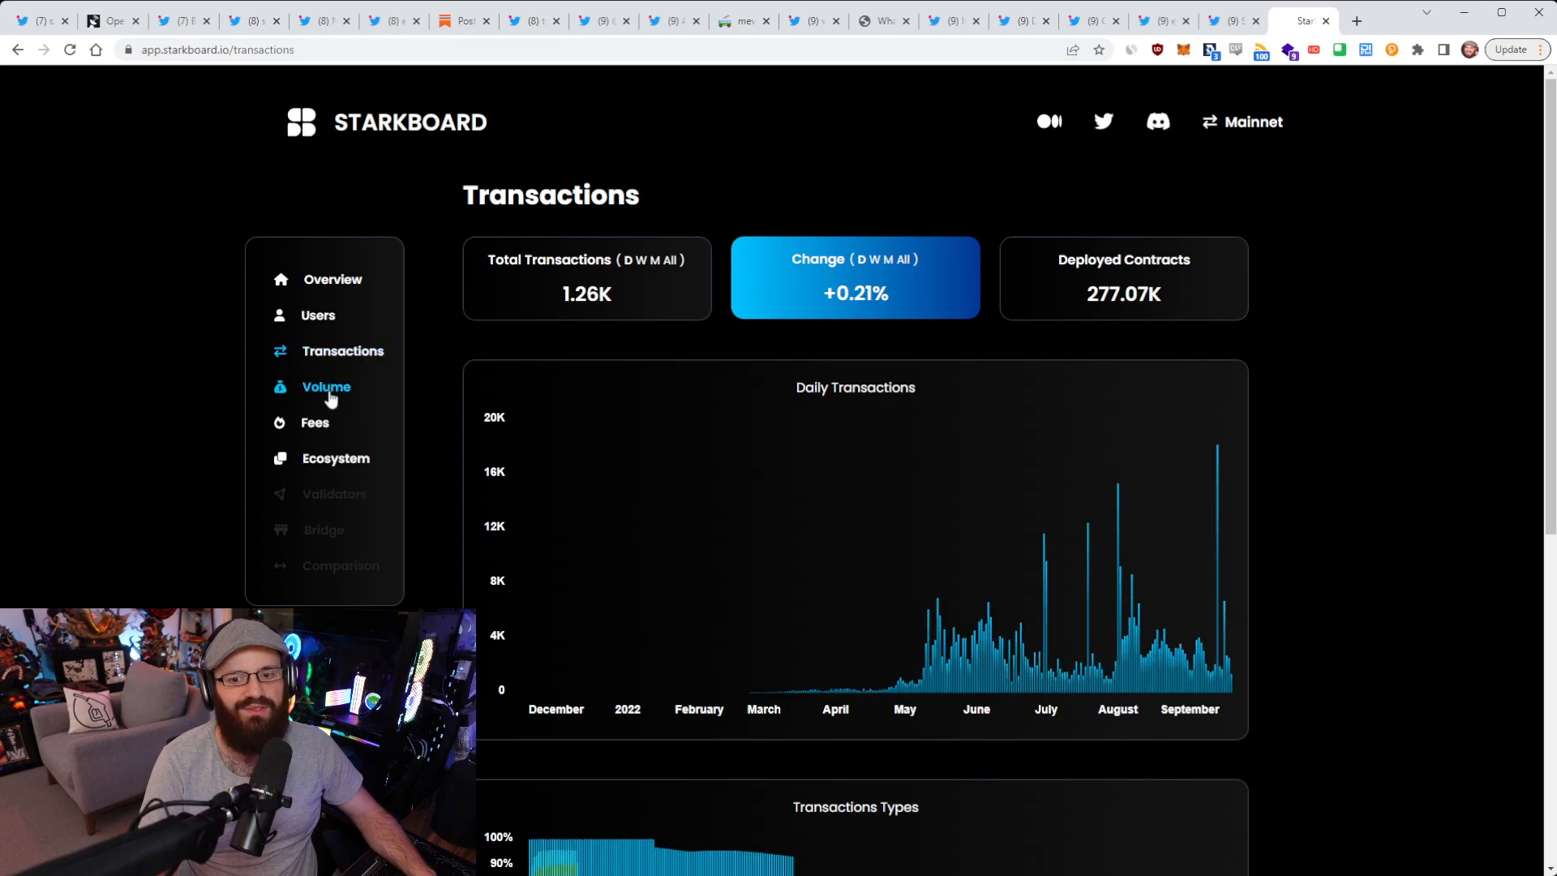
pyautogui.click(335, 458)
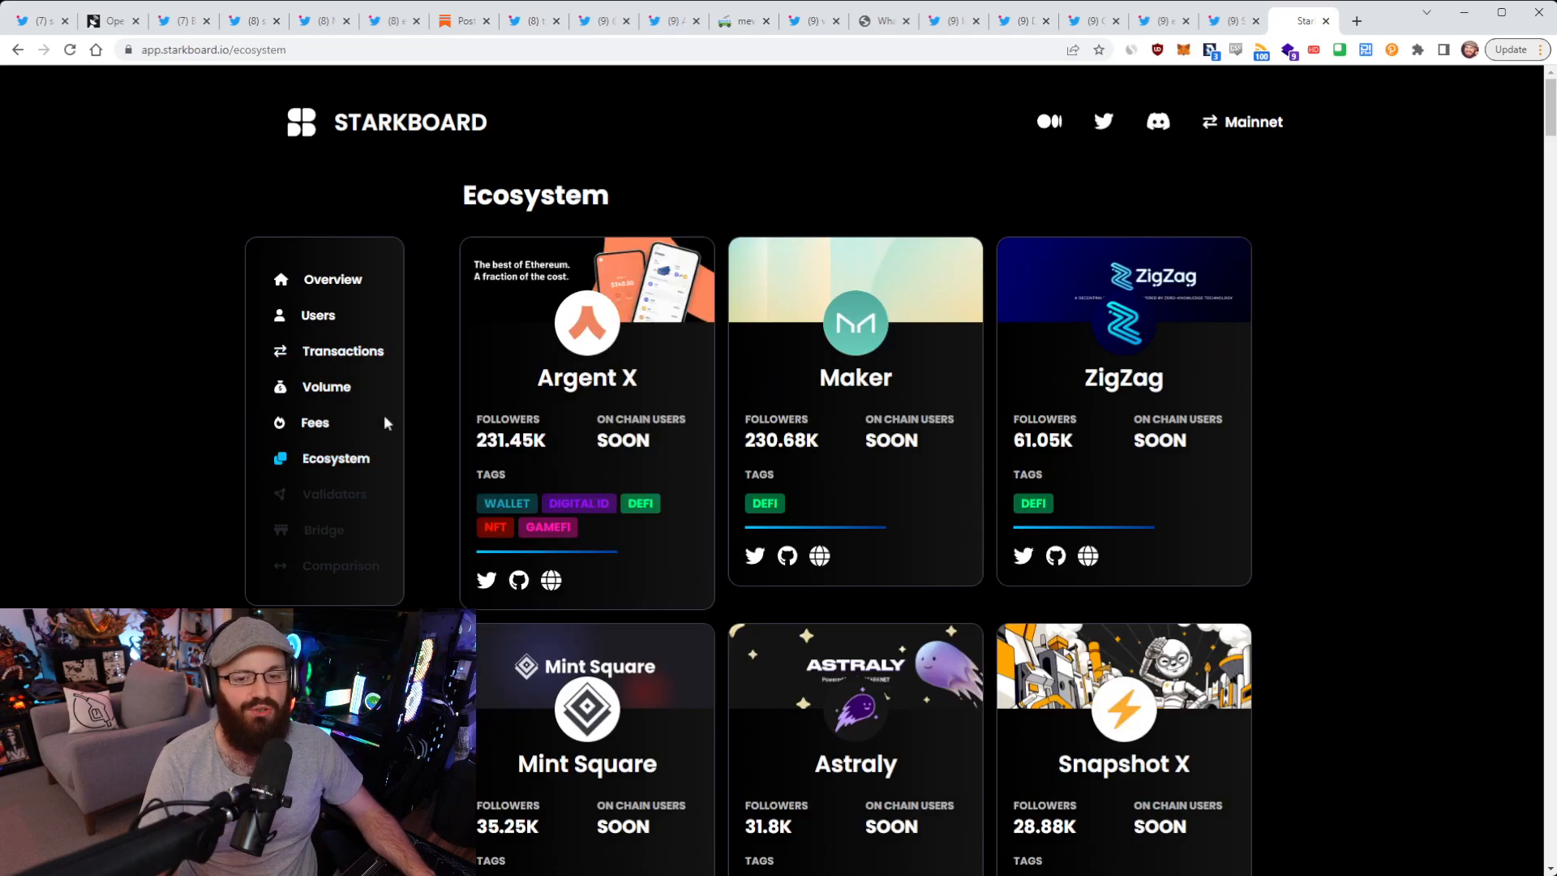
pyautogui.click(332, 279)
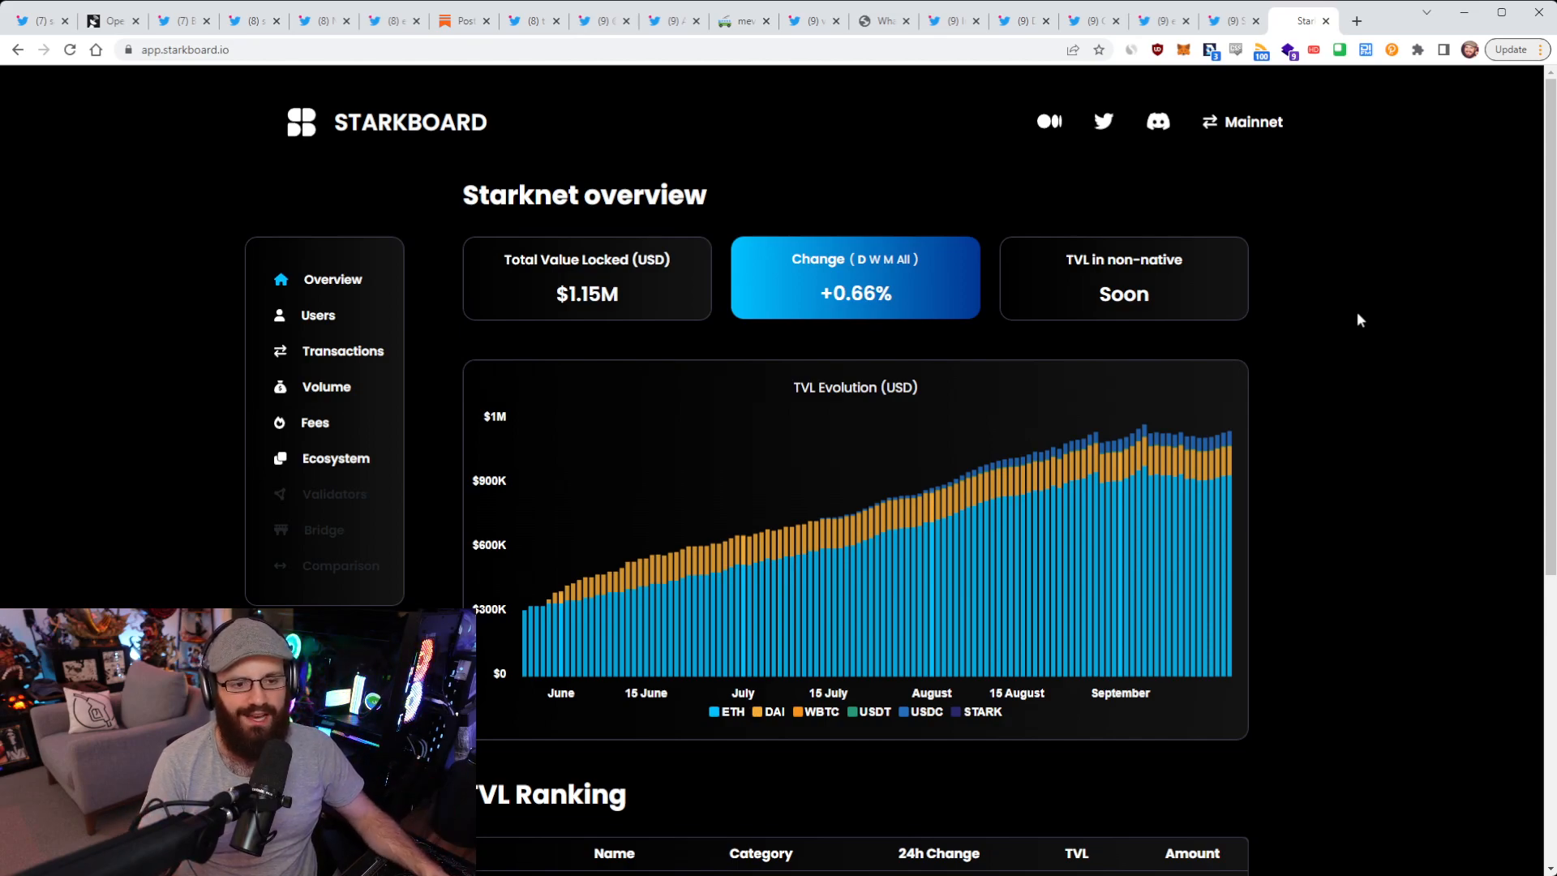
pyautogui.click(335, 457)
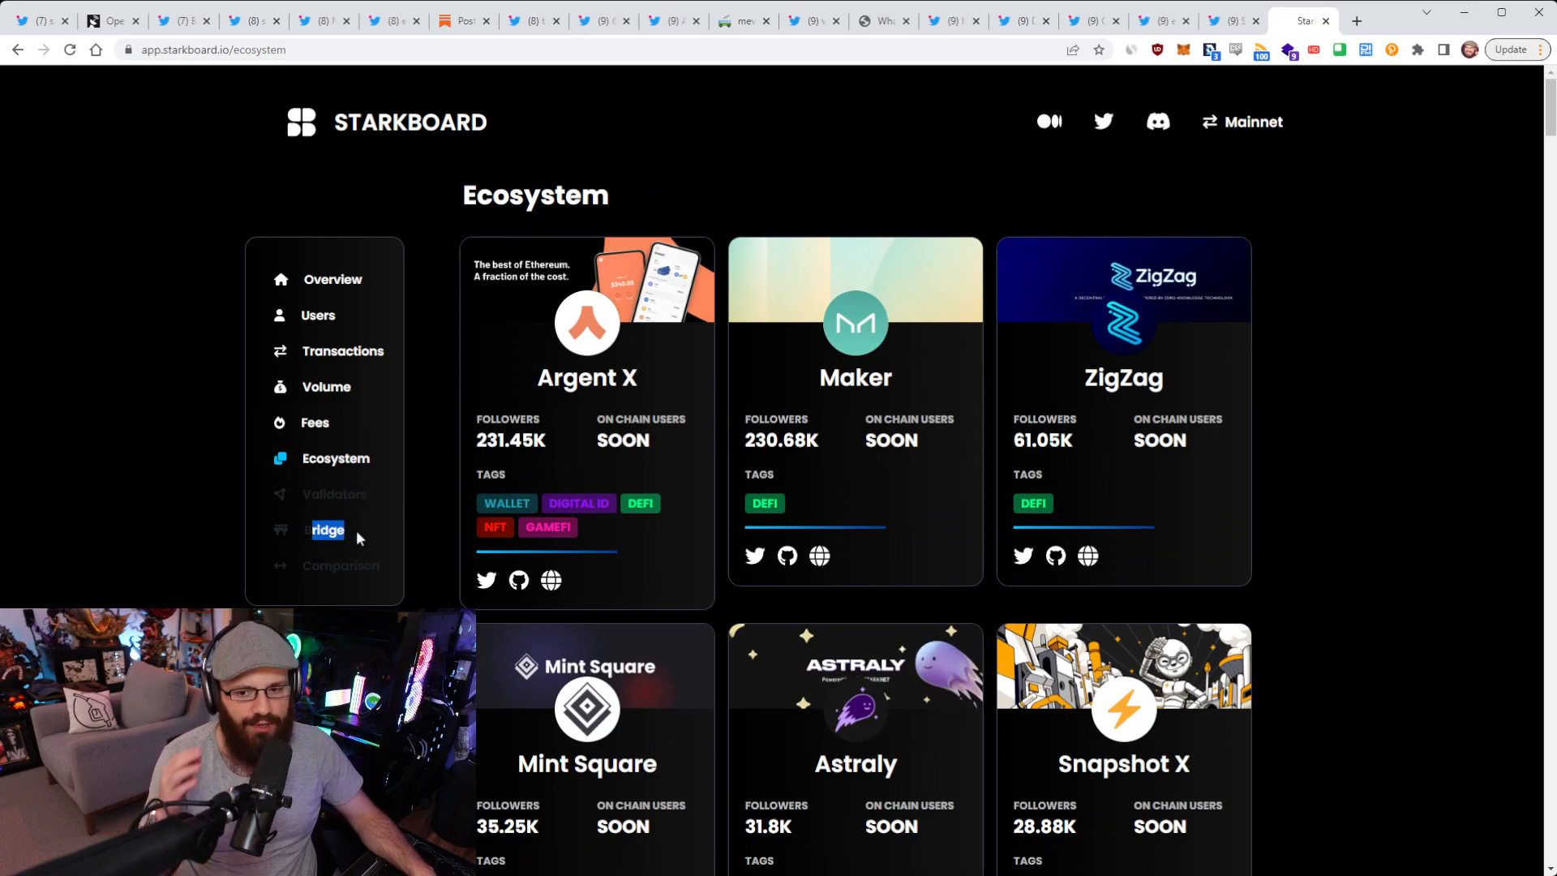
pyautogui.moveTo(394, 488)
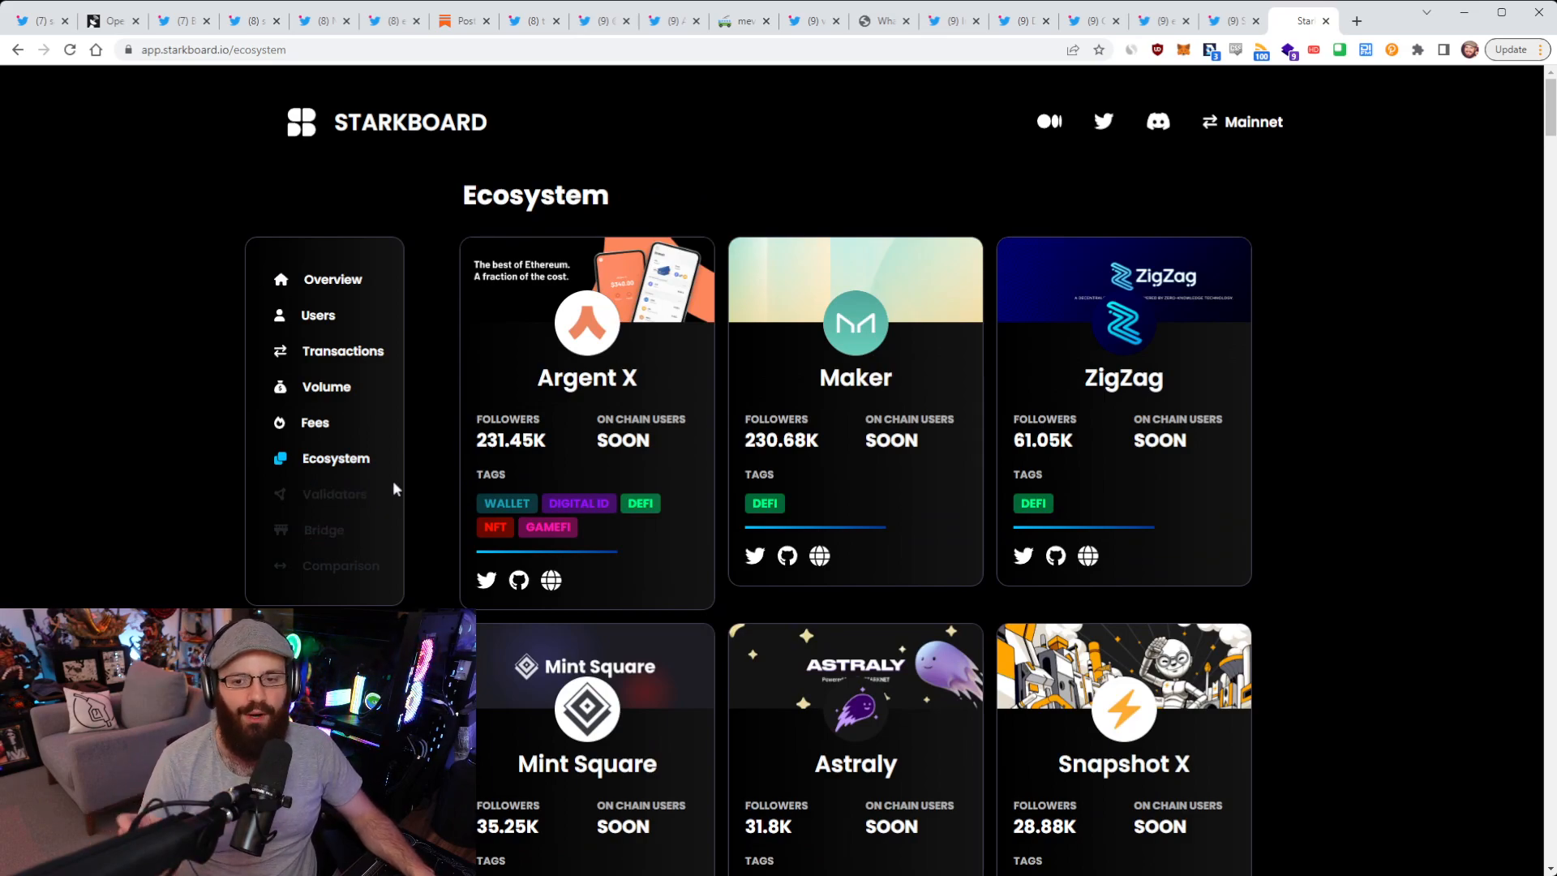
pyautogui.moveTo(342, 330)
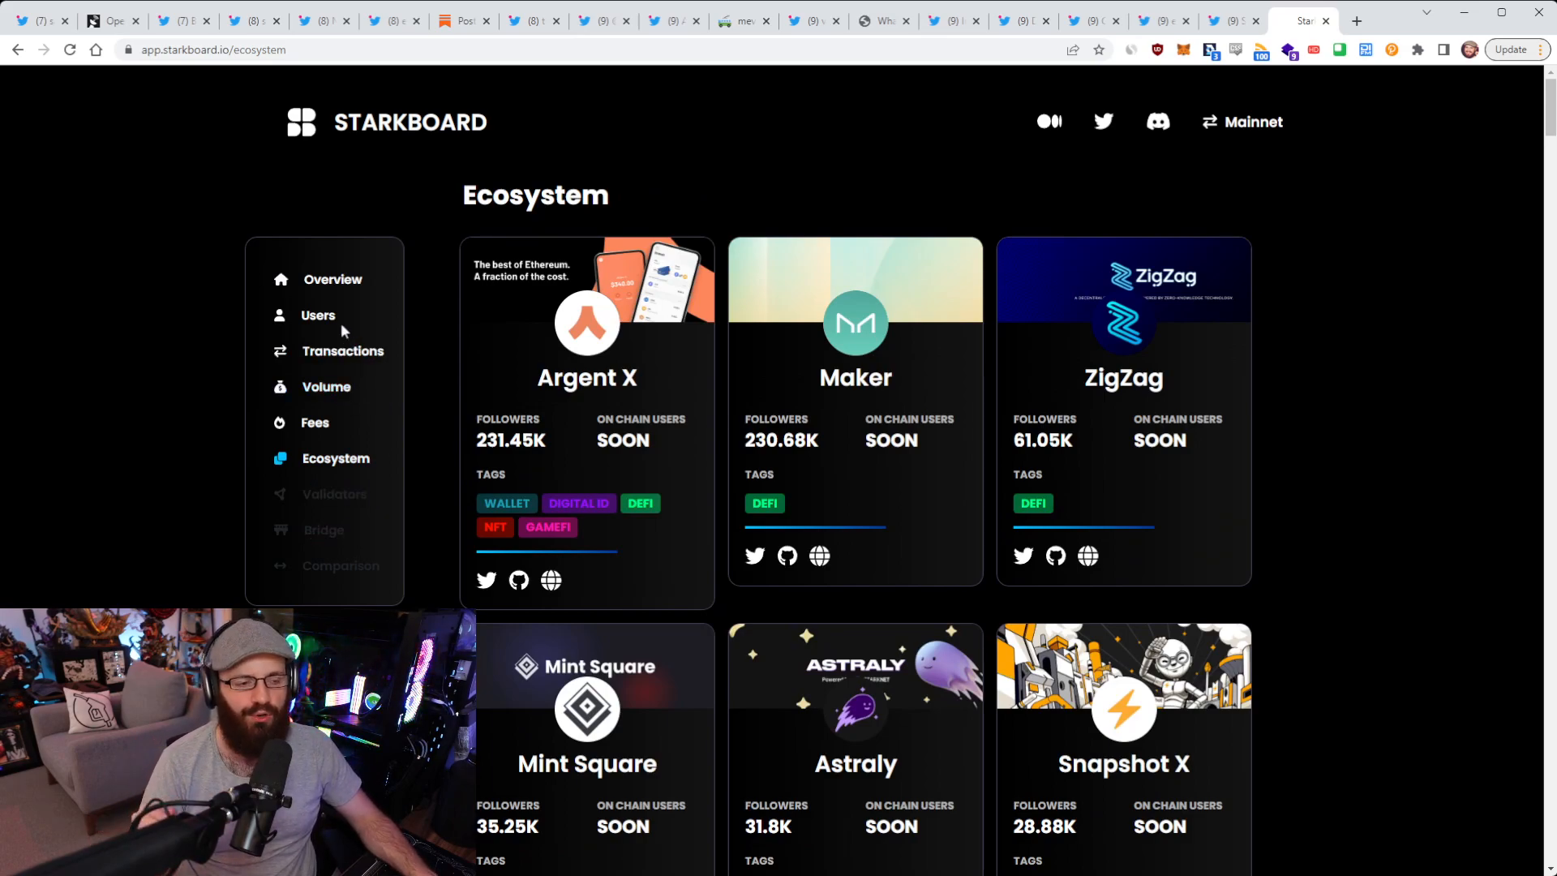
pyautogui.click(318, 315)
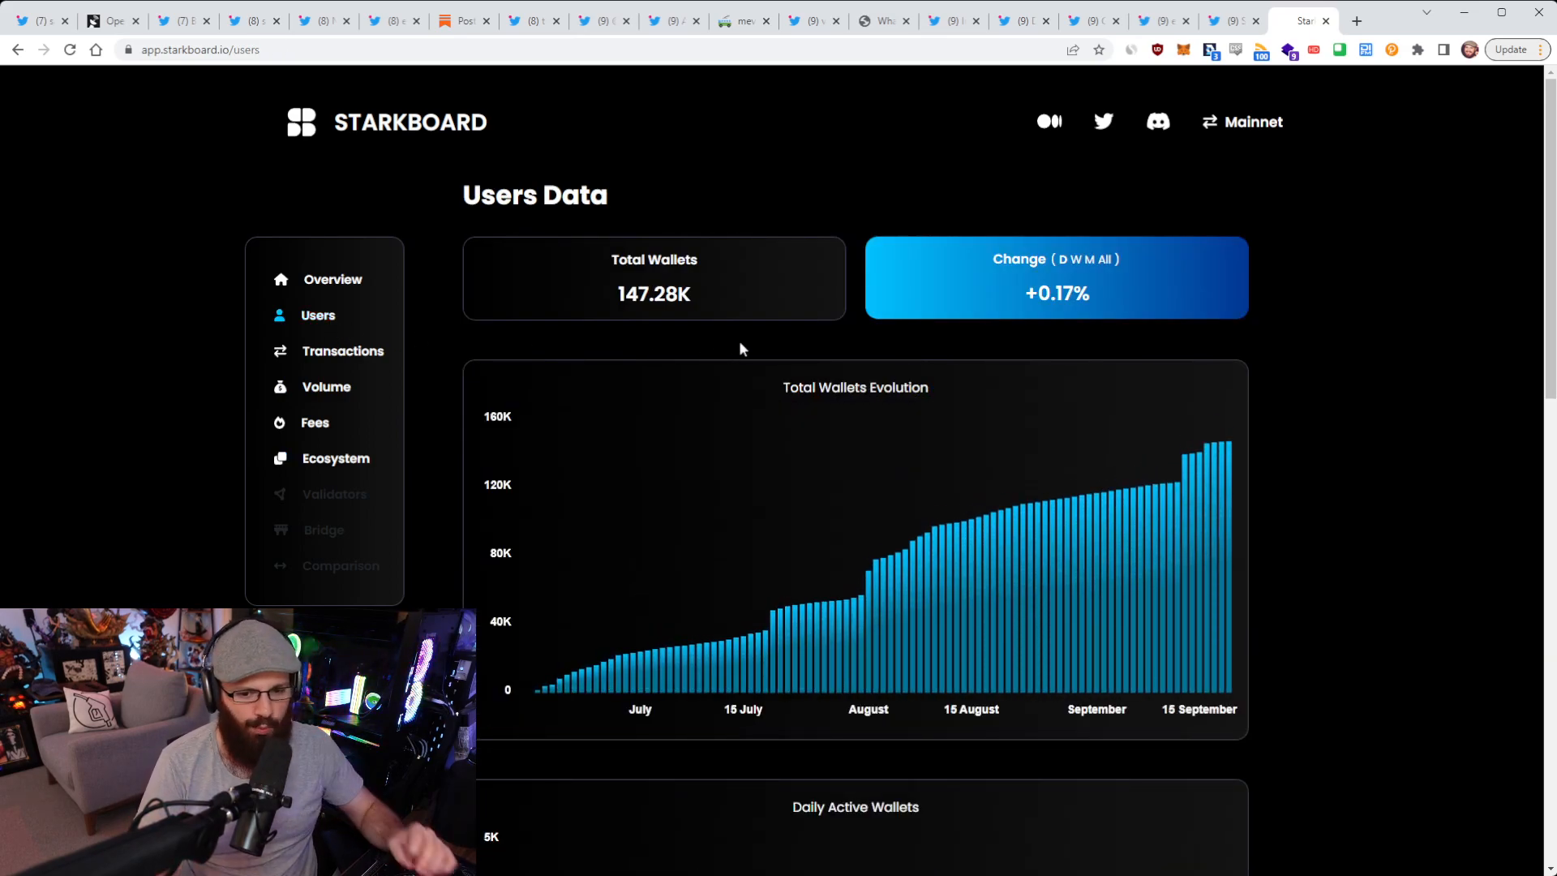
pyautogui.moveTo(662, 410)
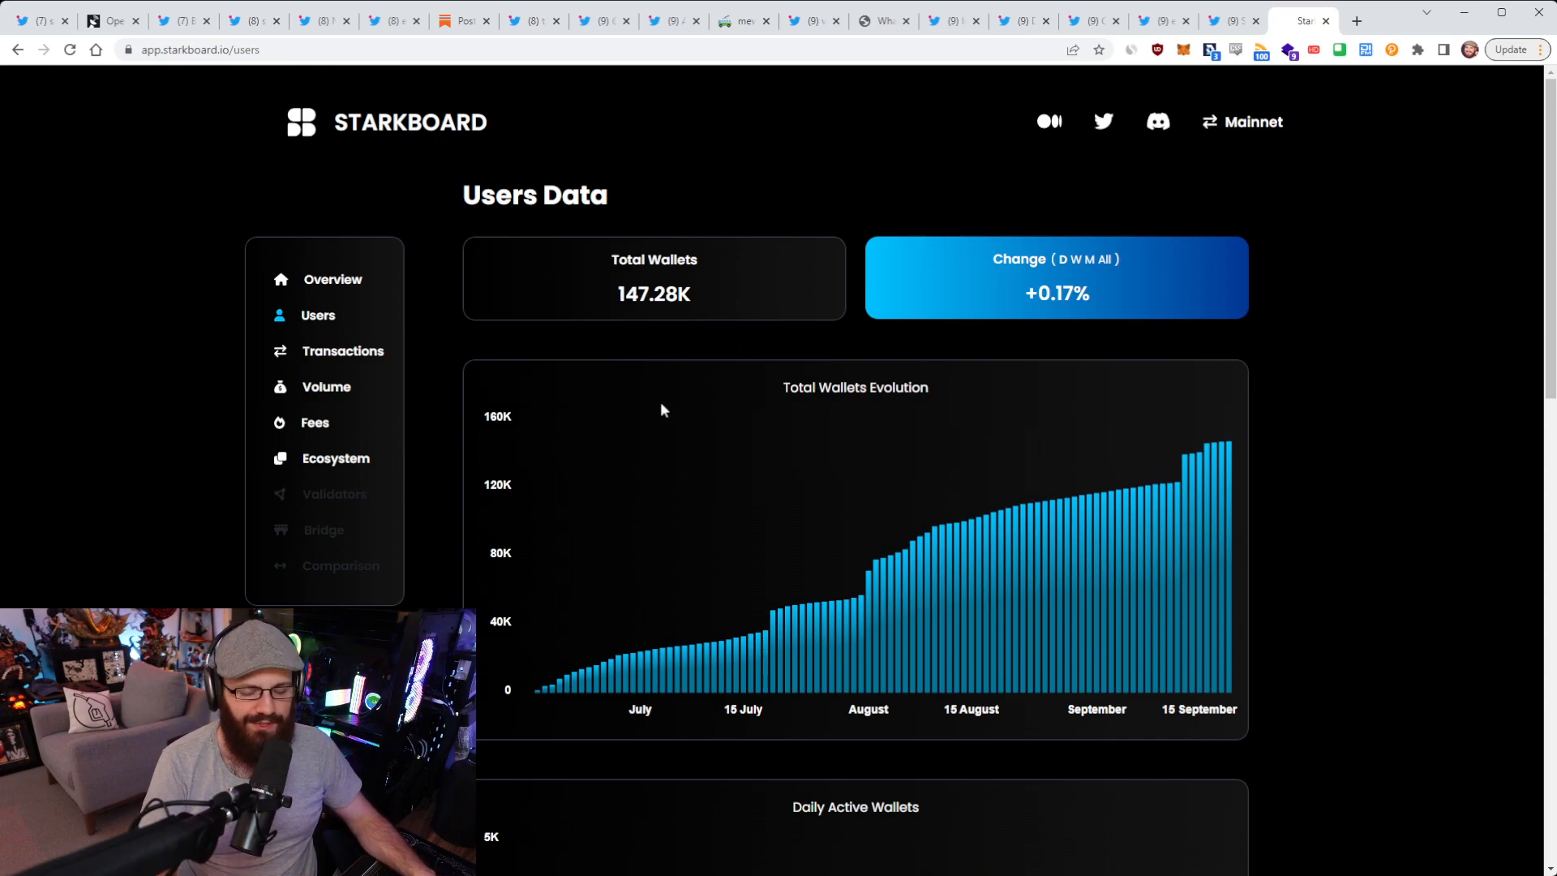
pyautogui.moveTo(1172, 544)
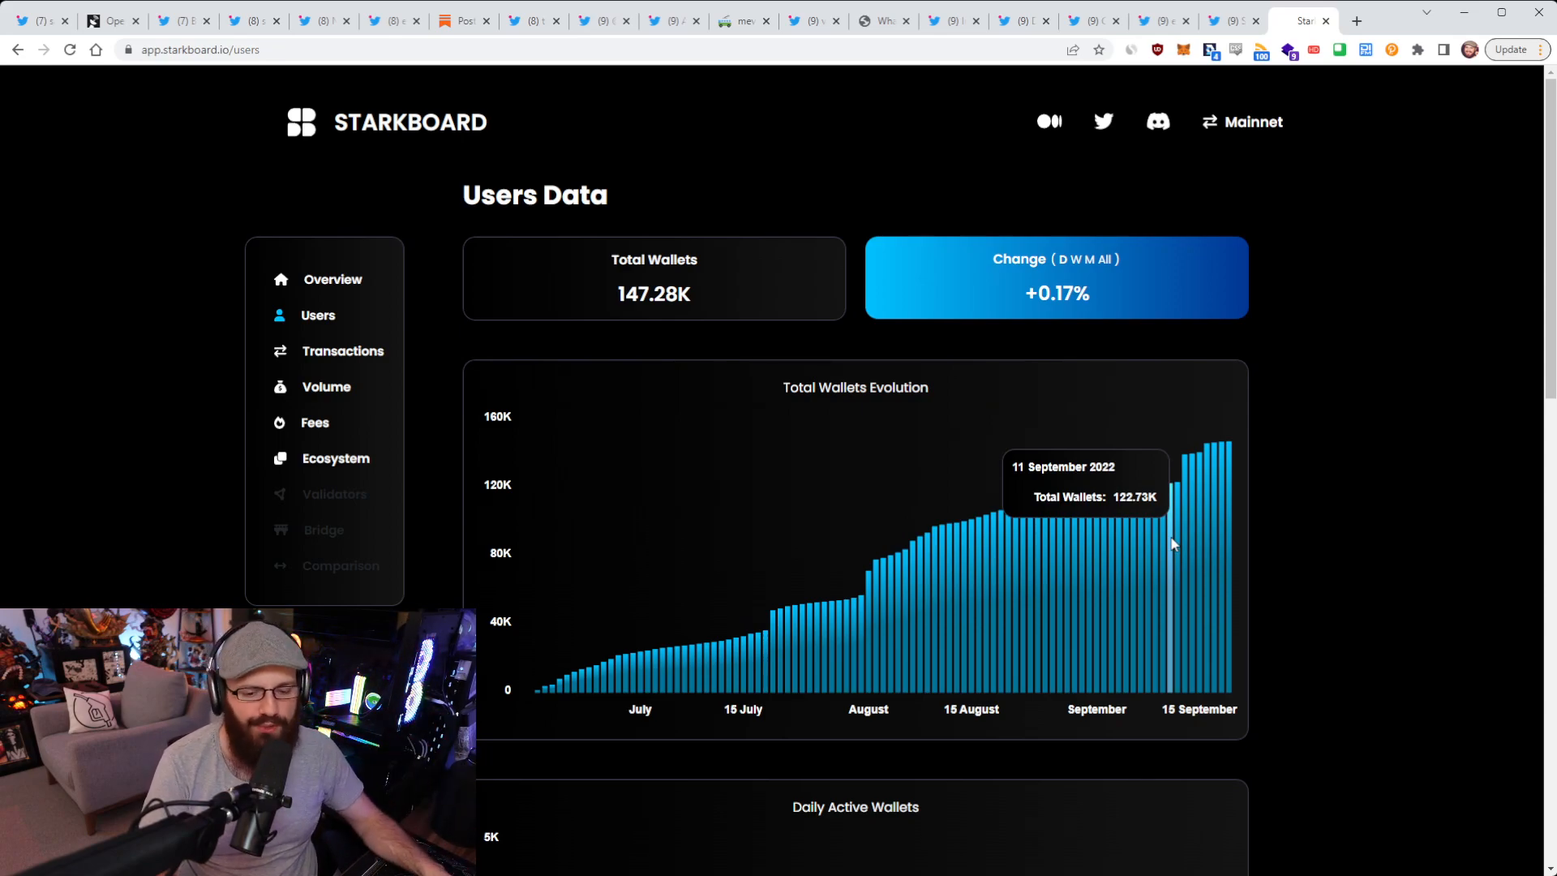
pyautogui.scroll(-3)
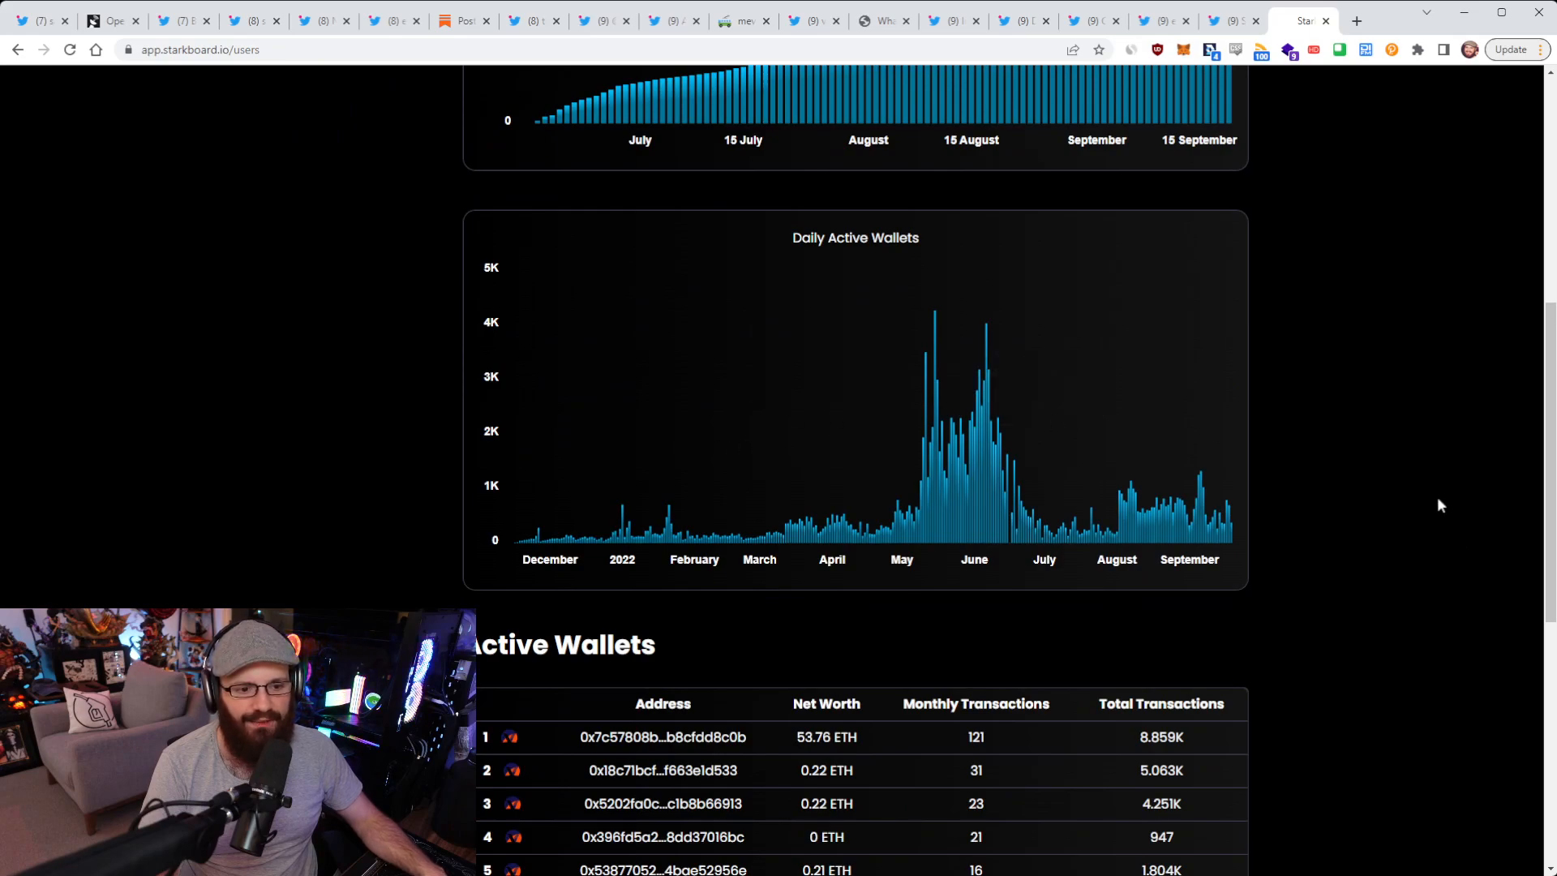
pyautogui.moveTo(983, 483)
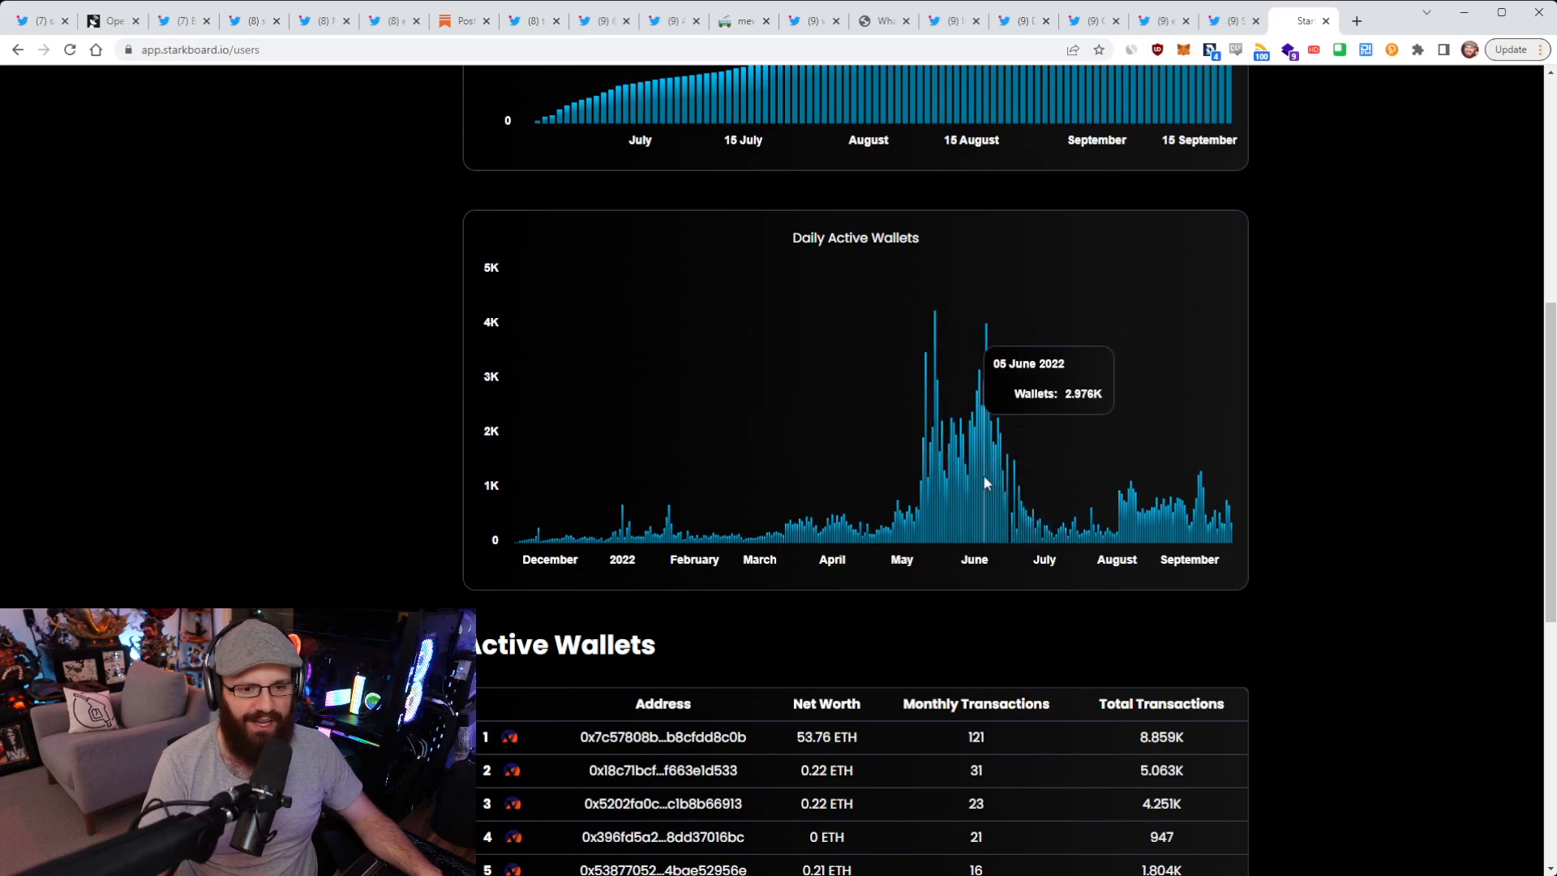
pyautogui.moveTo(1001, 474)
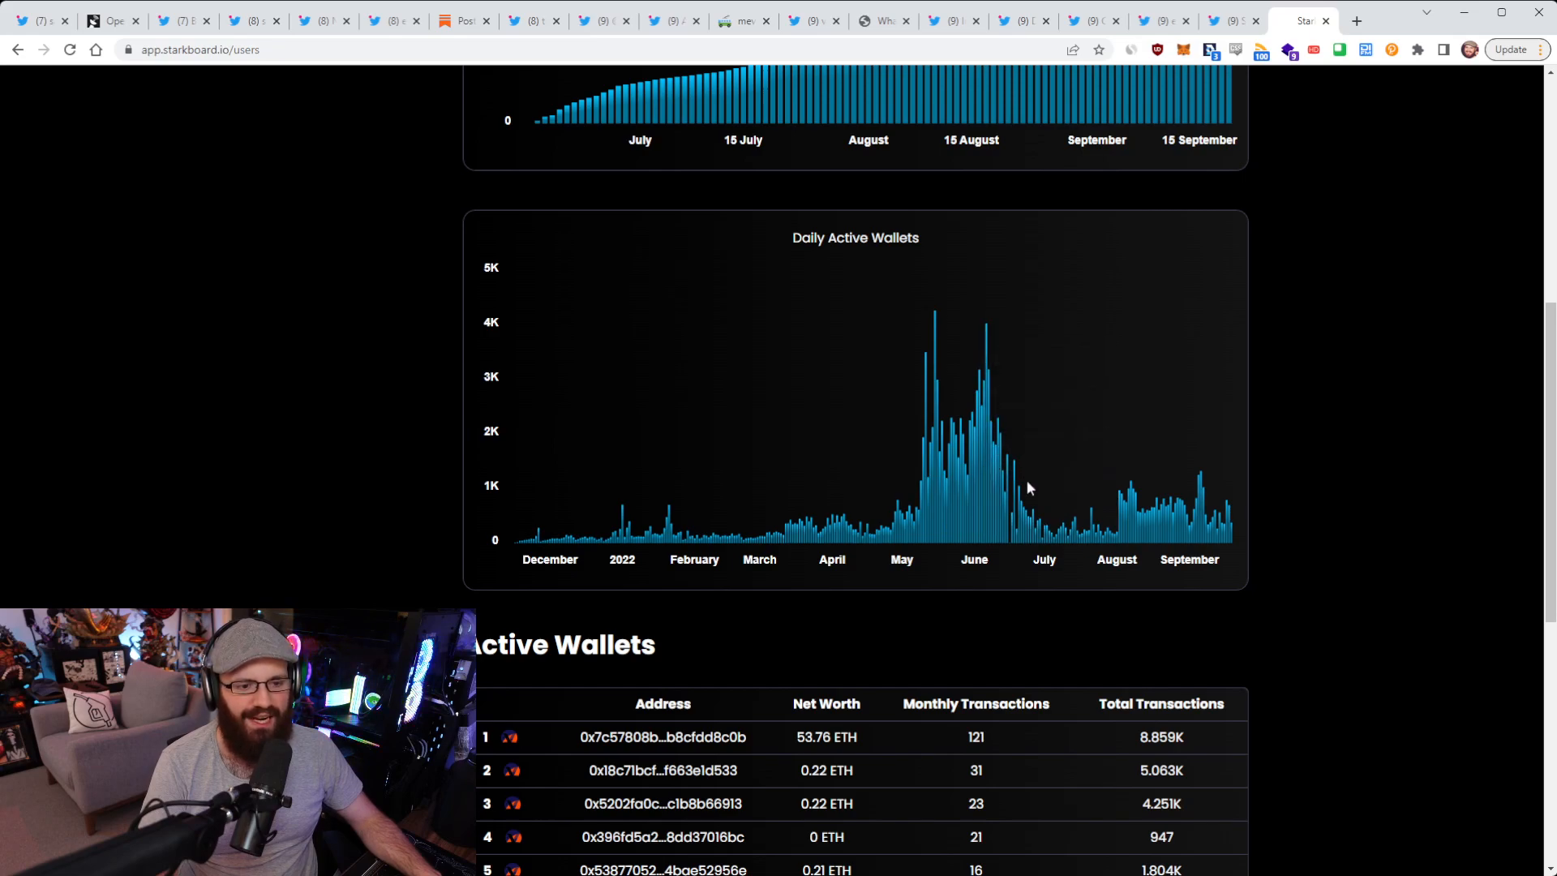
pyautogui.moveTo(1196, 529)
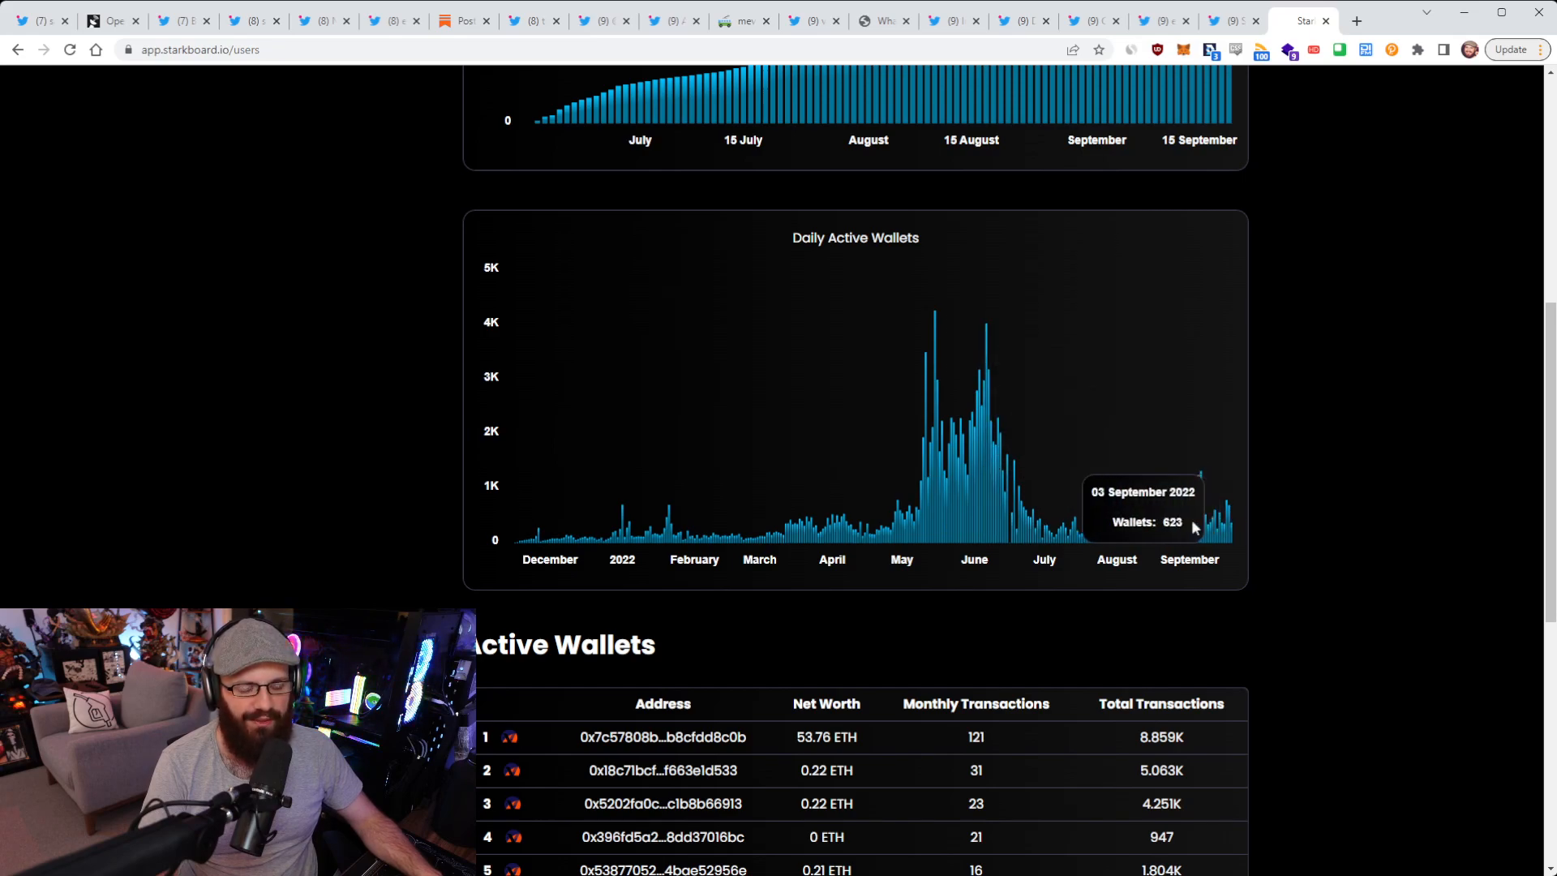
pyautogui.scroll(-3)
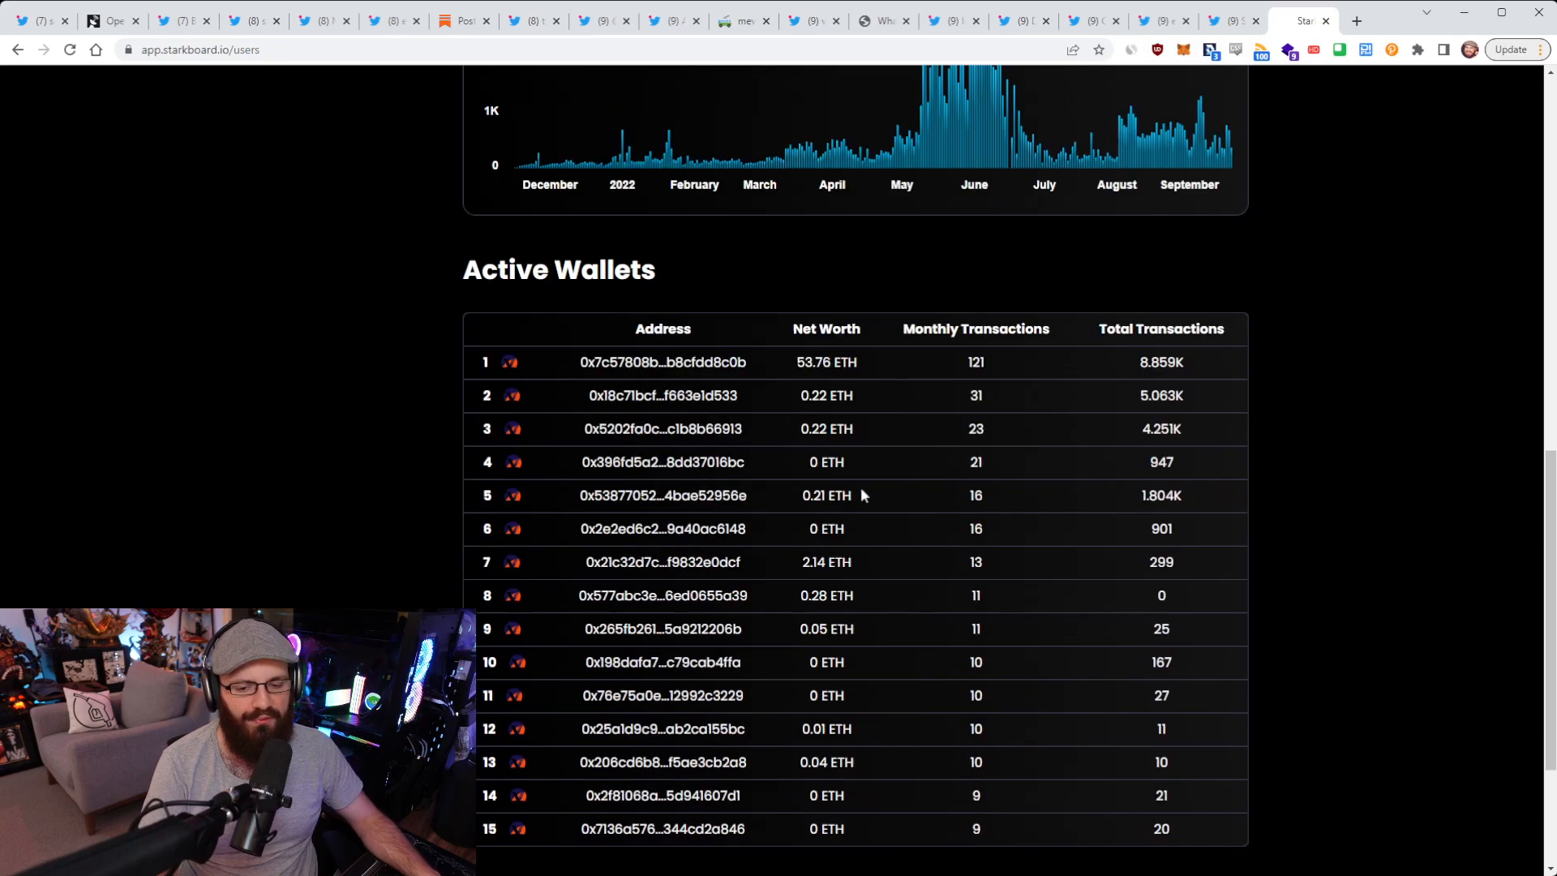
pyautogui.scroll(3)
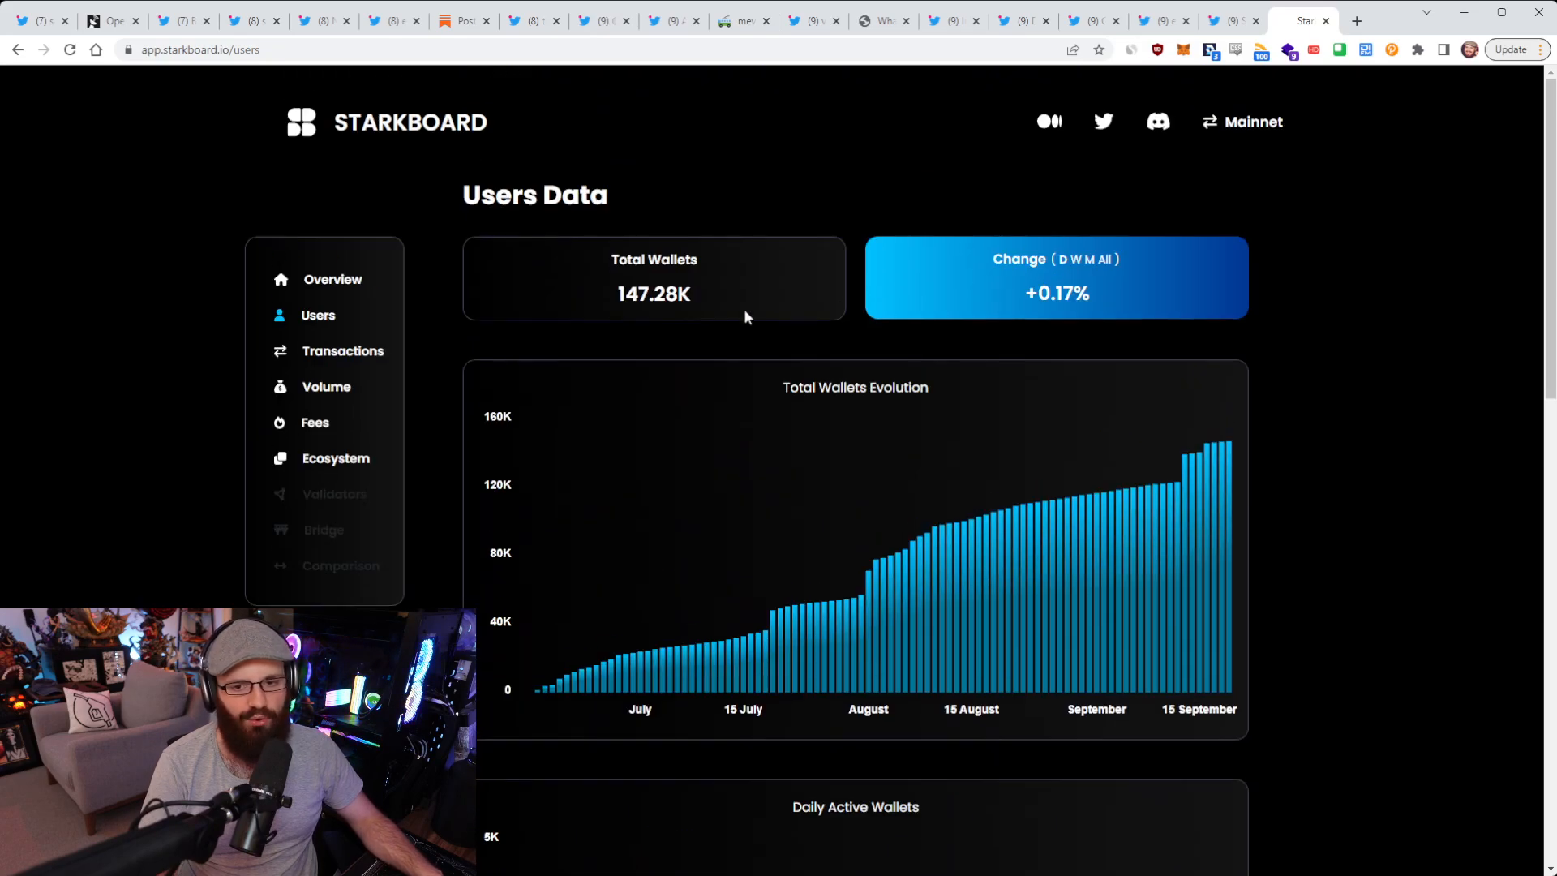
# Step: View StarkBoard's $22.21K total transfer volume, then return to the StarkBoard V1 thread
pyautogui.click(324, 386)
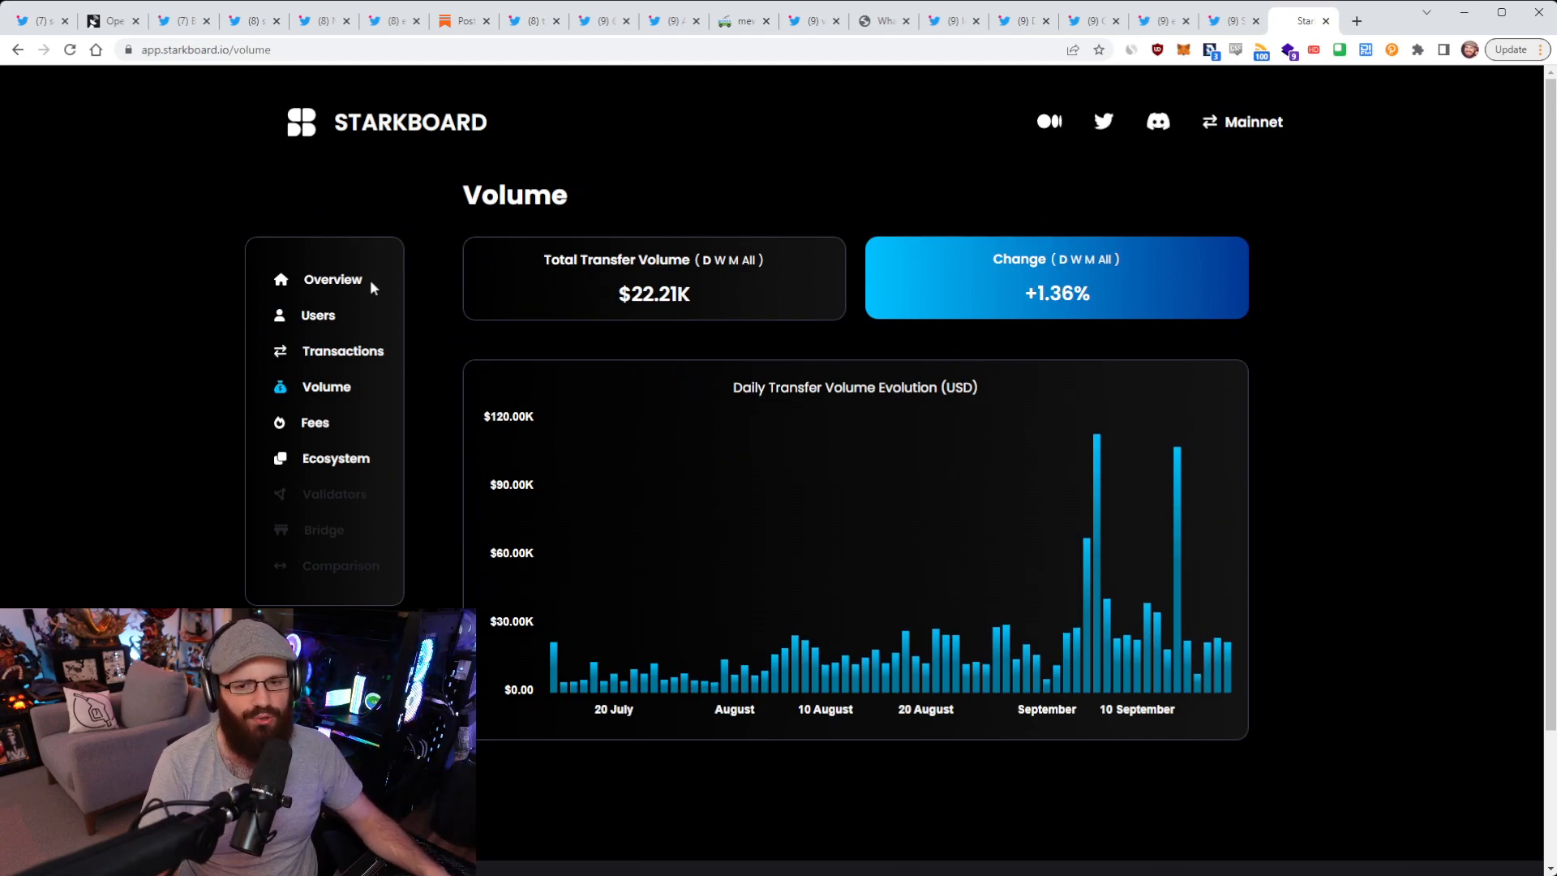
pyautogui.click(332, 279)
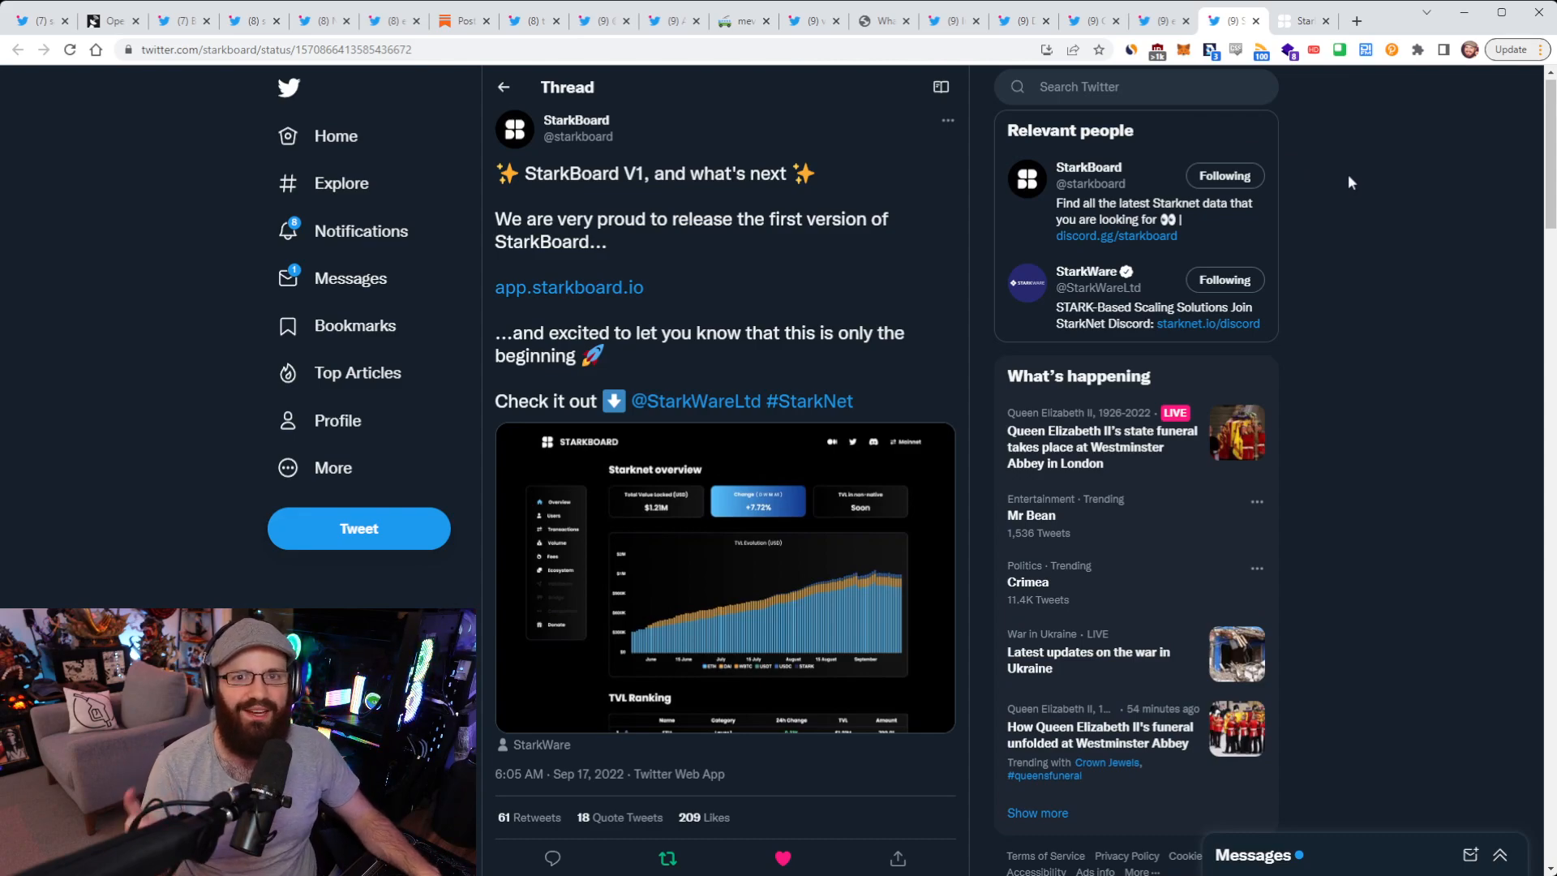
pyautogui.moveTo(1354, 176)
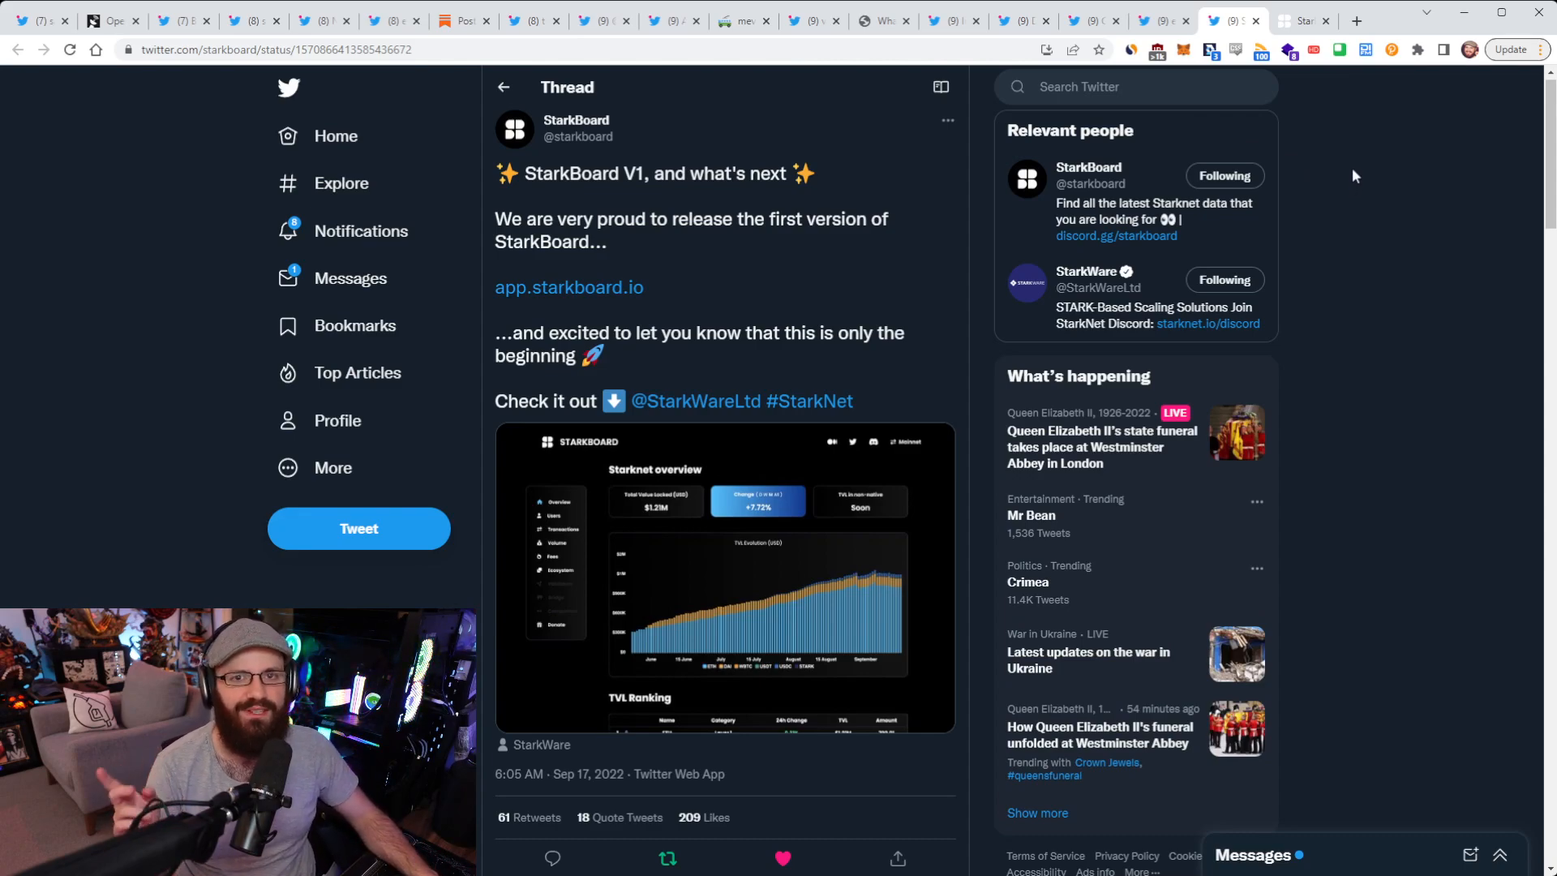
pyautogui.moveTo(1377, 226)
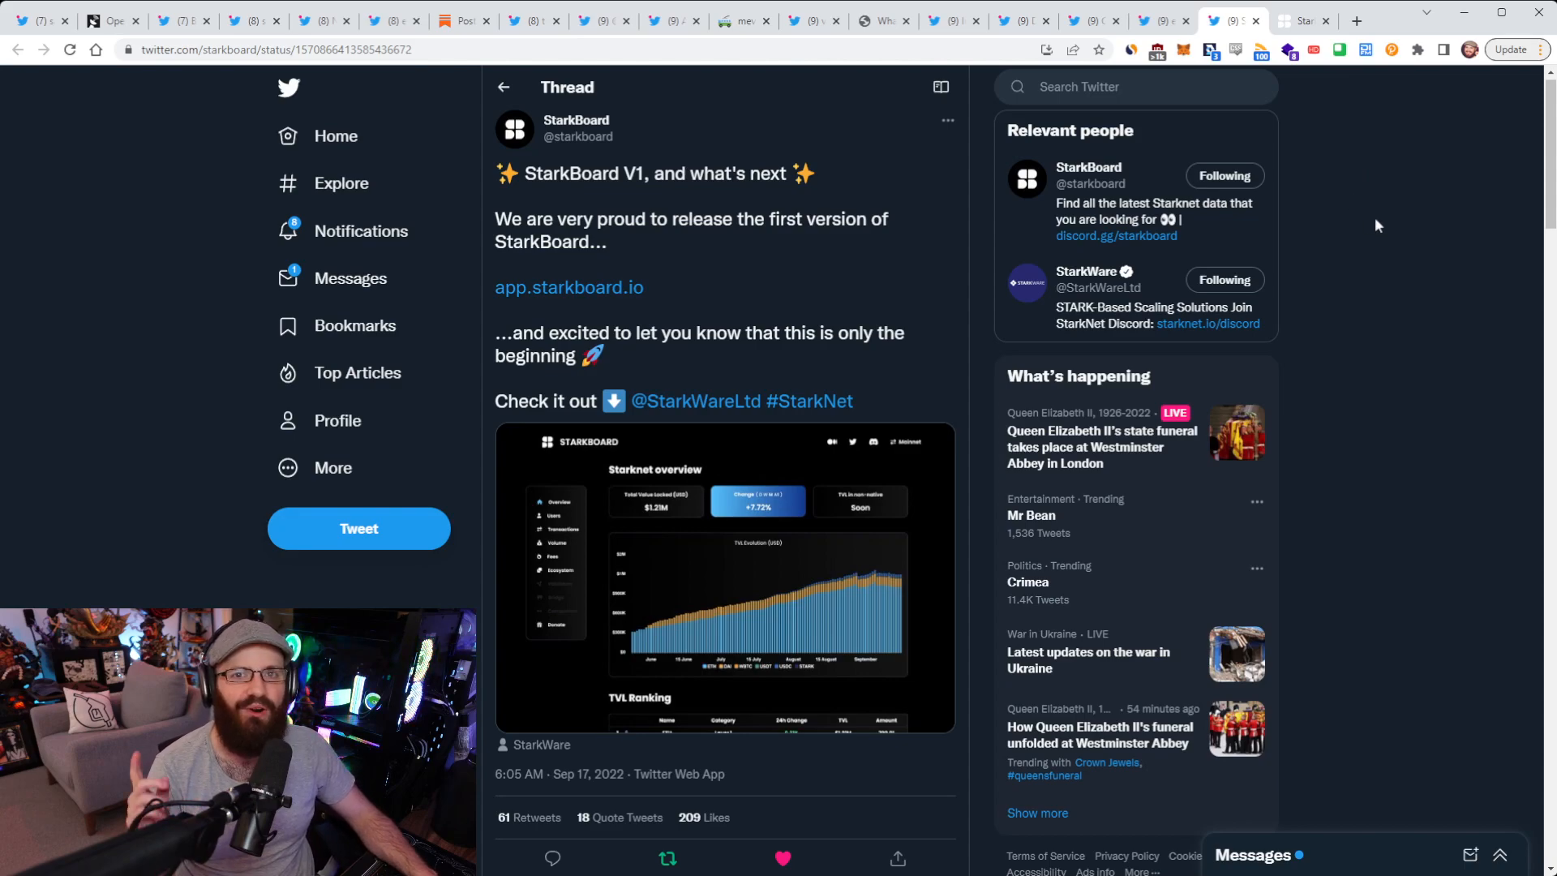